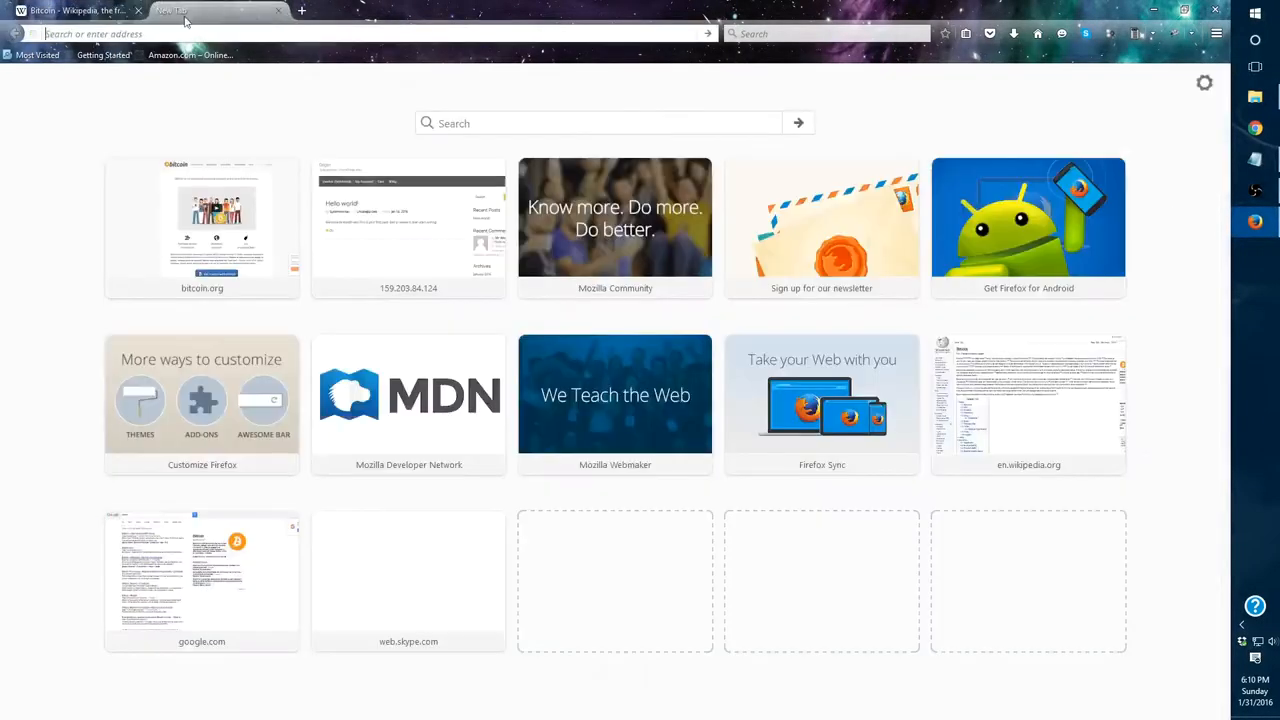
Step: Load bitnation.co in a new tab to reach the Governance 2.0 homepage
type("bitnation.co")
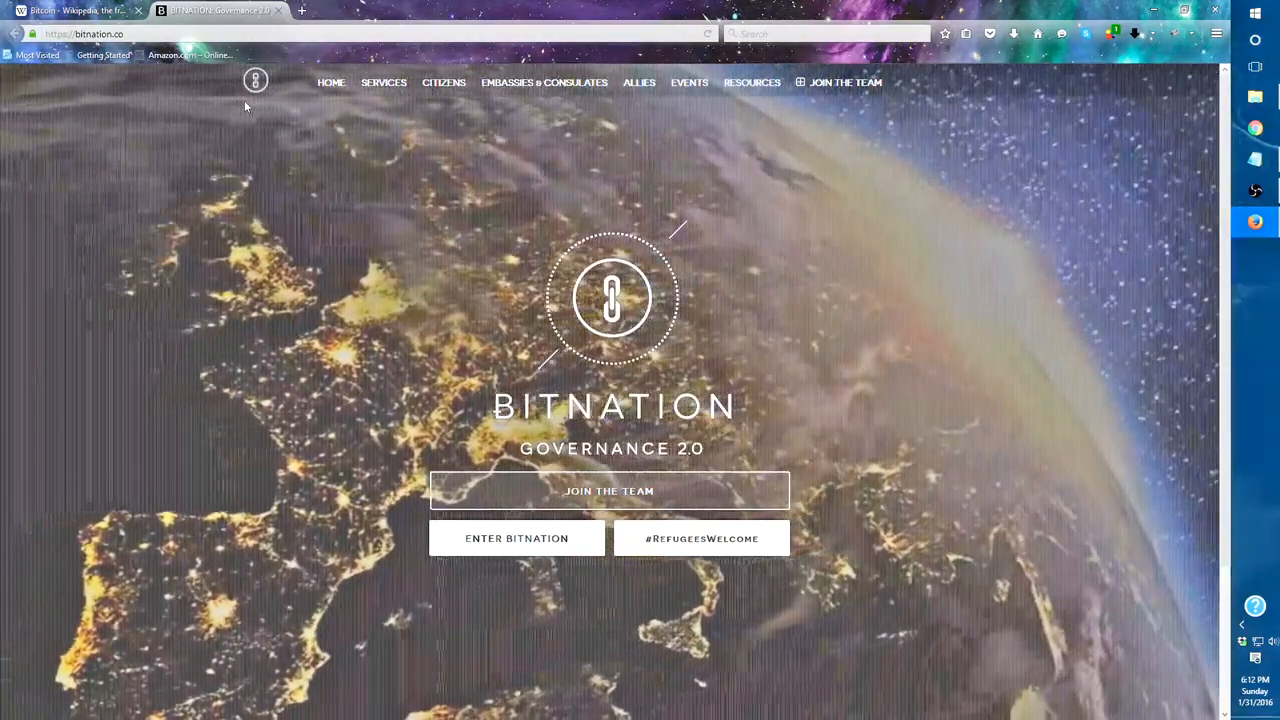
Step: Browse the homepage and bring up the CITIZENS menu with its Citizen Directory entry
left_click(383, 82)
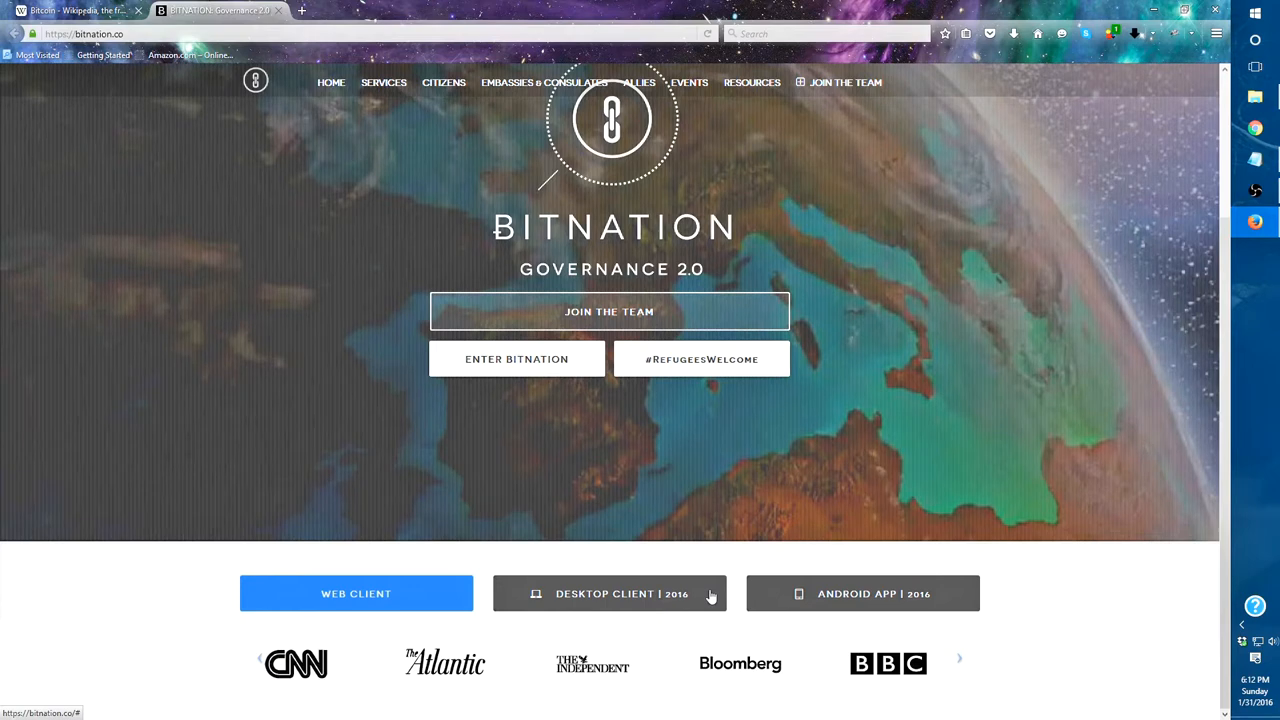
mouse_move(637, 598)
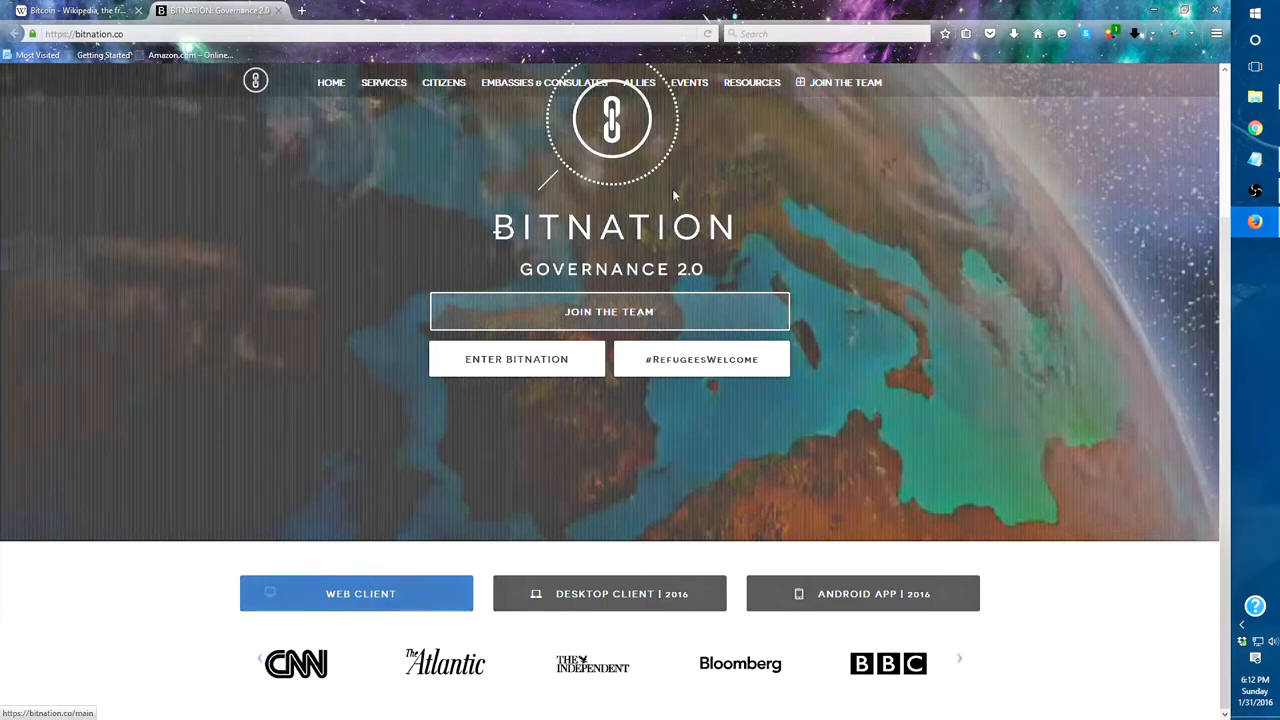
left_click(751, 82)
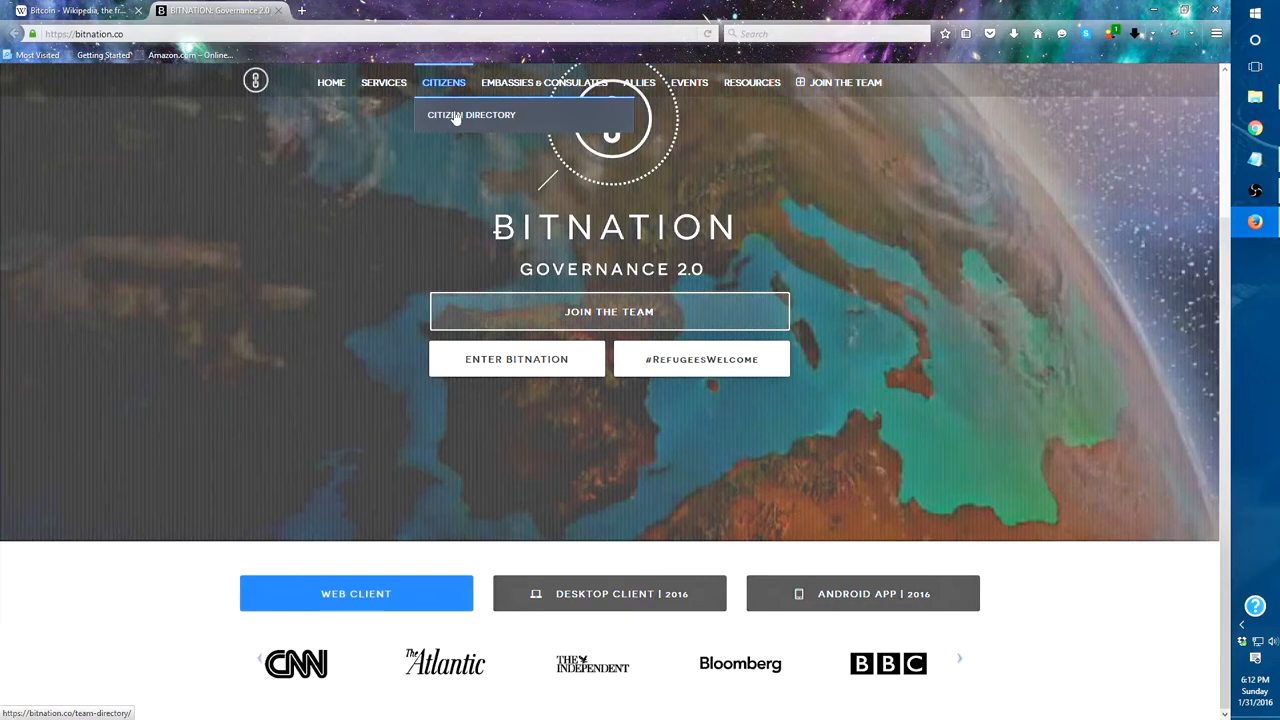
mouse_move(391, 570)
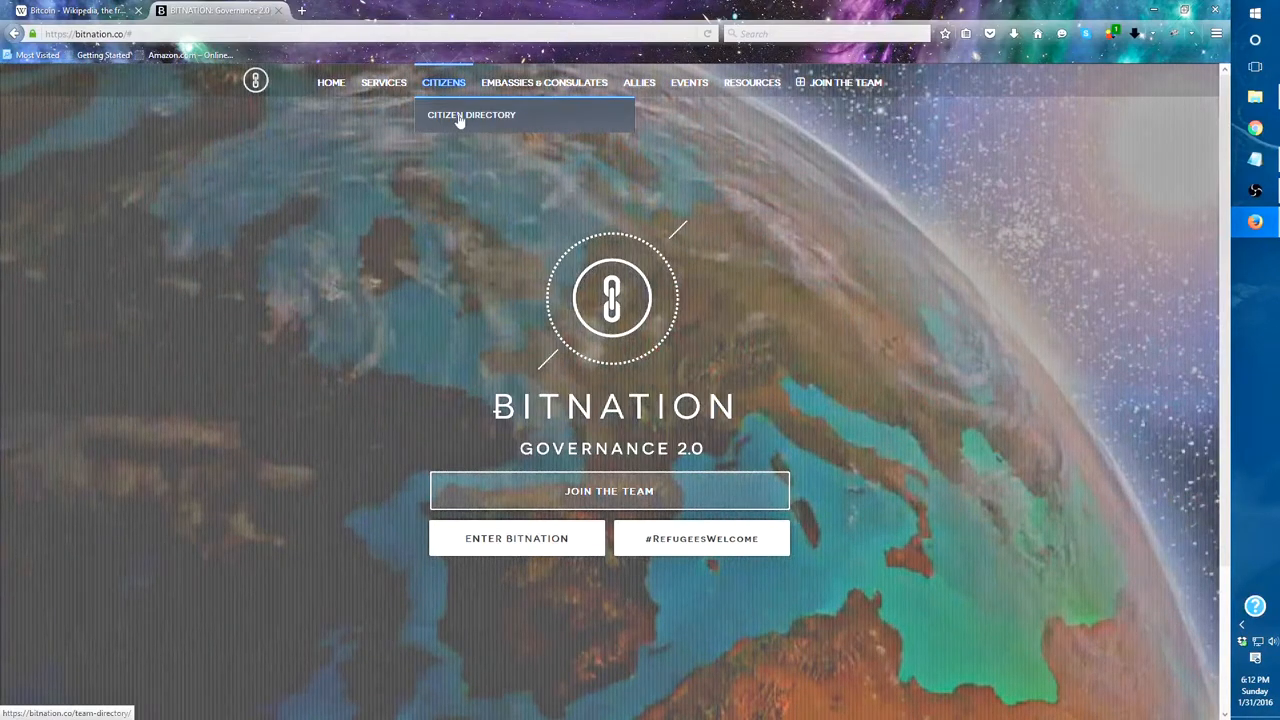
Step: Open the Citizen Directory and scroll through the world map and profile cards to pagination
left_click(472, 114)
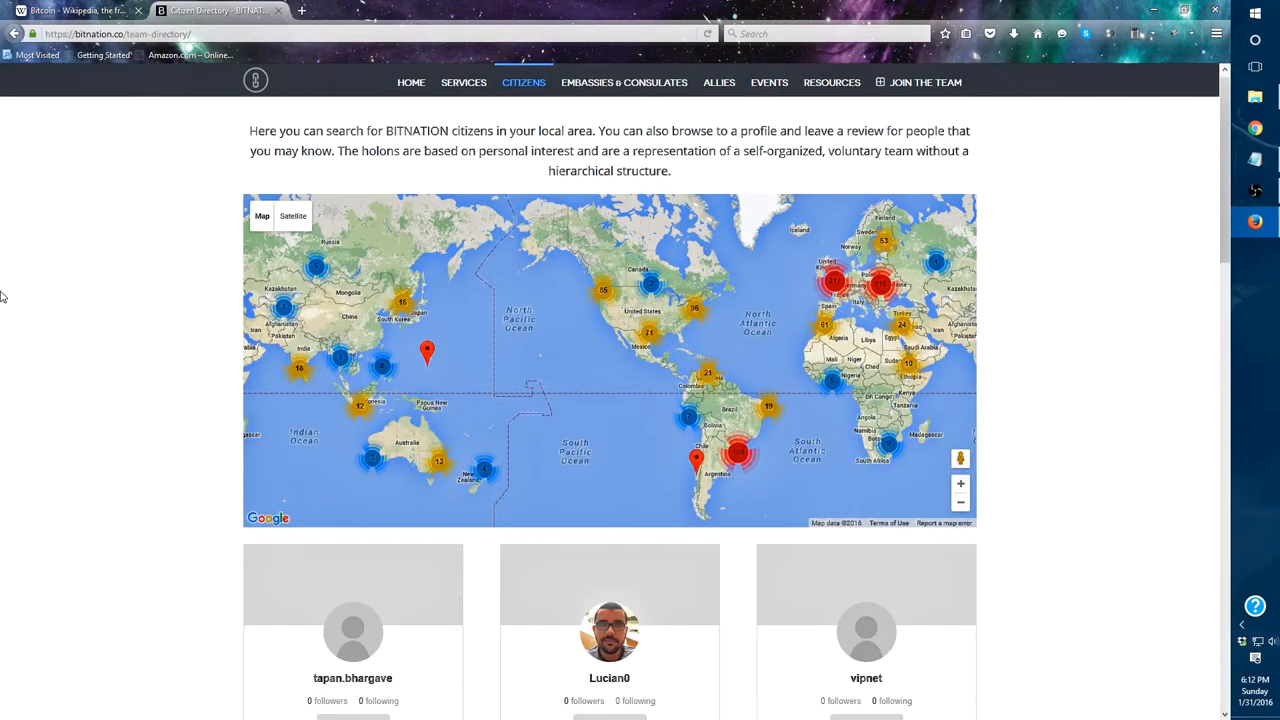
scroll("down", 3)
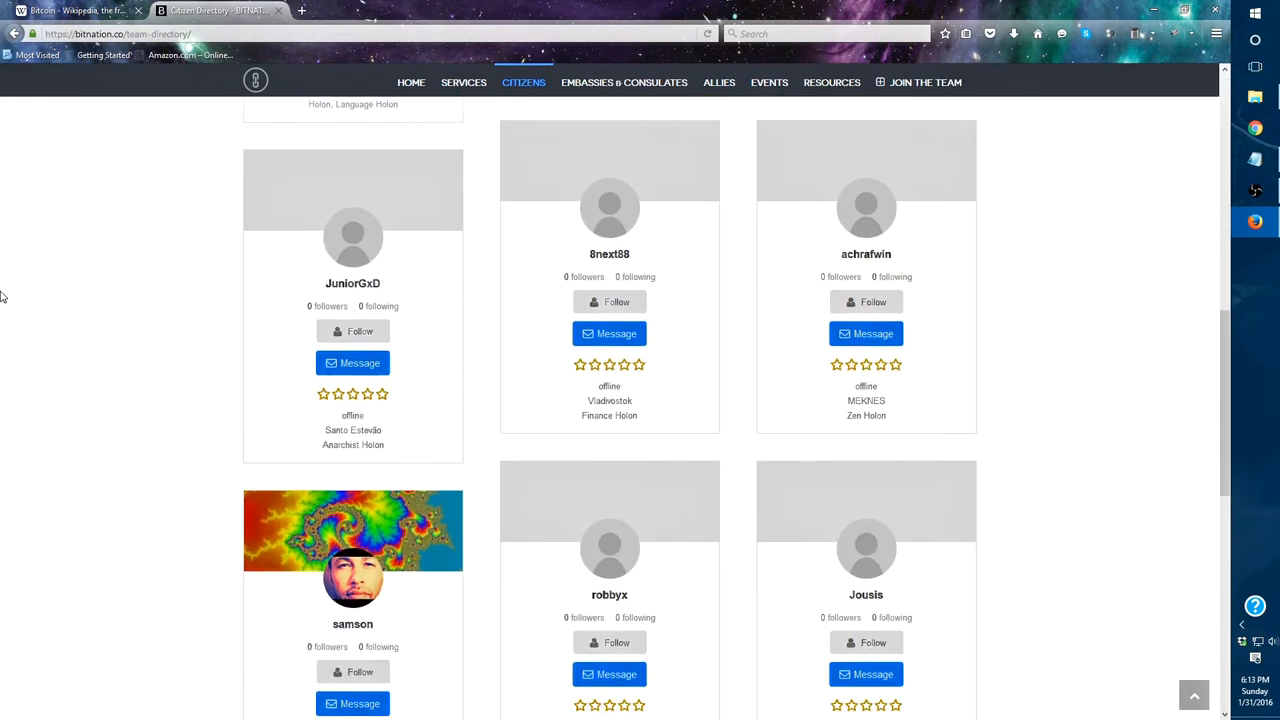
scroll("down", 3)
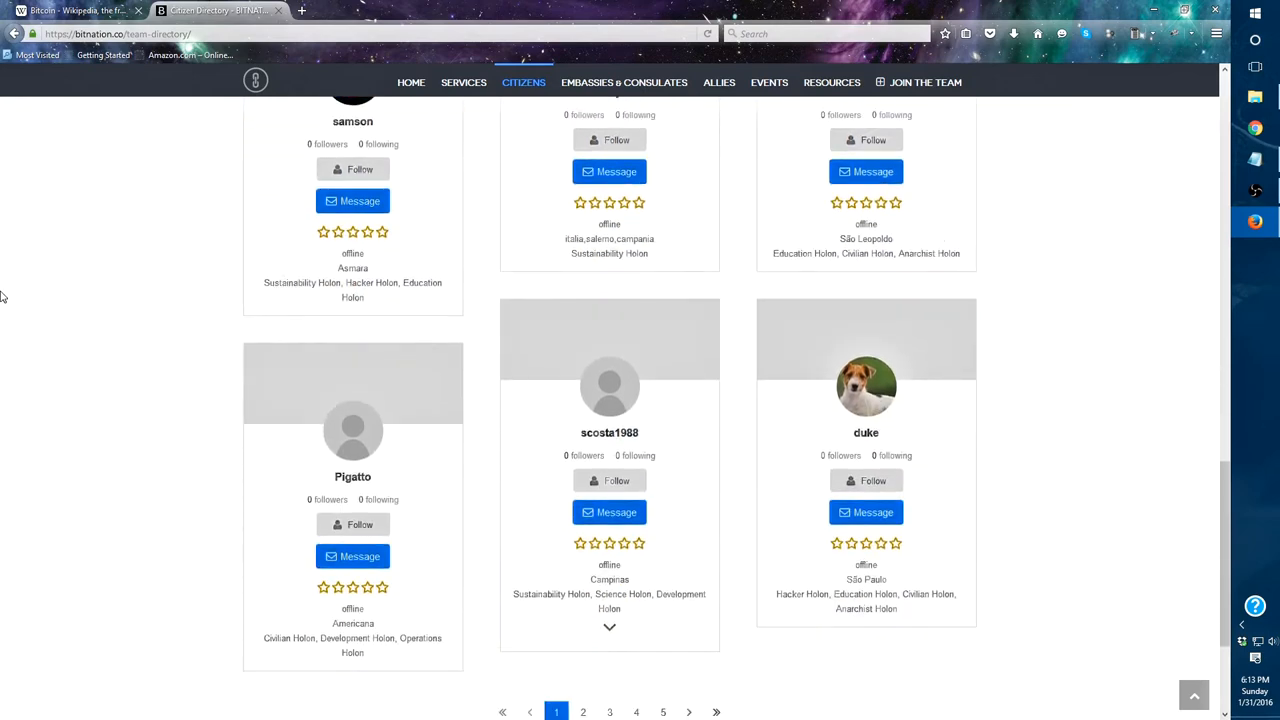
scroll("down", 3)
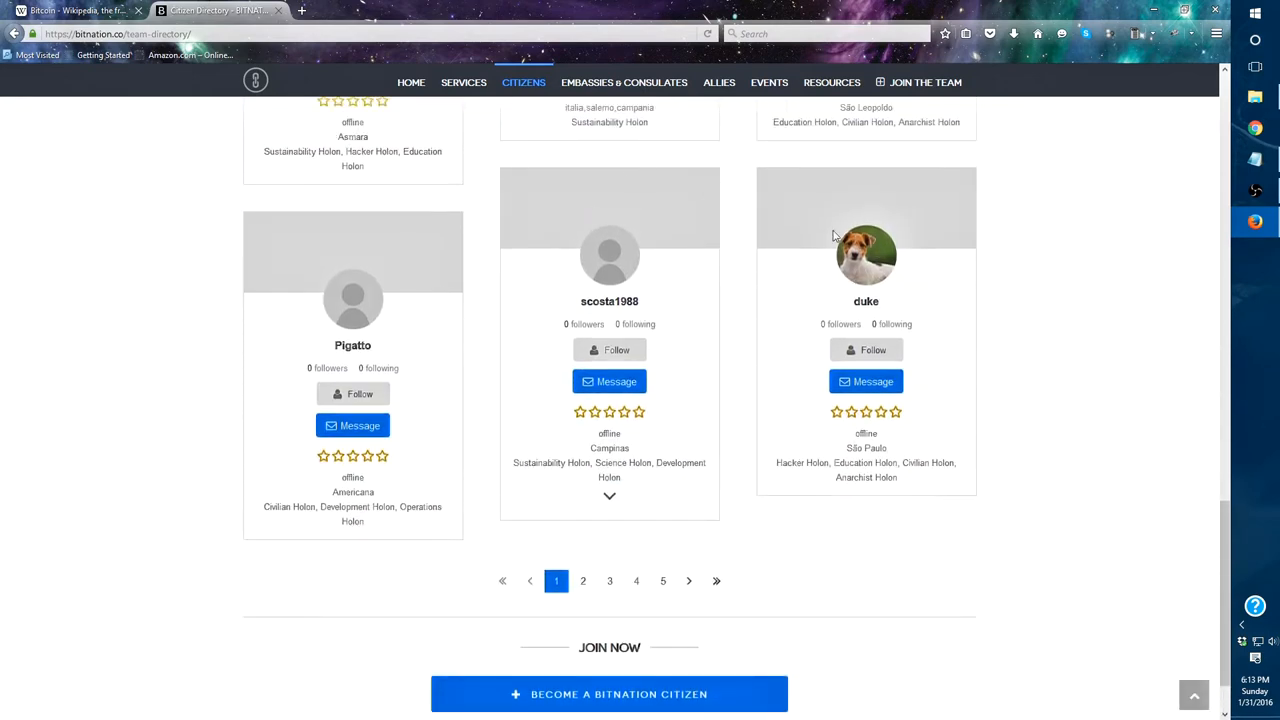
mouse_move(911, 277)
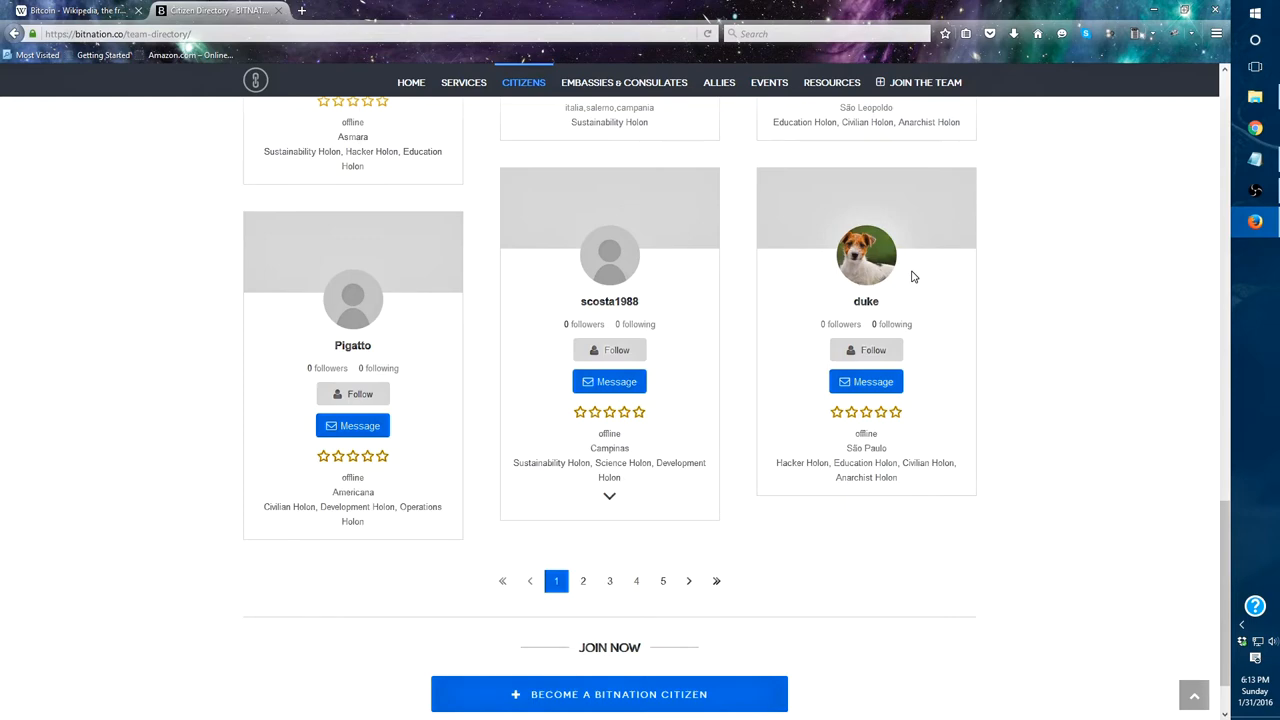
scroll("up", 3)
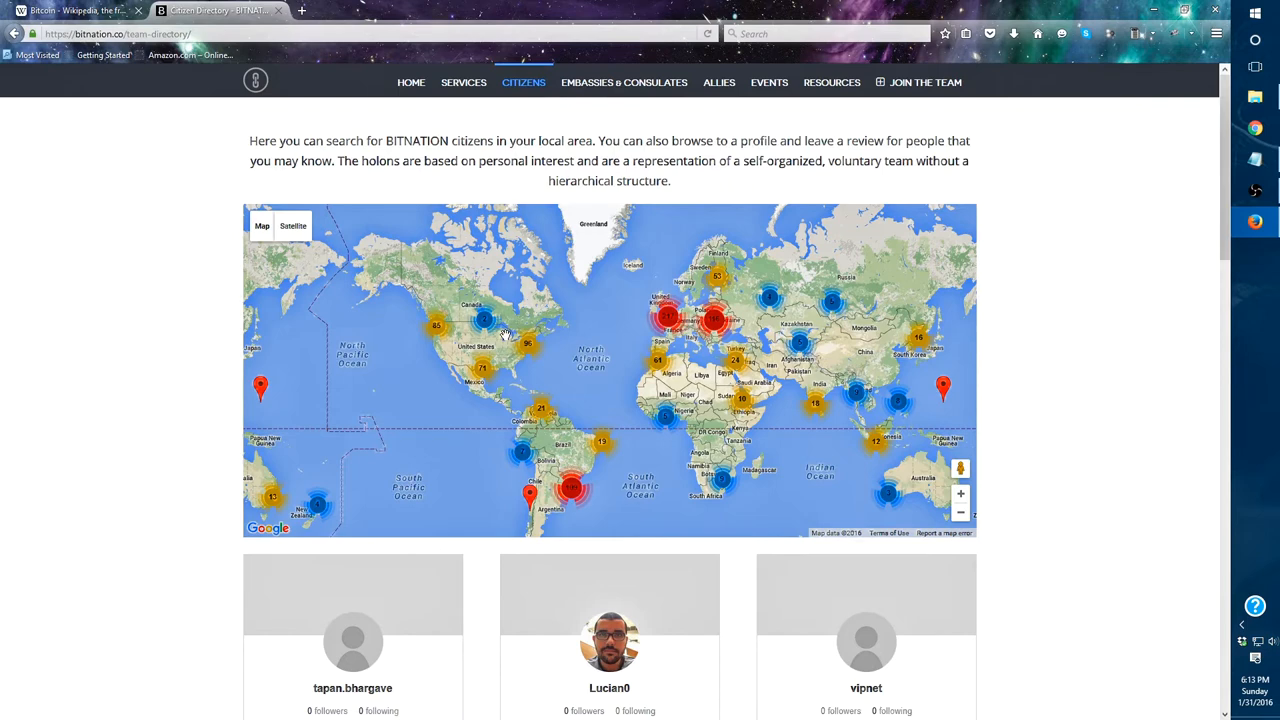
Step: Load the Governance 2.0 Services page and scroll through its service categories
left_click(463, 82)
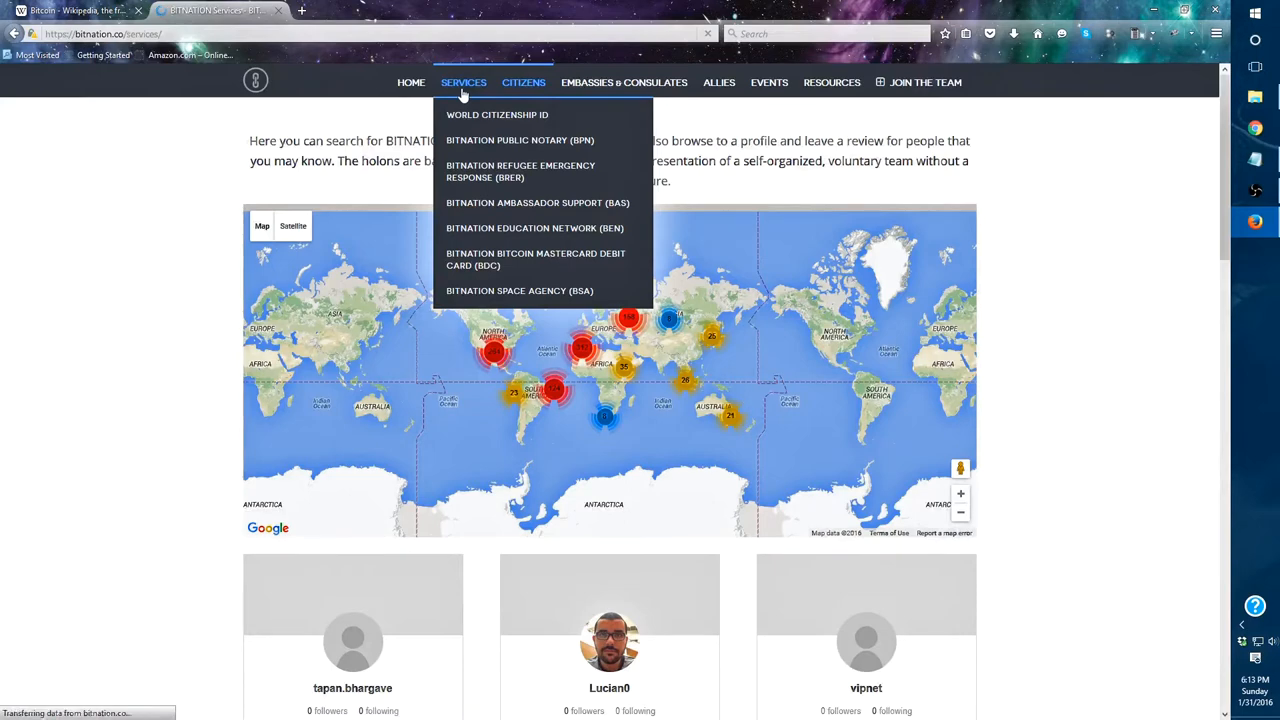
left_click(463, 82)
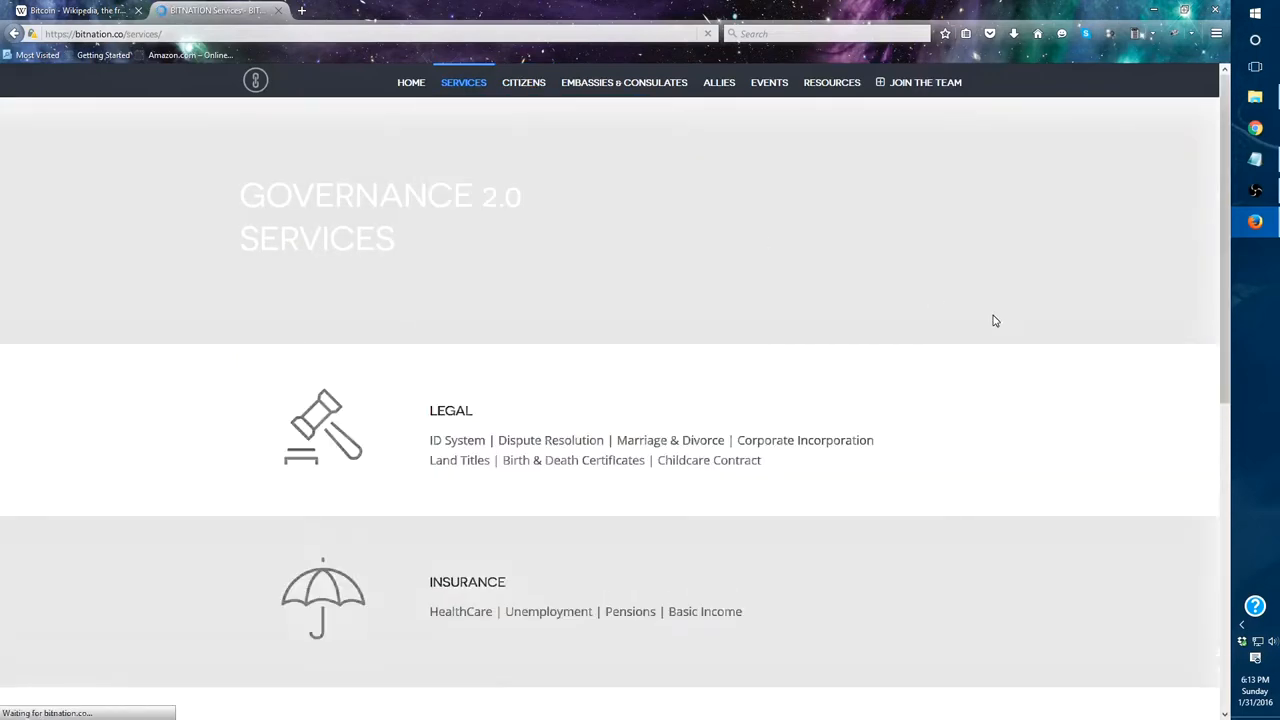
mouse_move(621, 370)
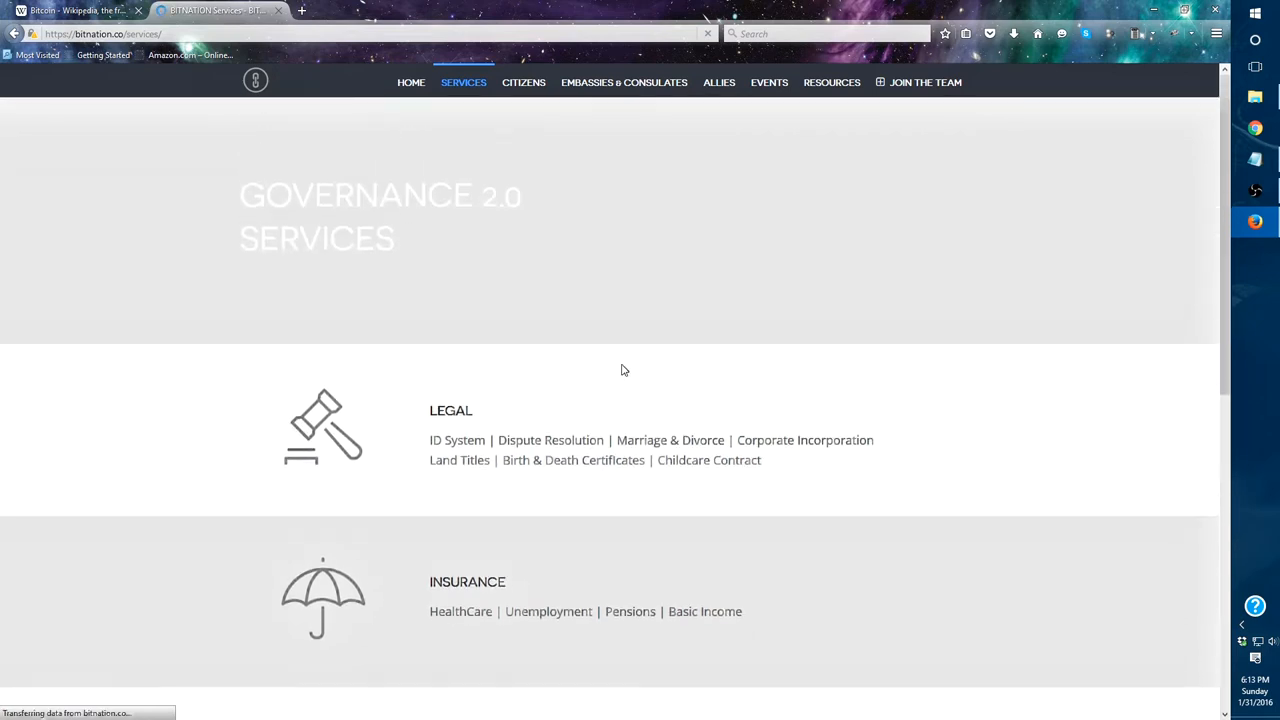
scroll("down", 3)
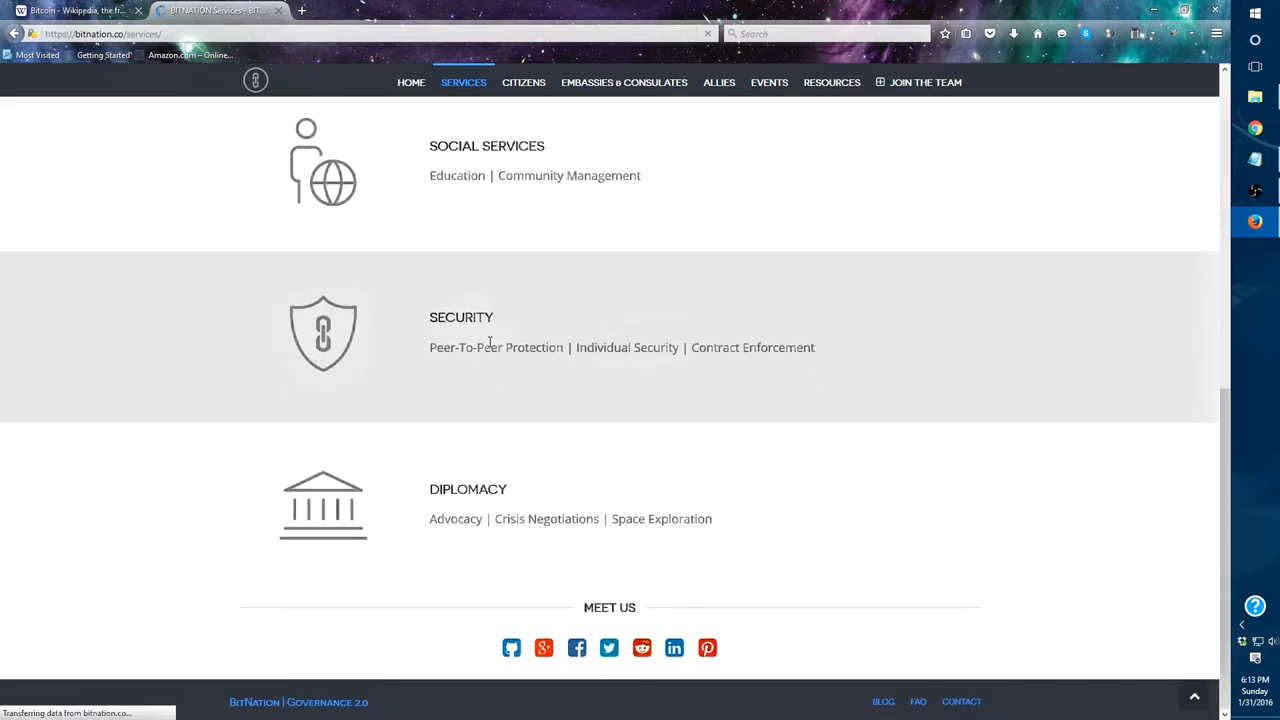
mouse_move(535, 394)
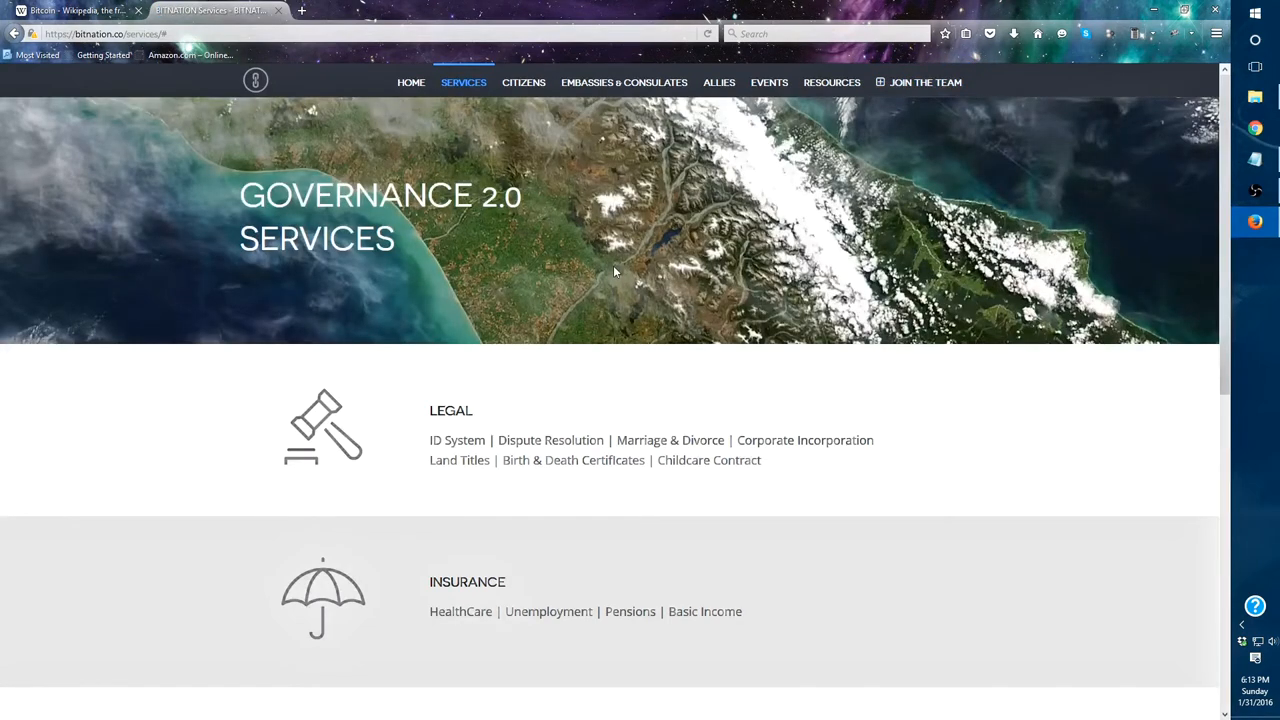
Step: Bring up the JOIN THE TEAM sign-up and login options
left_click(924, 82)
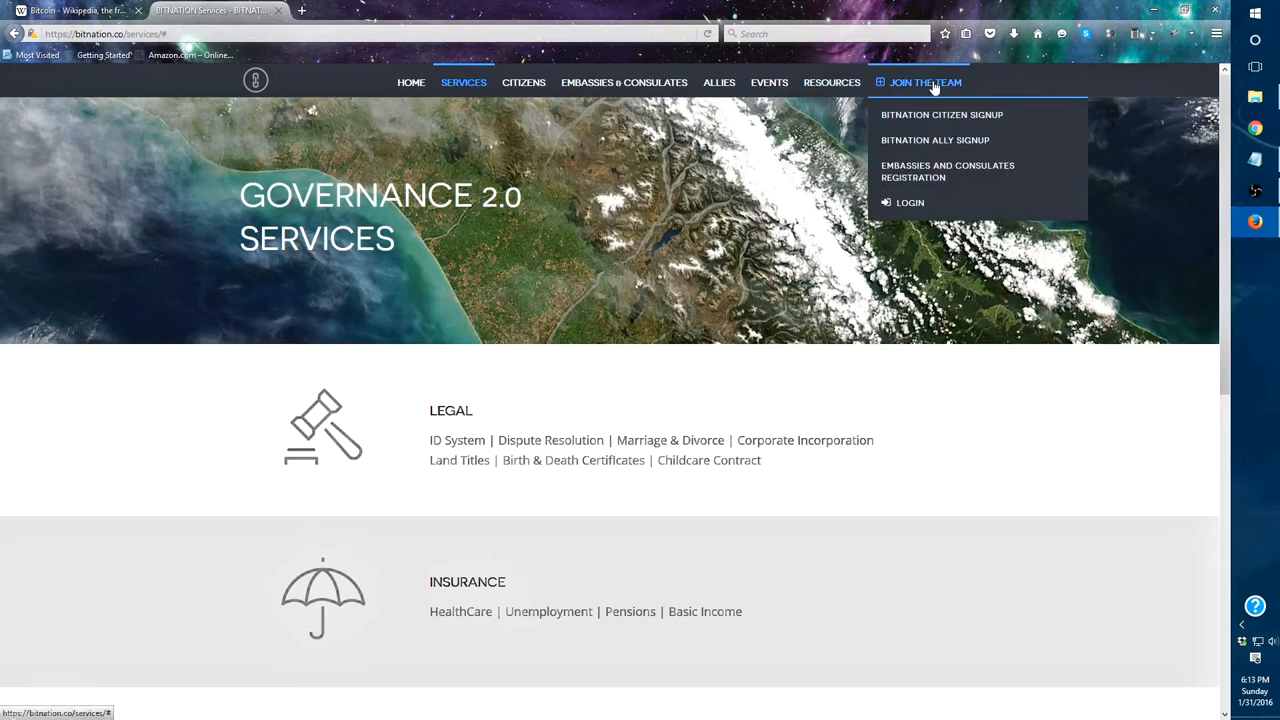
mouse_move(923, 118)
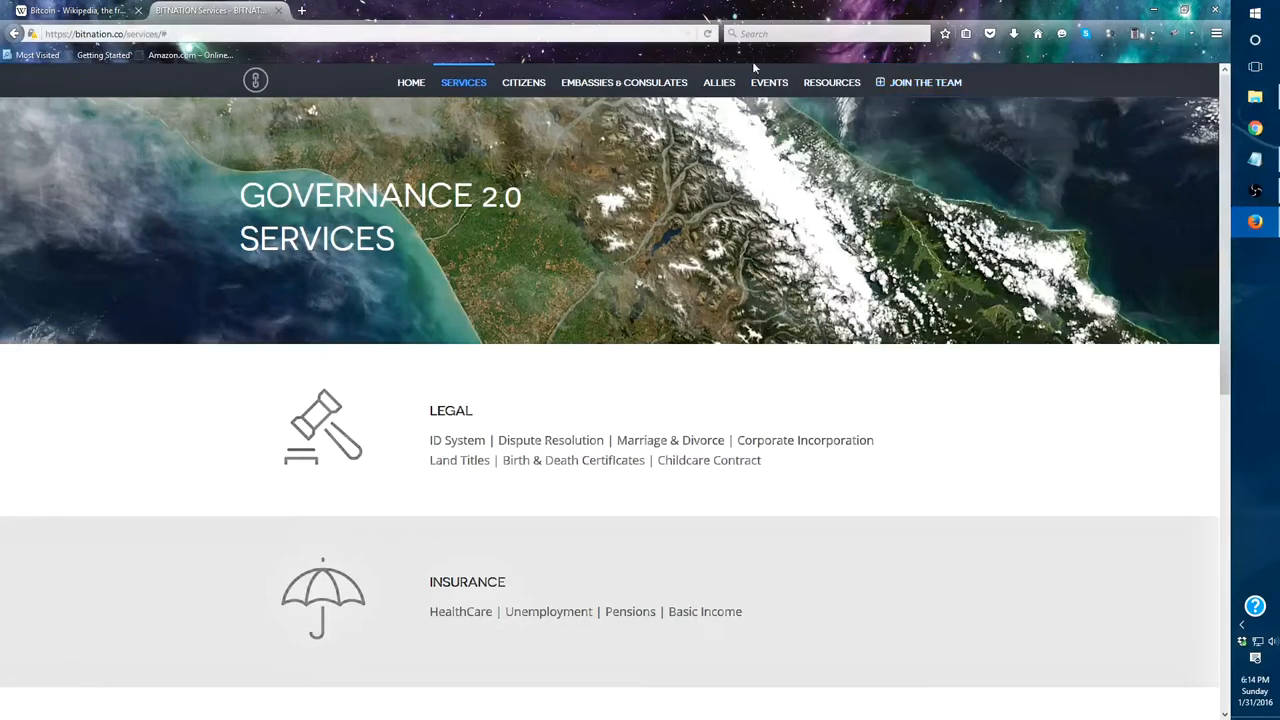
scroll("down", 3)
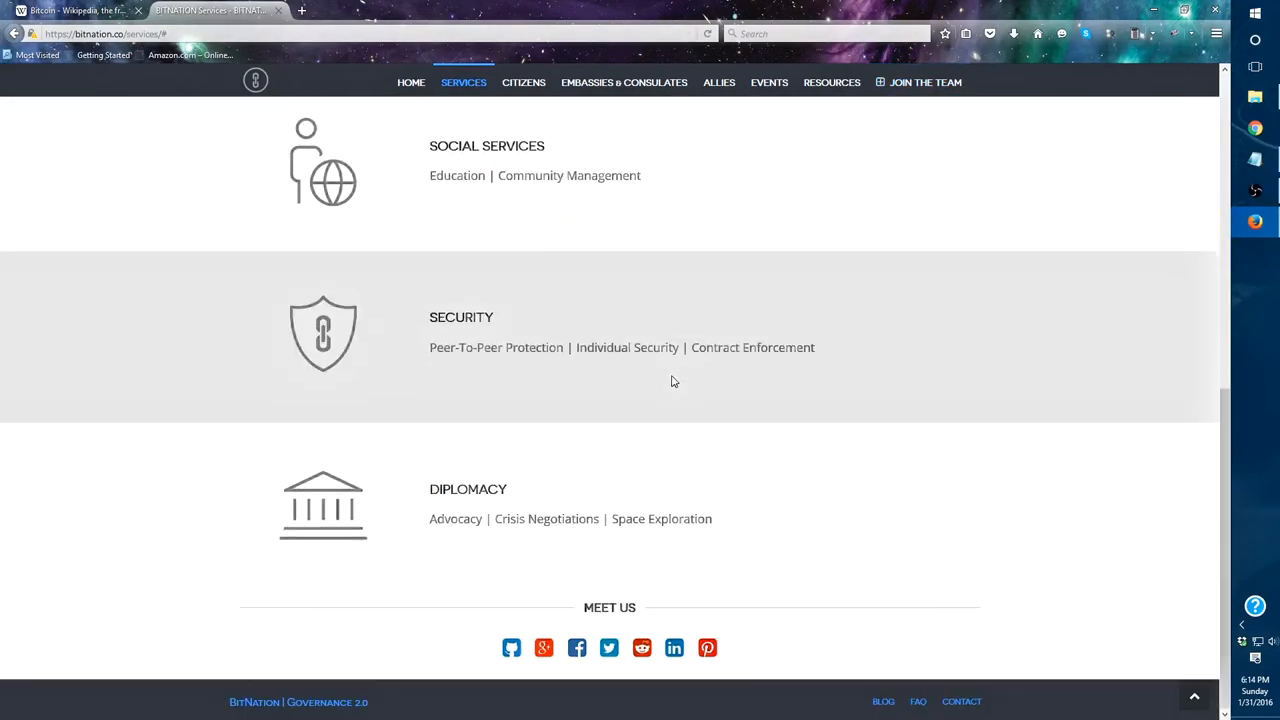
left_click(918, 82)
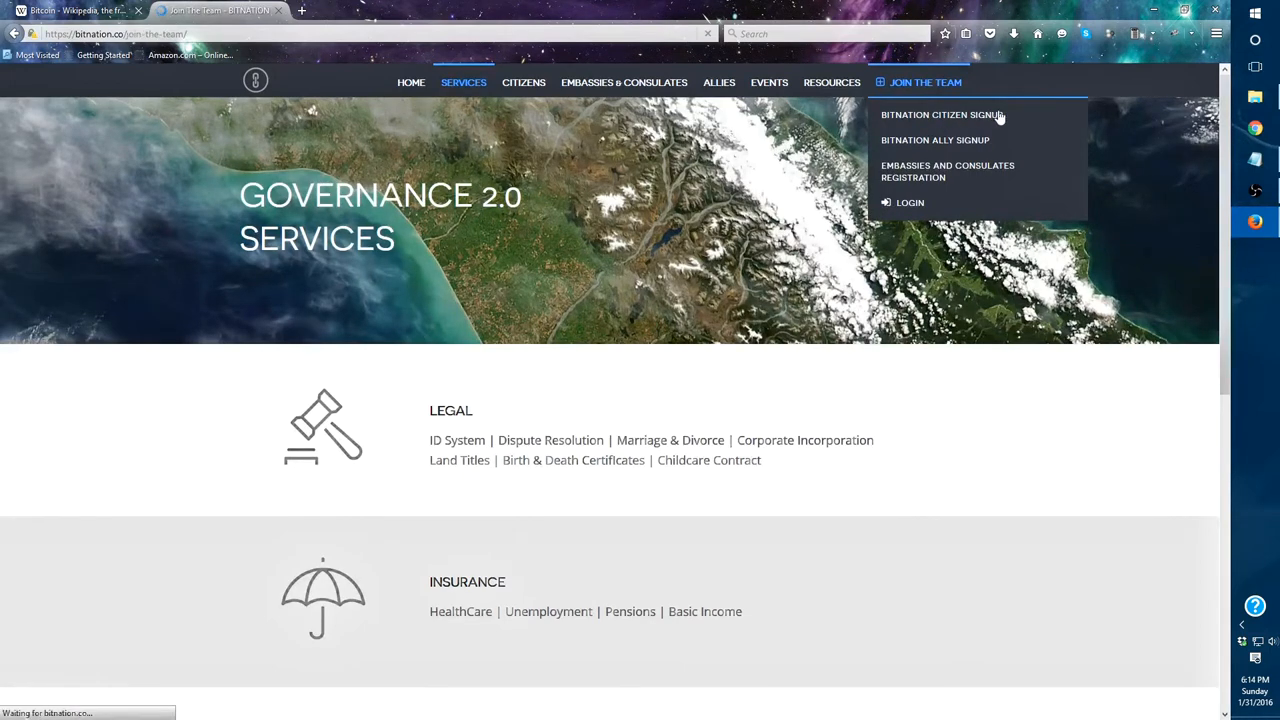
Step: Open BITNATION Citizen Signup and scroll through the empty registration form
left_click(941, 114)
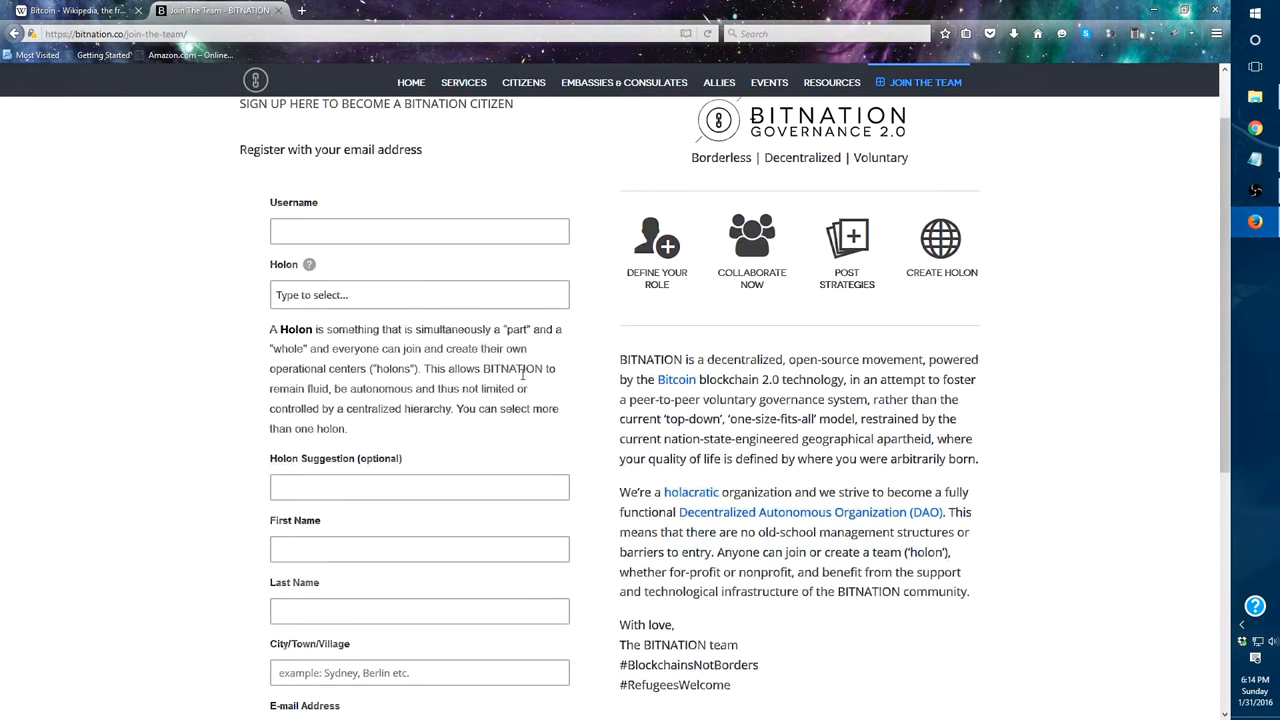
scroll("down", 3)
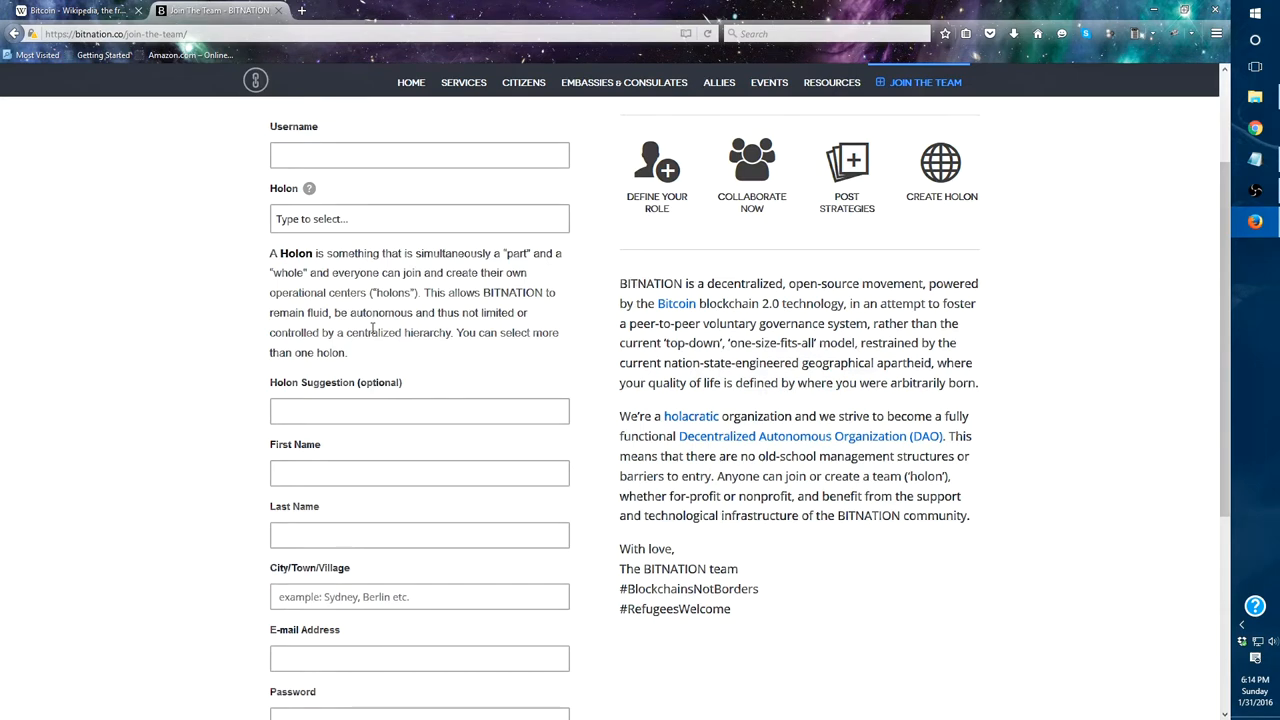
scroll("down", 3)
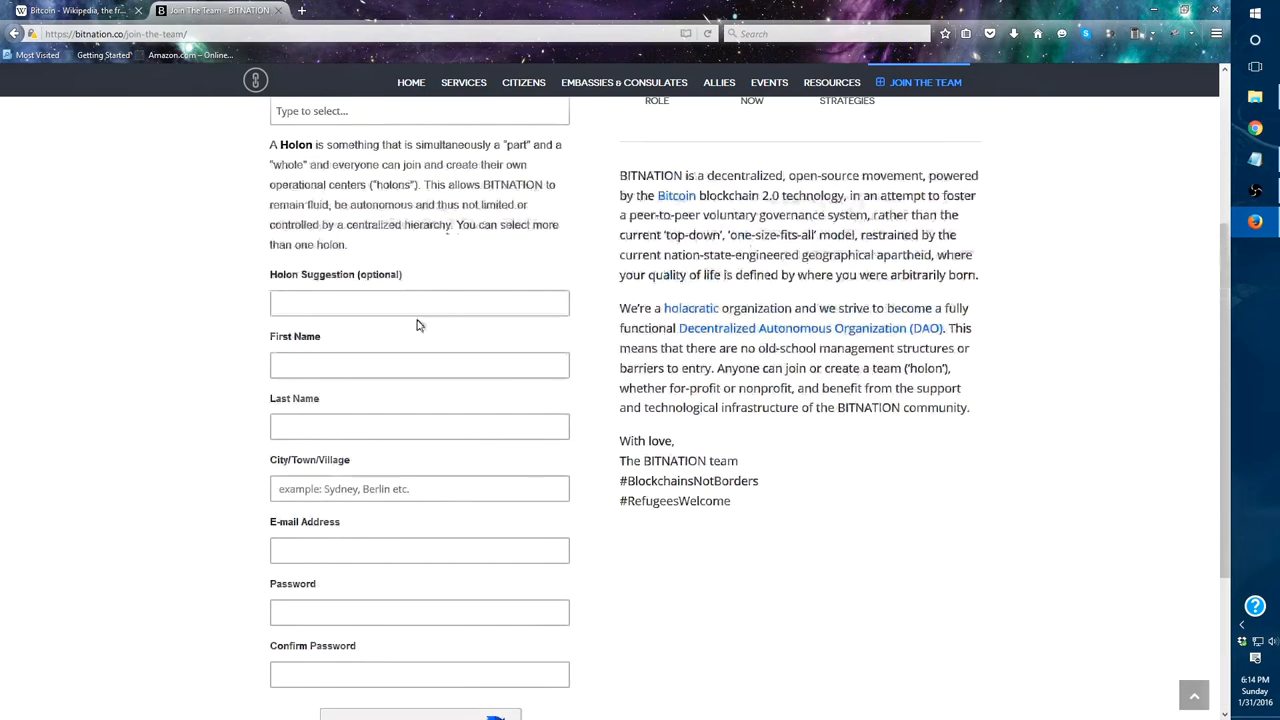
scroll("up", 3)
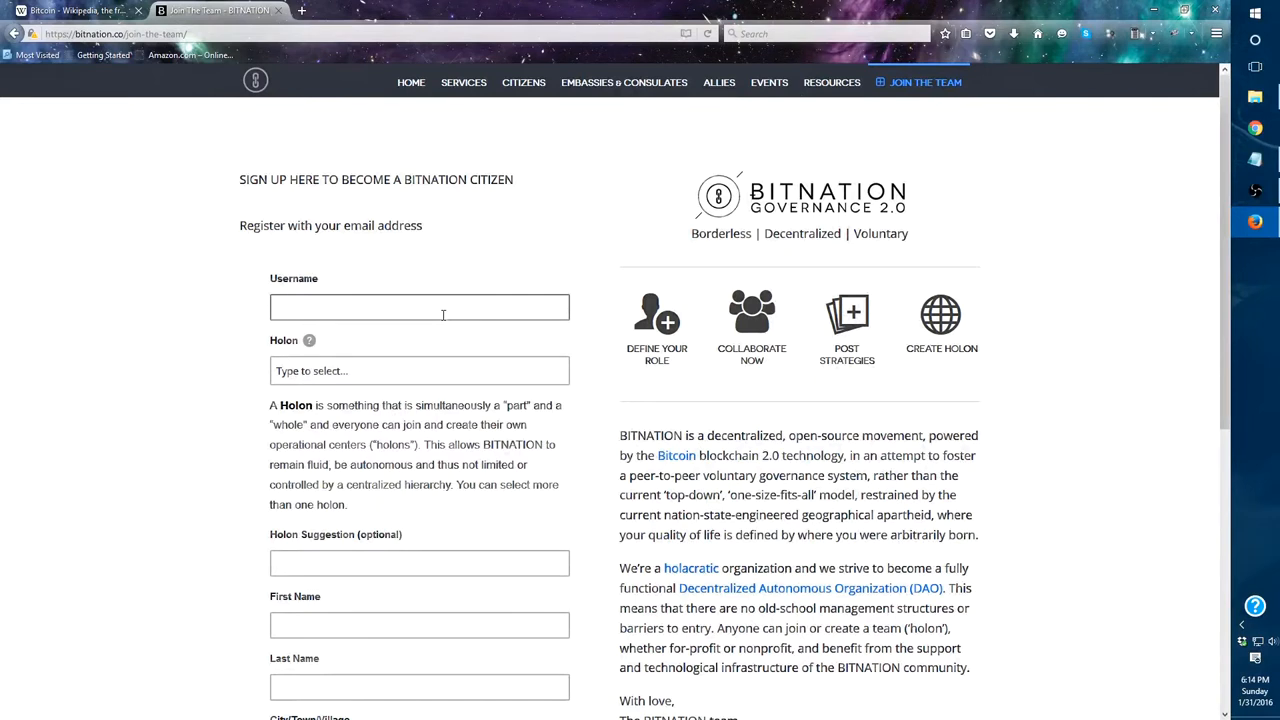
Step: Enter a username starting 'Da' in the Username field
left_click(419, 307)
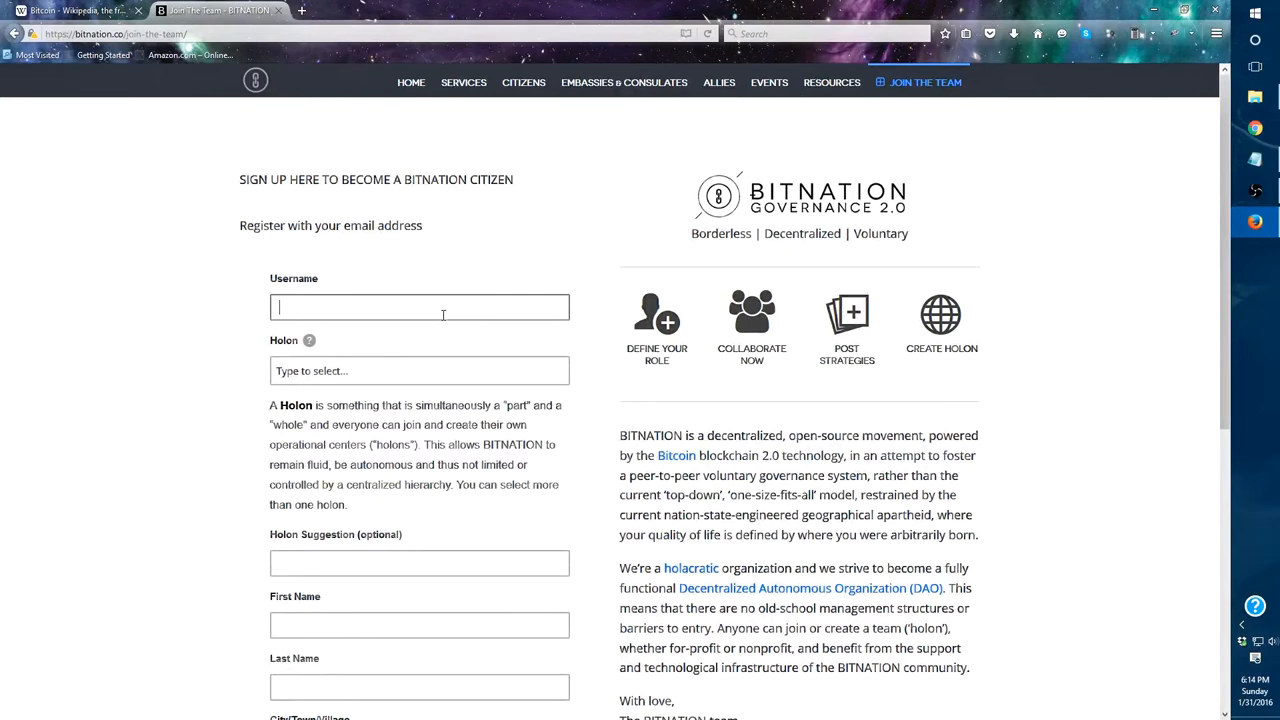
mouse_move(727, 6)
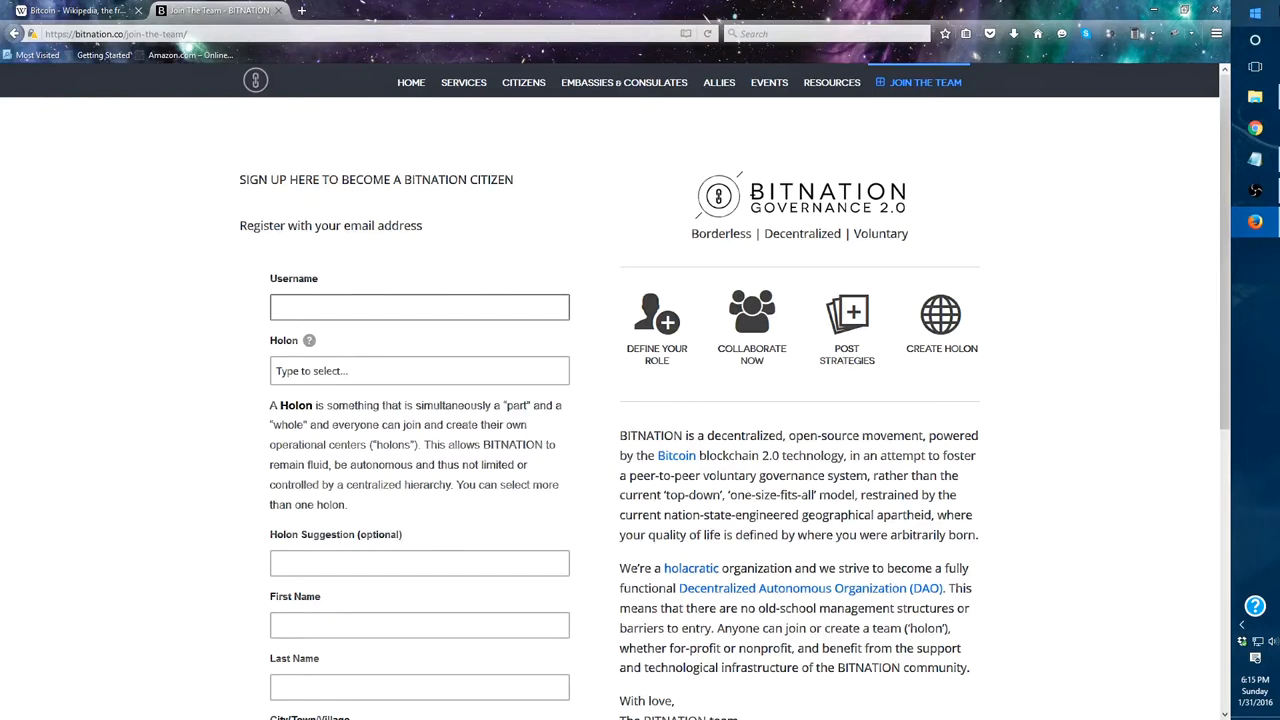
left_click(419, 307)
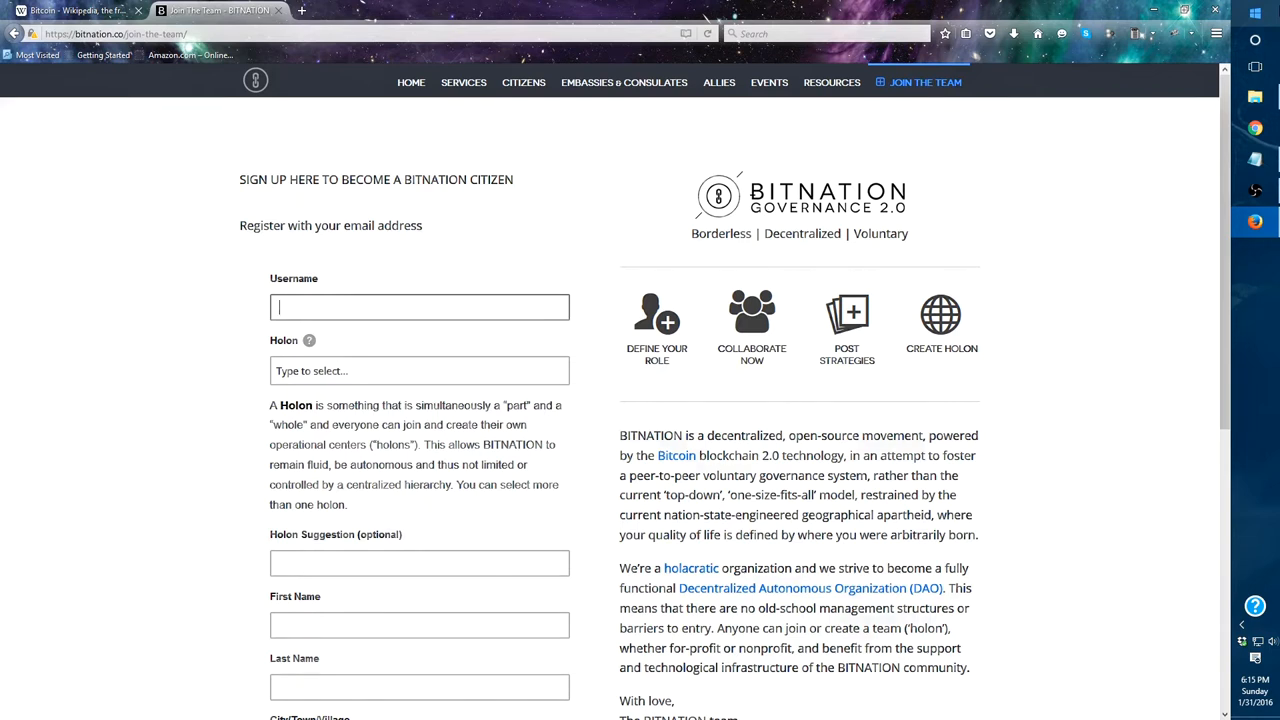
type("Daman")
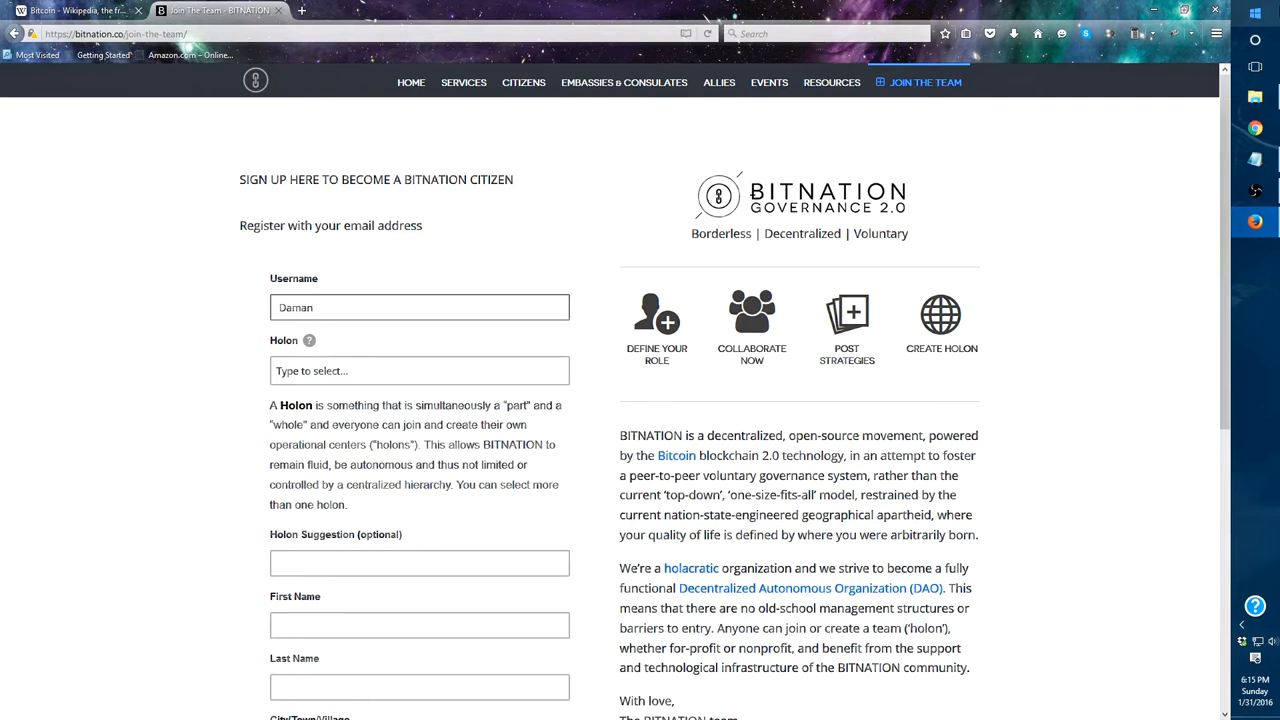
mouse_move(817, 696)
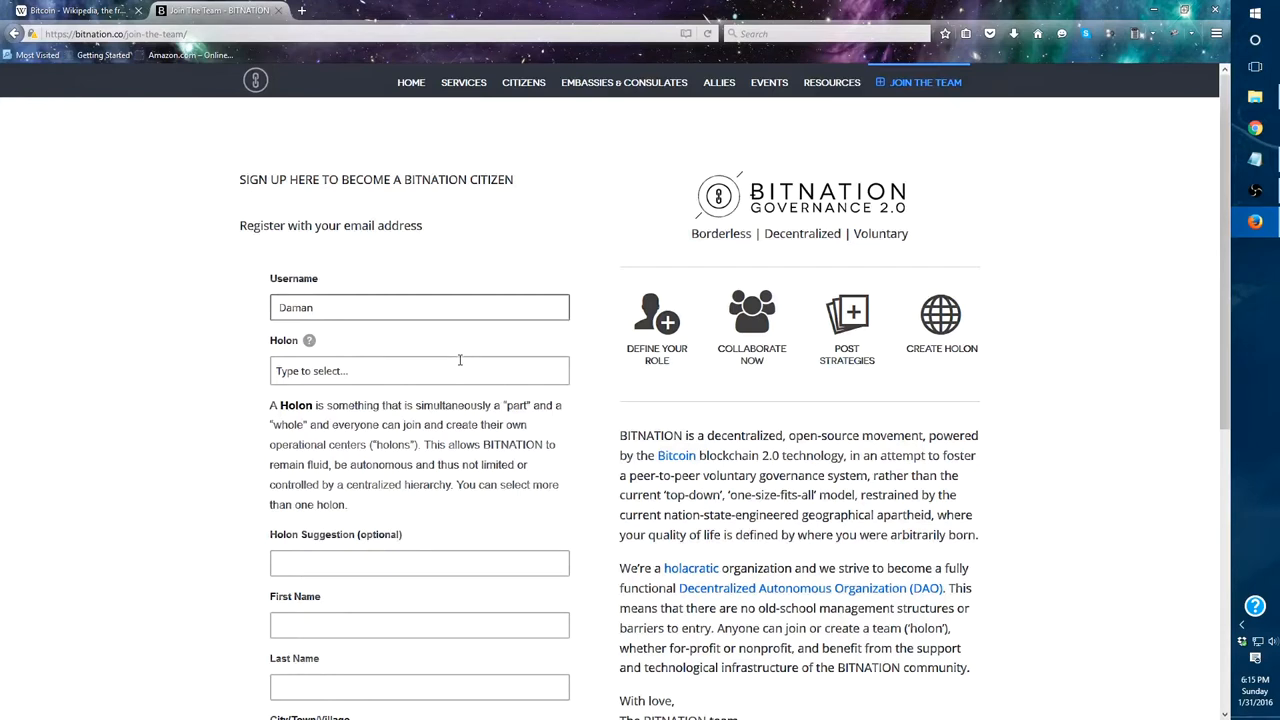
Step: Choose Zen Holon from the holon list and suggest 'Student' as a holon
left_click(419, 370)
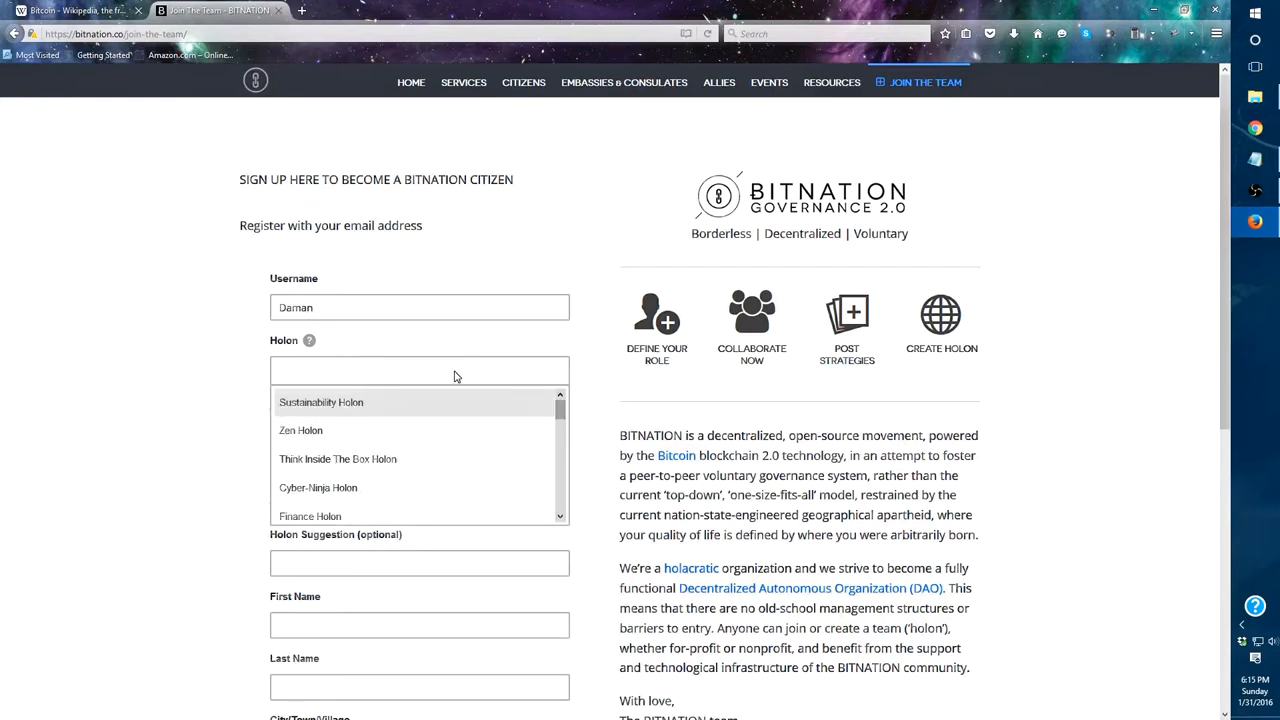
left_click(419, 370)
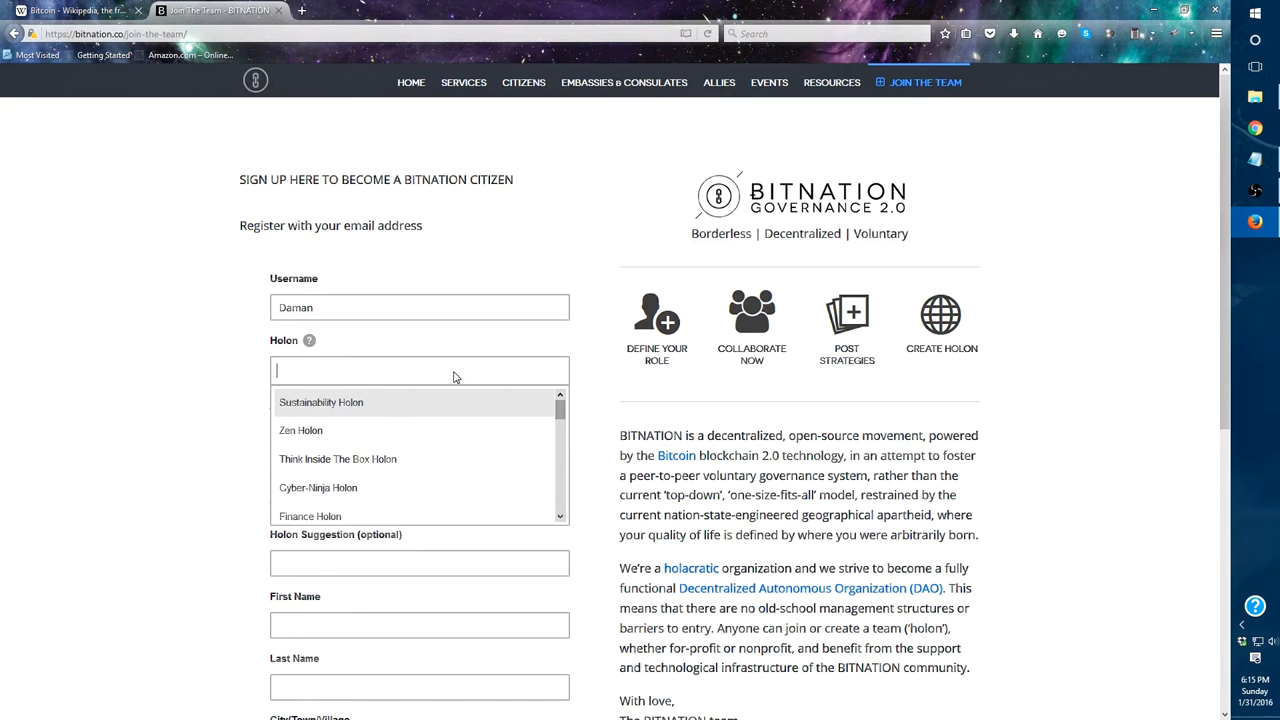
scroll("down", 3)
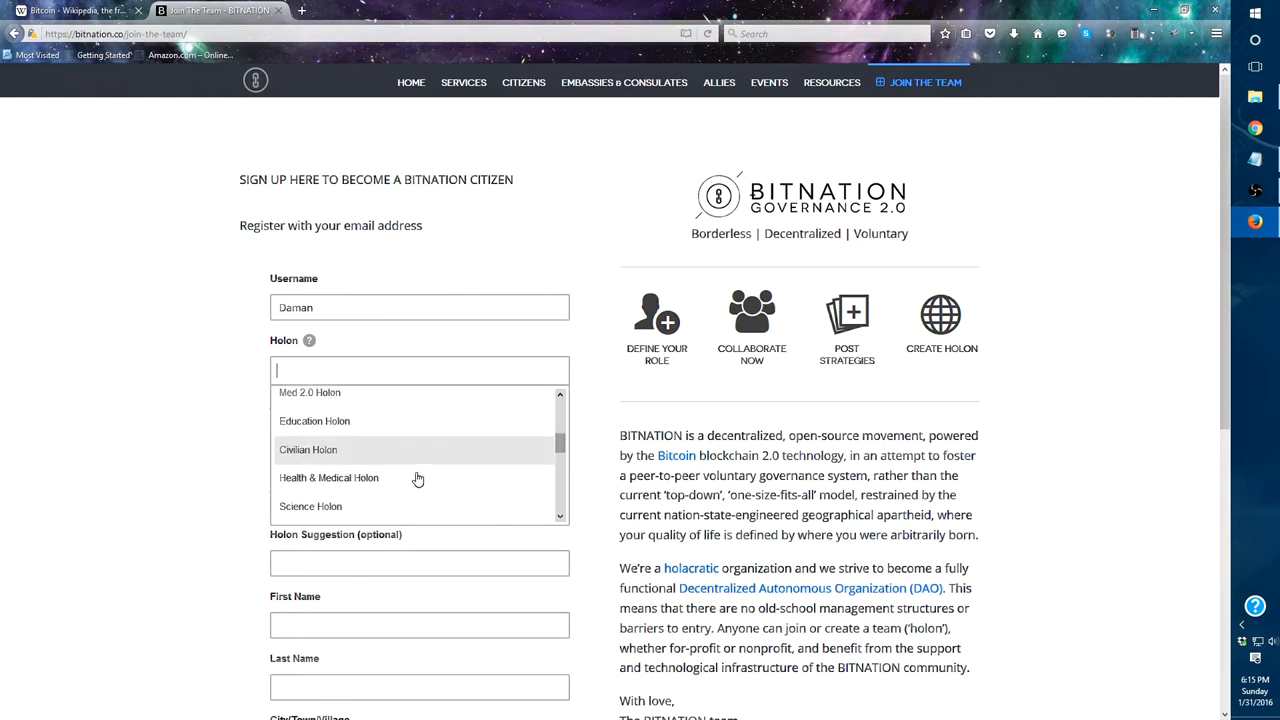
scroll("down", 3)
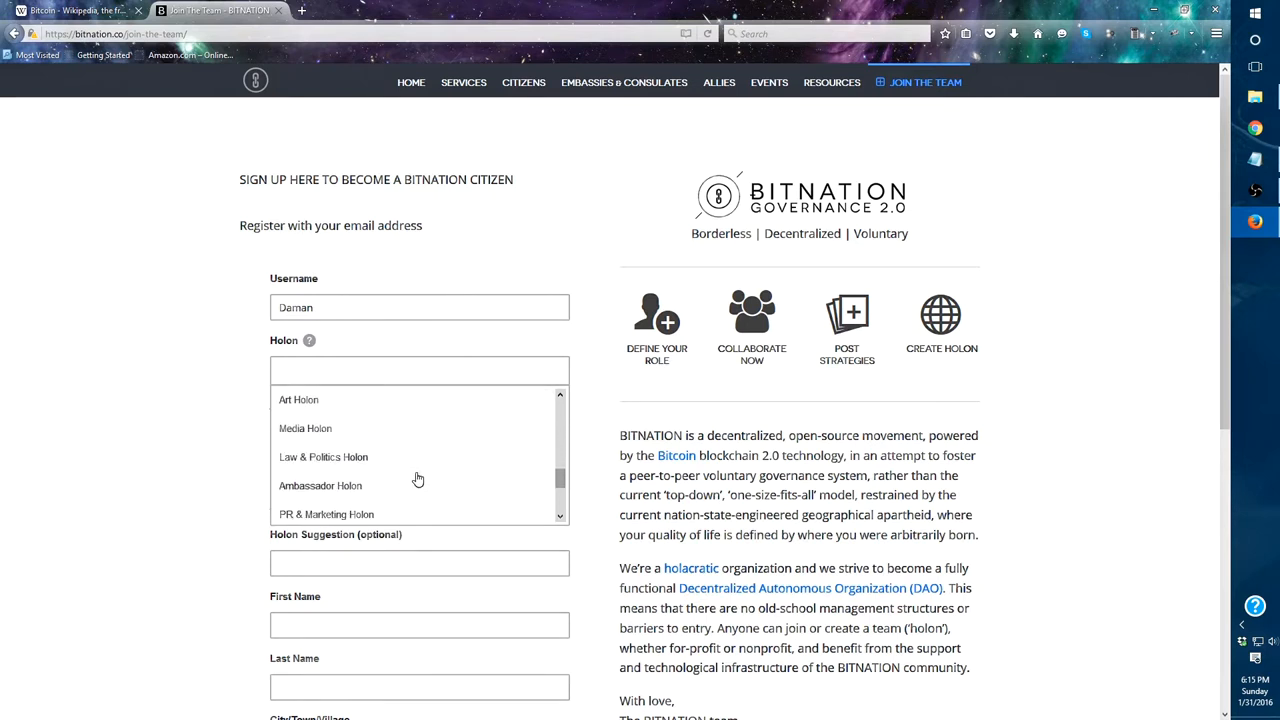
scroll("down", 3)
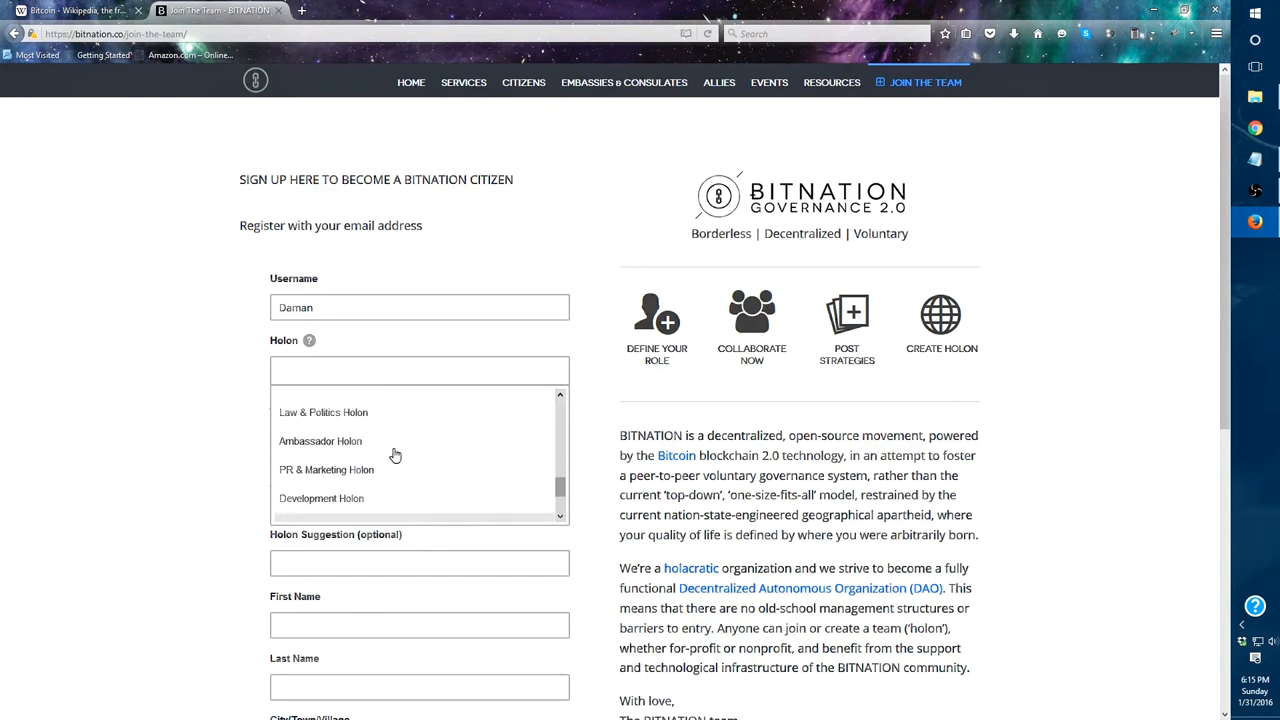
scroll("down", 3)
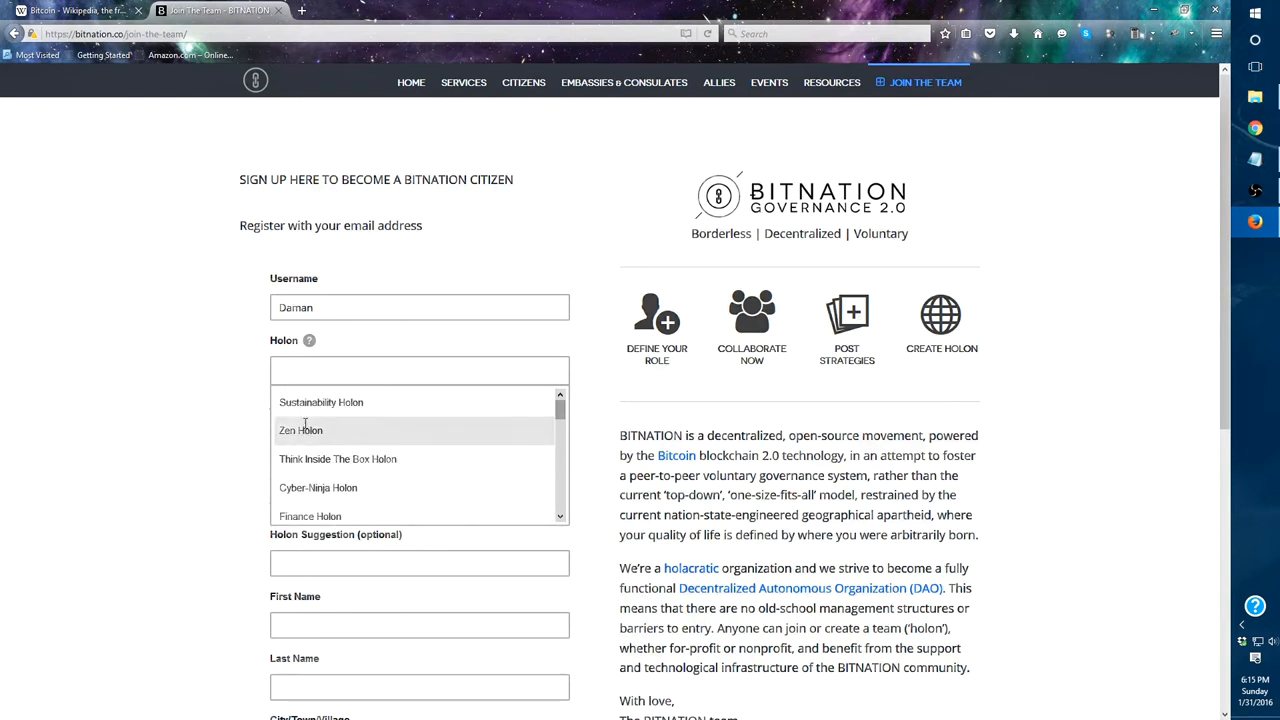
left_click(300, 430)
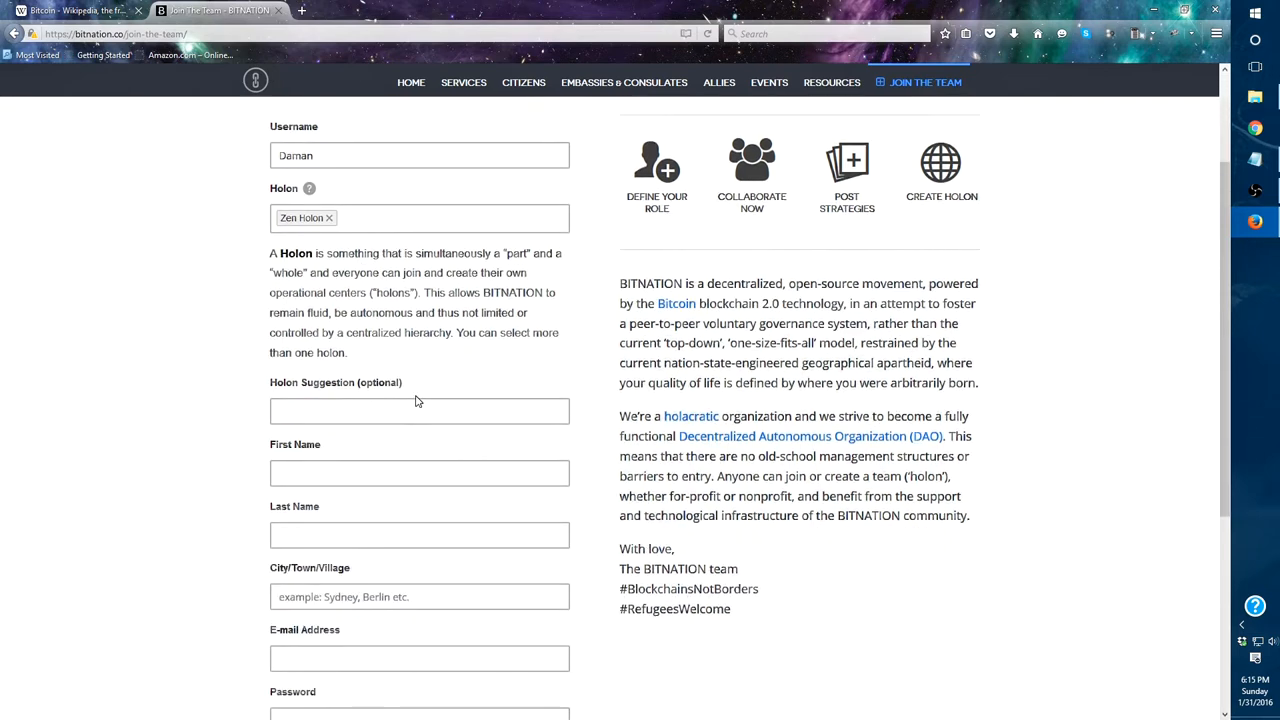
left_click(419, 411)
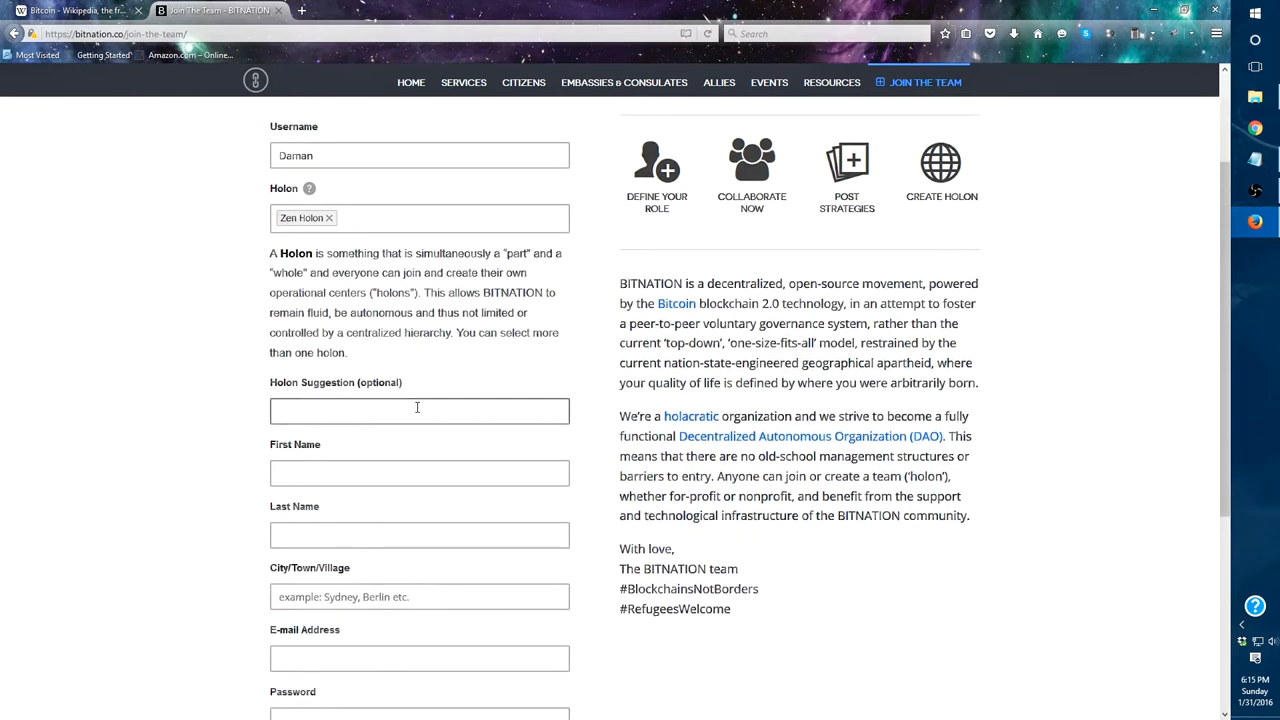
type("Student")
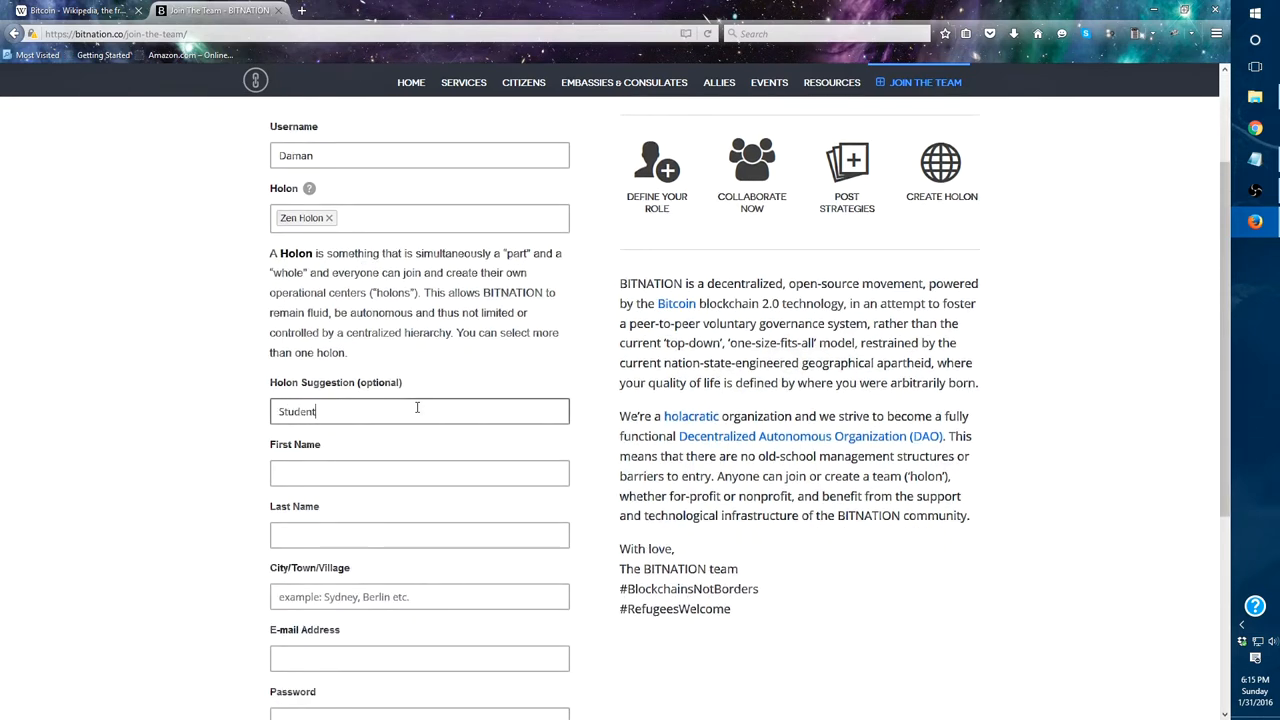
Step: Fill in the first name, last name Suja, and city 'planet earth'
left_click(419, 473)
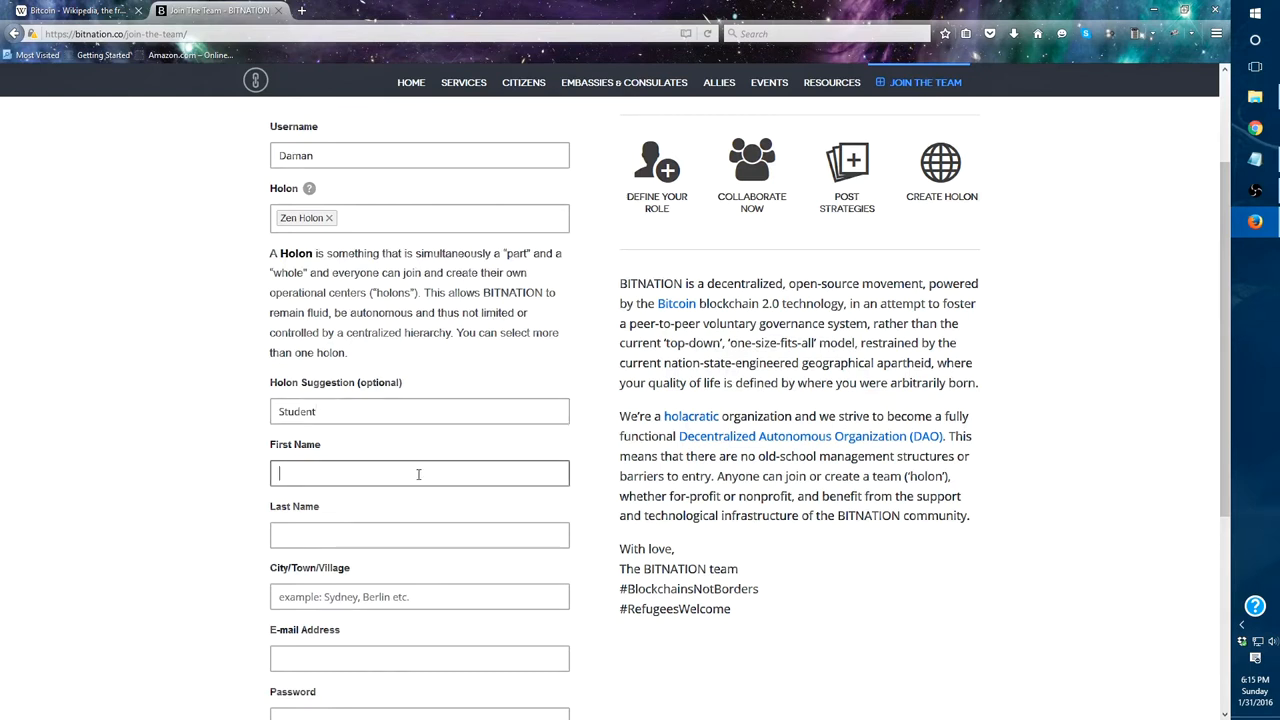
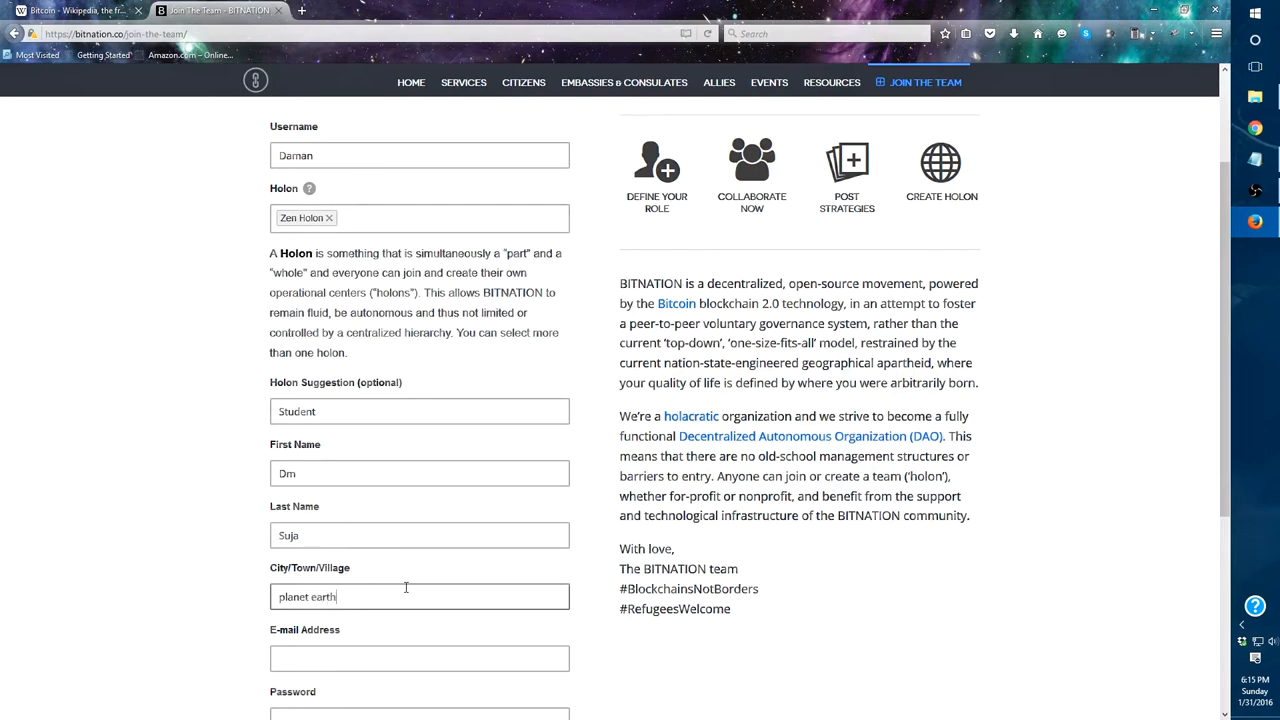
scroll("down", 3)
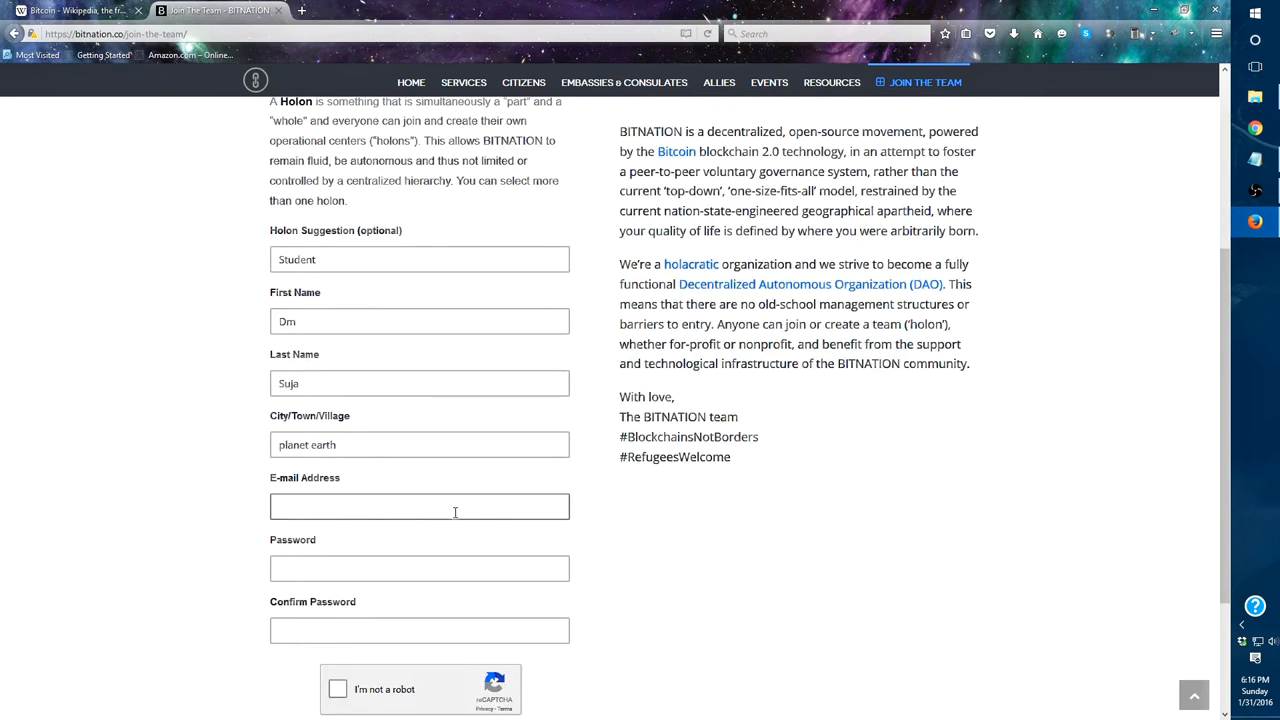
scroll("down", 3)
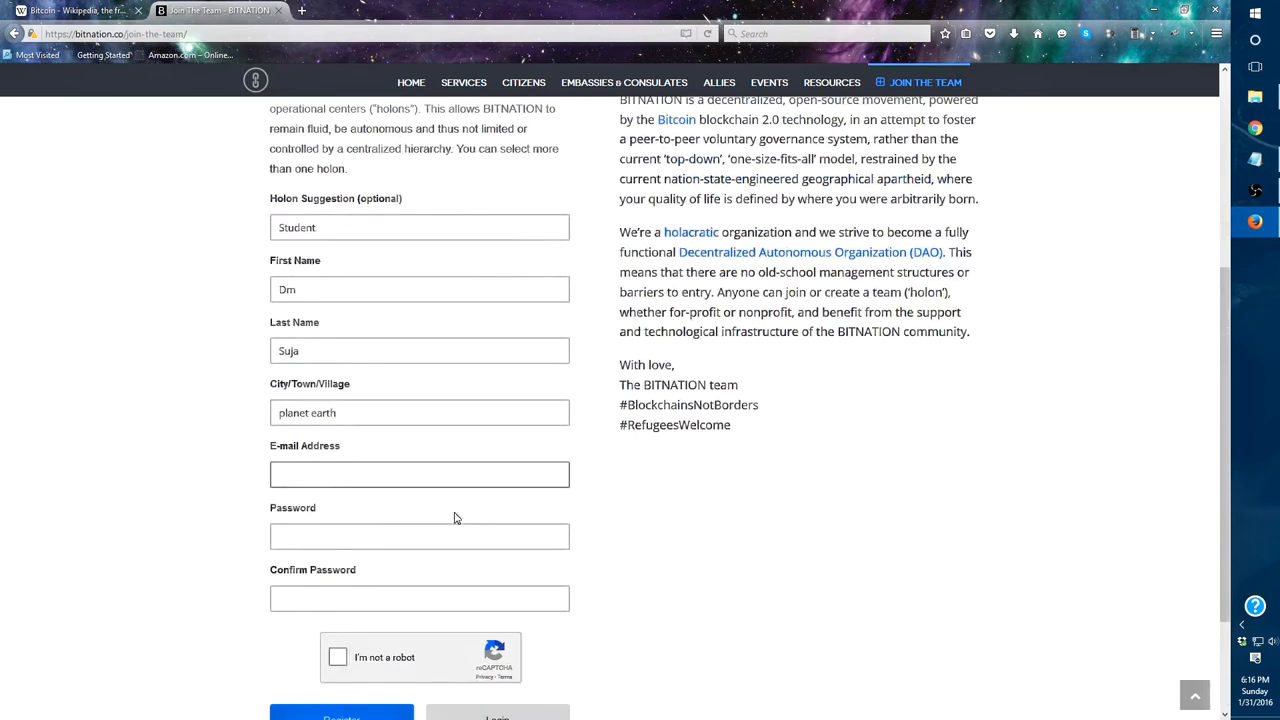
left_click(419, 474)
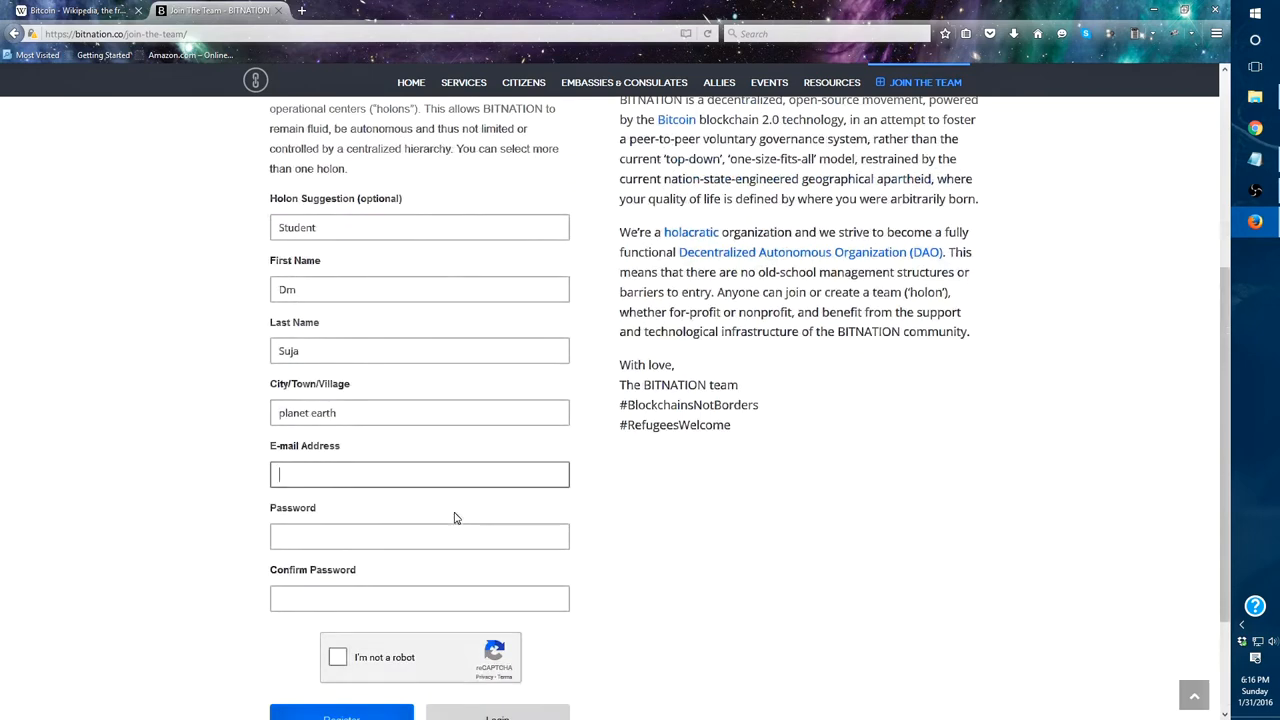
scroll("down", 3)
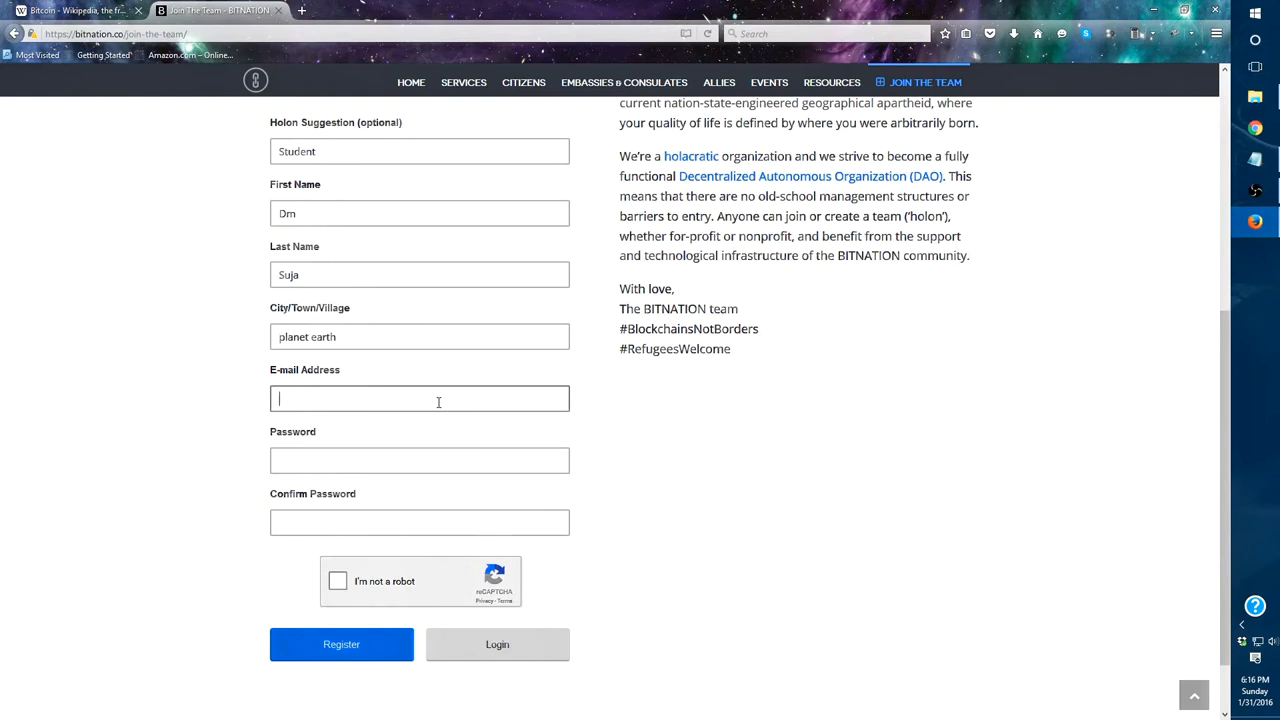
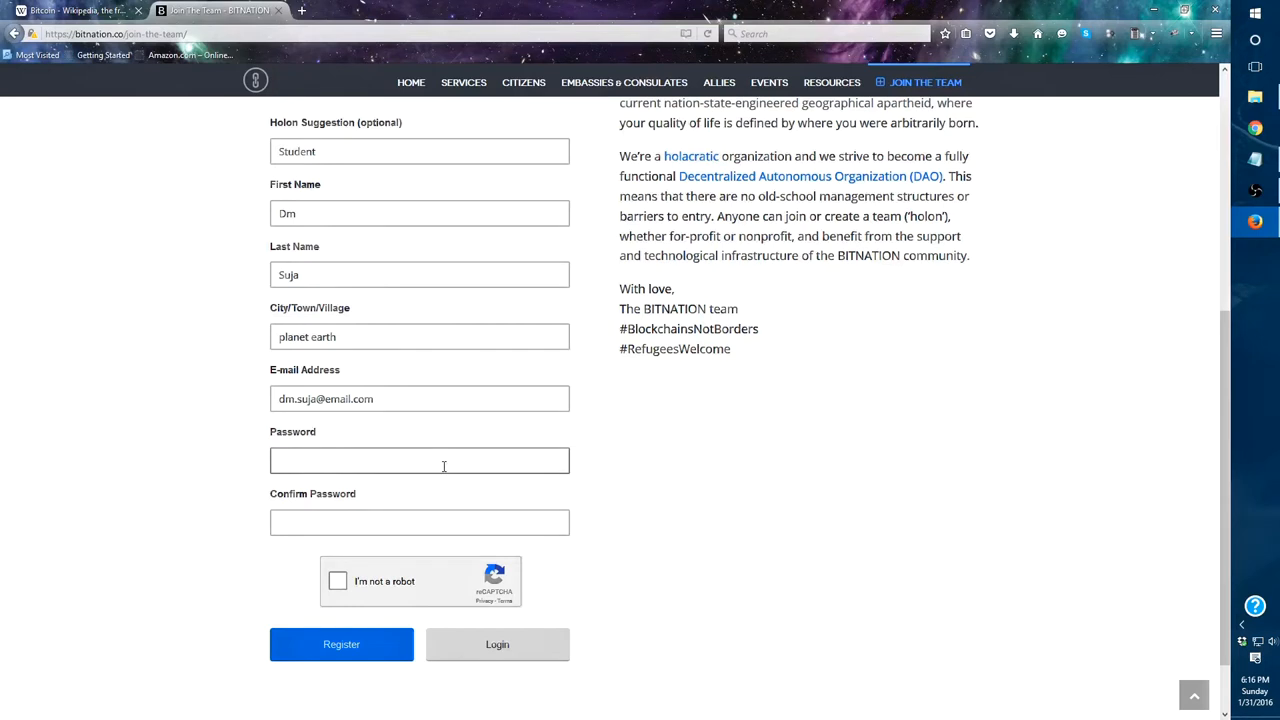
Step: Type a password and confirmation, then tick the 'I'm not a robot' checkbox
type("*")
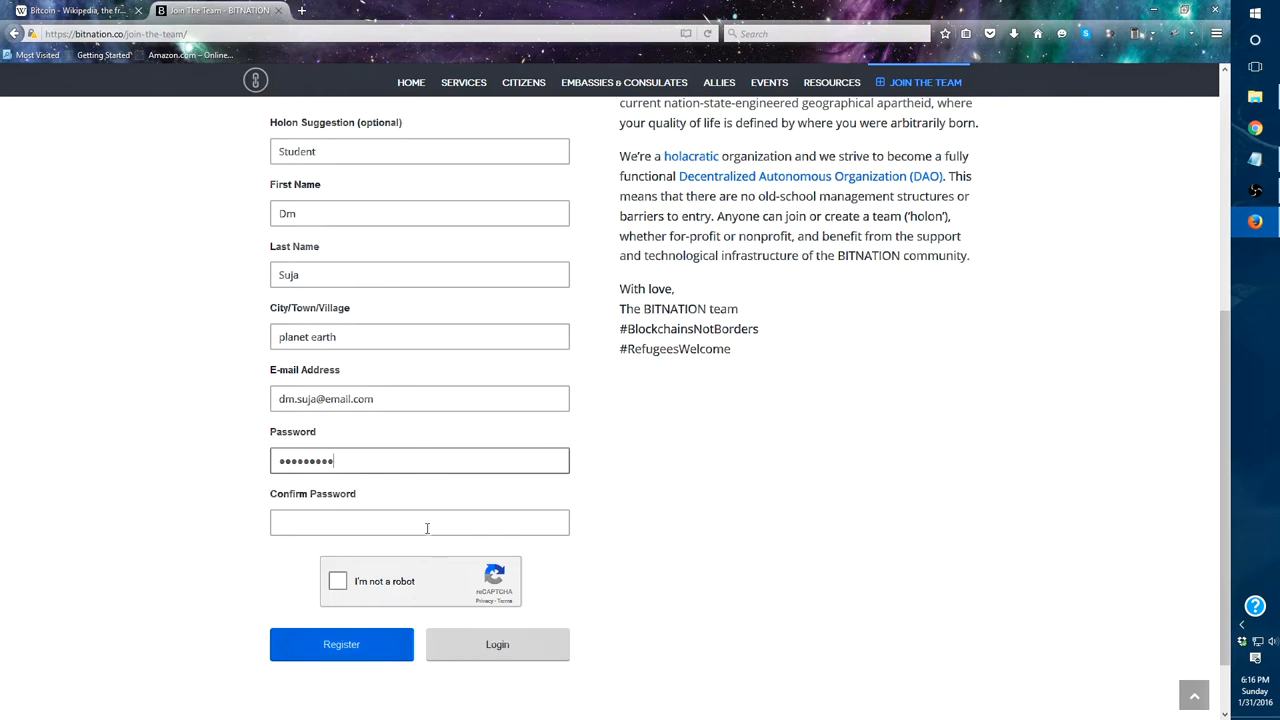
type("••••")
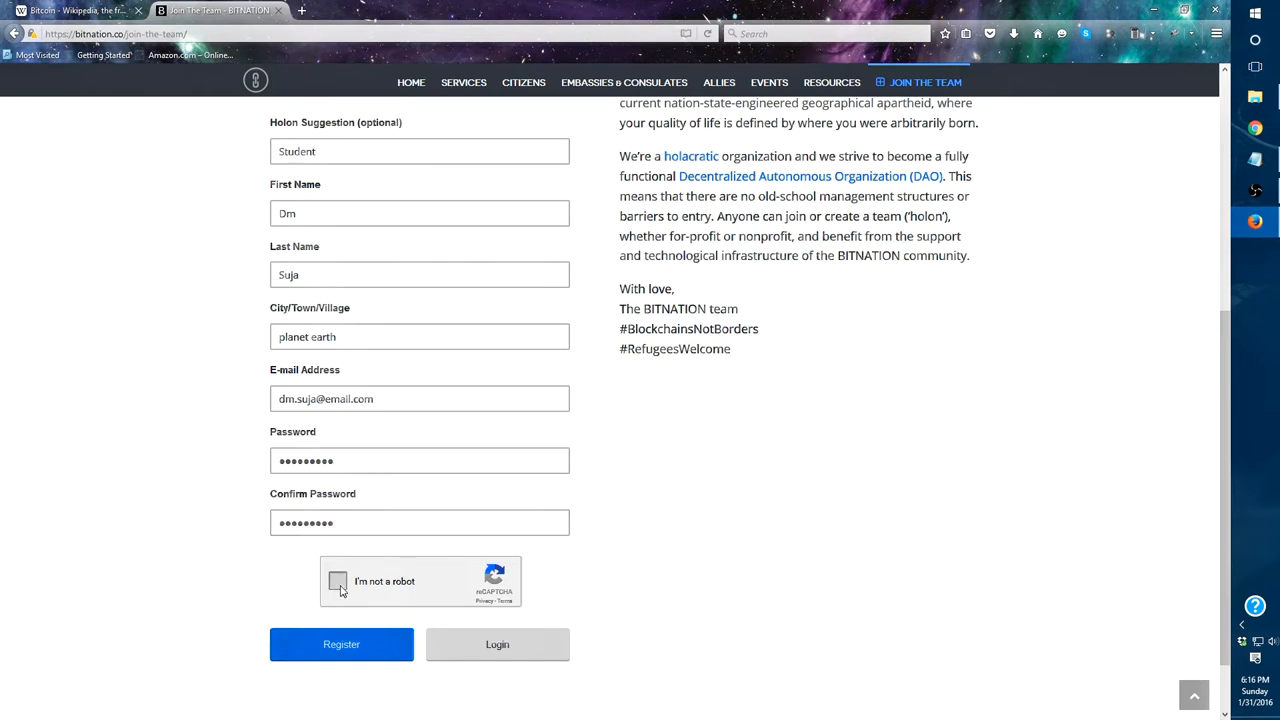
left_click(338, 581)
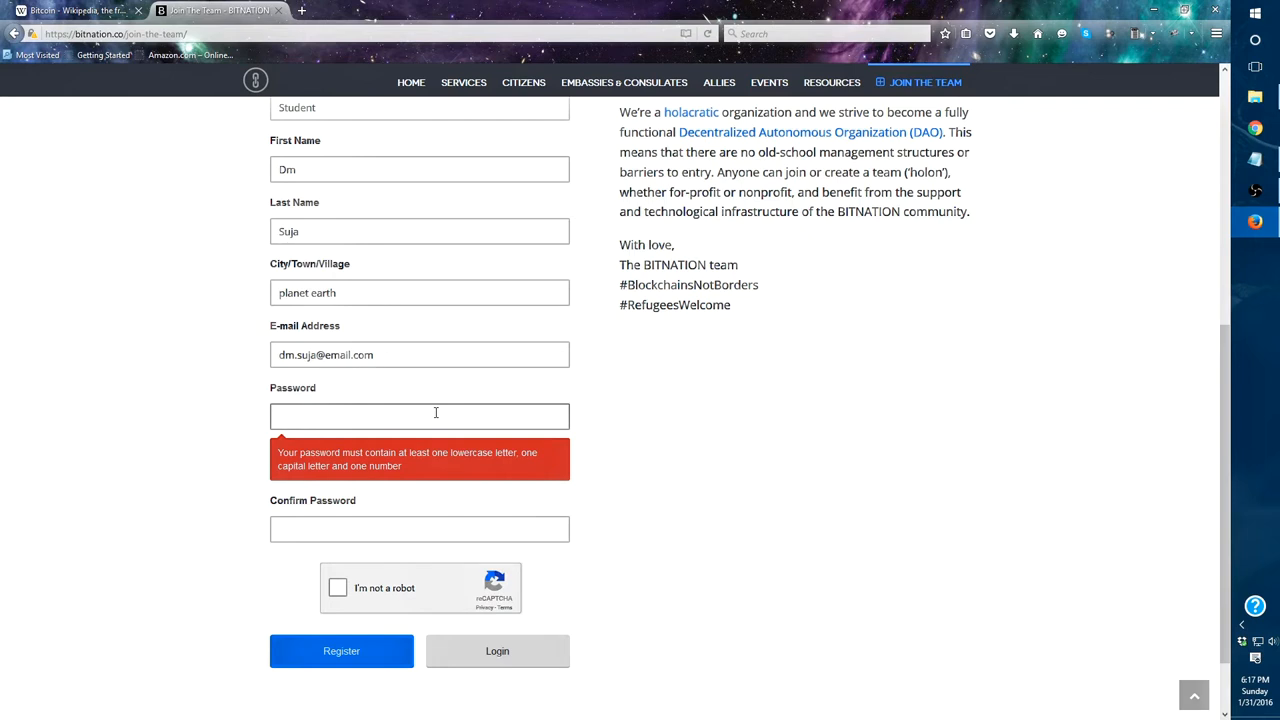
Step: Replace the rejected password with a longer one, confirm it, and pass reCAPTCHA
left_click(419, 416)
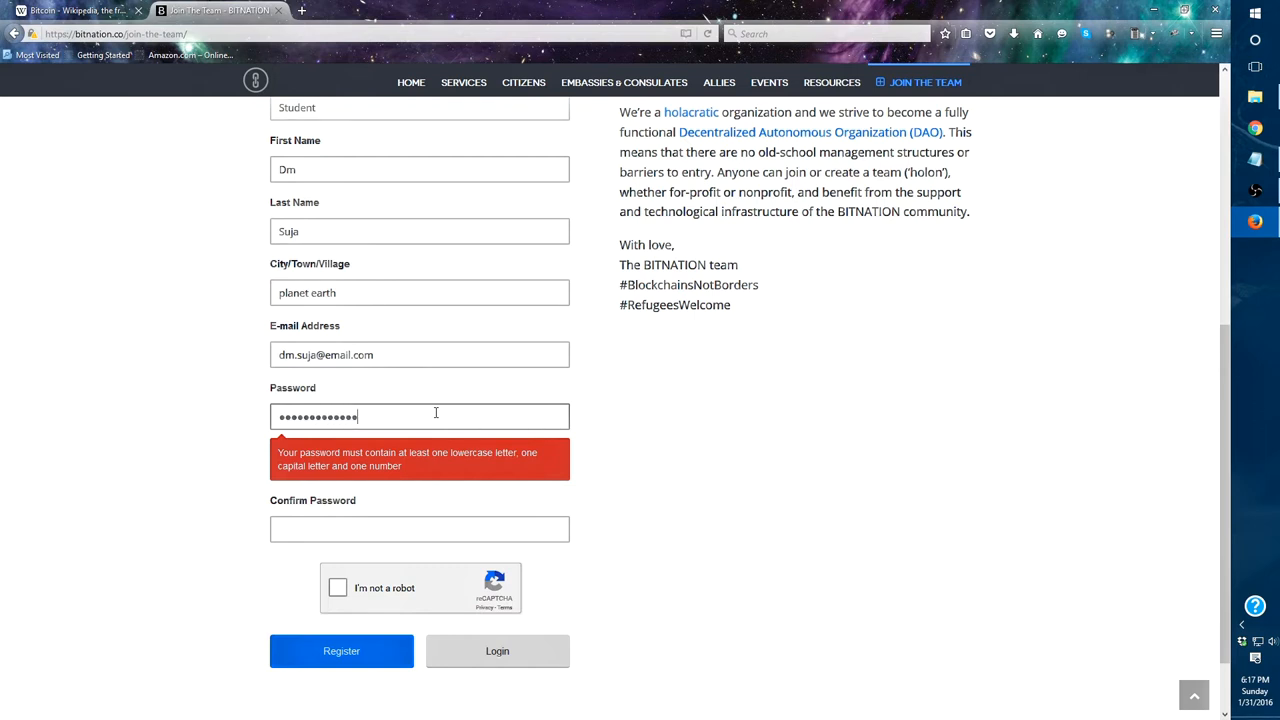
key("backspace")
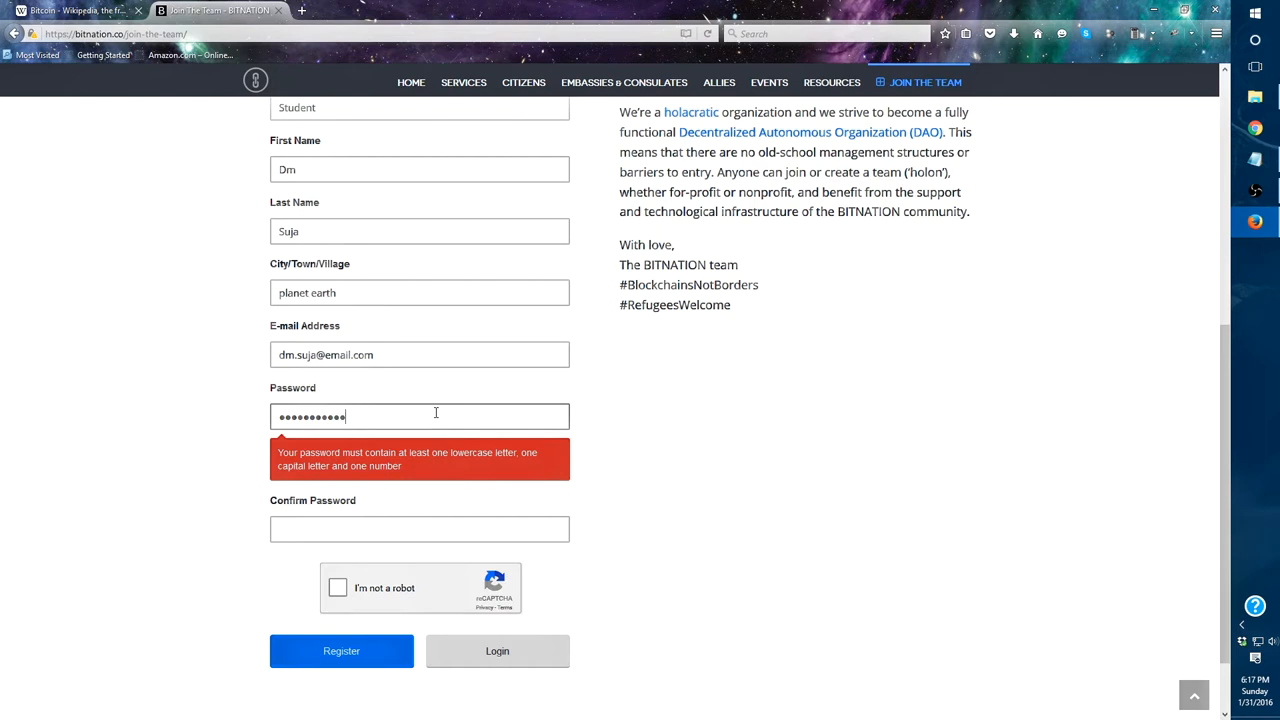
key("backspace")
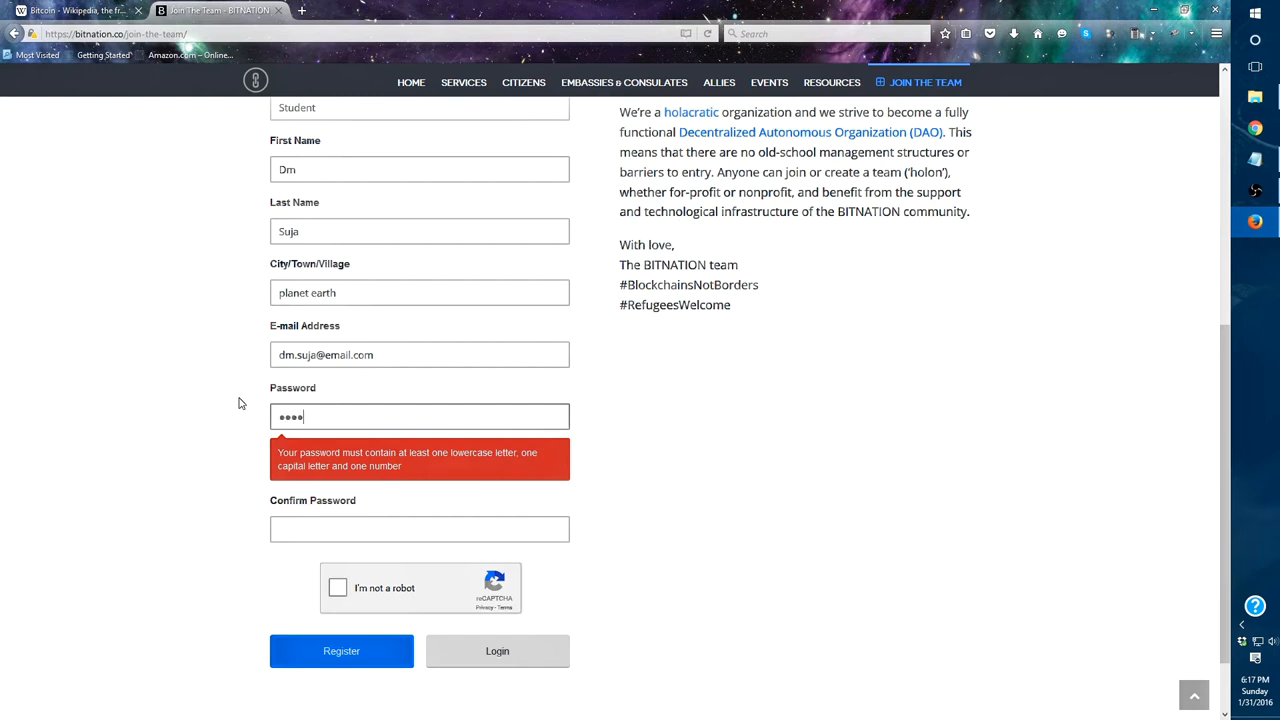
type("•")
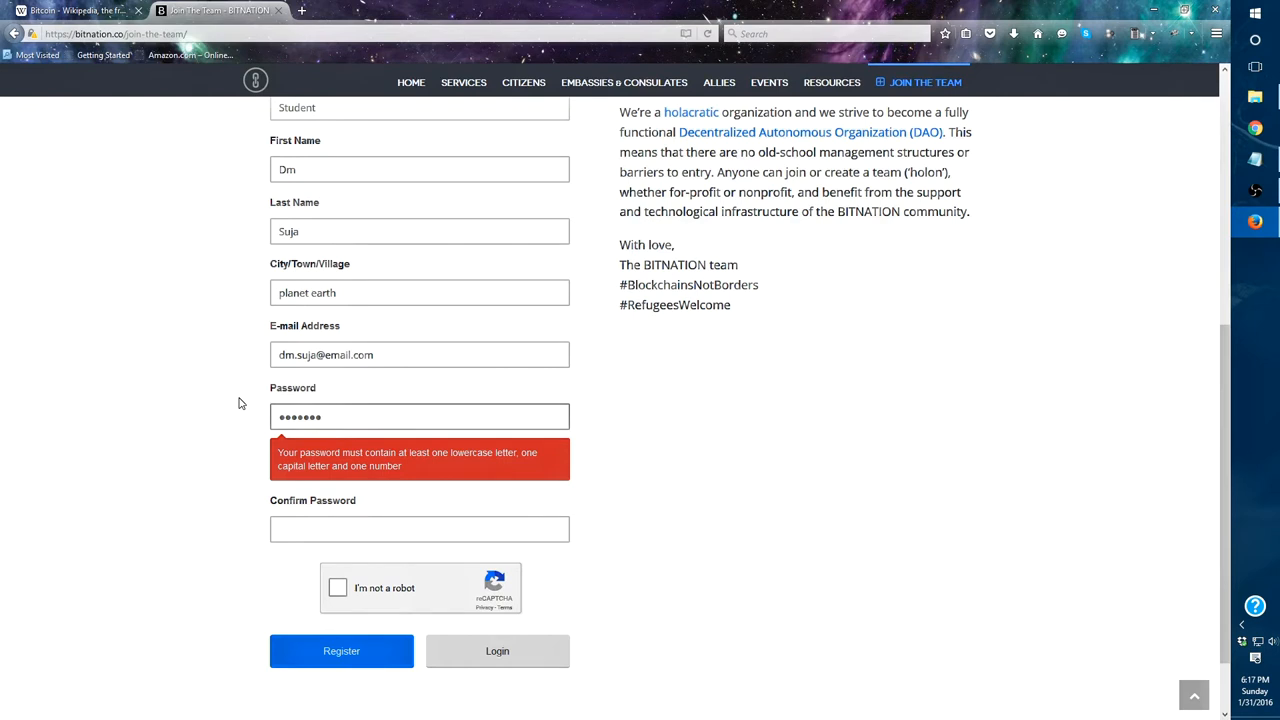
type("•")
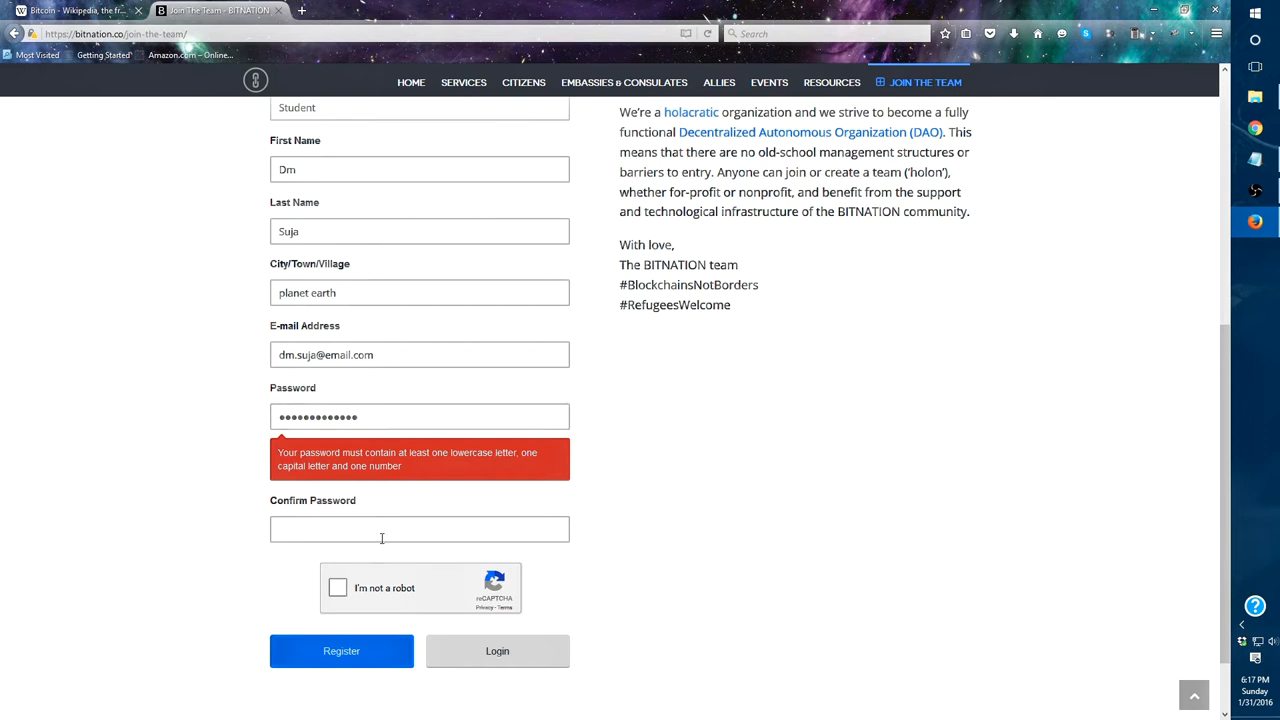
type("•••")
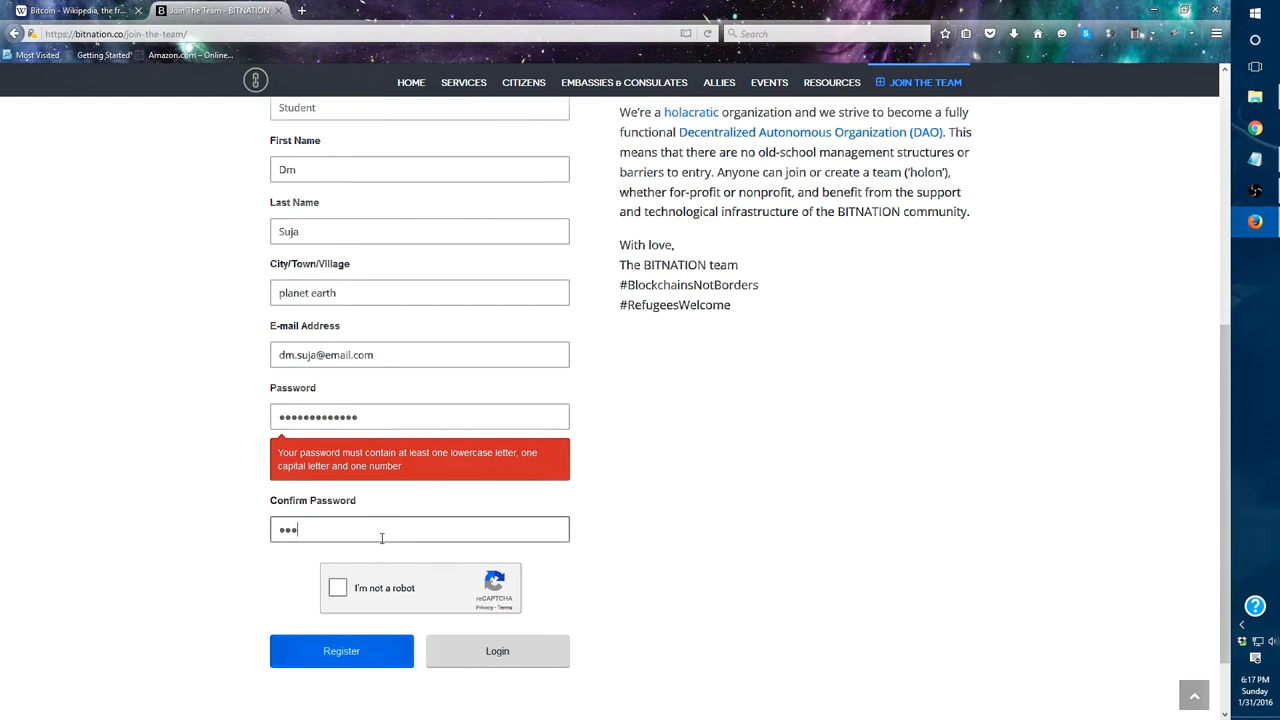
type("••")
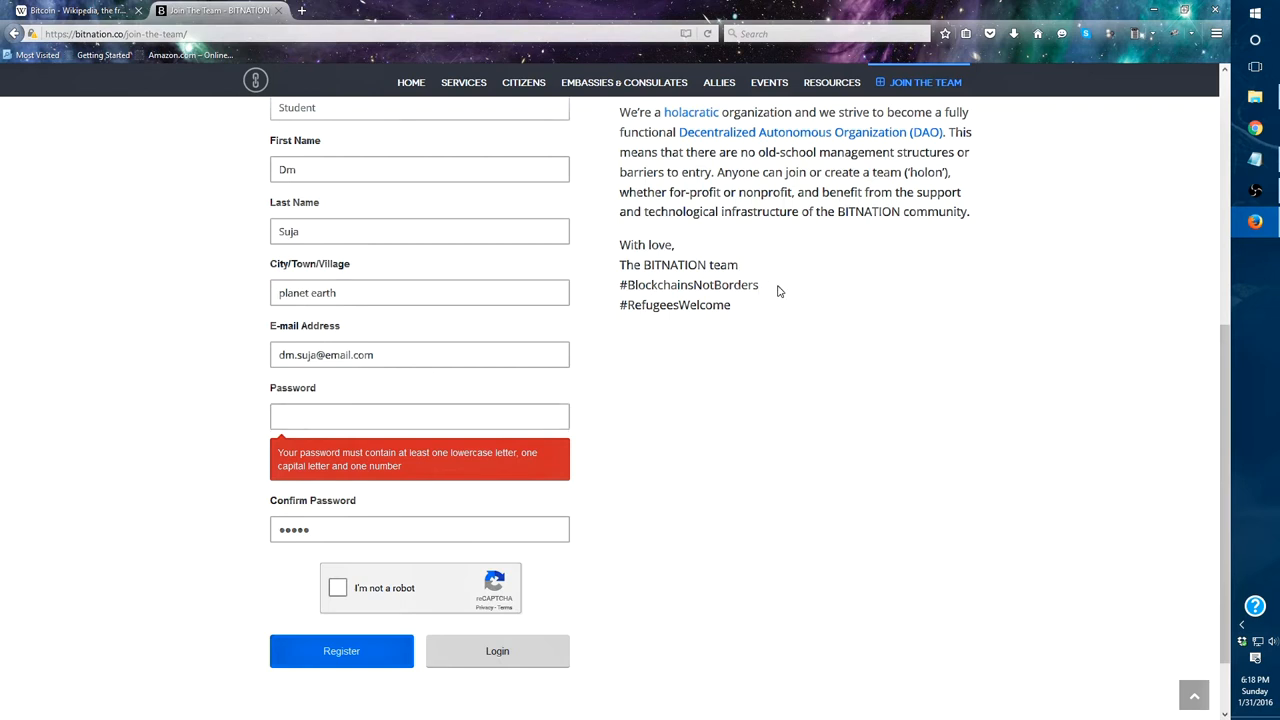
left_click(338, 587)
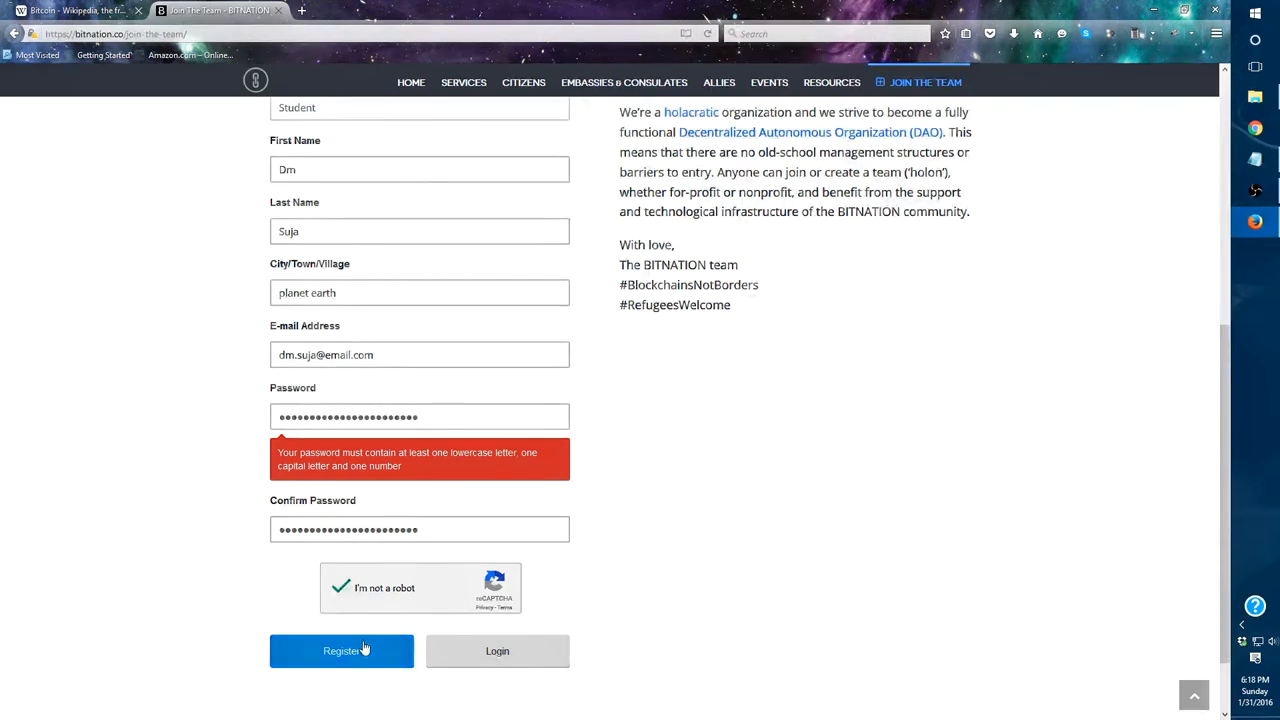
left_click(341, 650)
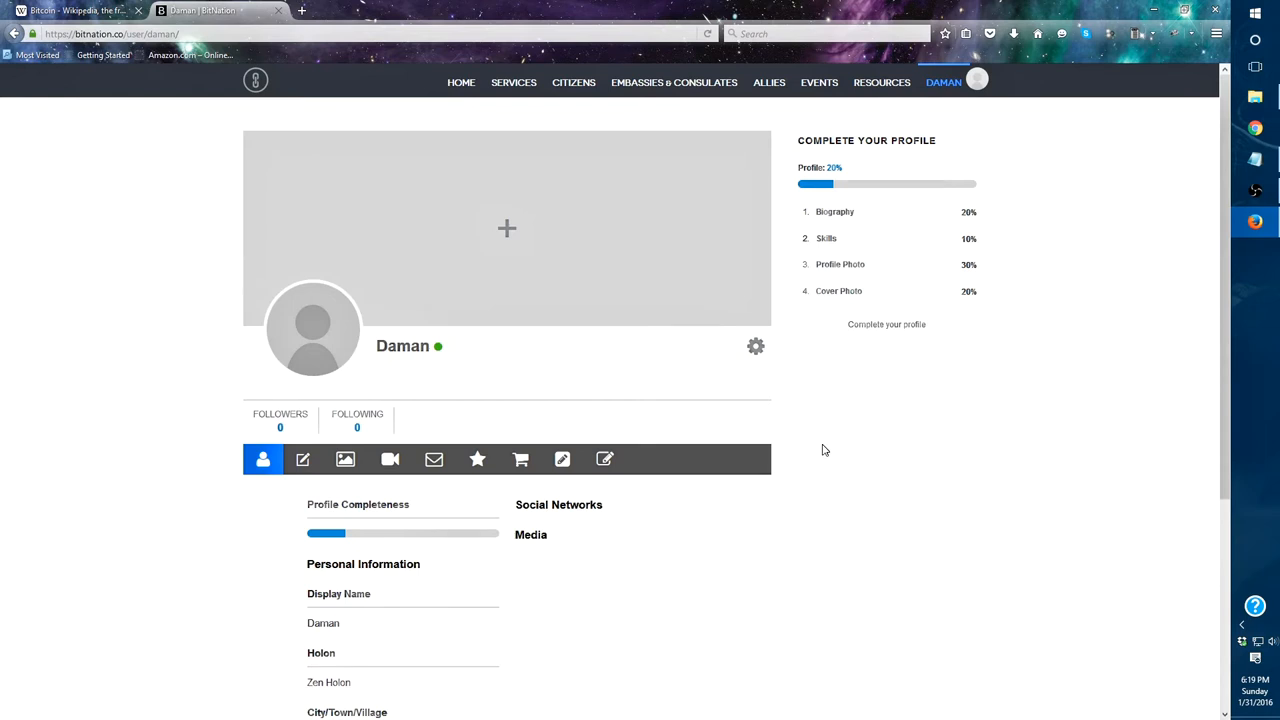
Step: Open Messages from the username dropdown and confirm the profile shows no chats found
scroll("down", 3)
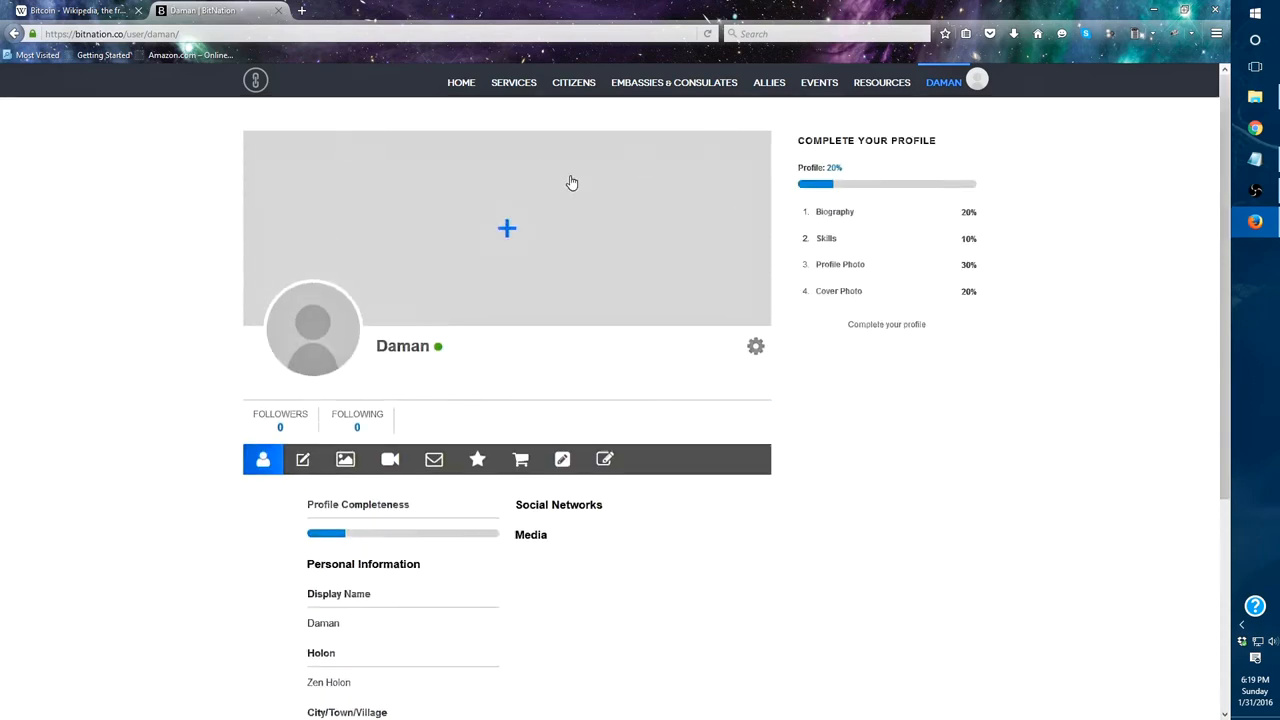
left_click(943, 82)
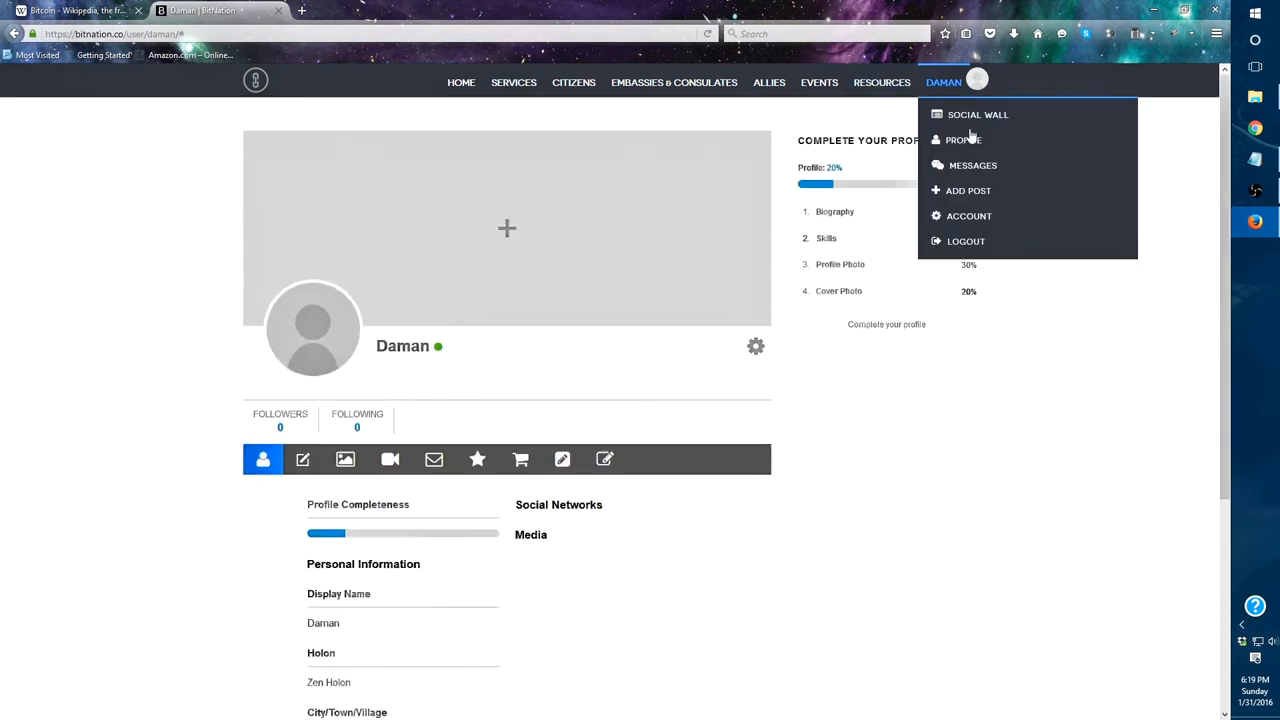
left_click(972, 165)
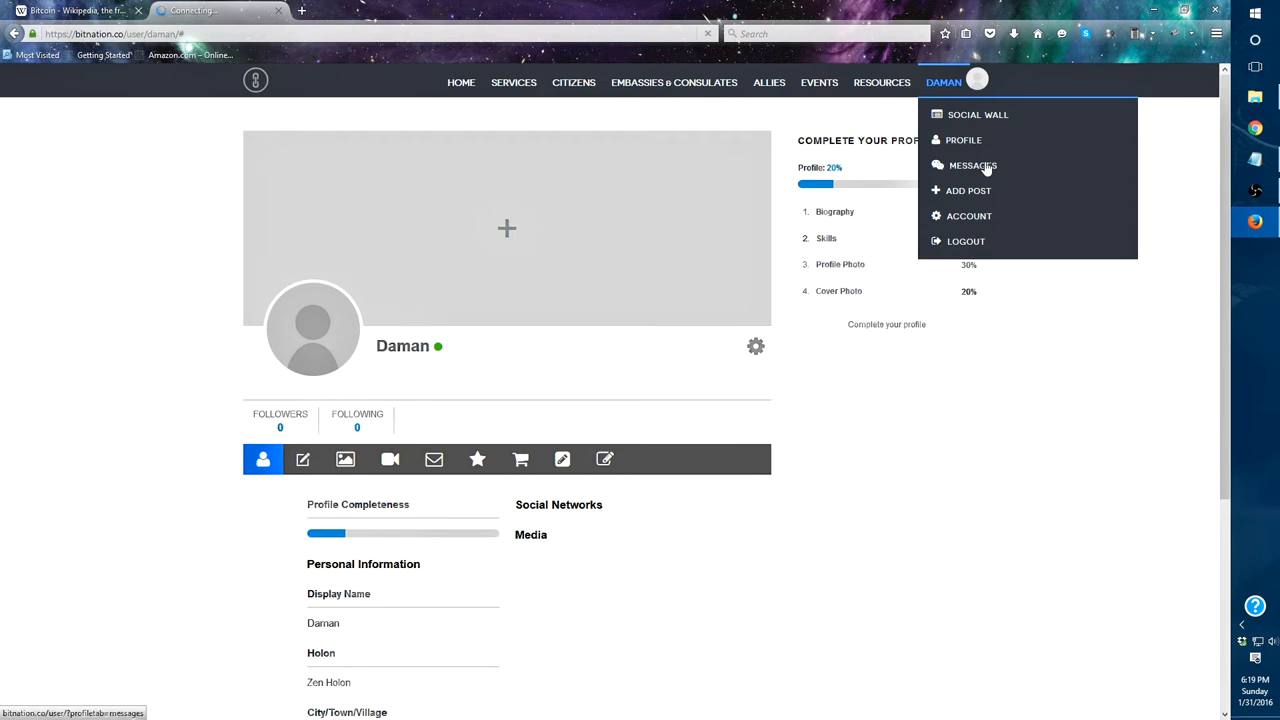
left_click(972, 165)
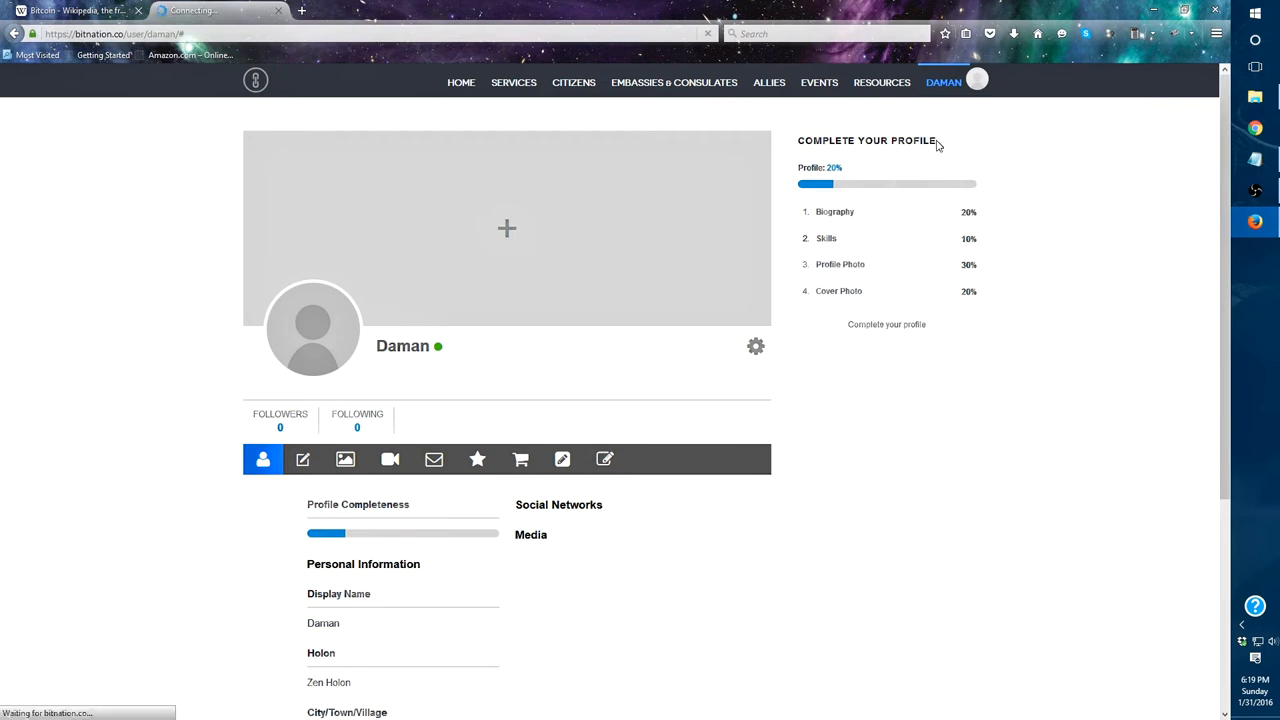
scroll("down", 3)
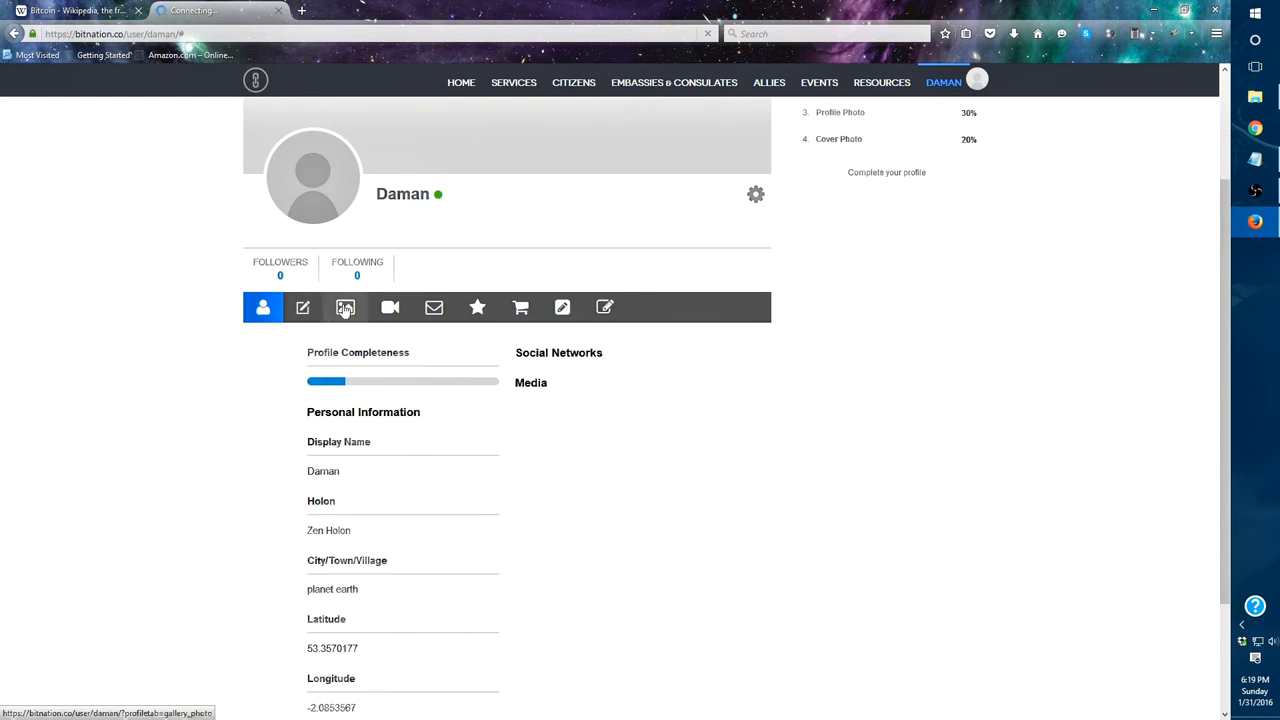
left_click(345, 307)
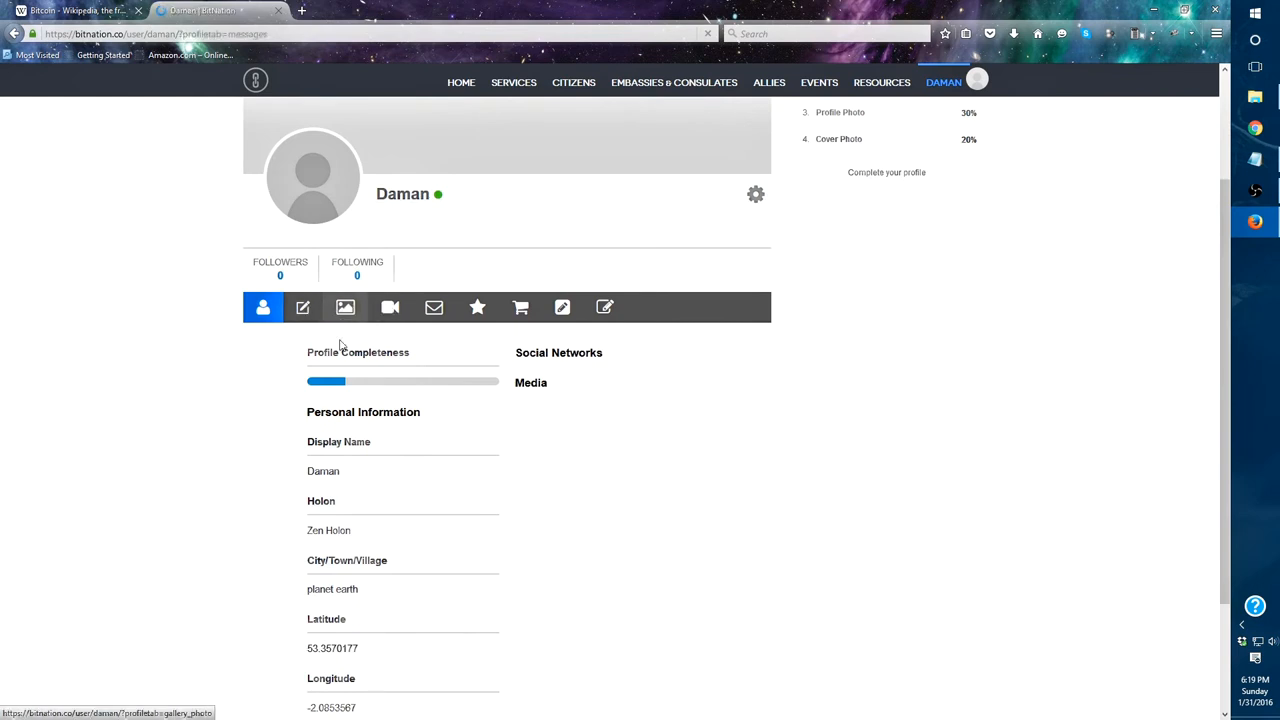
left_click(434, 307)
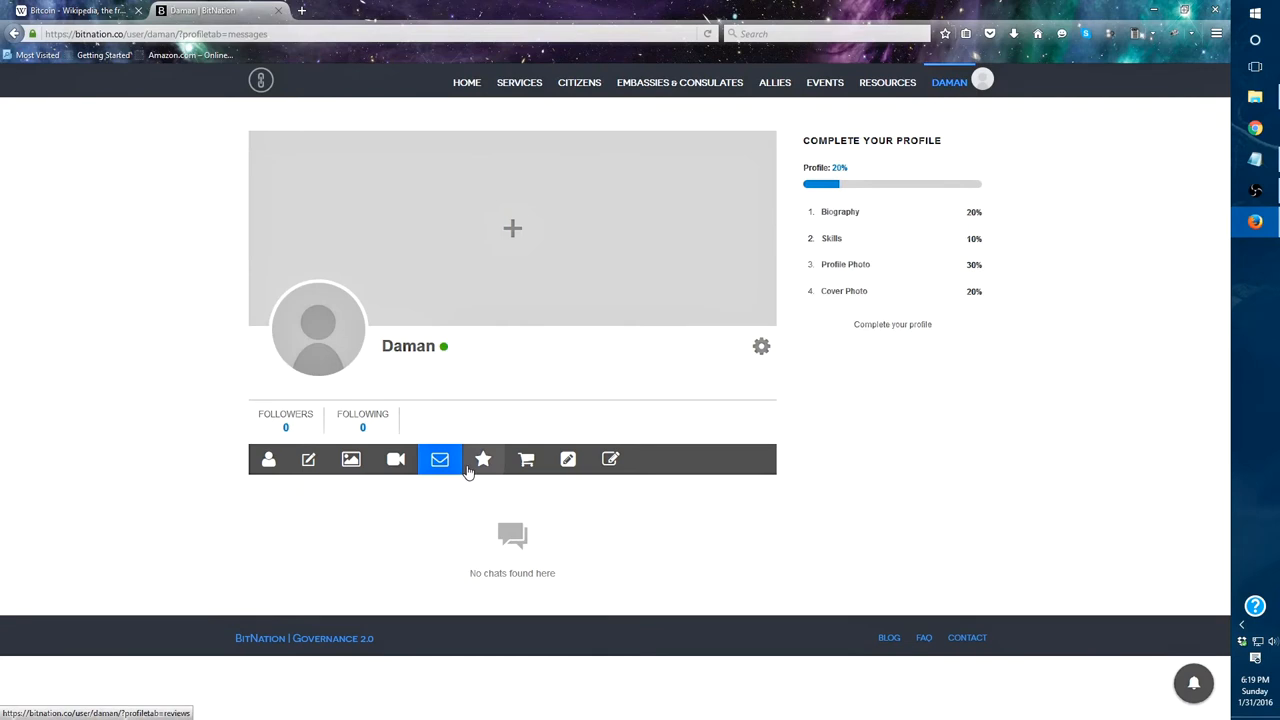
mouse_move(395, 459)
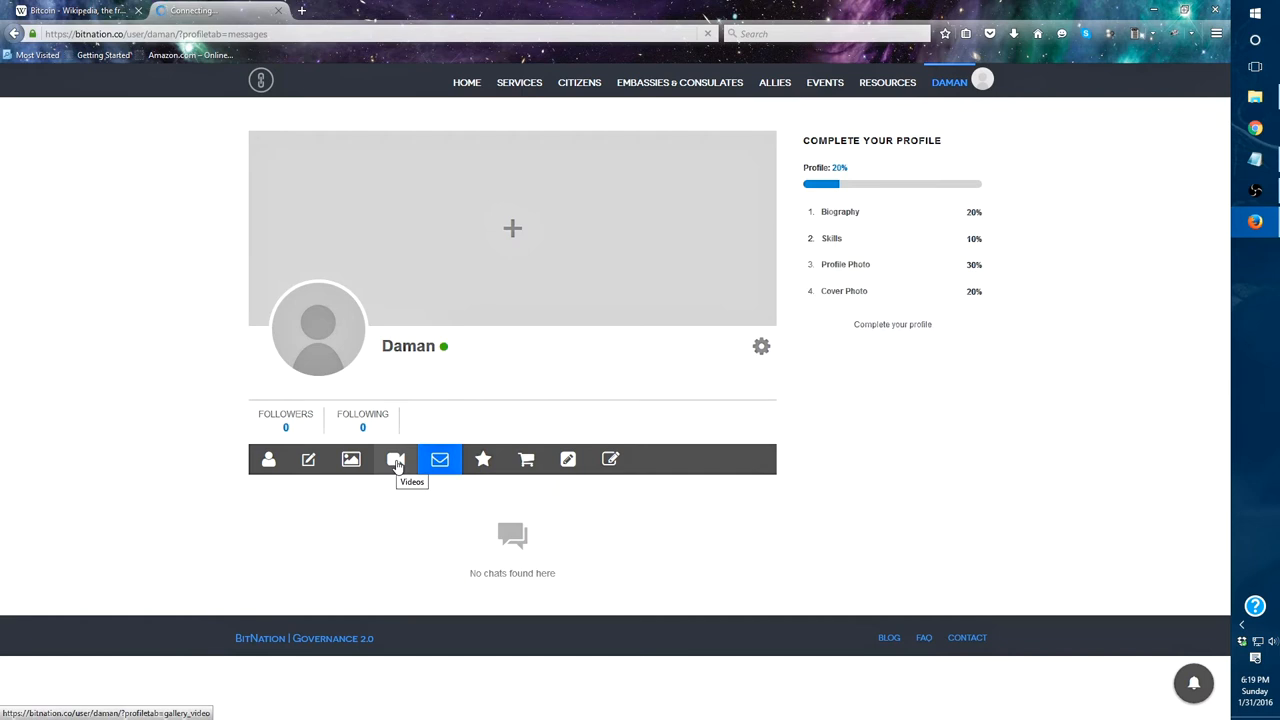
Step: View the empty Videos section, then bring up the Add Post editor form
left_click(395, 459)
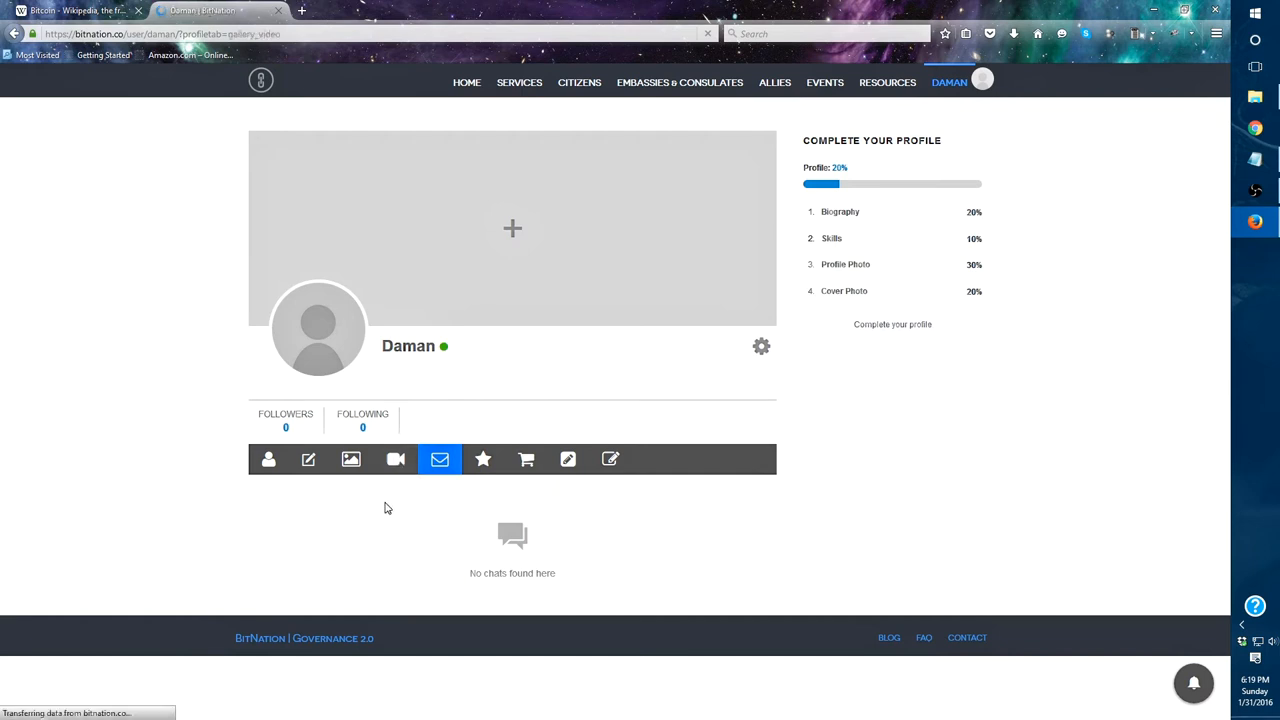
mouse_move(388, 503)
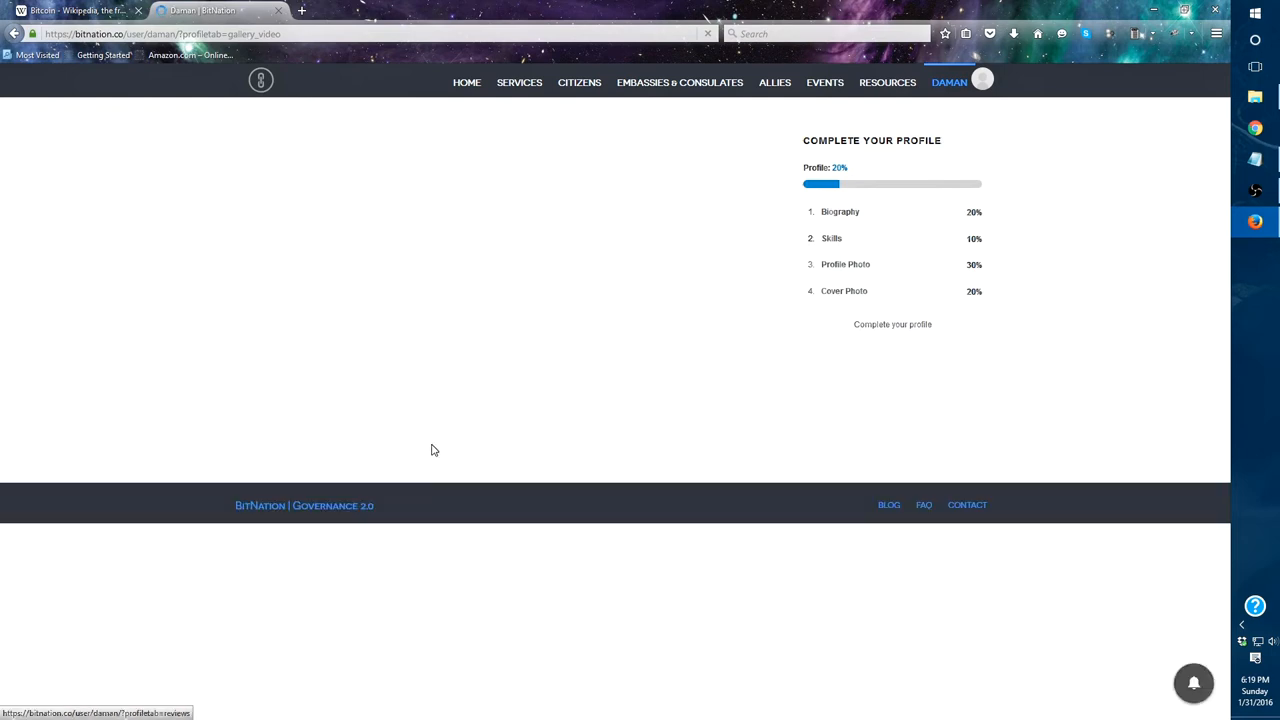
left_click(395, 459)
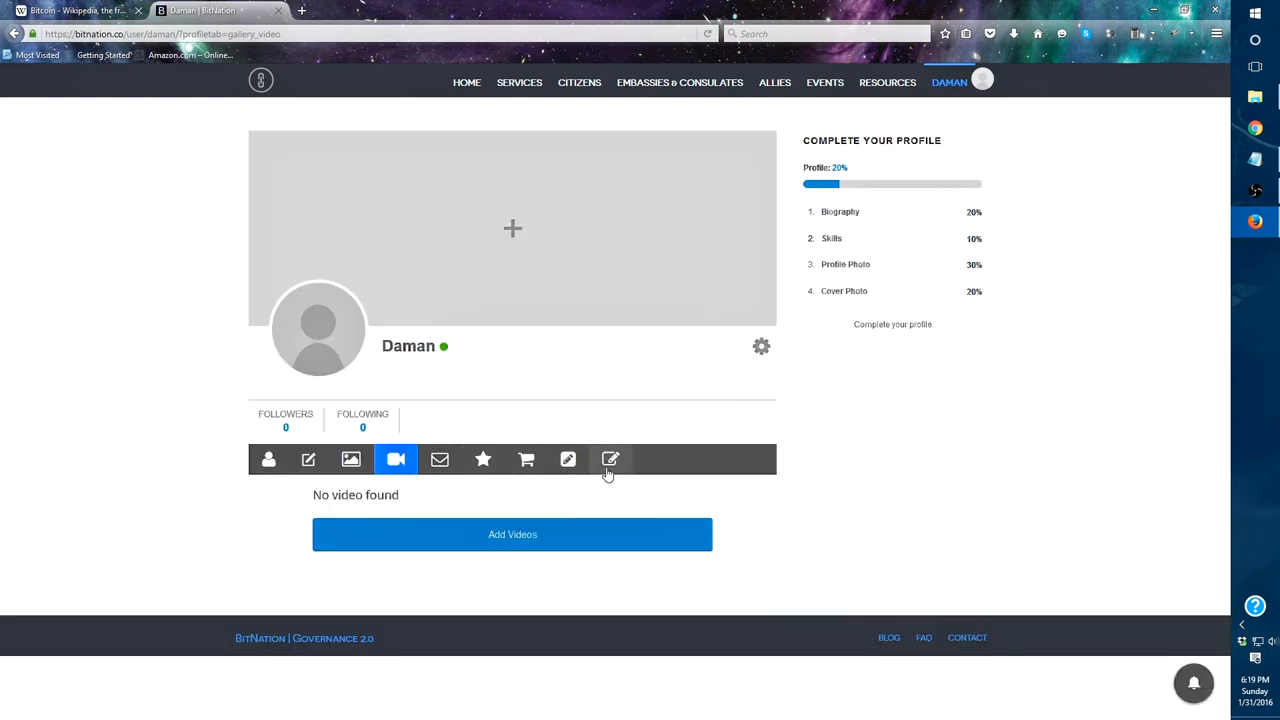
left_click(610, 459)
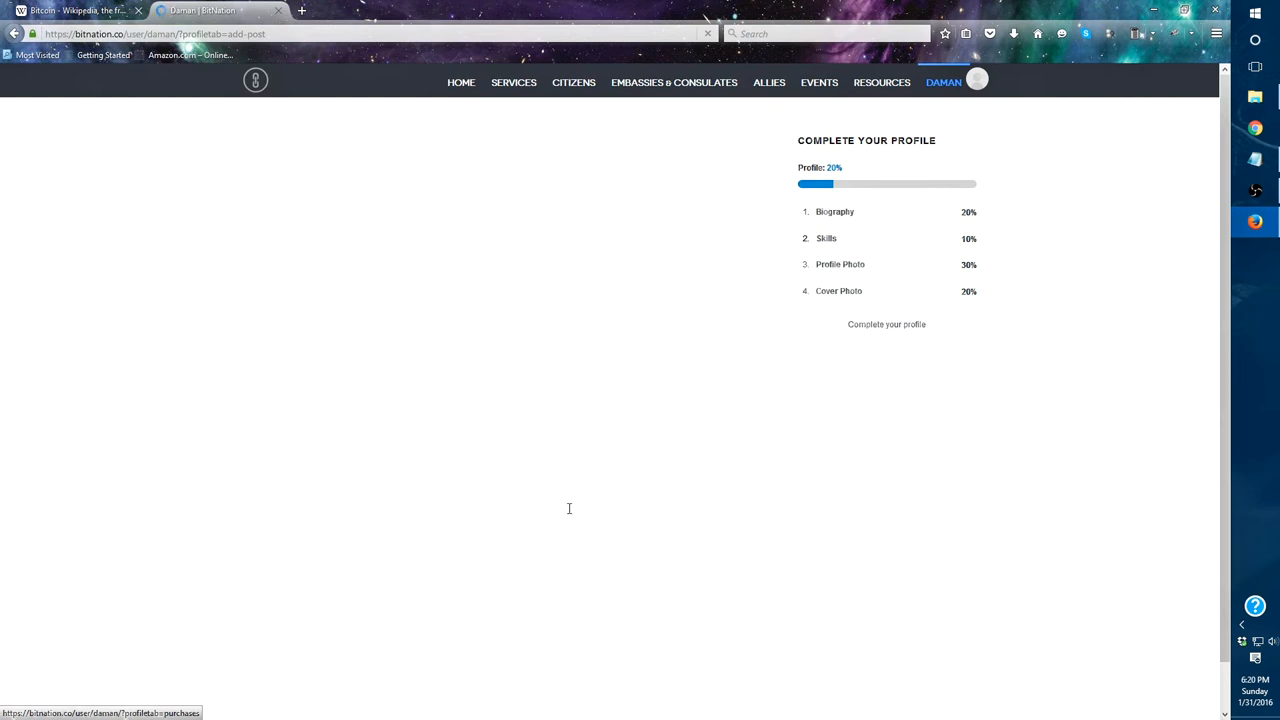
mouse_move(571, 513)
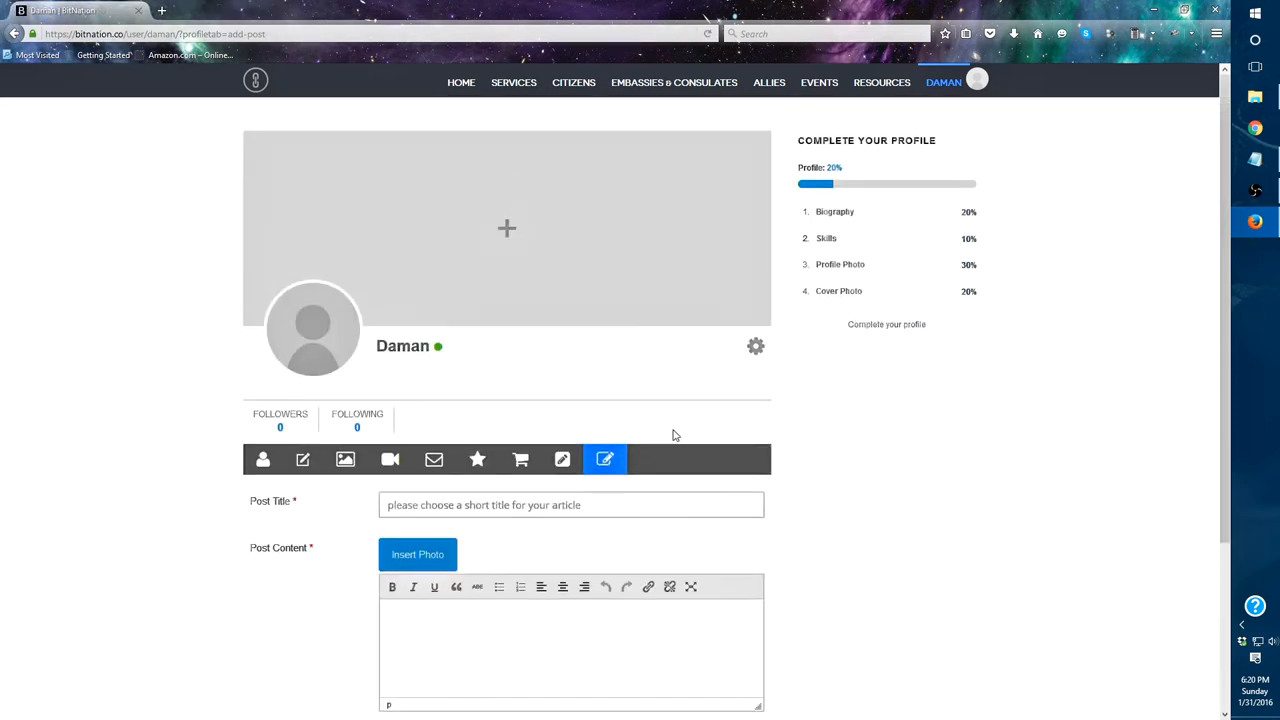
Step: Reopen the empty Videos tab and reveal the Upload Video and From URL options
scroll("down", 3)
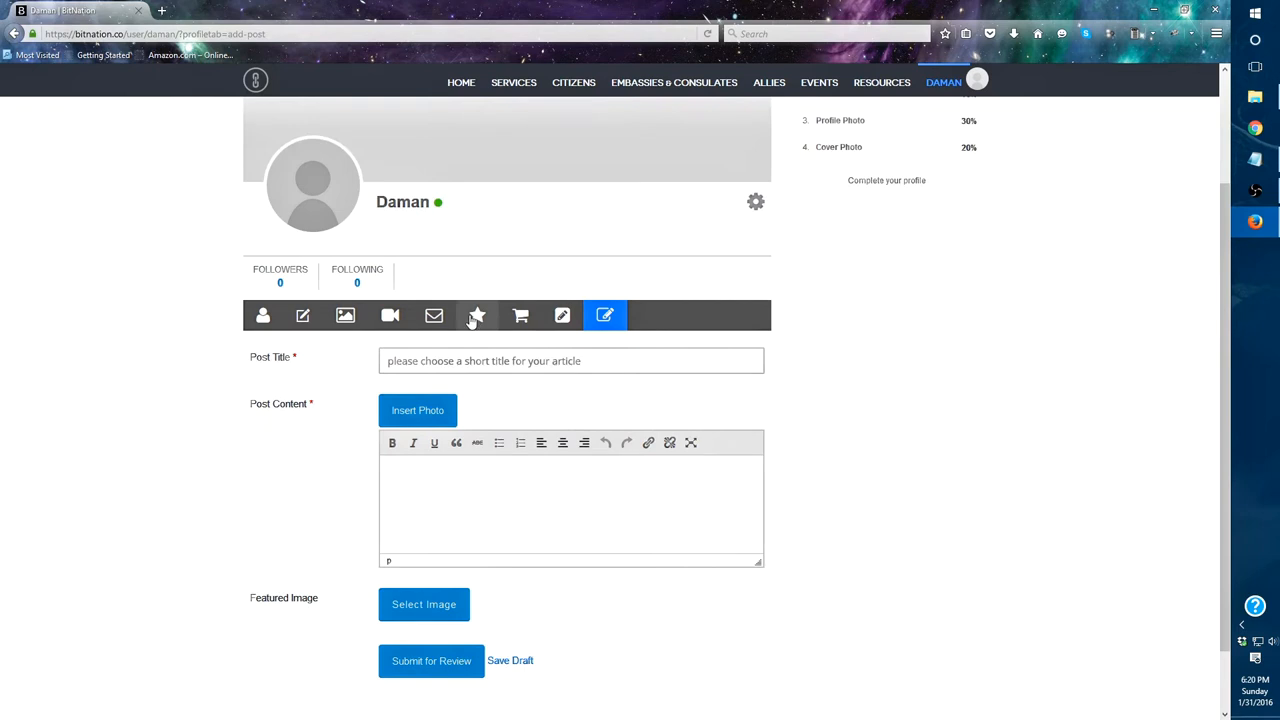
mouse_move(476, 315)
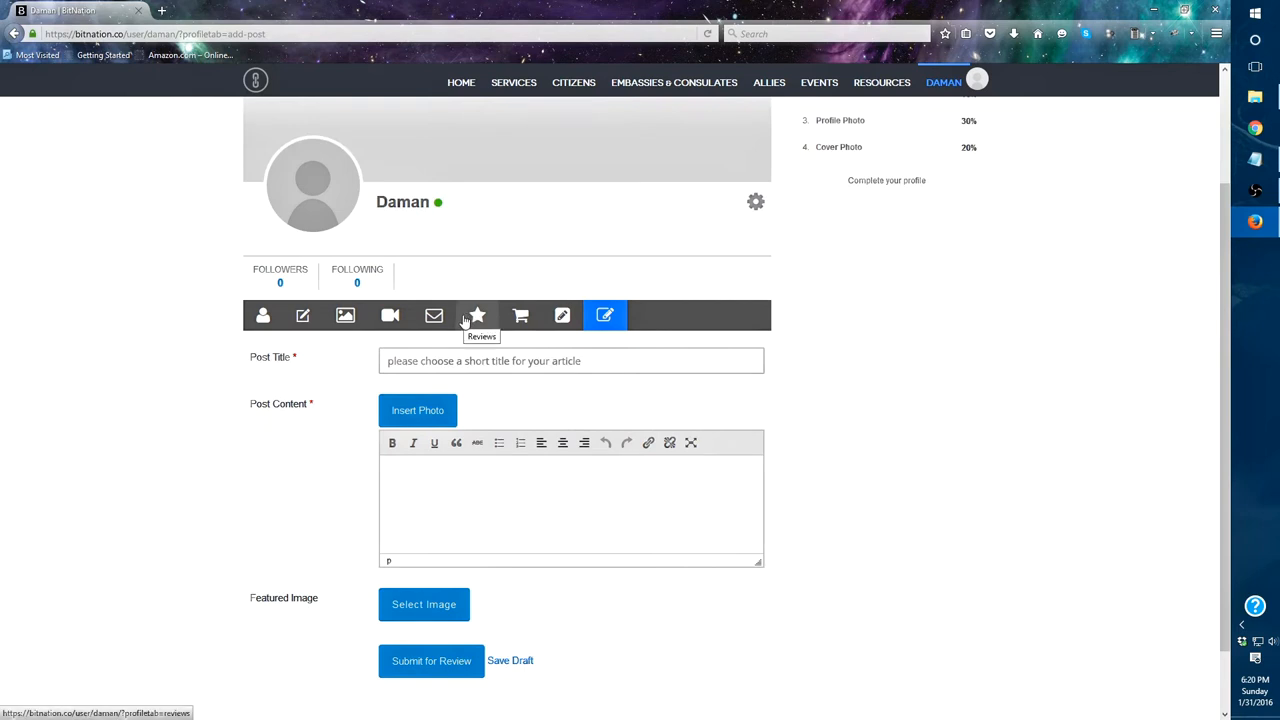
mouse_move(390, 316)
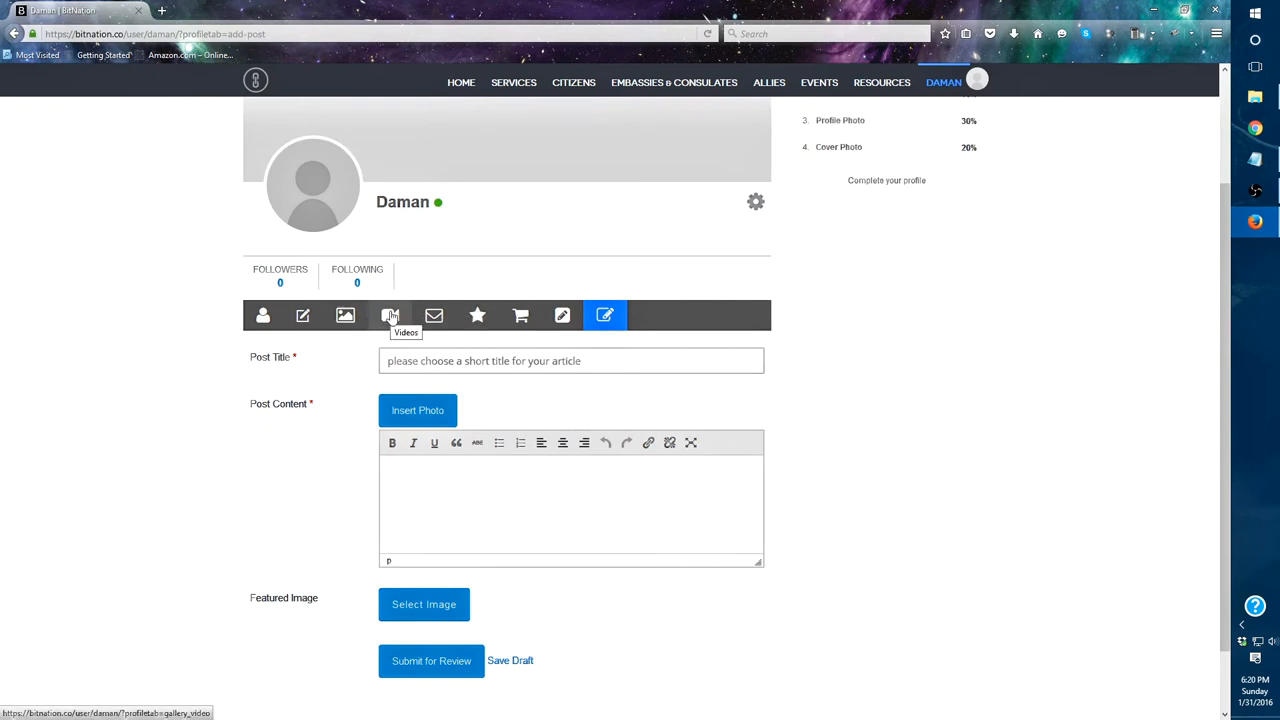
left_click(390, 315)
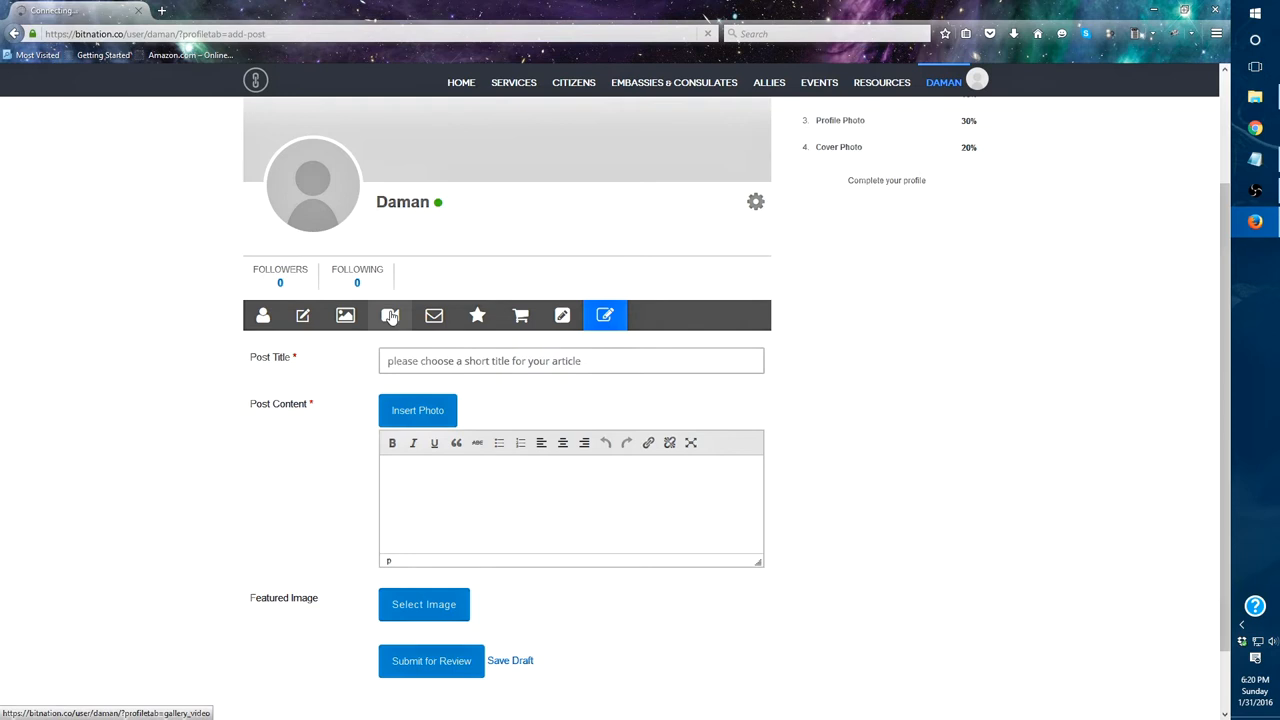
mouse_move(390, 316)
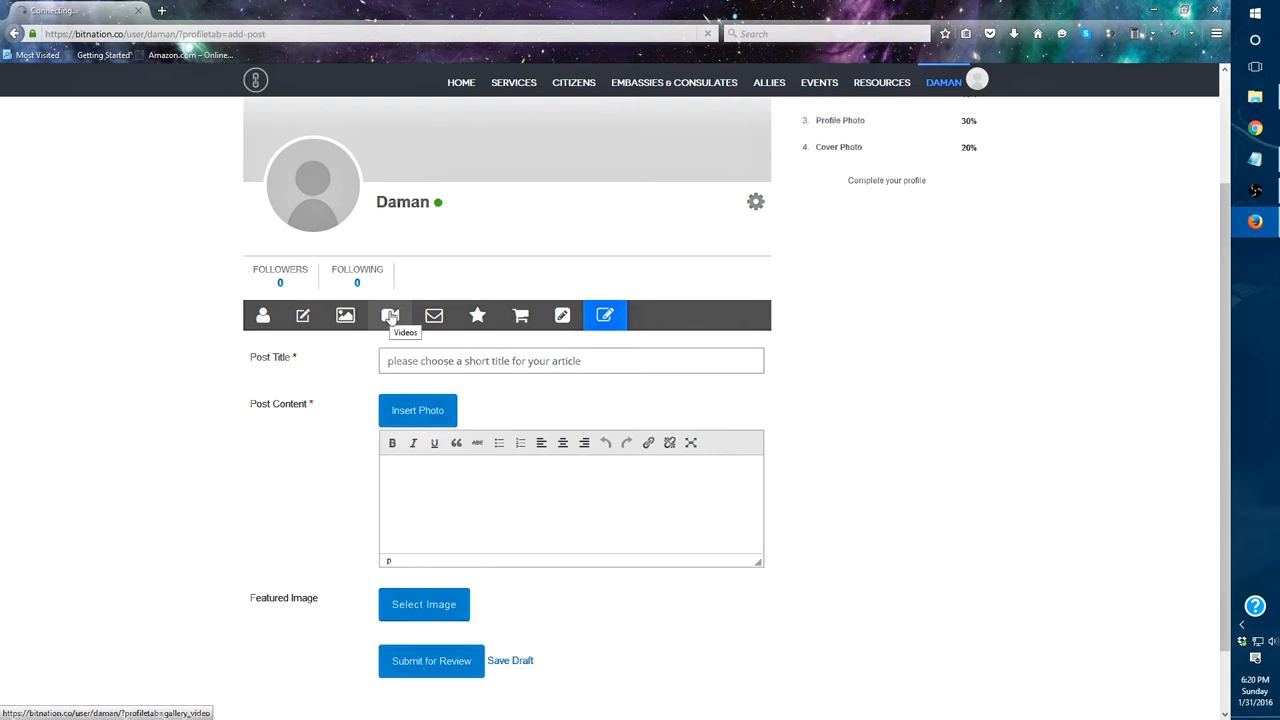
left_click(390, 315)
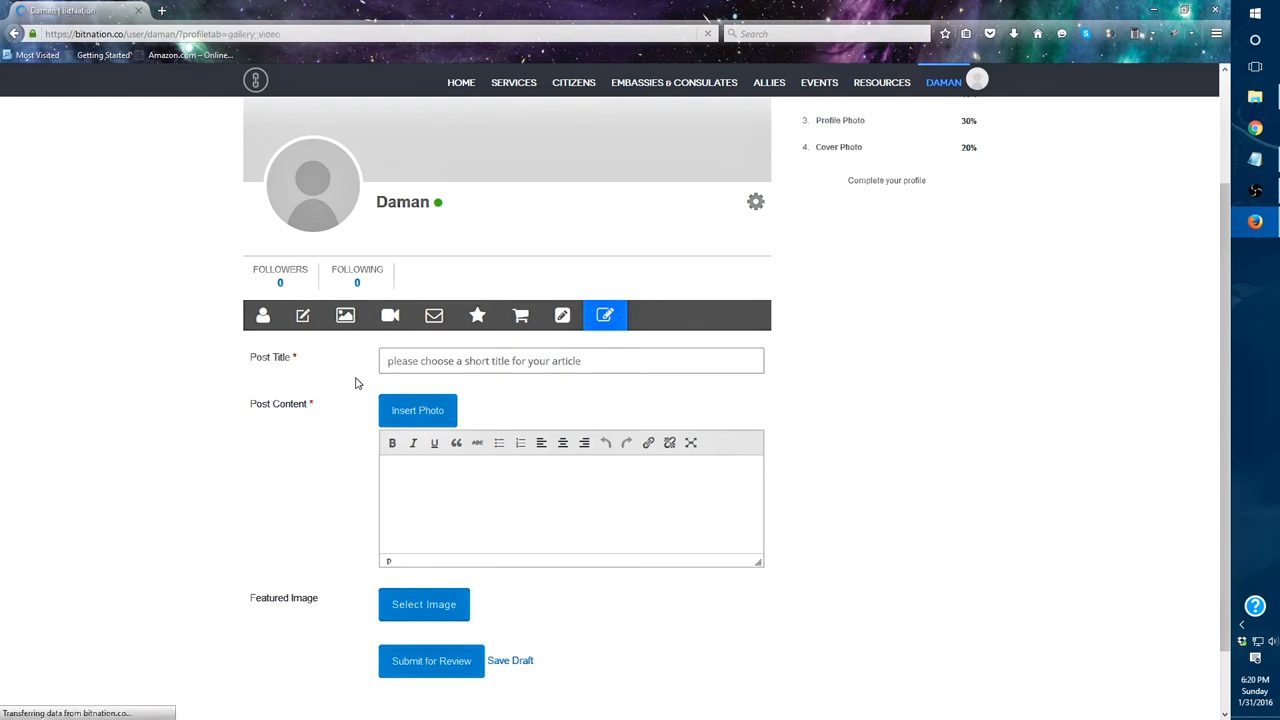
left_click(390, 315)
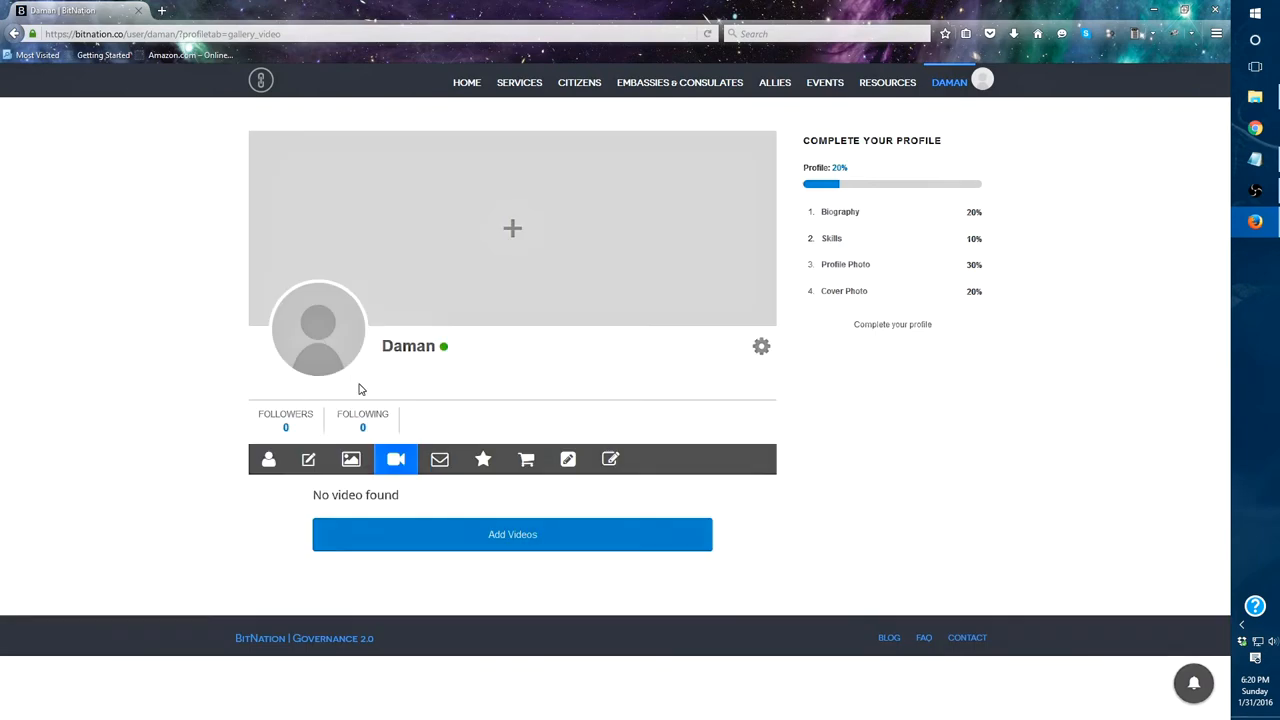
left_click(512, 534)
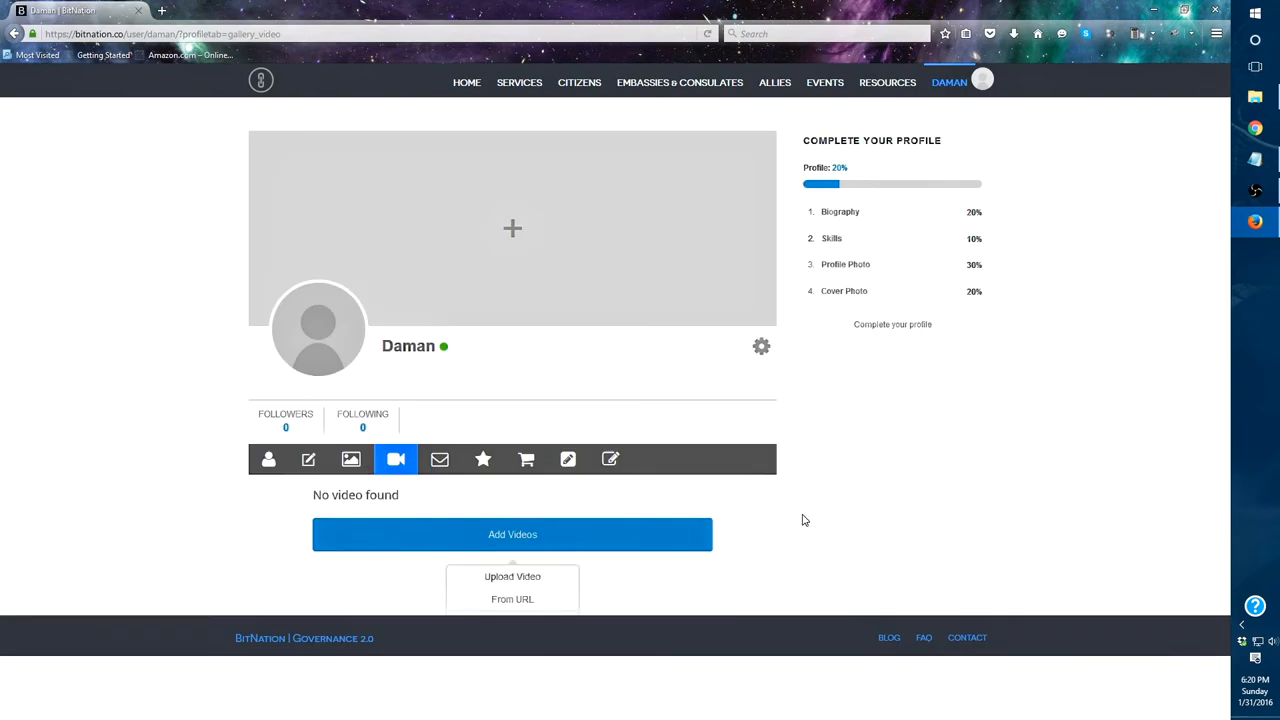
mouse_move(781, 522)
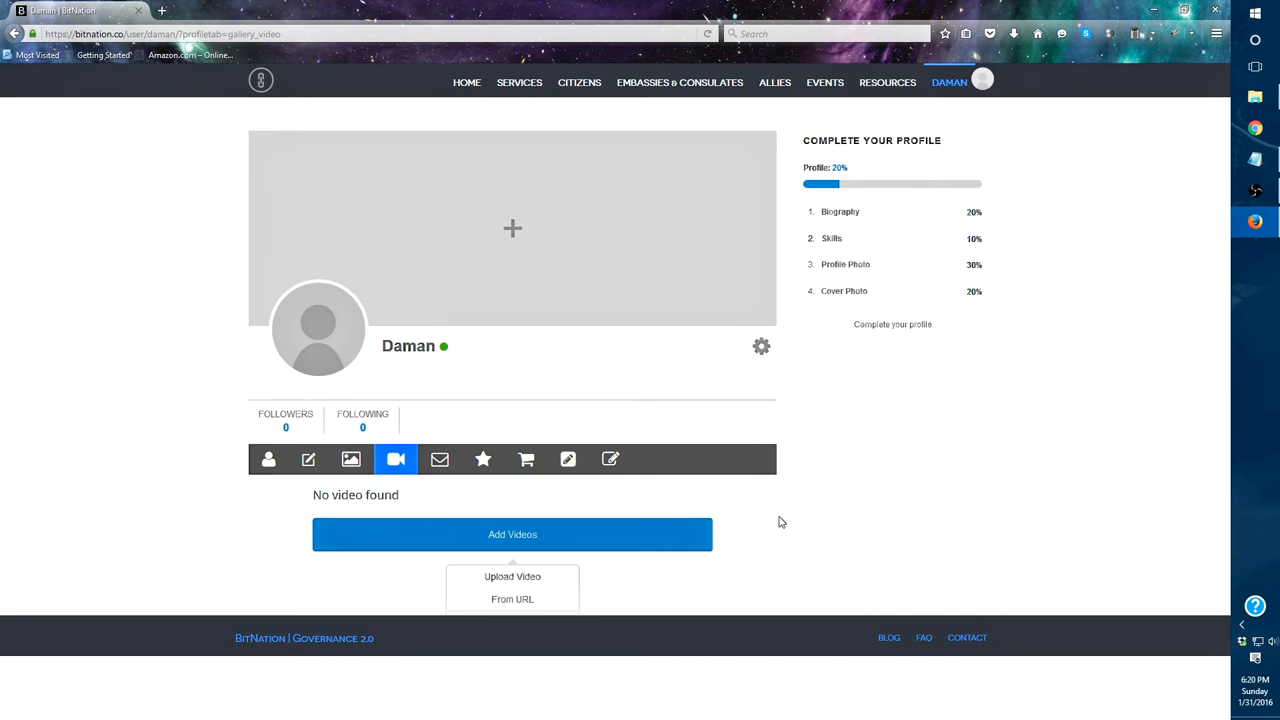
left_click(887, 82)
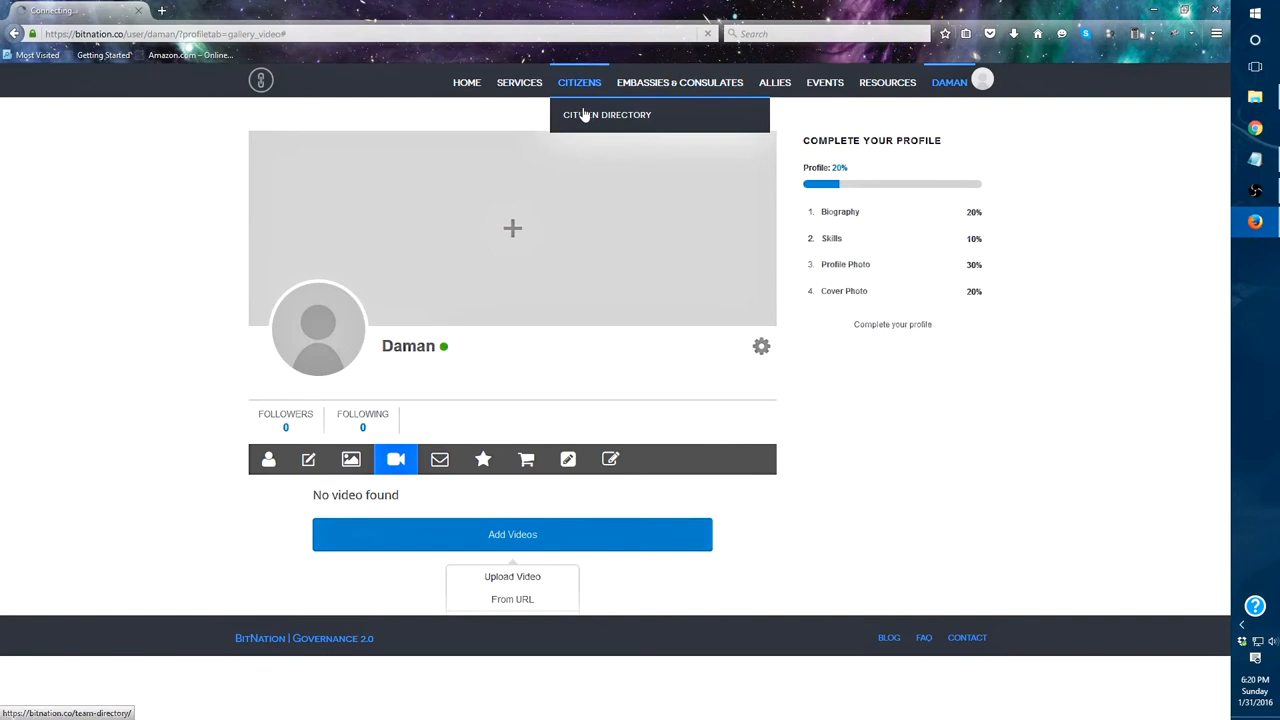
Step: Open Citizens > Citizen Directory and look over its world map of citizens
left_click(607, 114)
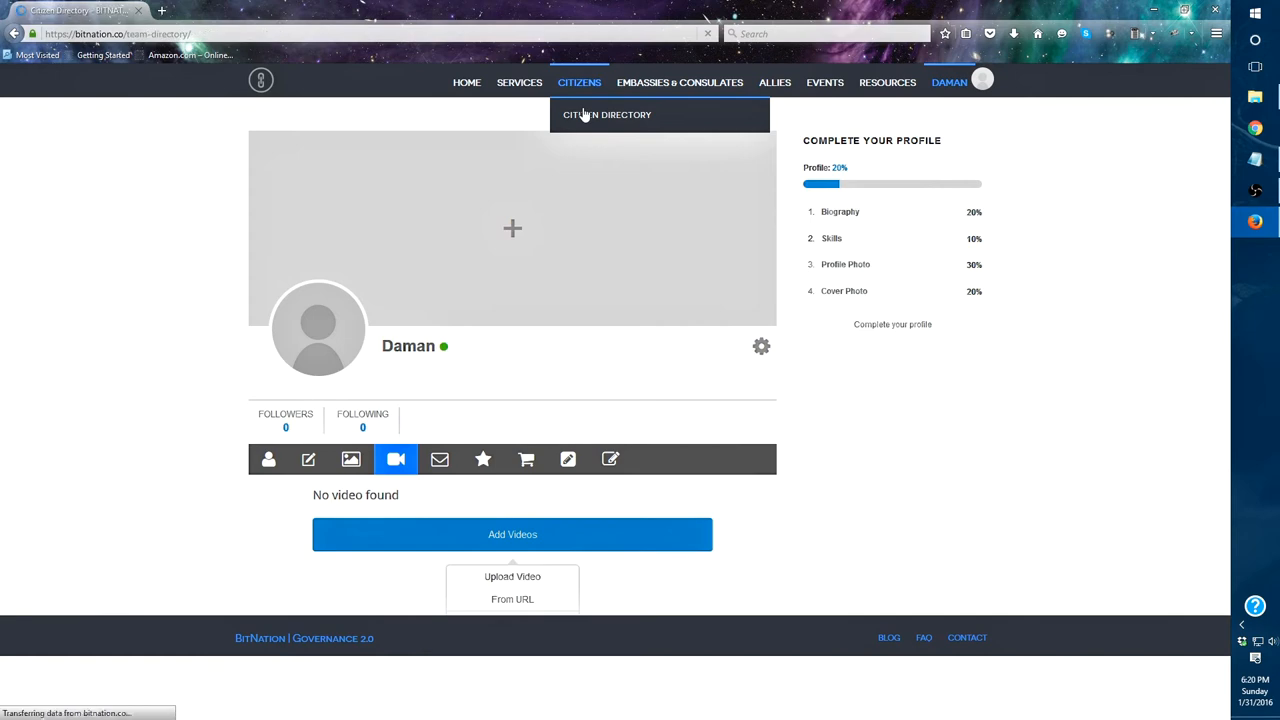
left_click(607, 114)
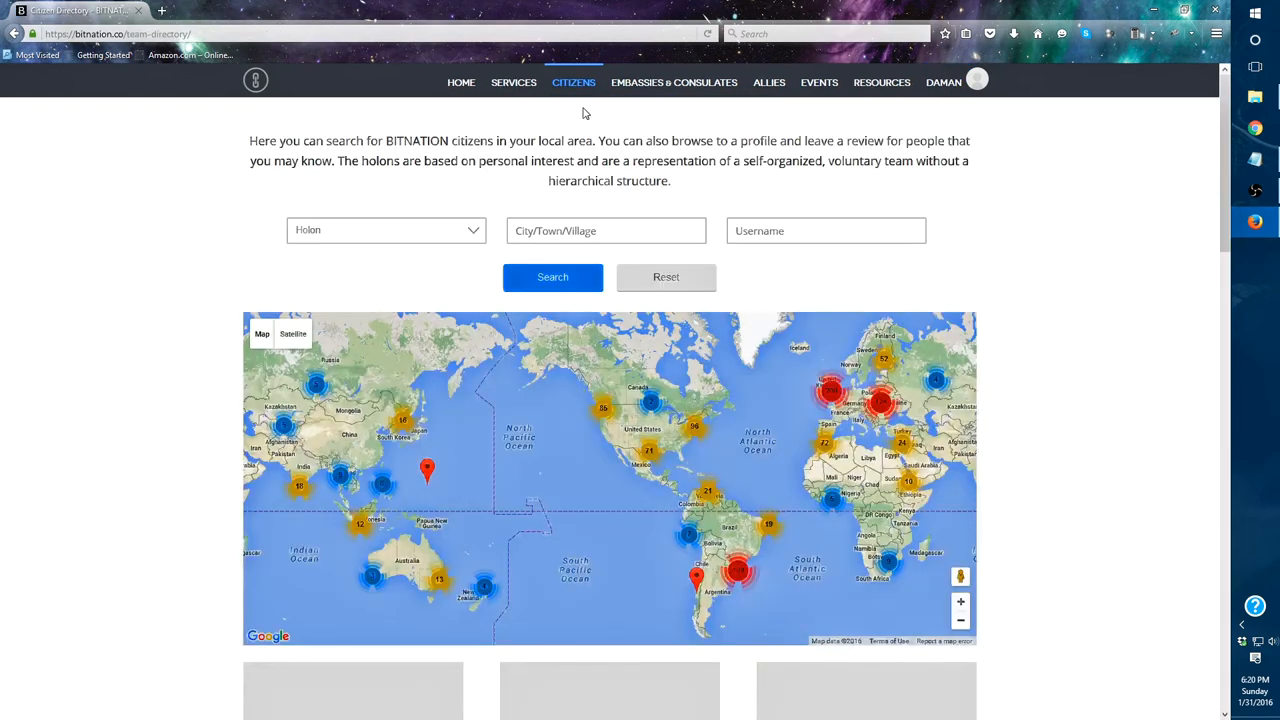
scroll("down", 3)
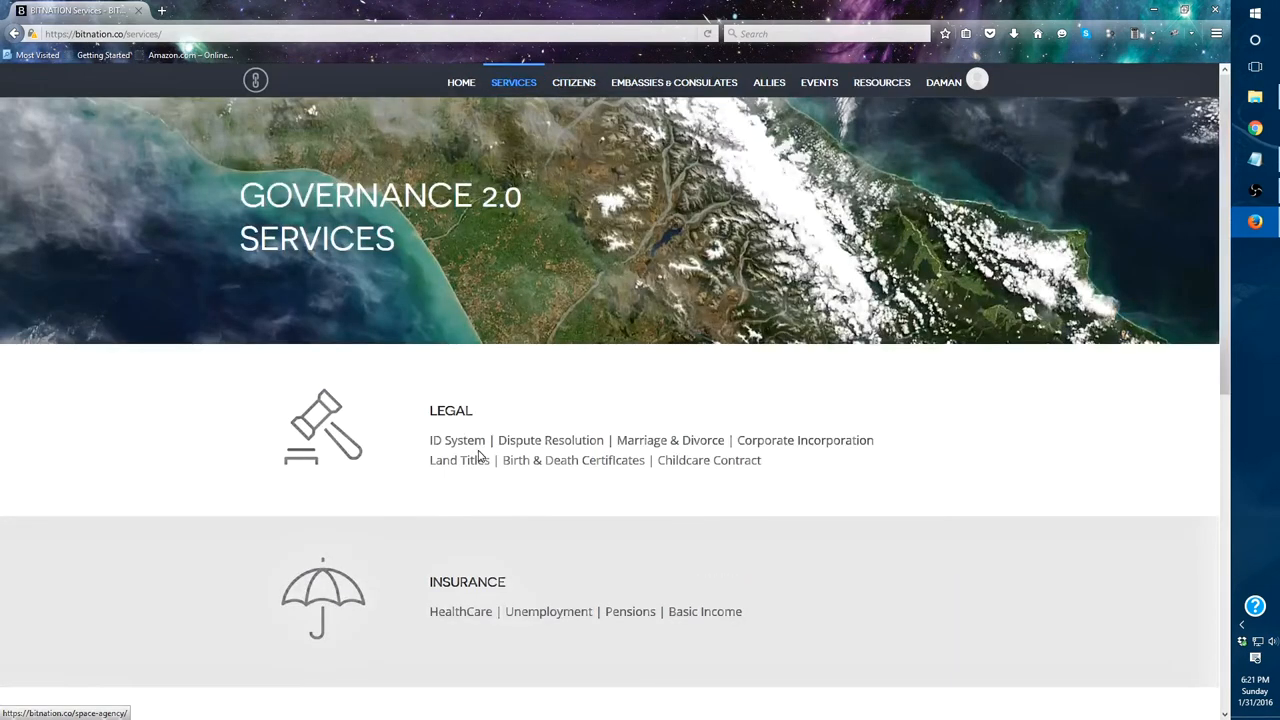
Step: Open the World Citizenship ID service page and follow its identi.fi link
scroll("down", 3)
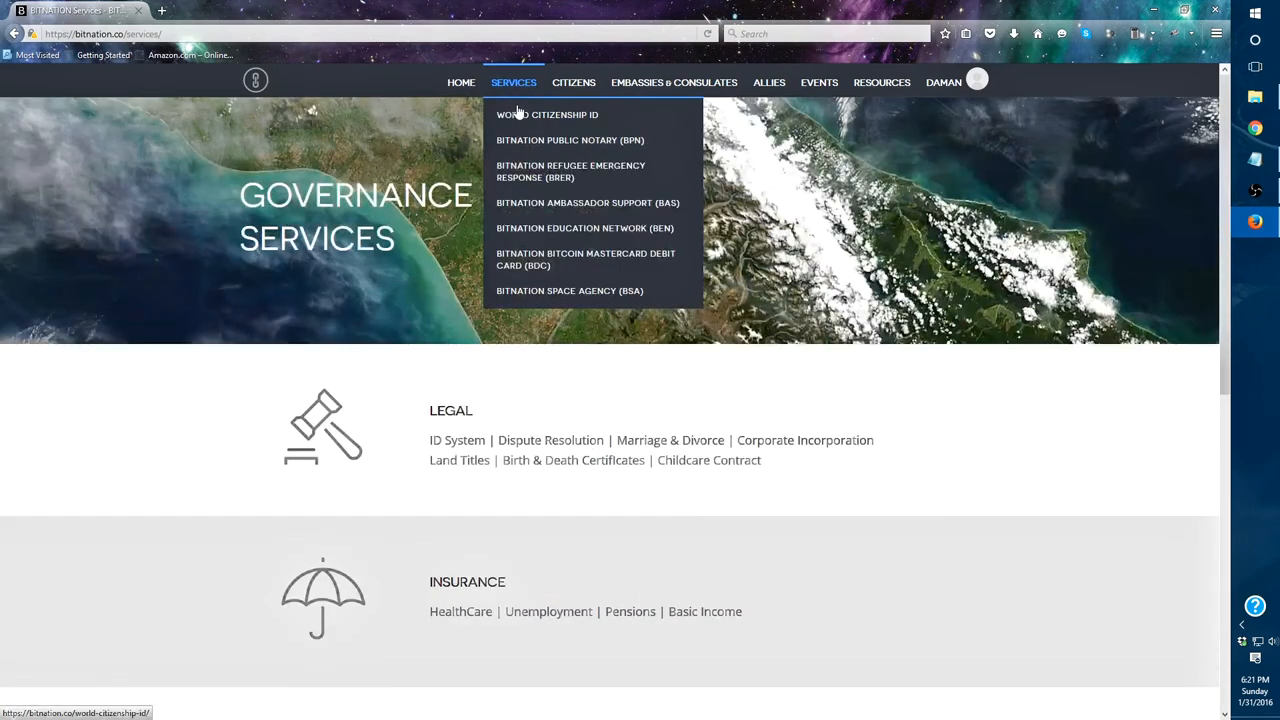
left_click(547, 114)
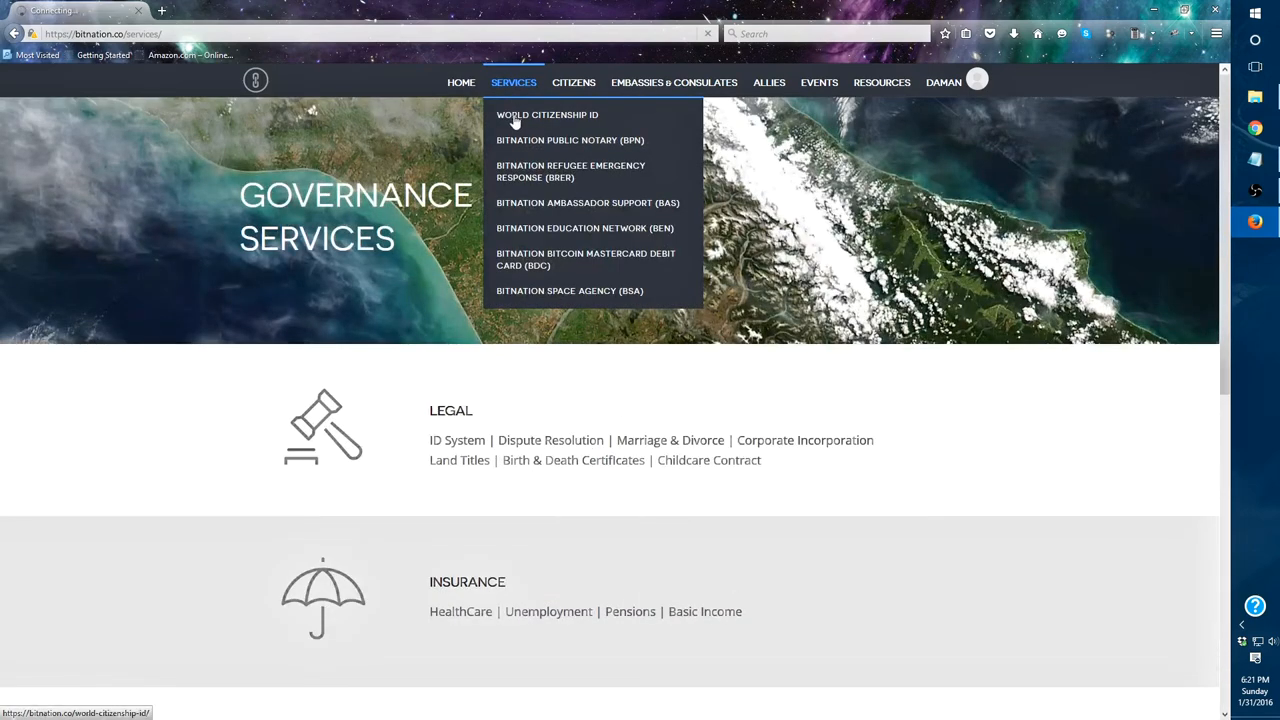
left_click(547, 114)
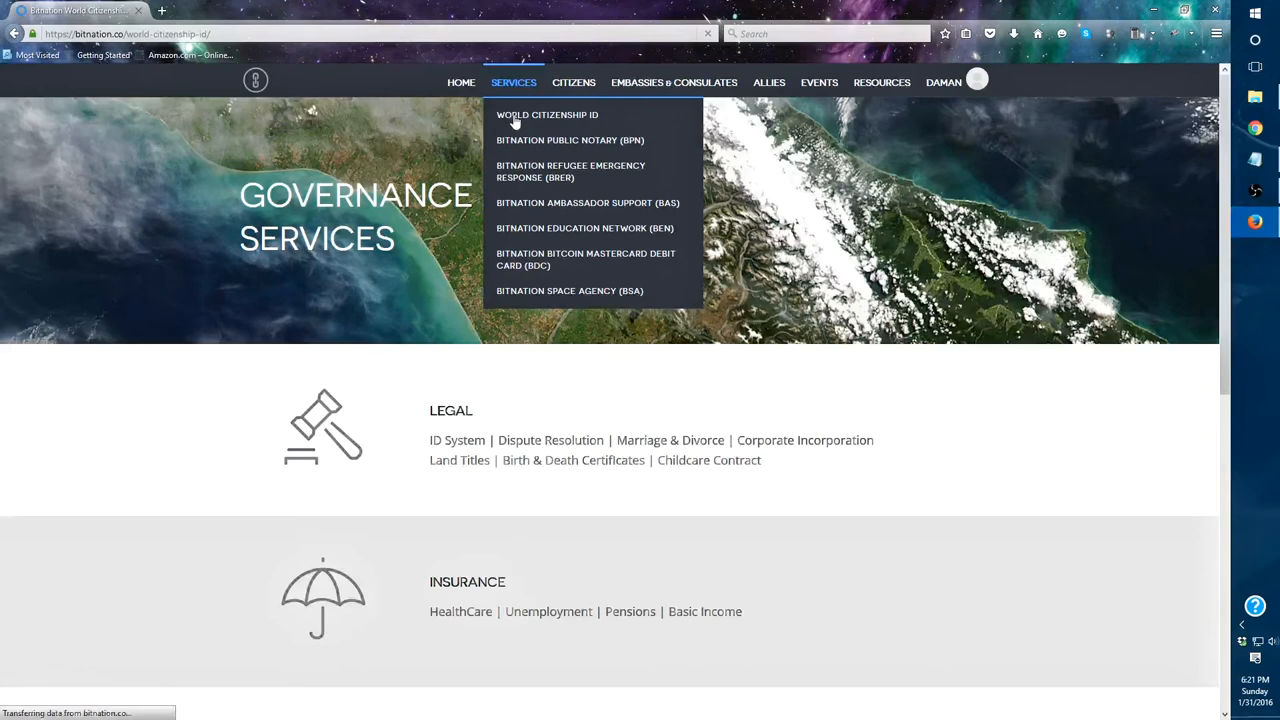
left_click(547, 114)
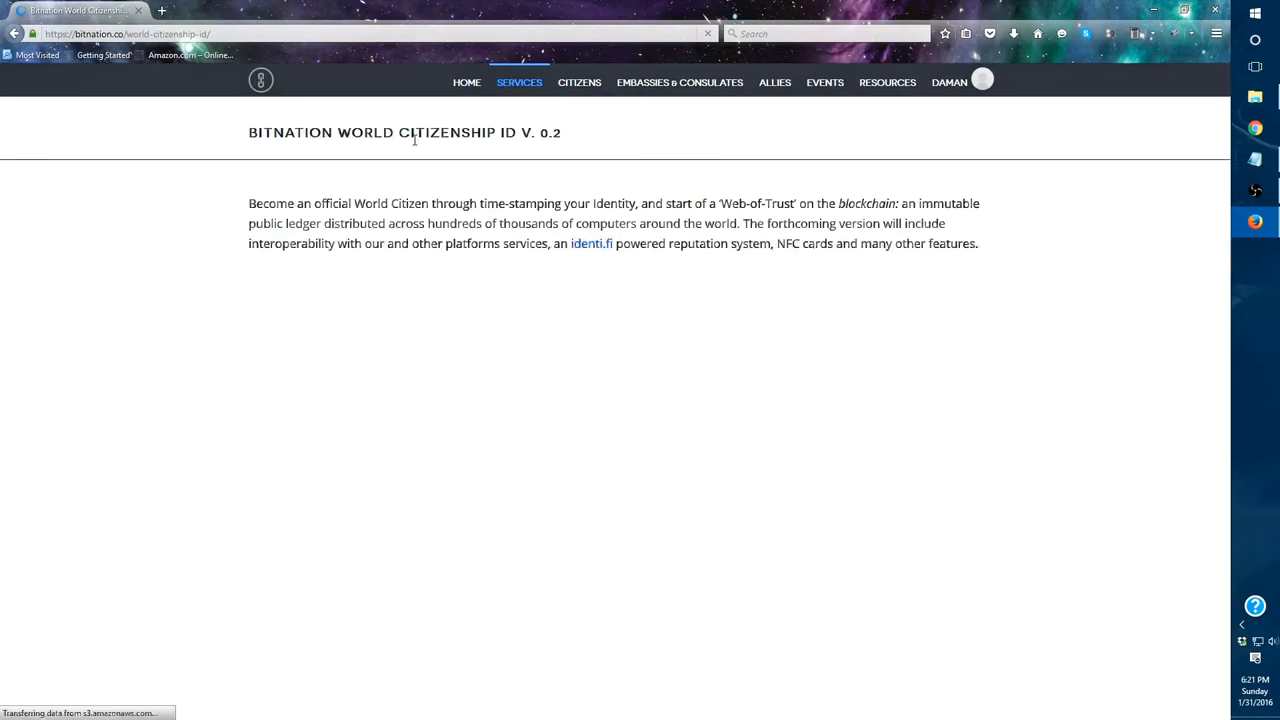
mouse_move(508, 325)
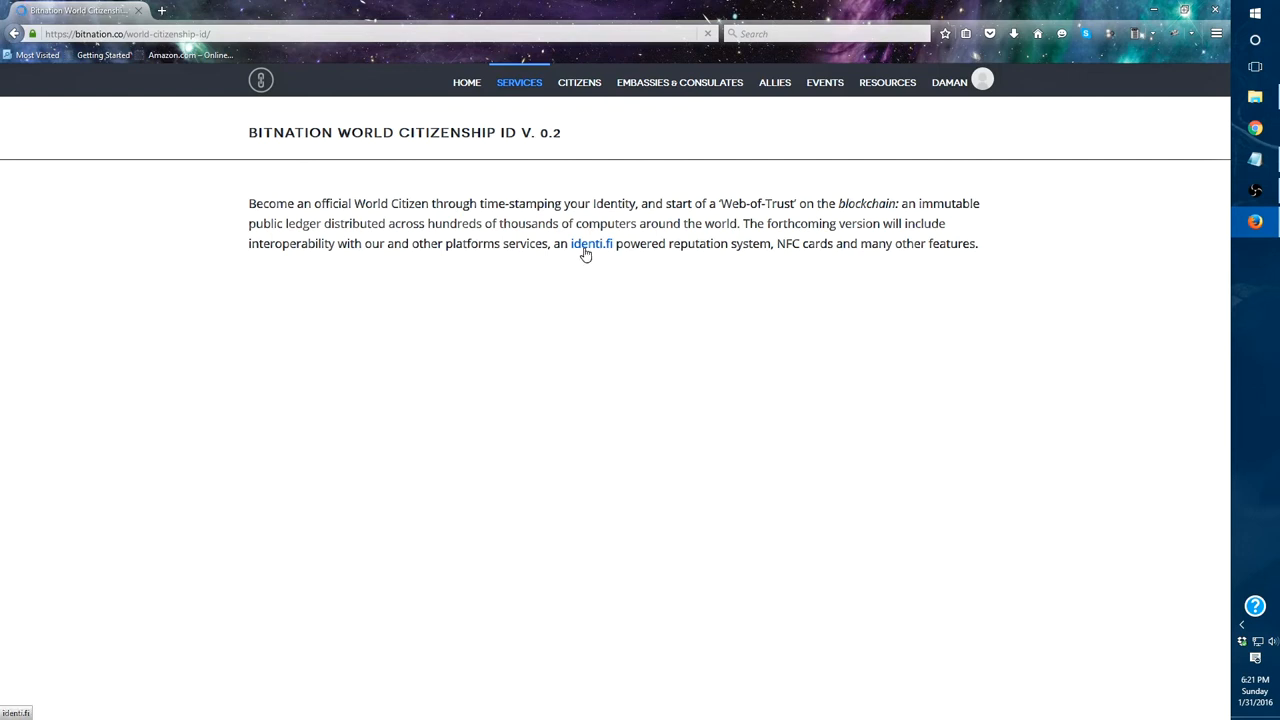
left_click(591, 243)
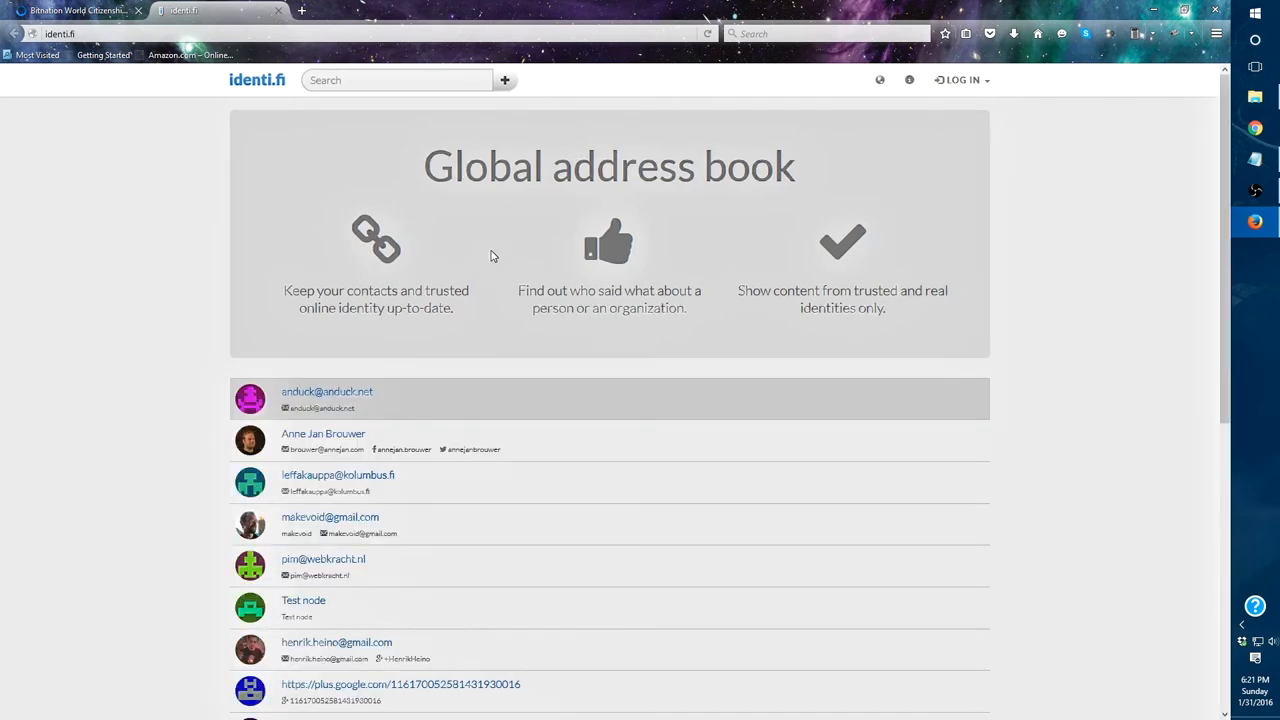
Step: Scroll the identi.fi Global address book, then return to the World Citizenship ID tab
scroll("down", 3)
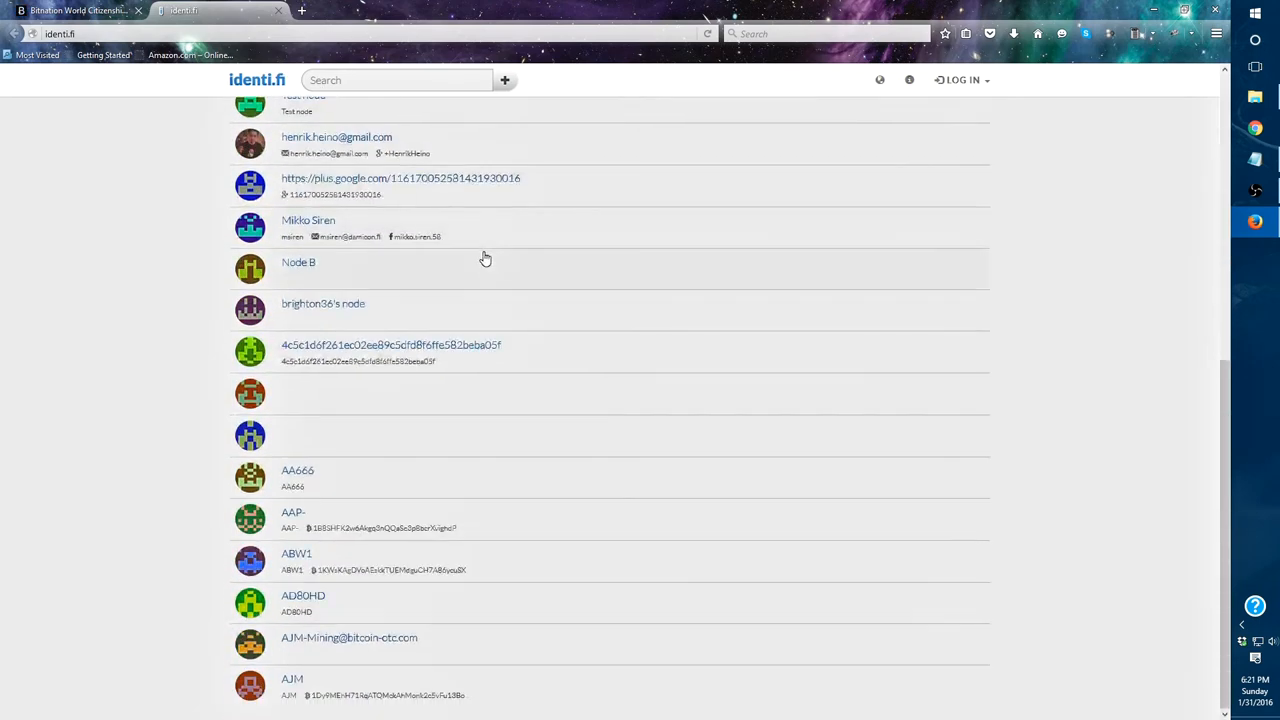
left_click(75, 11)
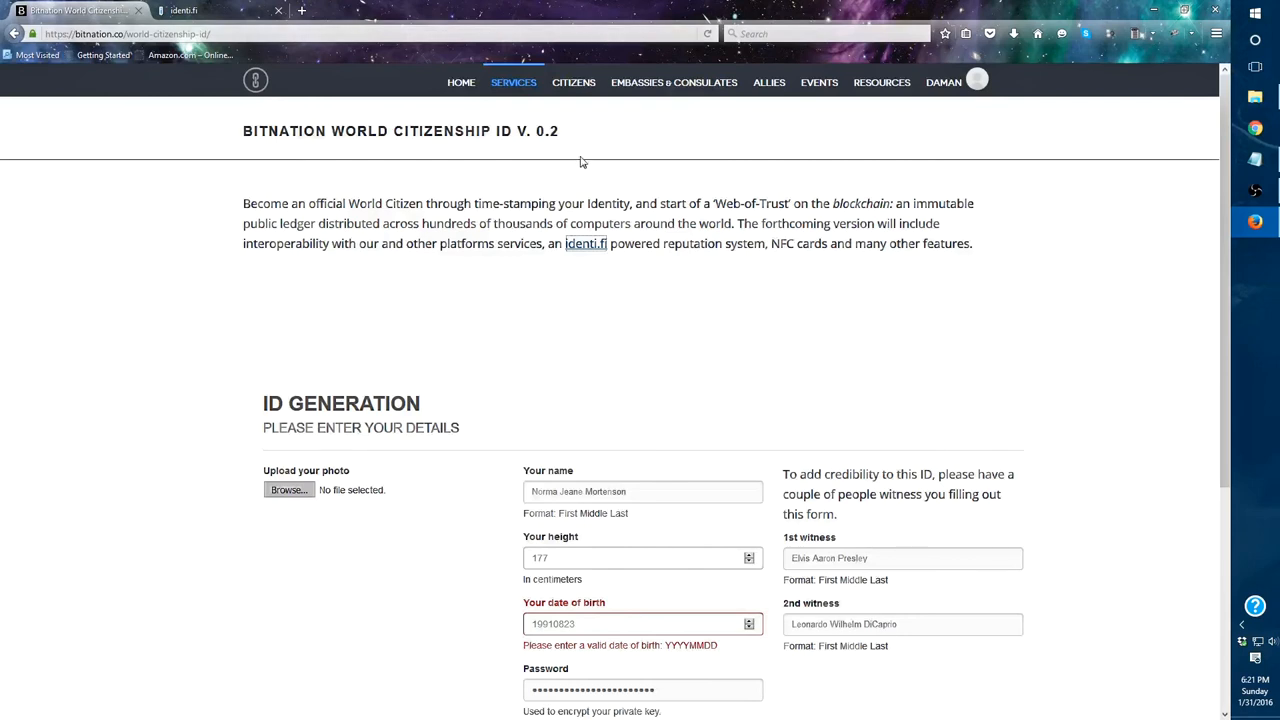
Step: Go to the BitNation homepage using HOME in the top navigation
left_click(461, 82)
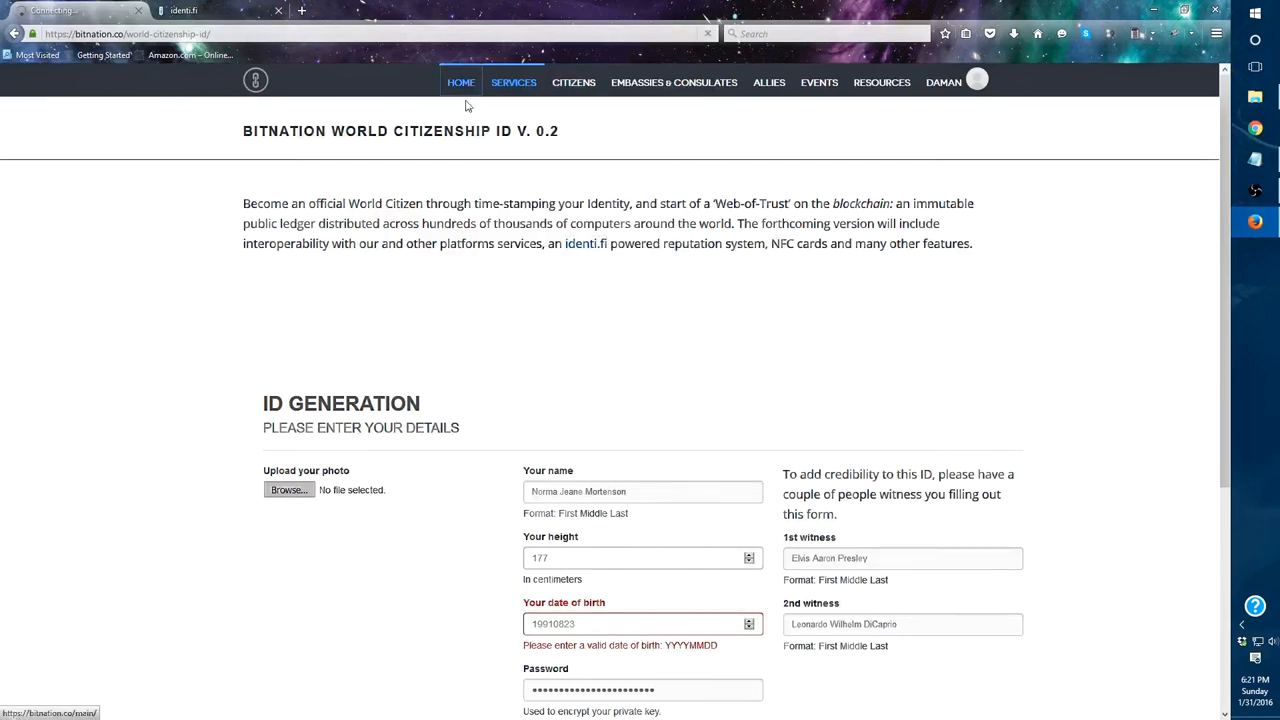
left_click(461, 82)
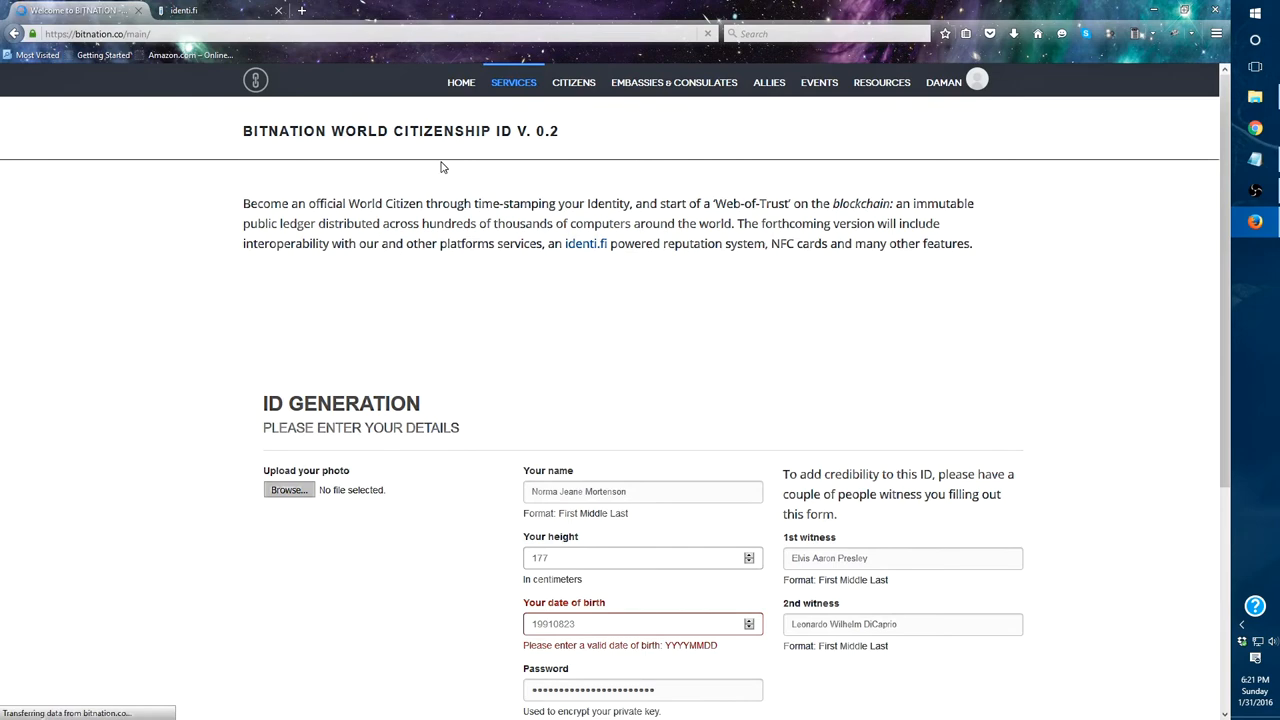
left_click(461, 82)
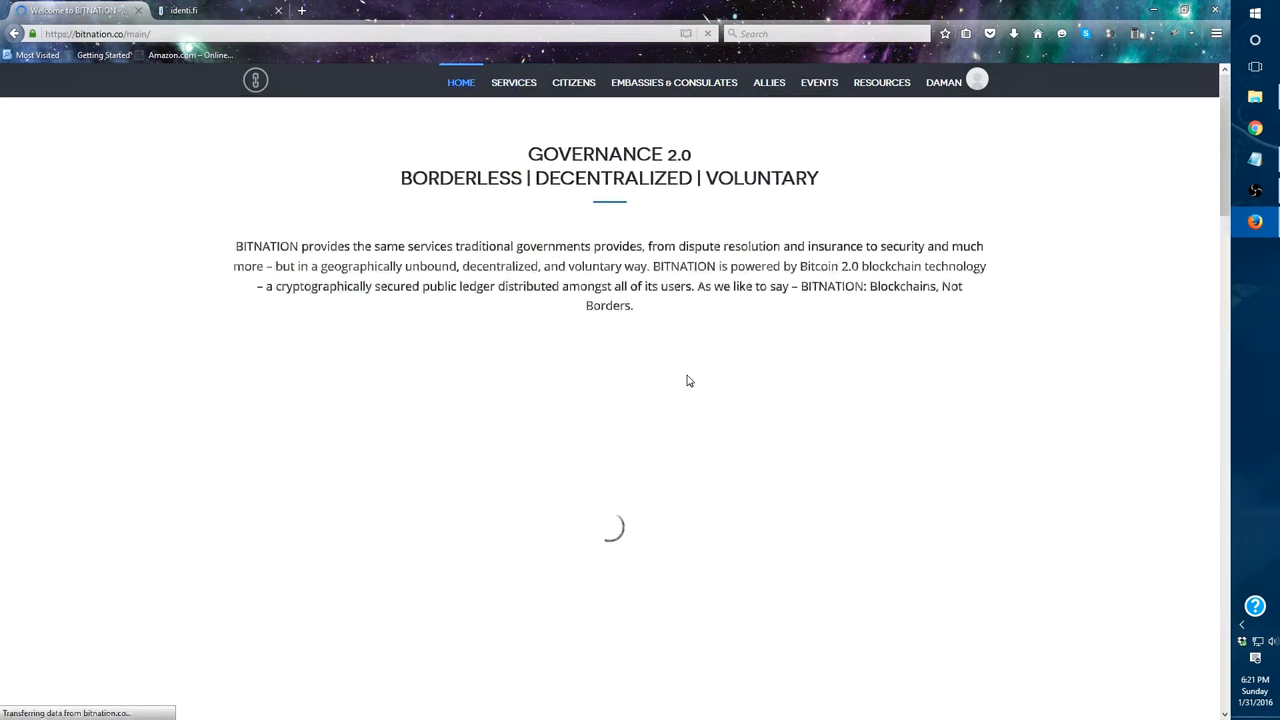
Step: Browse the homepage join options and service tiles, then open Public Notary (BPN) details
scroll("down", 3)
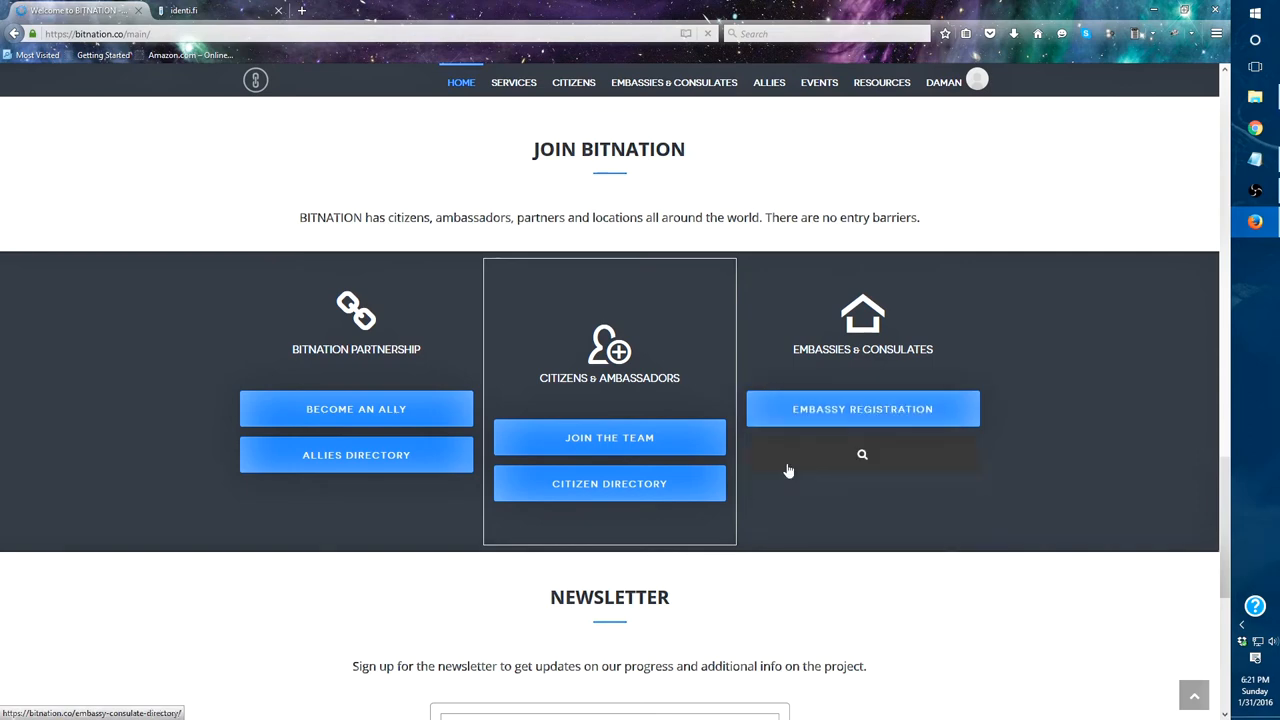
scroll("down", 3)
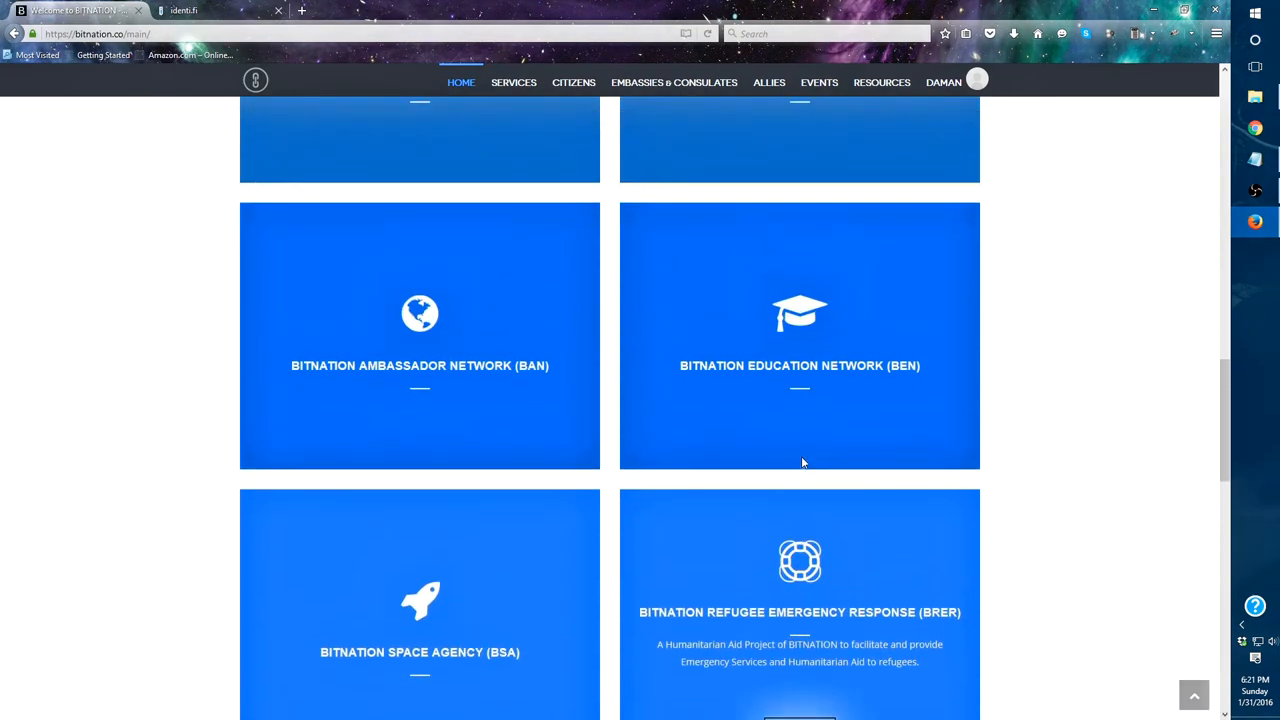
scroll("up", 3)
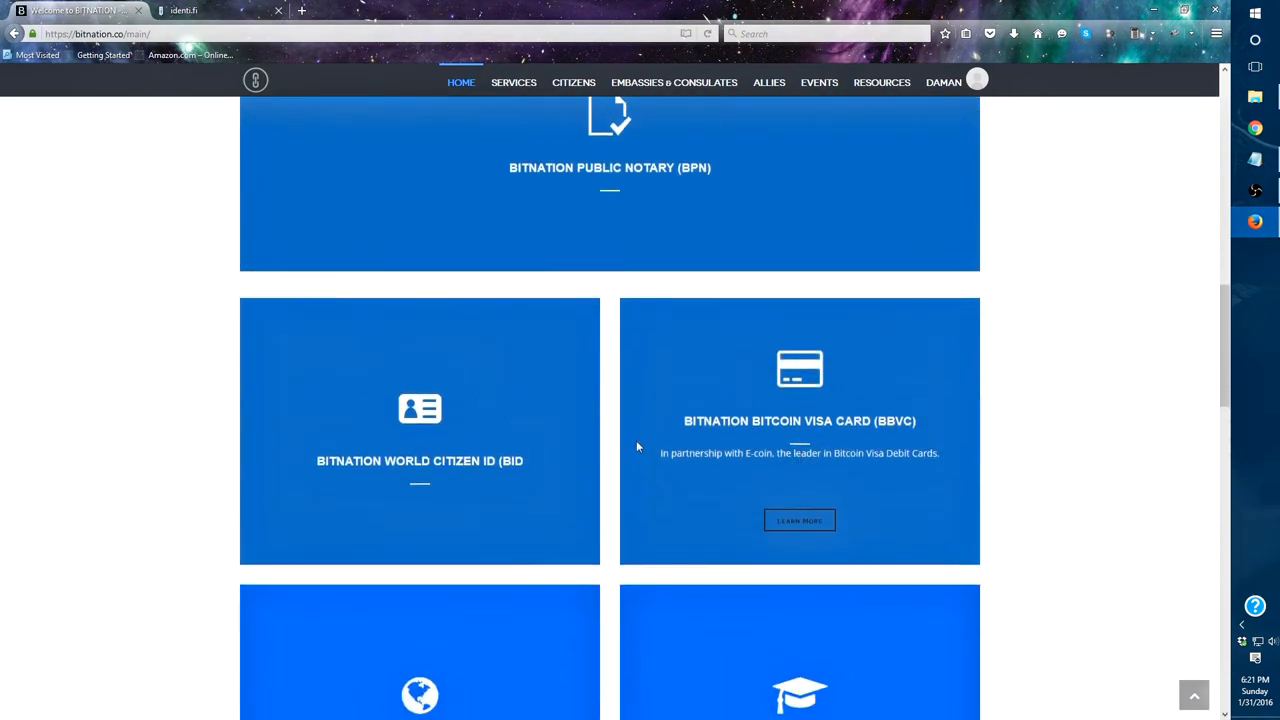
scroll("up", 3)
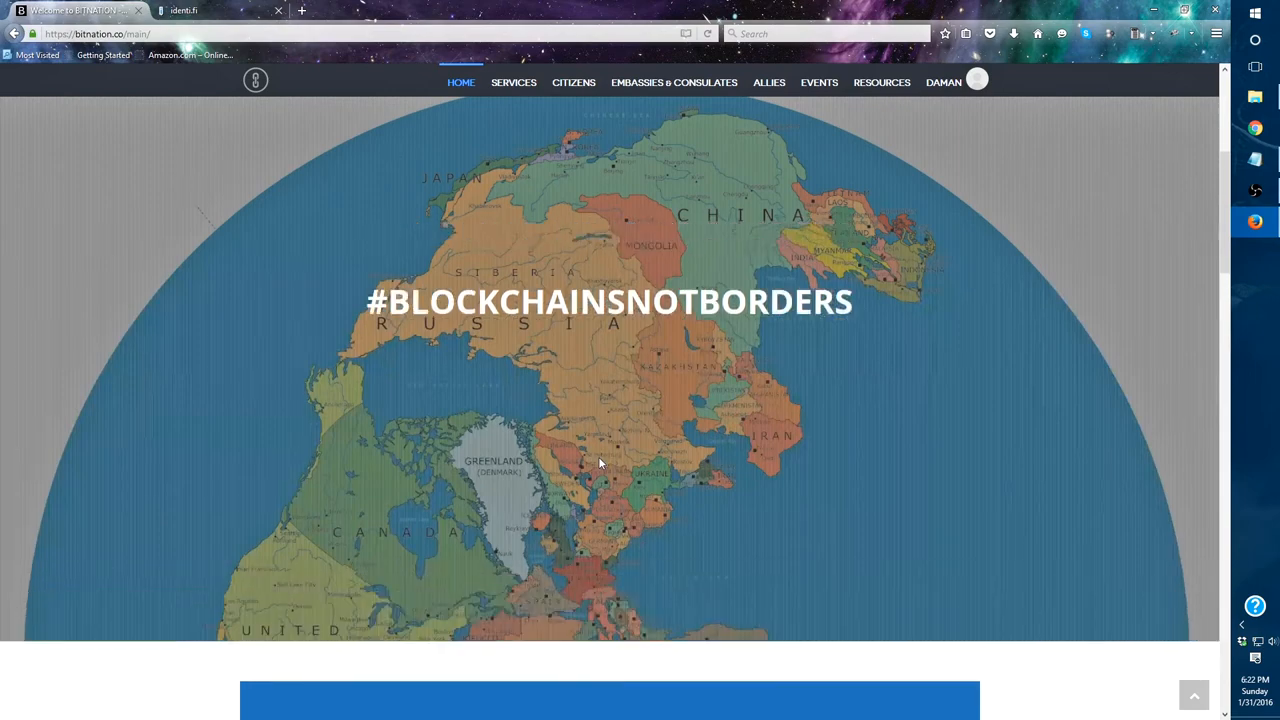
scroll("down", 3)
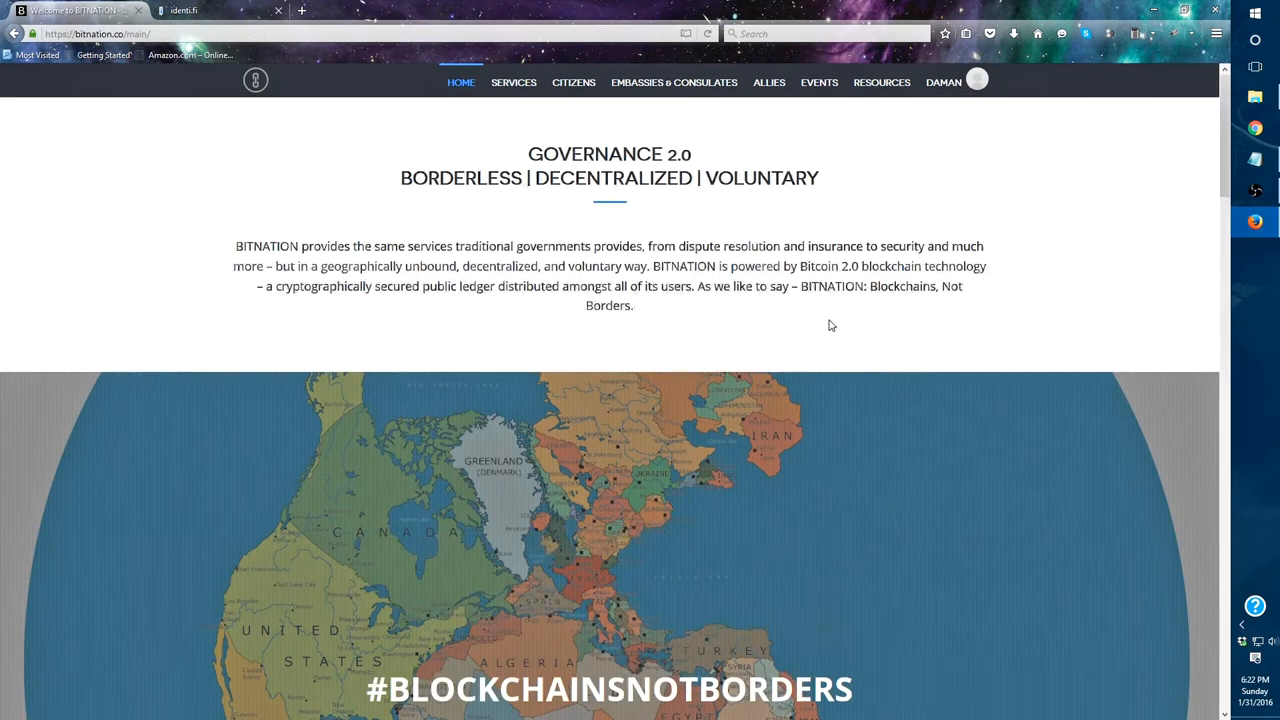
scroll("down", 3)
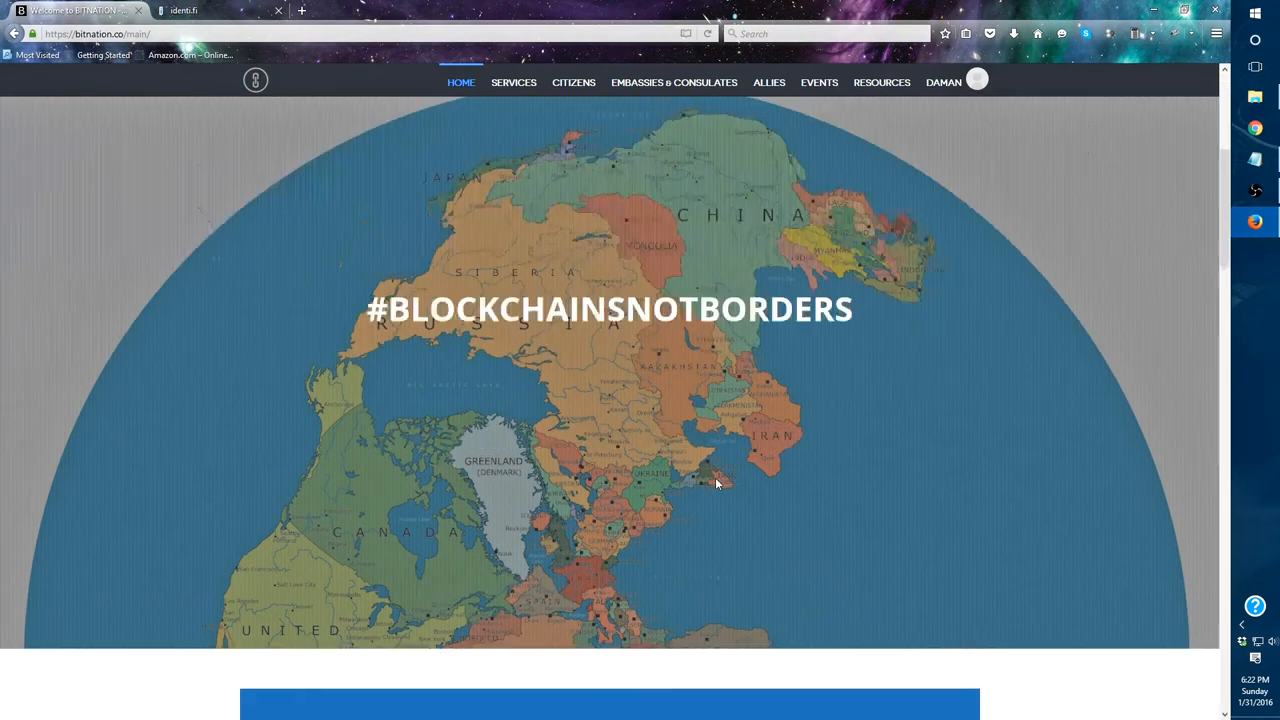
scroll("down", 3)
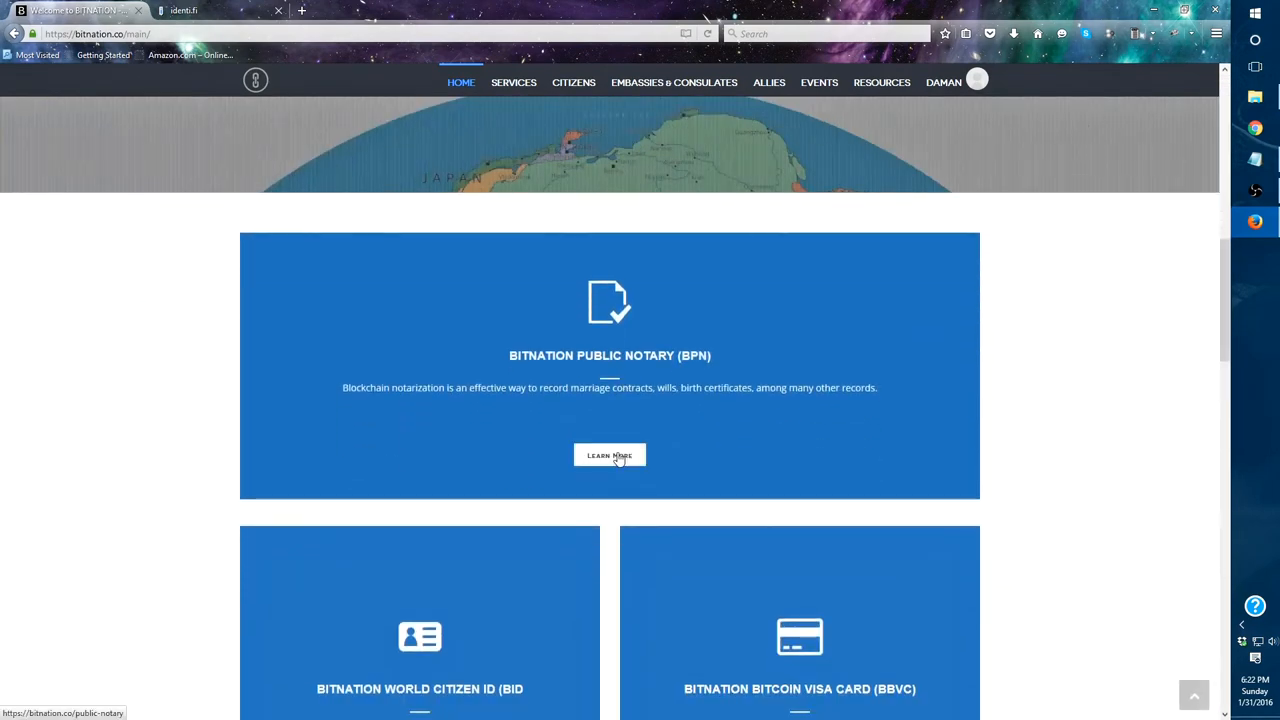
left_click(609, 455)
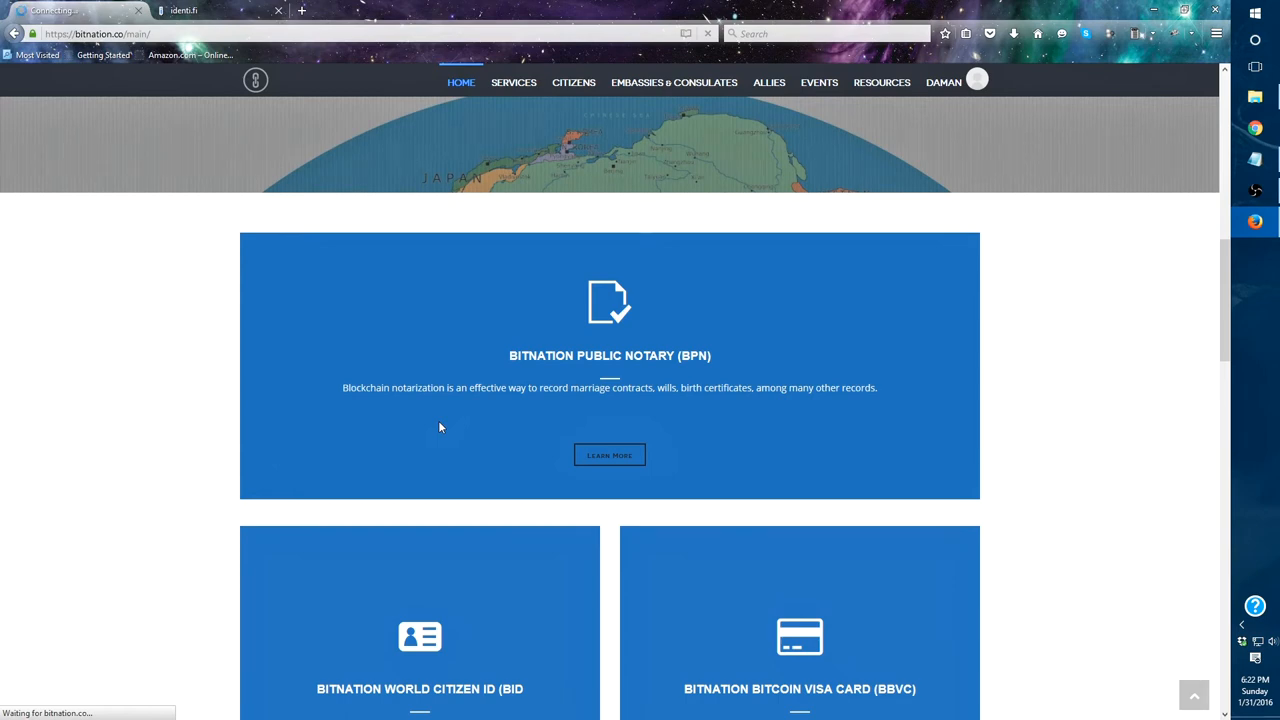
left_click(609, 455)
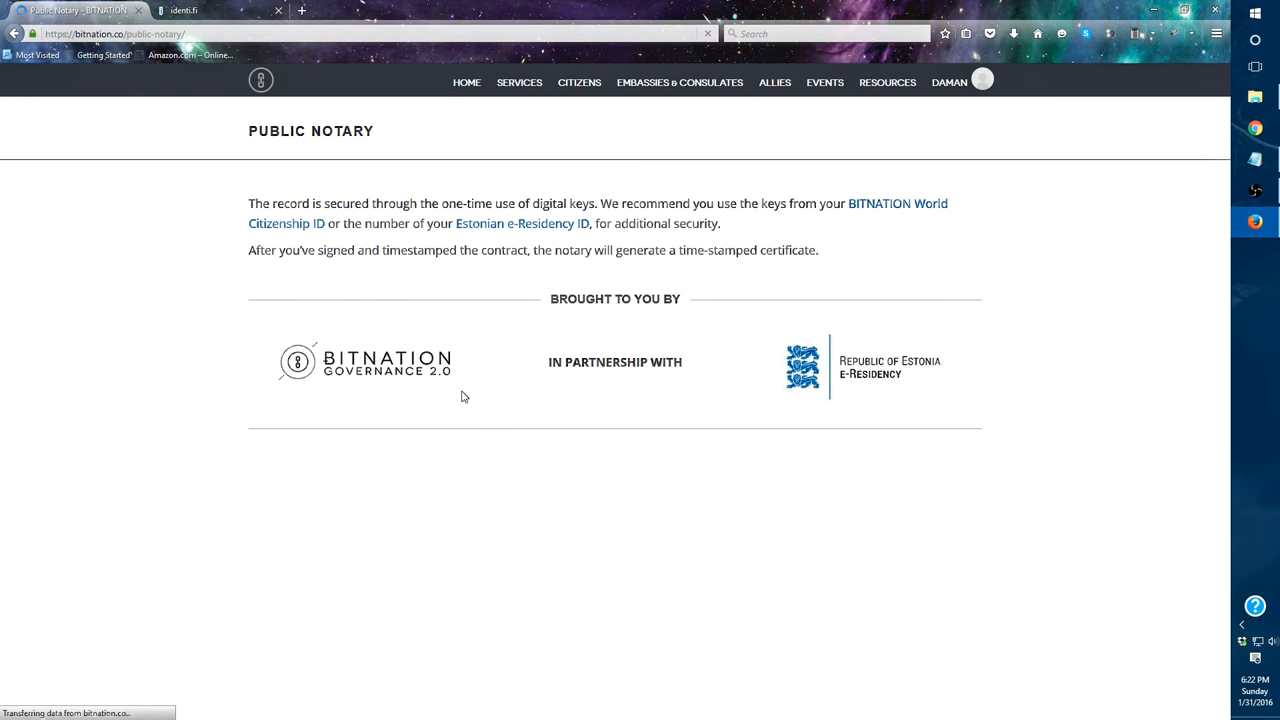
mouse_move(522, 223)
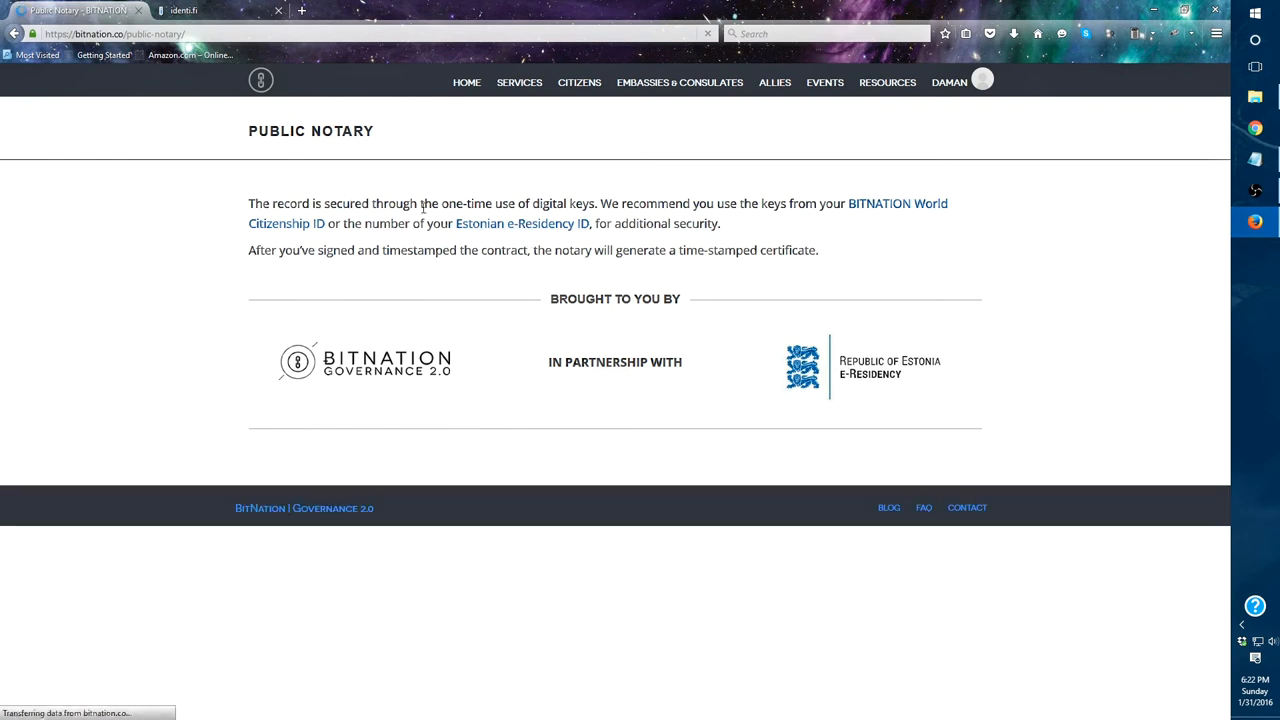
scroll("down", 3)
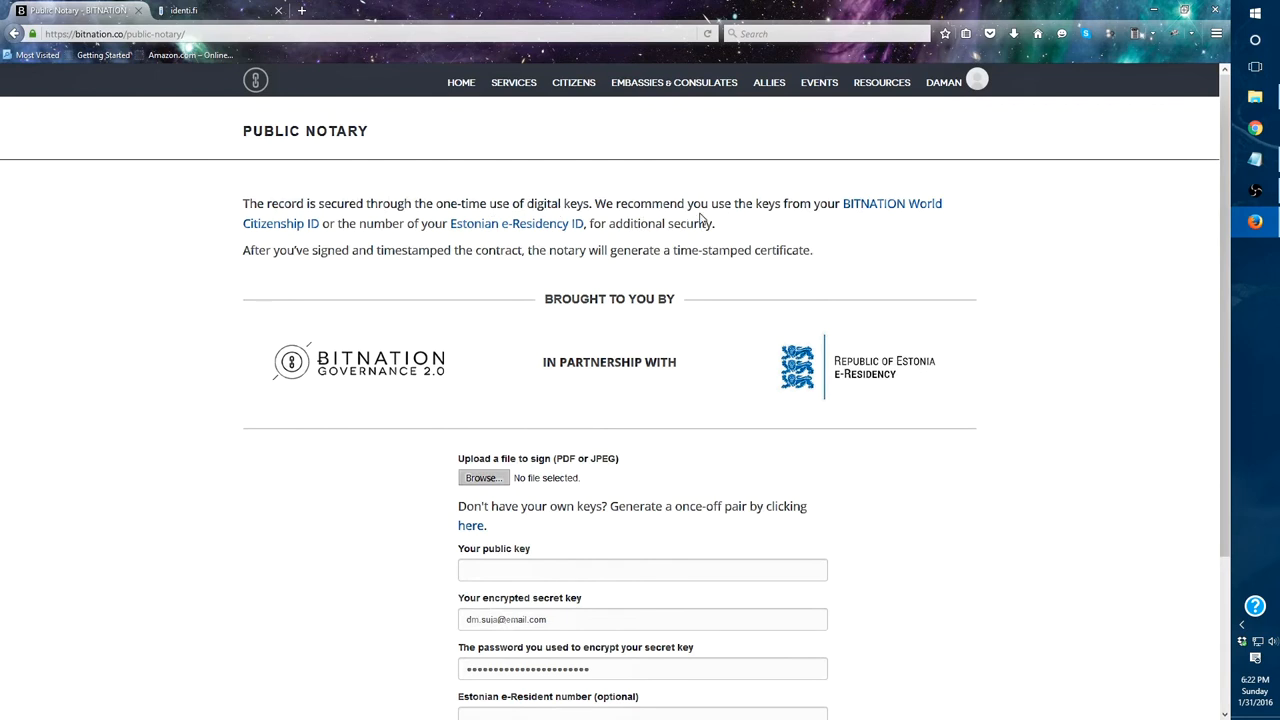
mouse_move(508, 238)
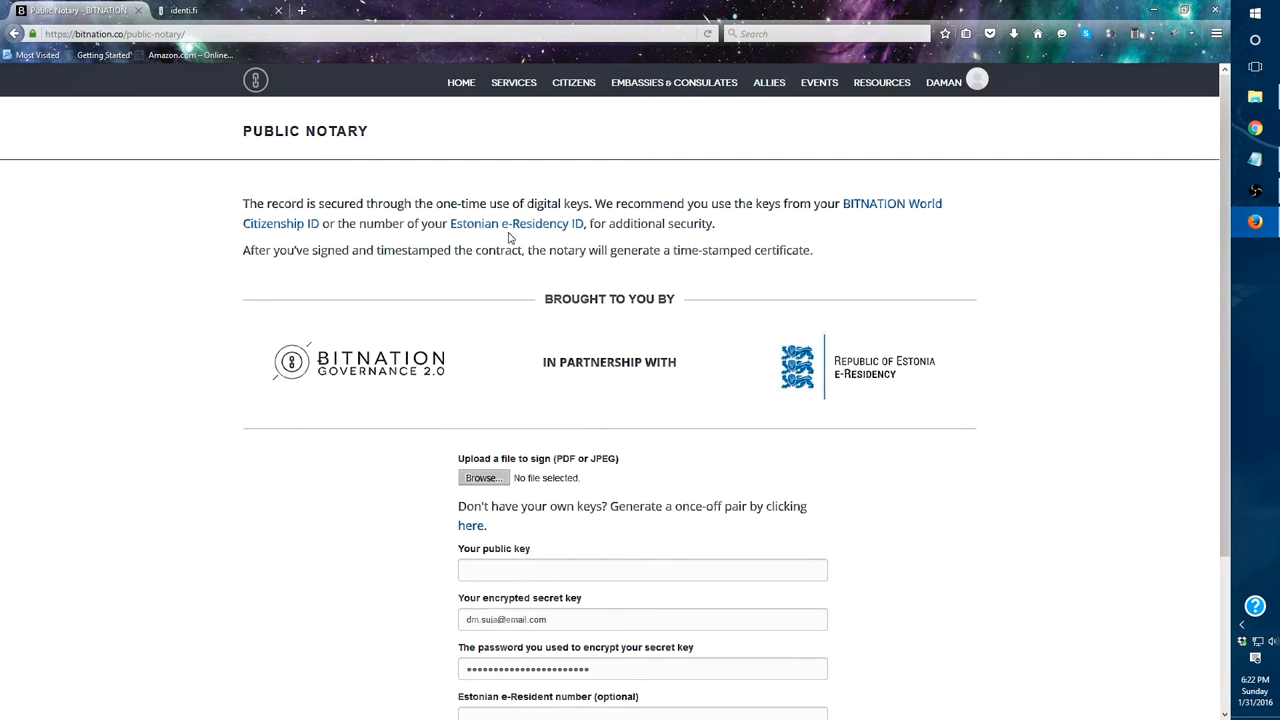
mouse_move(527, 250)
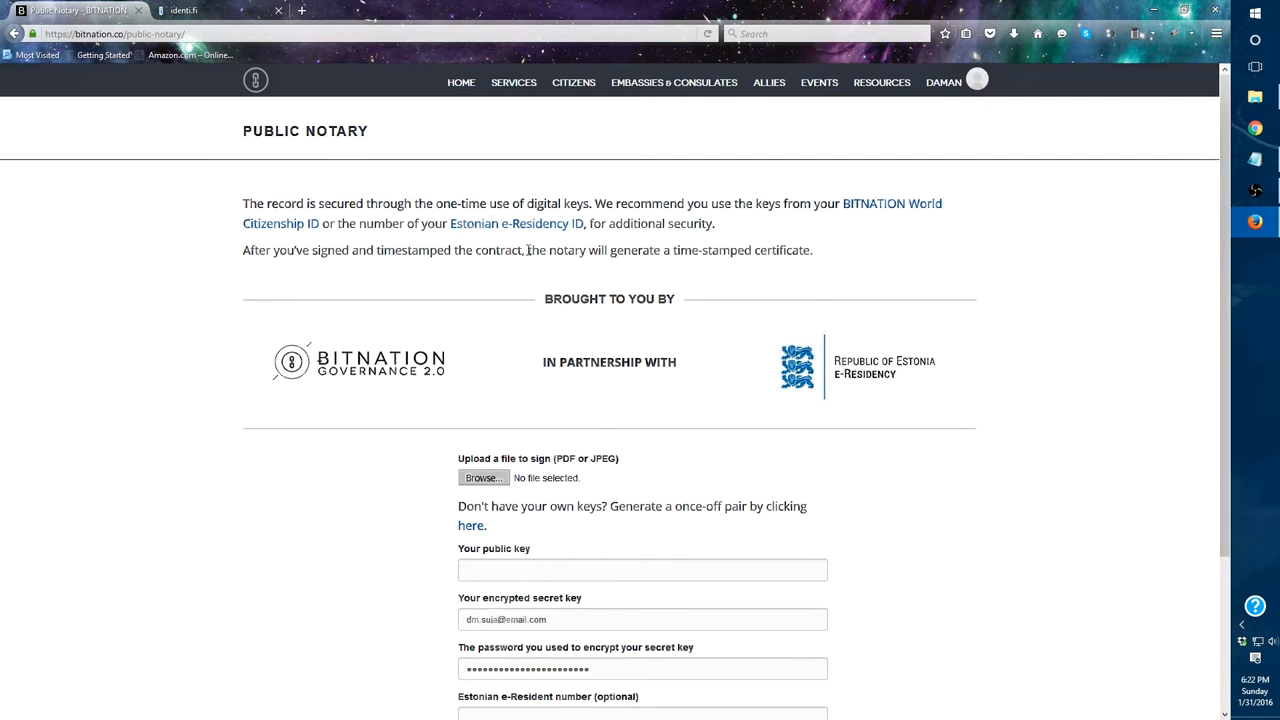
scroll("down", 3)
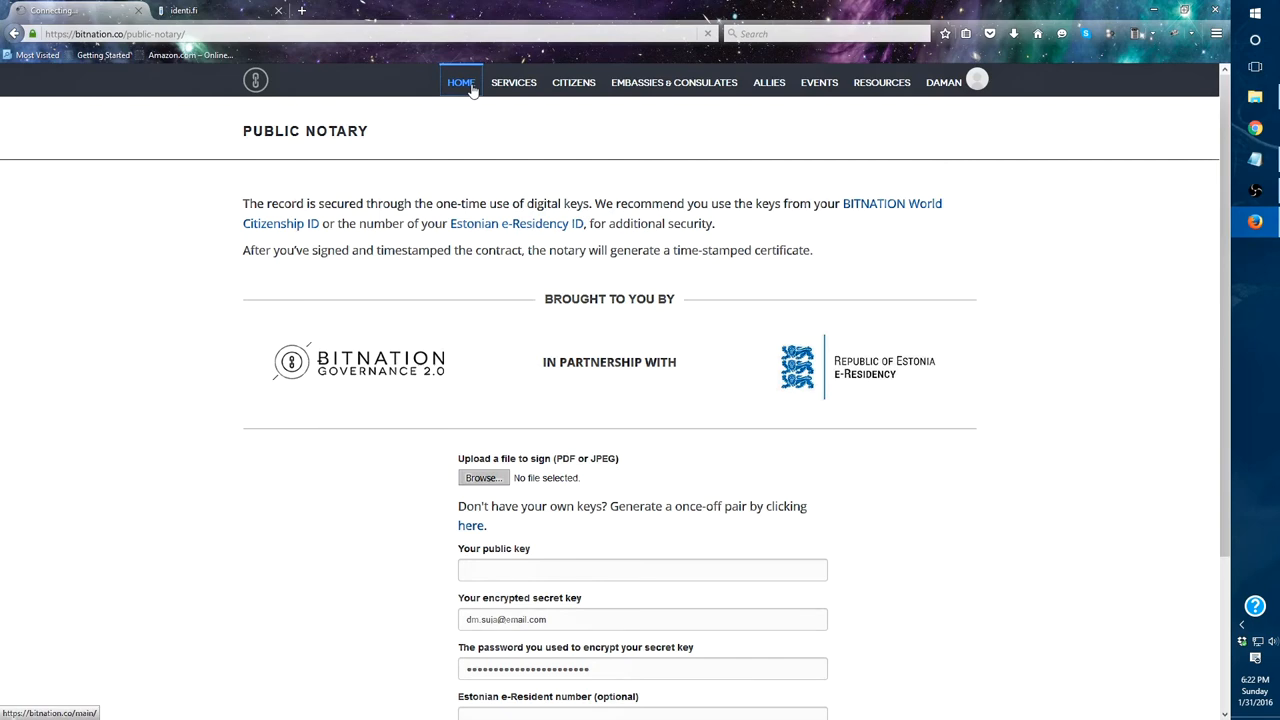
Step: Return home, scroll to the service cards, and open World Citizen ID's Learn More
left_click(461, 82)
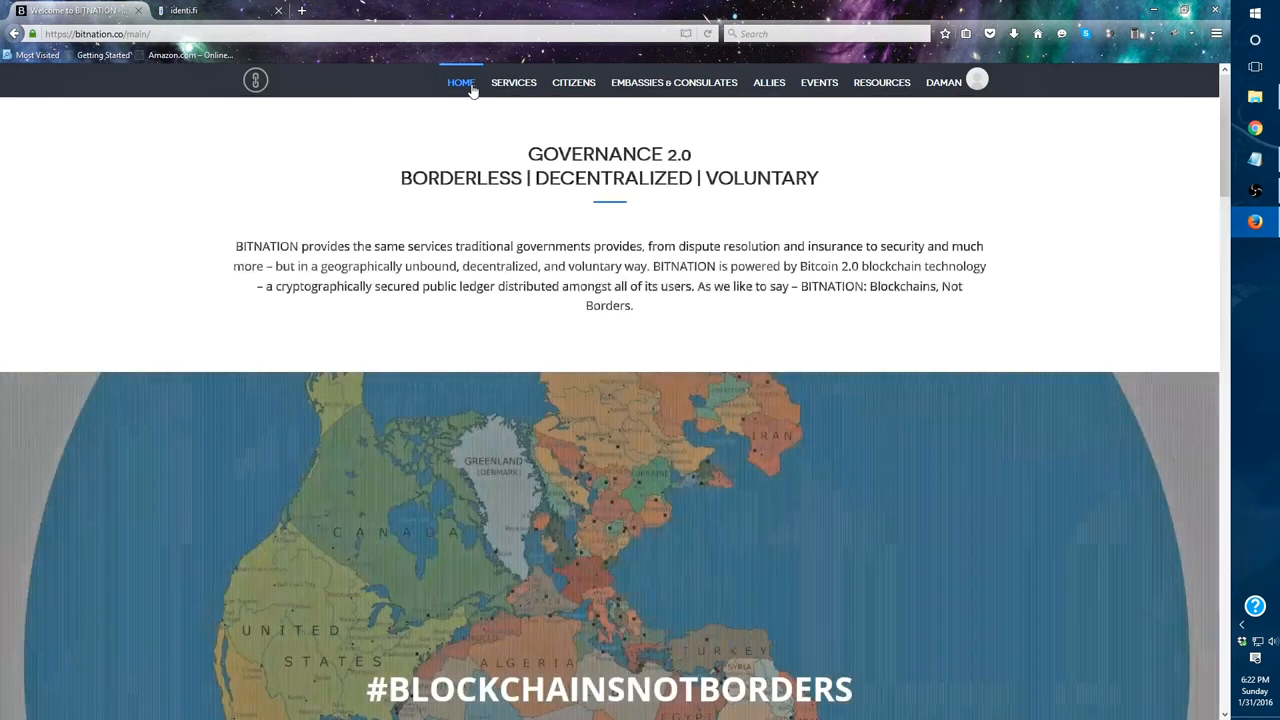
scroll("down", 3)
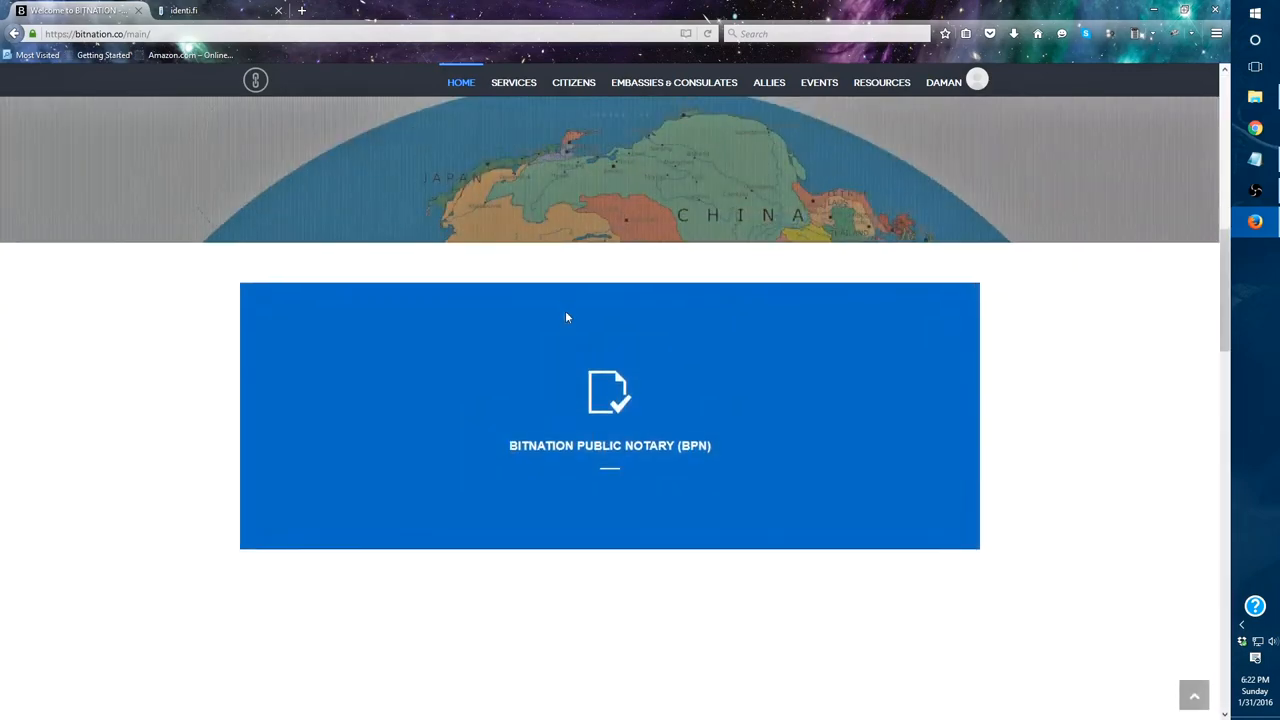
scroll("down", 3)
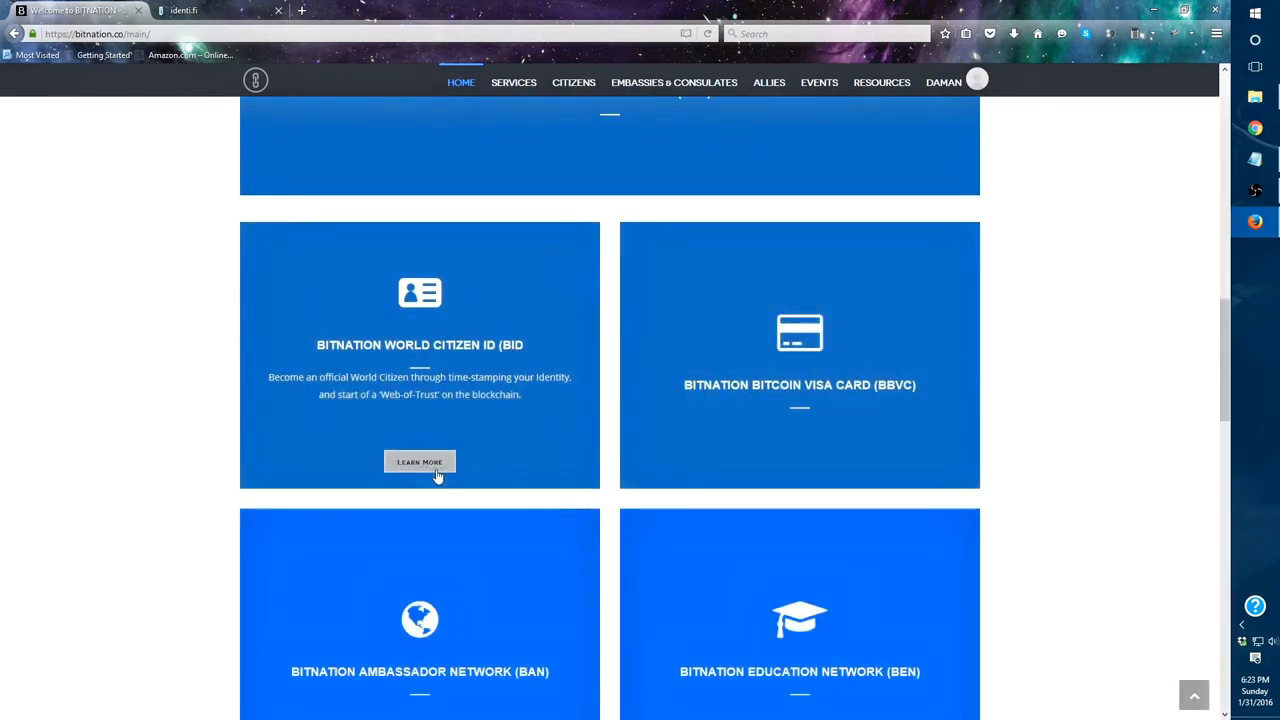
left_click(419, 461)
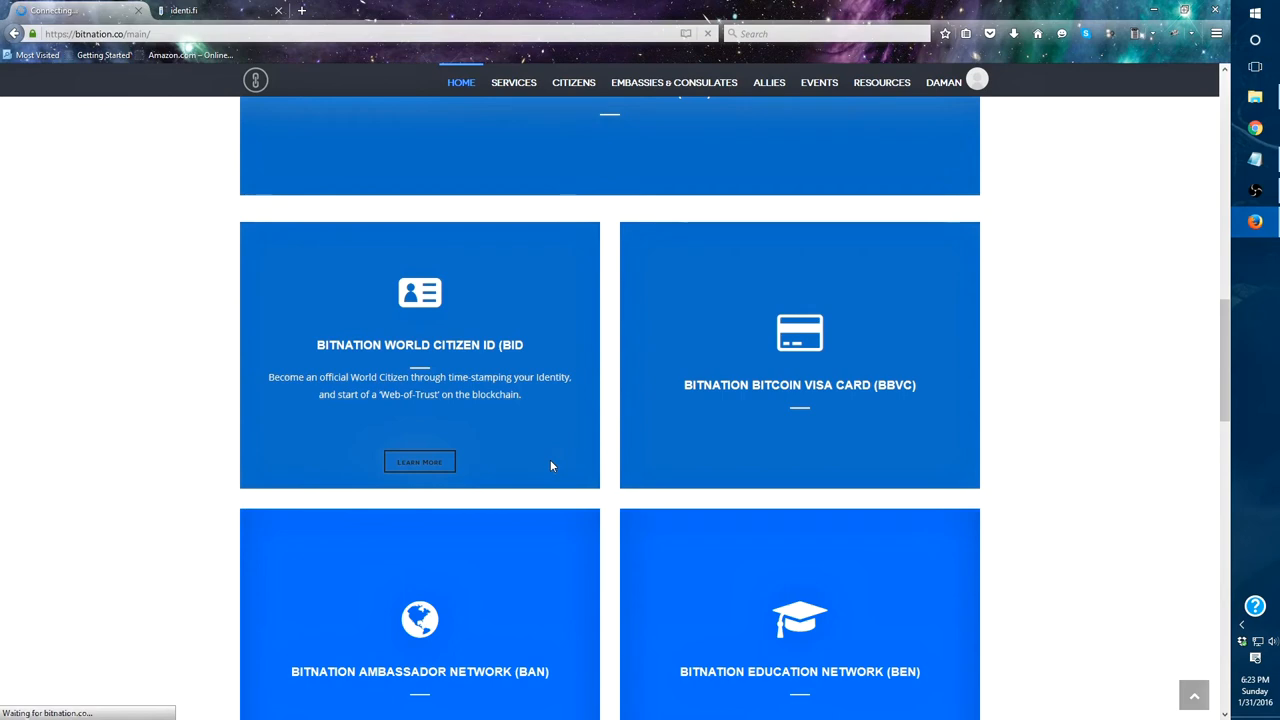
Step: Load the World Citizenship ID page with its name, height, birth date and witness fields
left_click(419, 461)
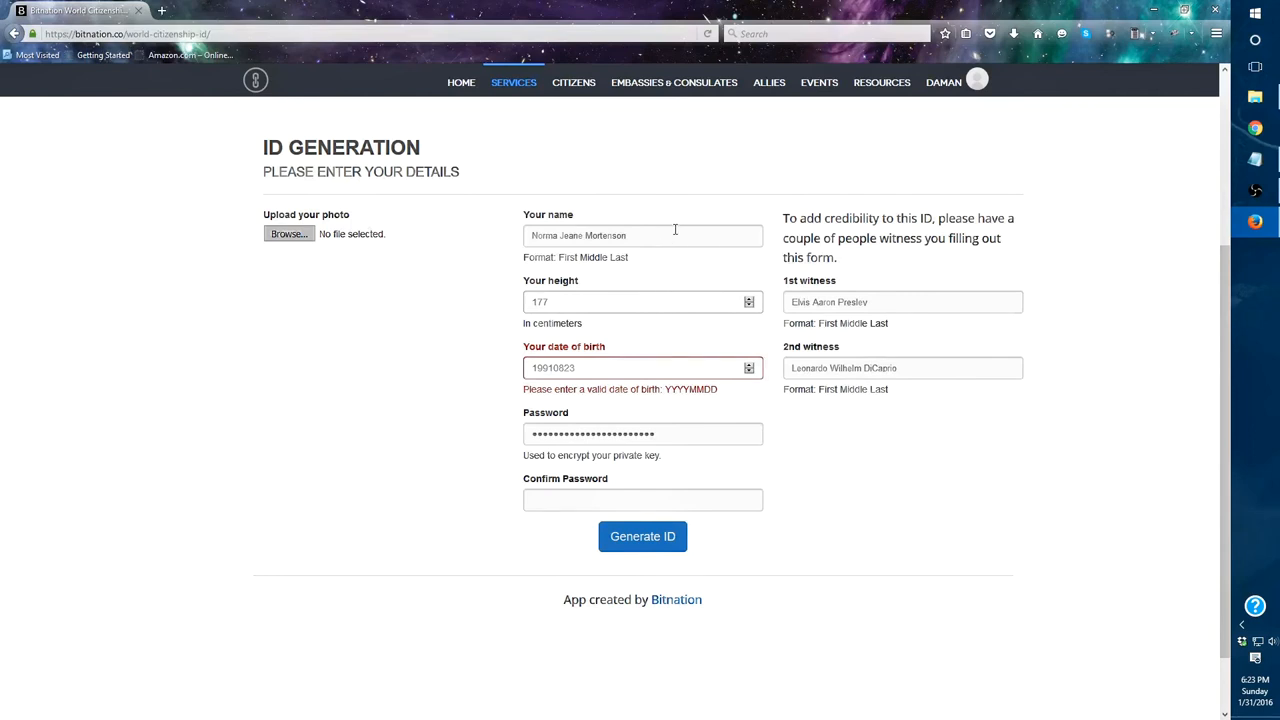
mouse_move(890, 368)
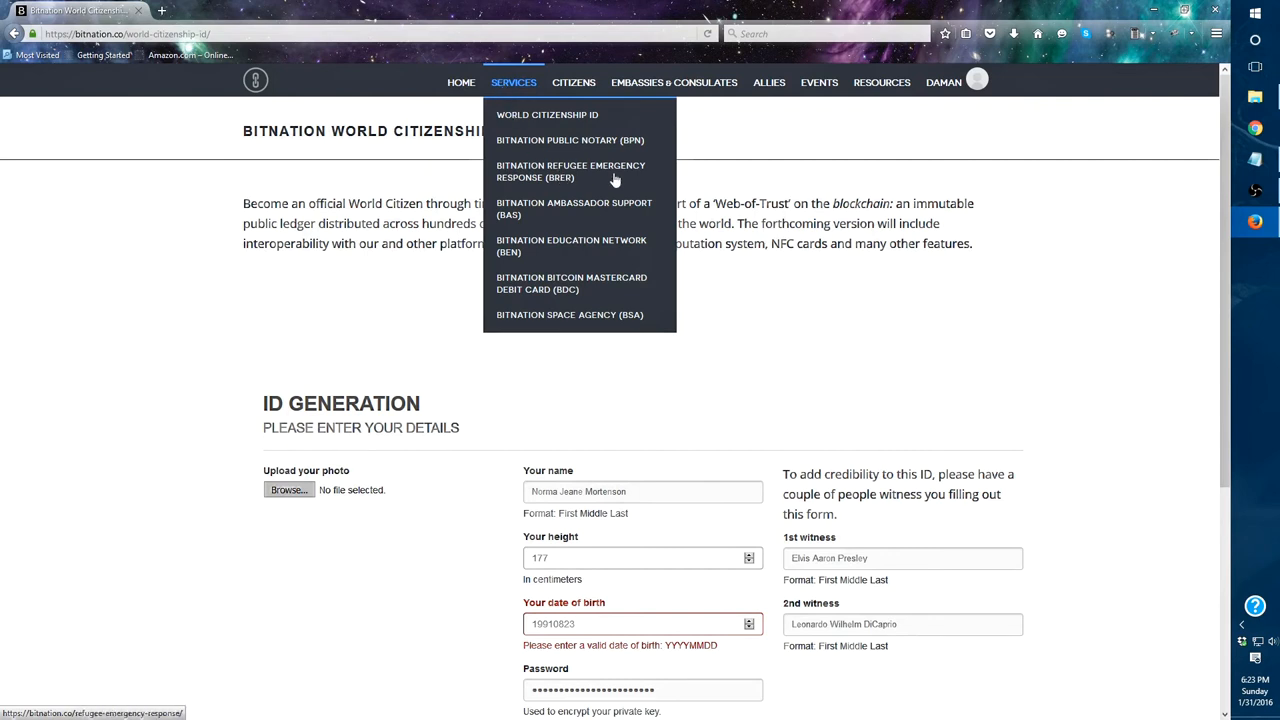
mouse_move(623, 208)
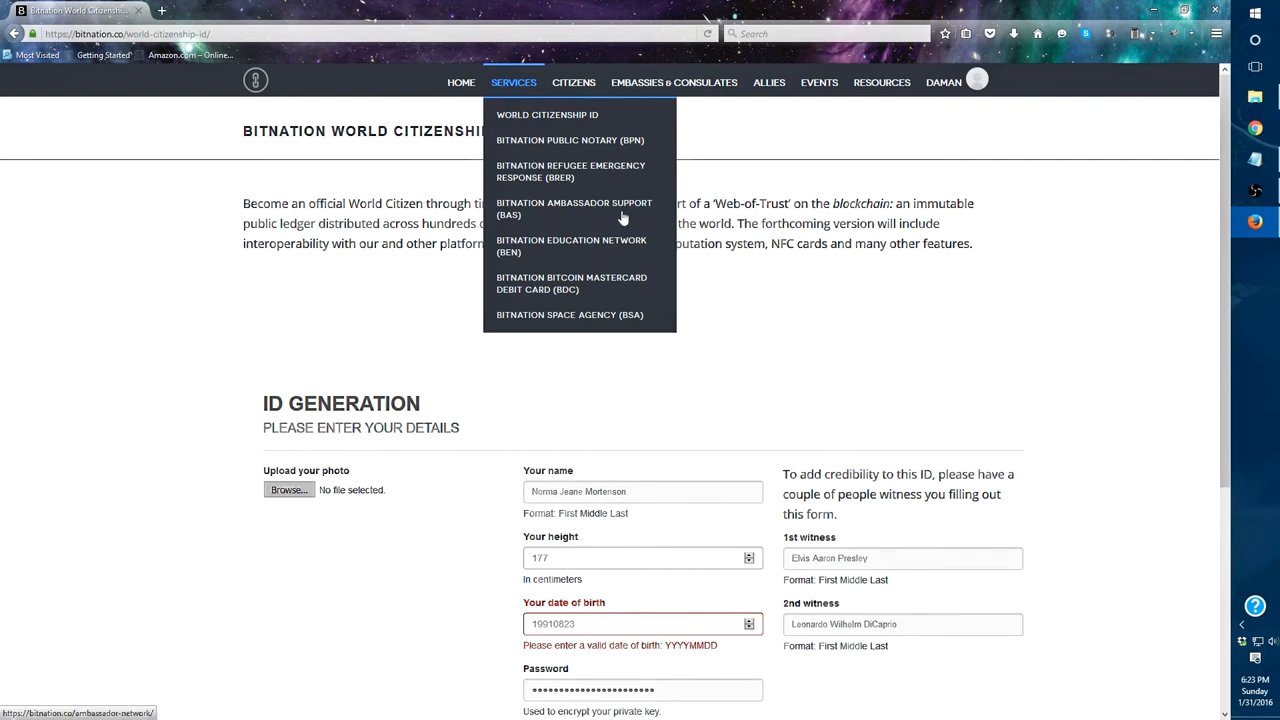
Step: Open the BitNation Education Network (BEN) page and read its Exosphere learning community description
left_click(571, 245)
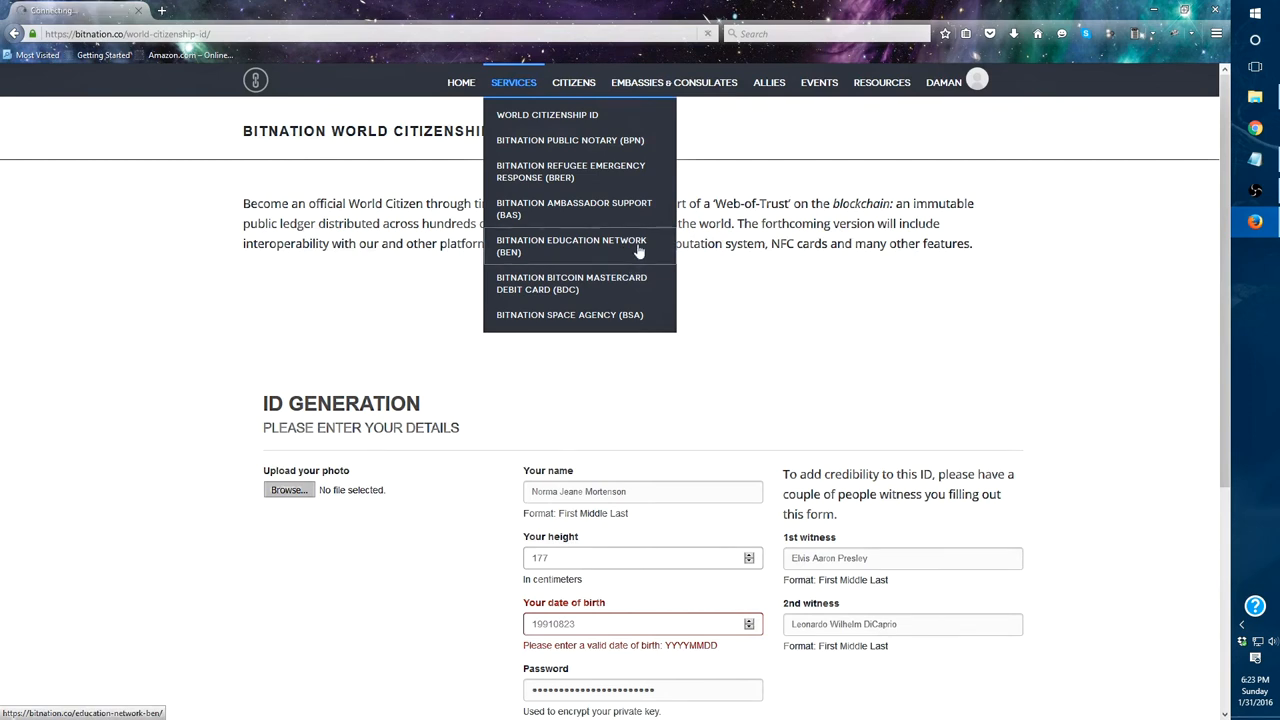
left_click(571, 245)
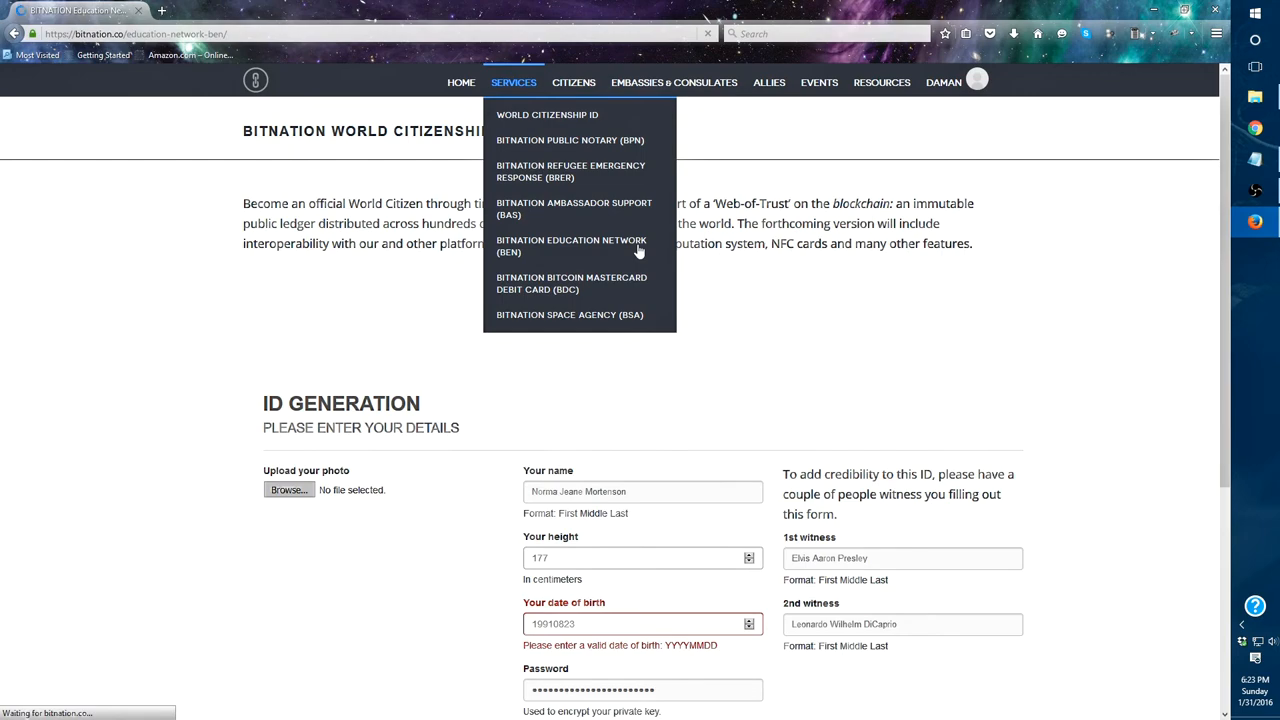
left_click(571, 246)
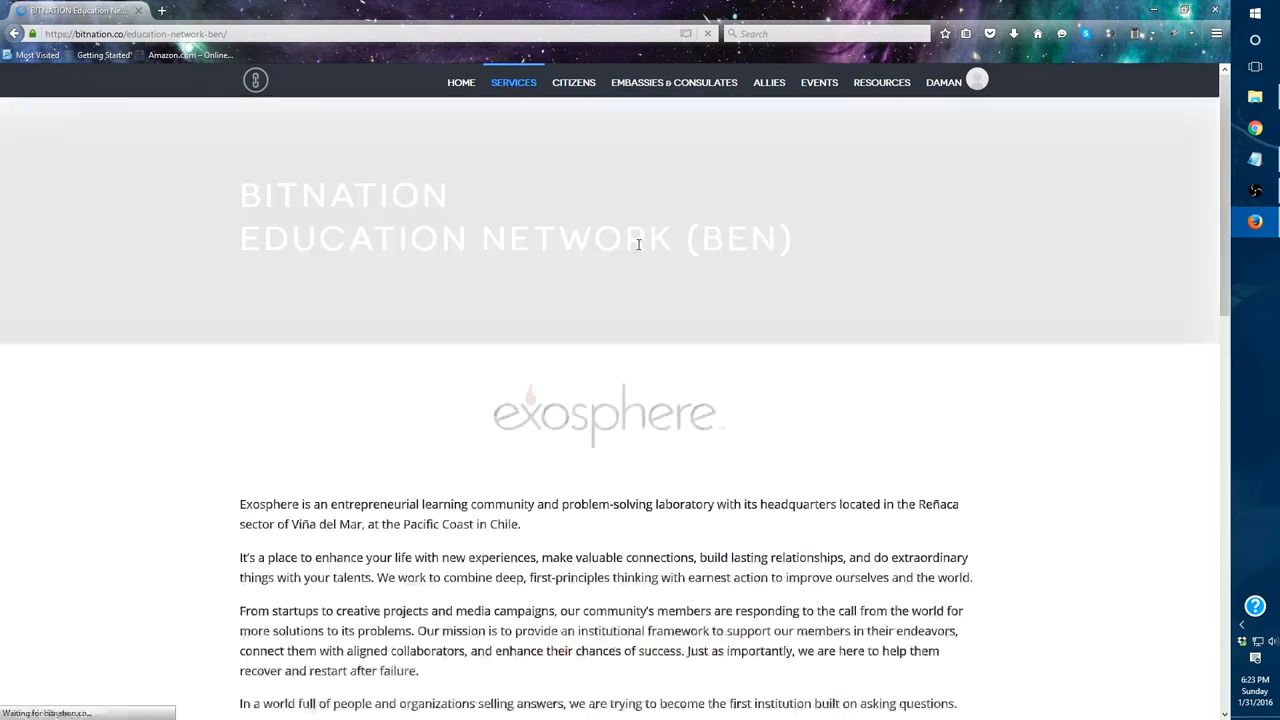
scroll("down", 3)
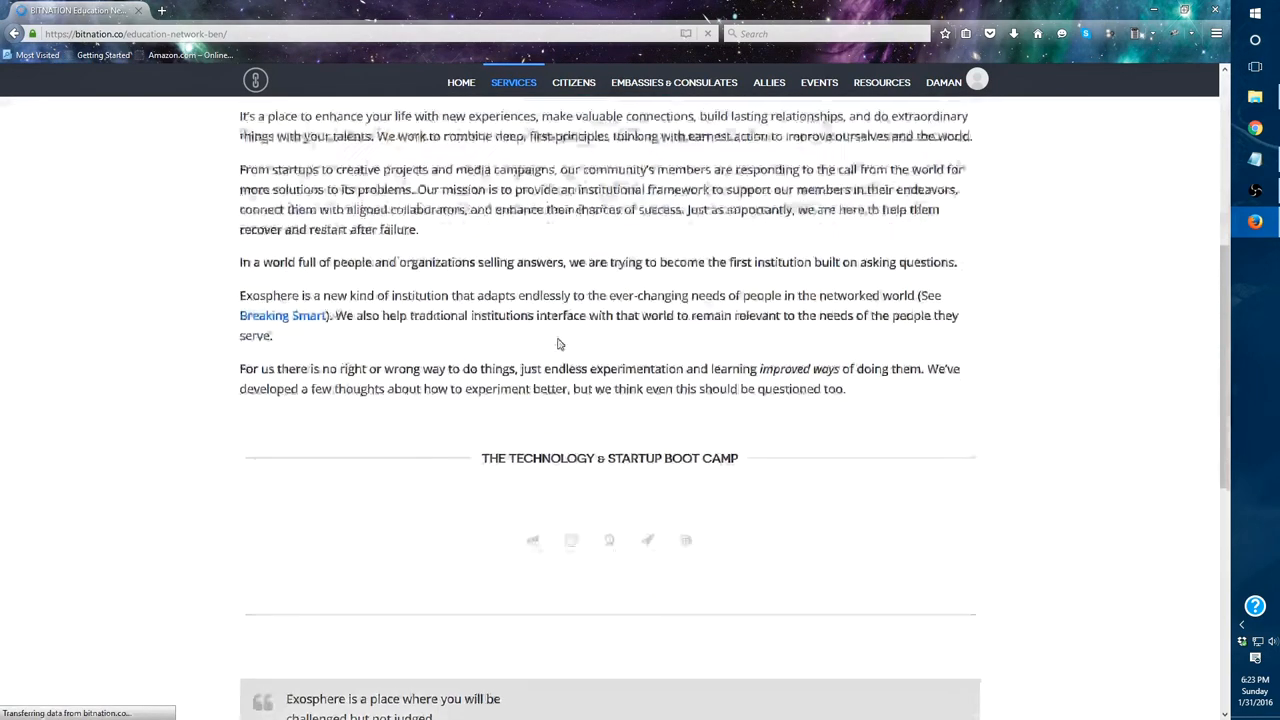
scroll("down", 3)
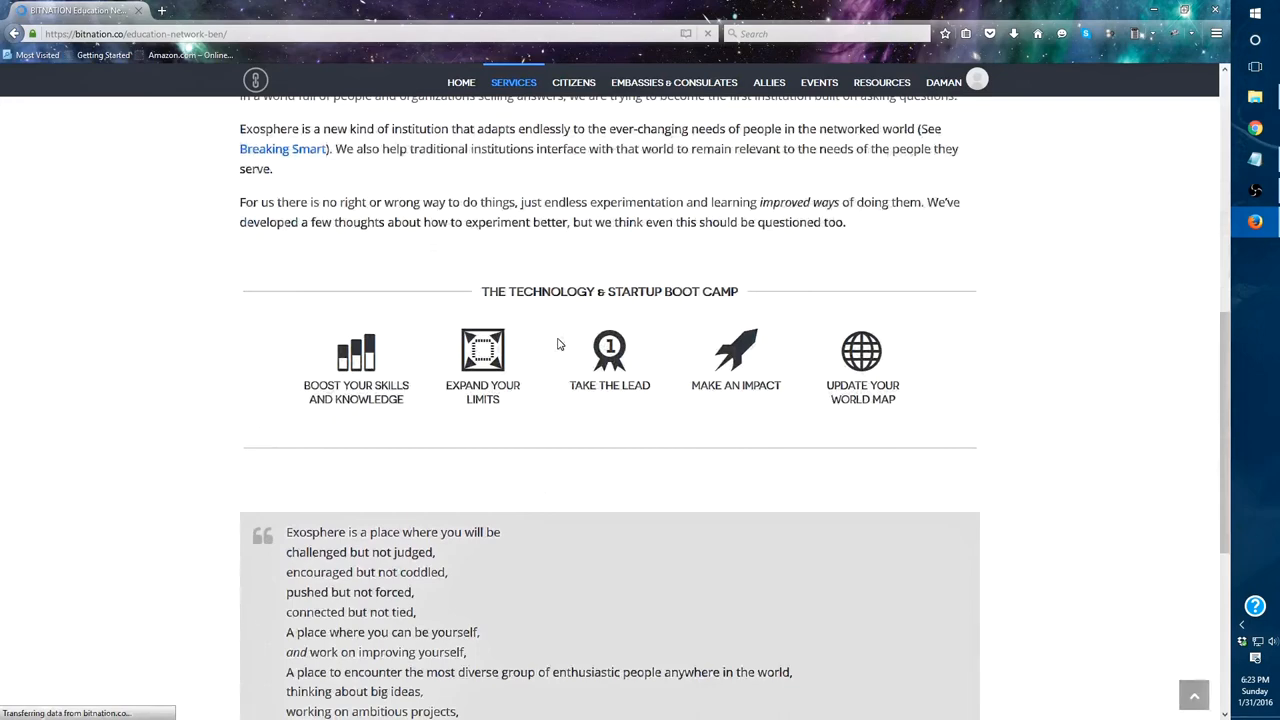
scroll("down", 3)
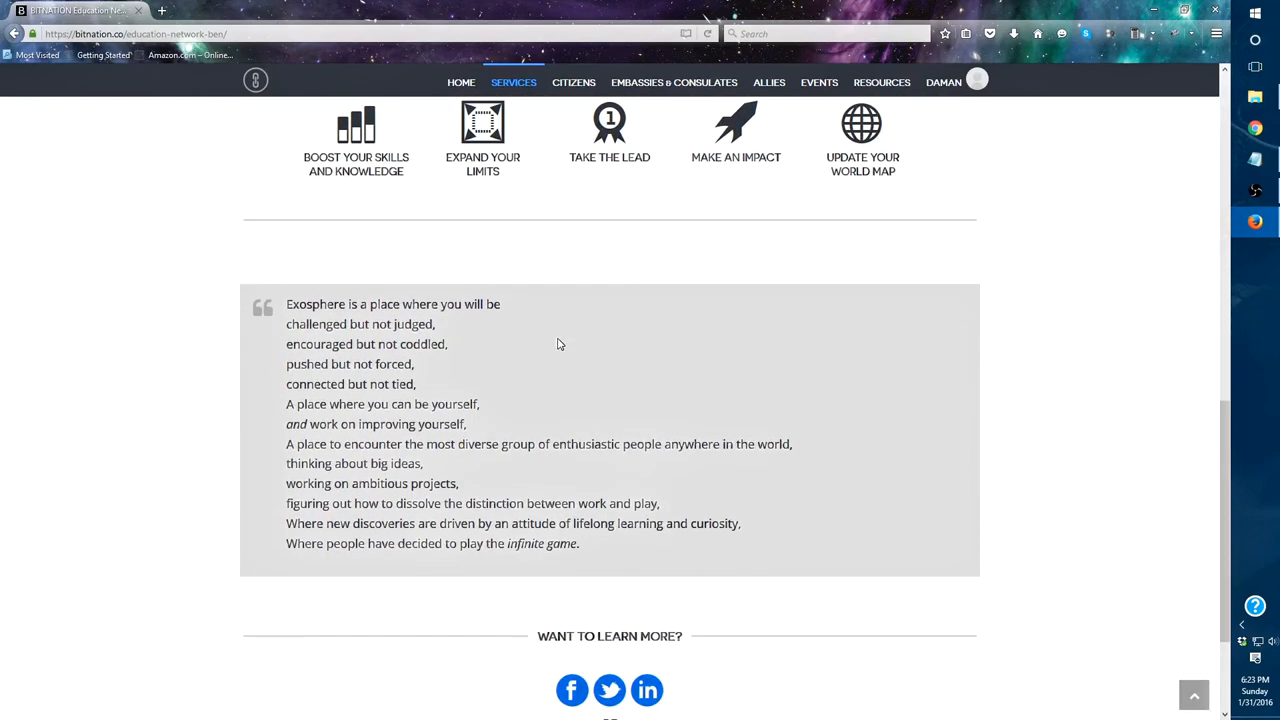
scroll("down", 3)
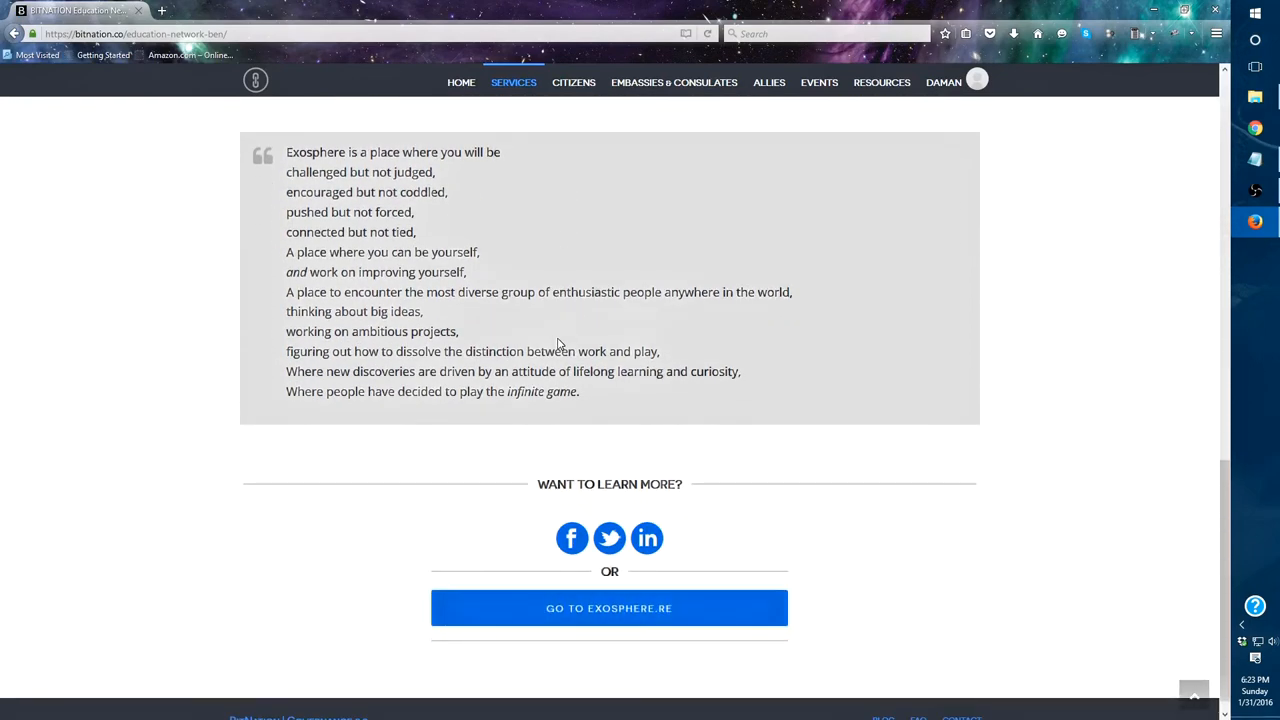
scroll("down", 3)
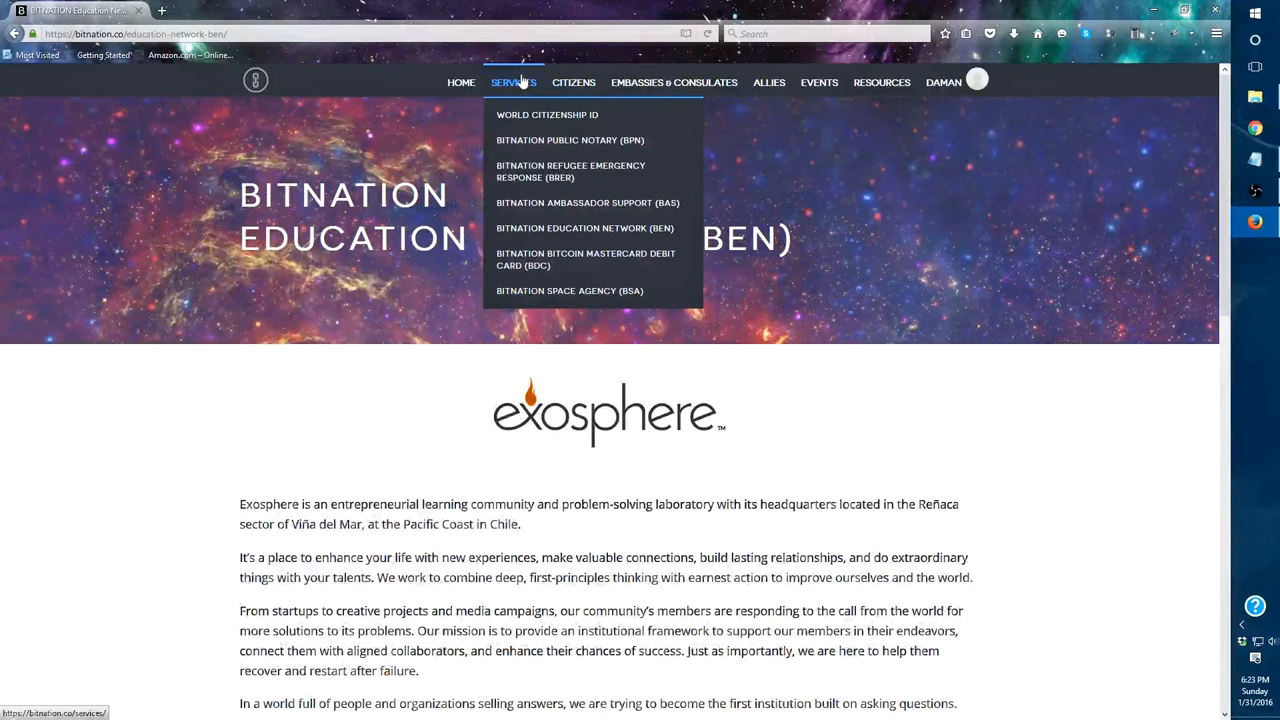
left_click(585, 259)
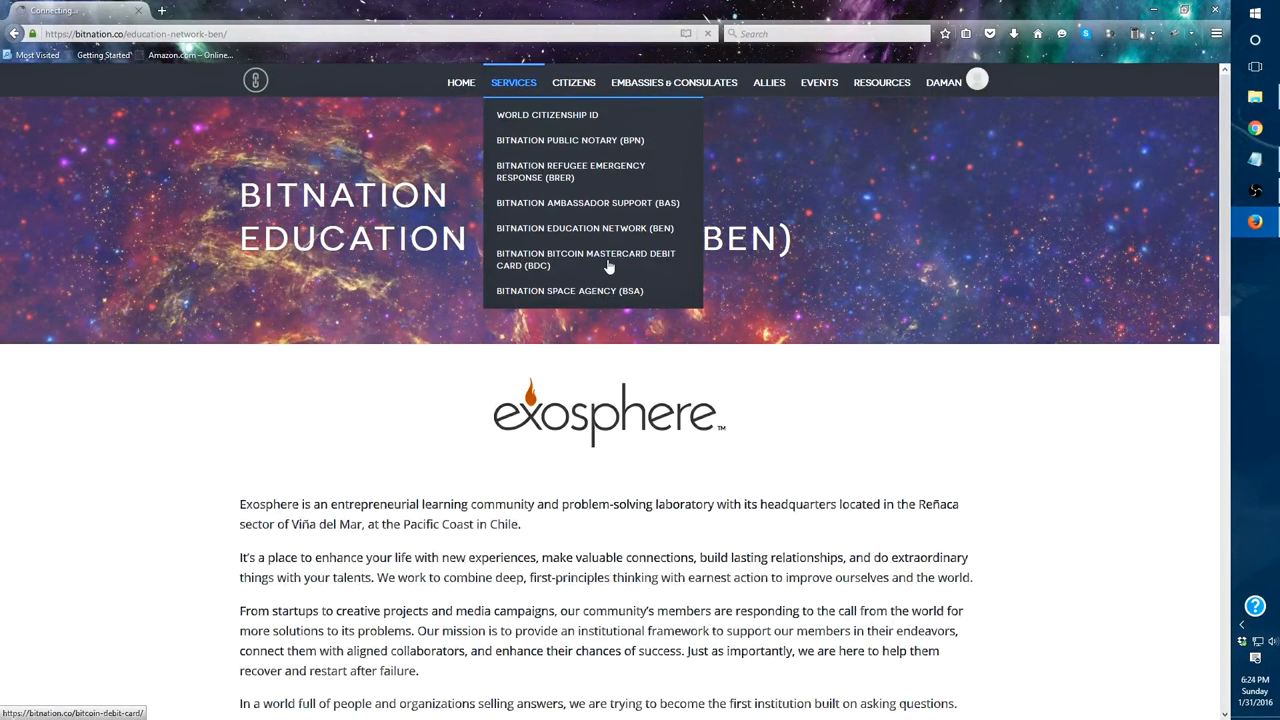
Step: Open the Bitcoin Mastercard Debit Card (BDC) page and scroll through its card and spend-anywhere details
left_click(586, 259)
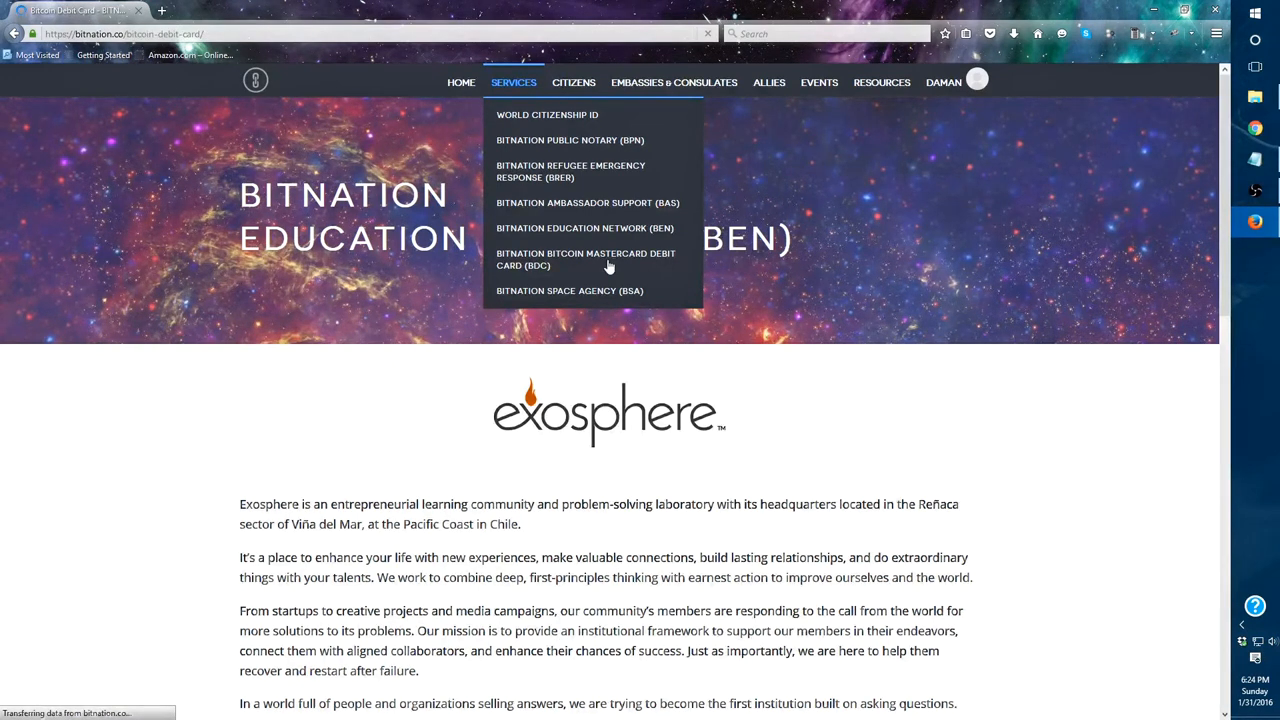
left_click(585, 259)
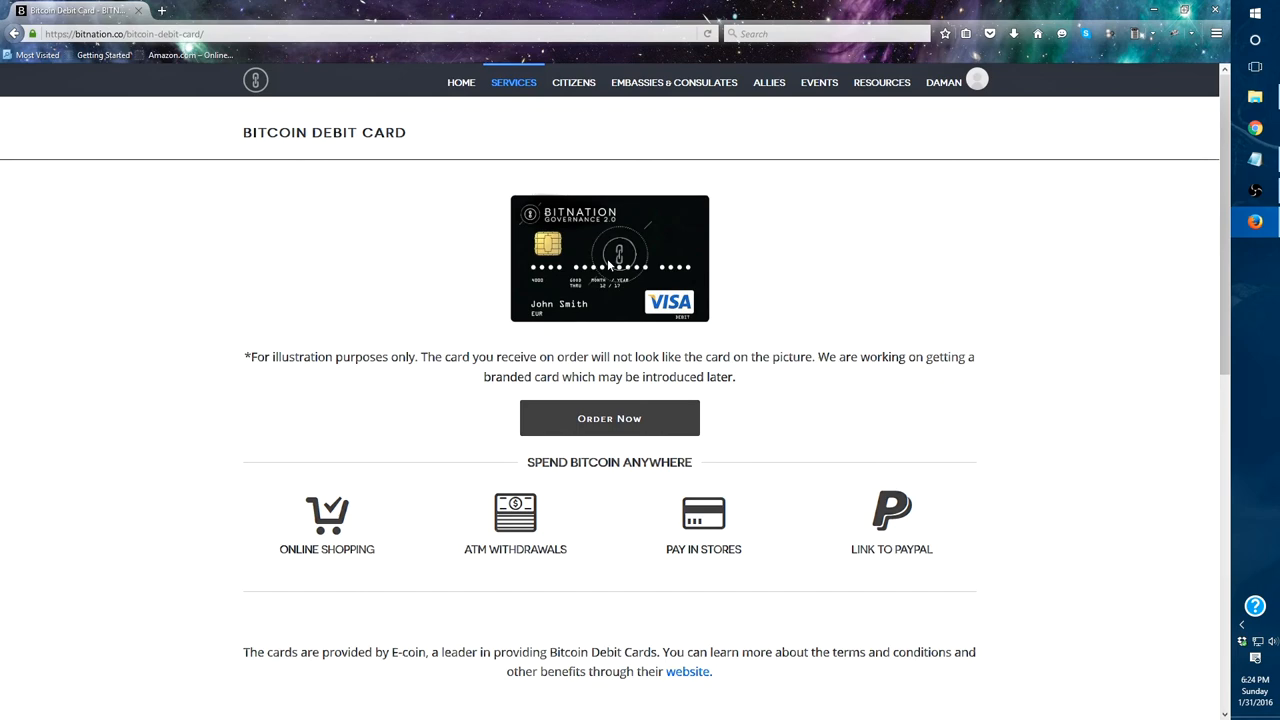
scroll("down", 3)
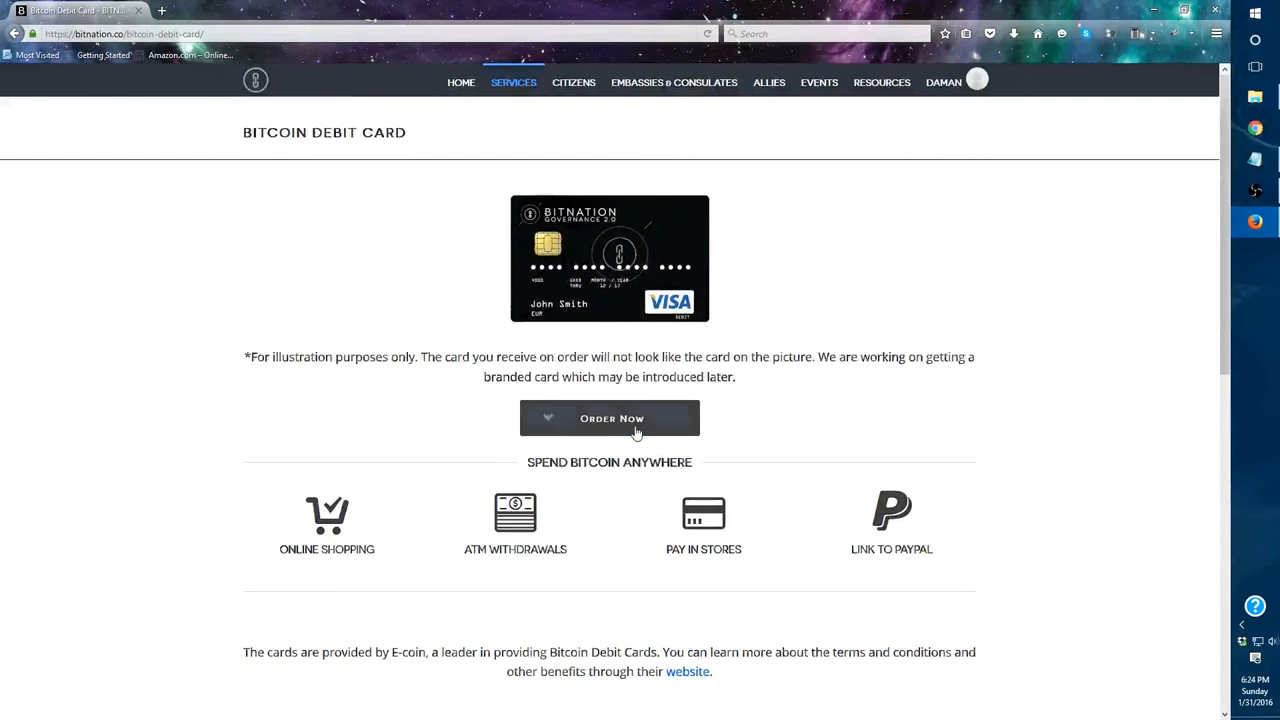
mouse_move(420, 341)
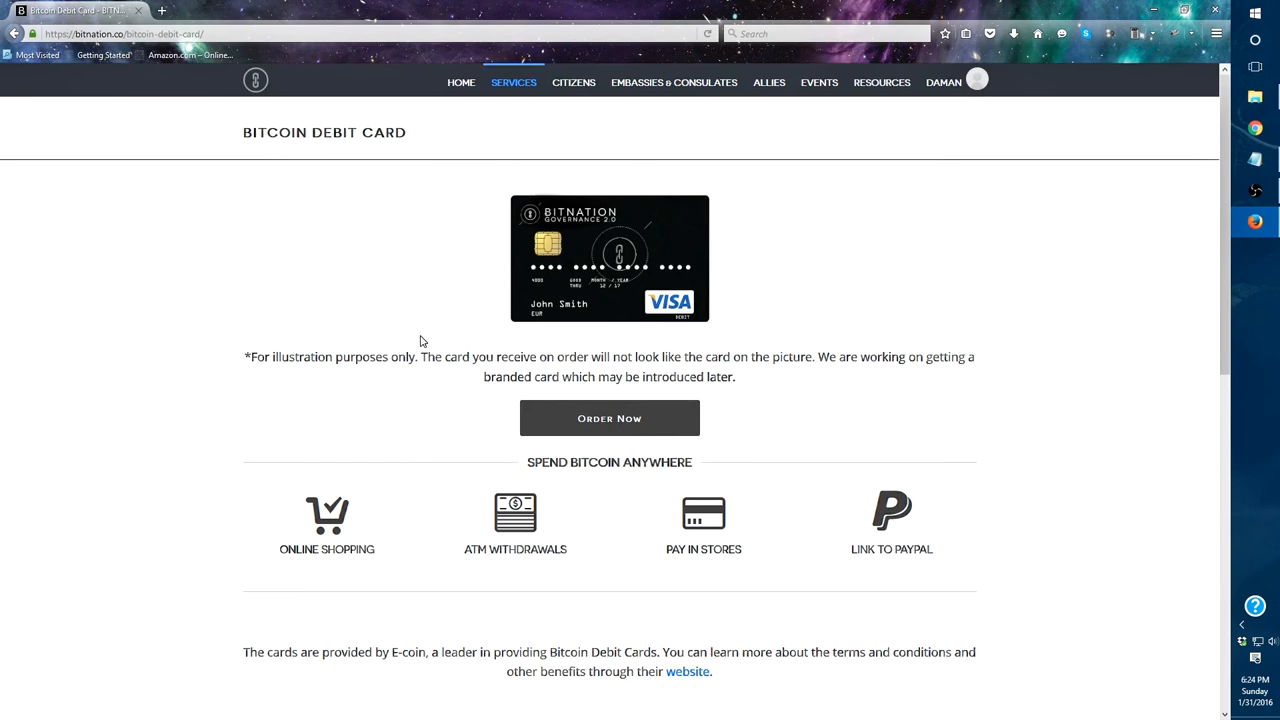
mouse_move(535, 223)
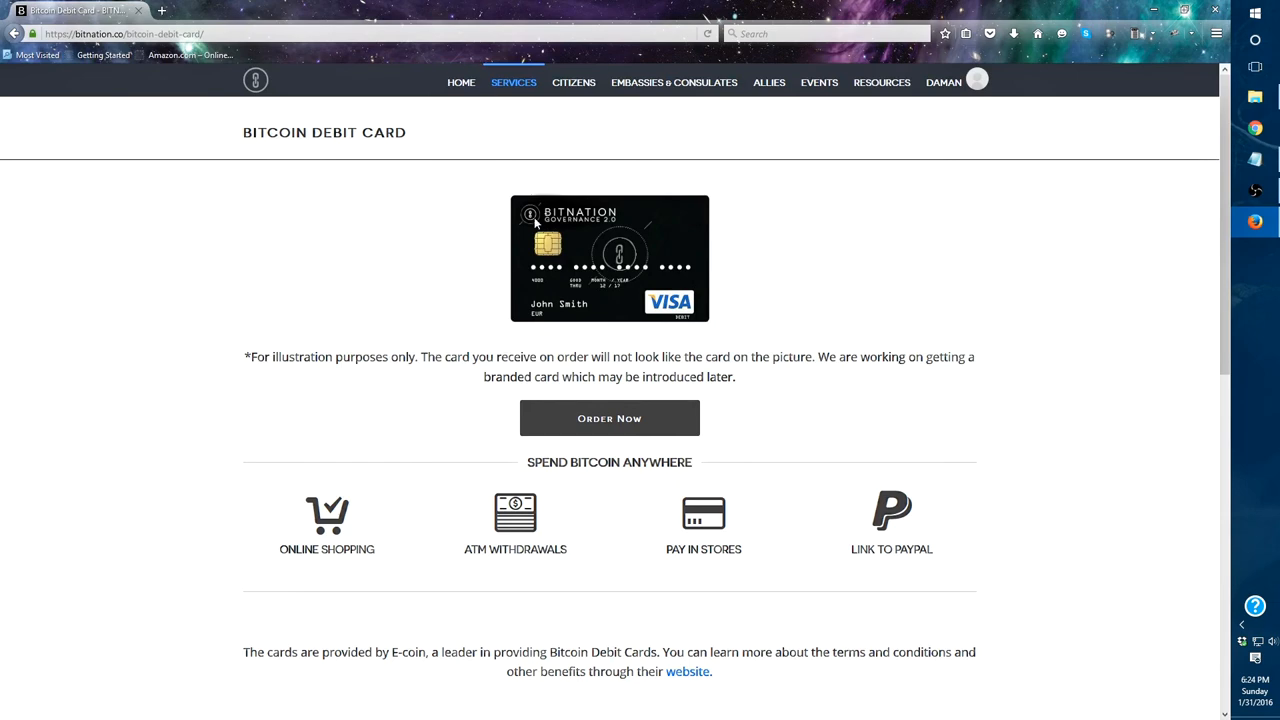
scroll("down", 3)
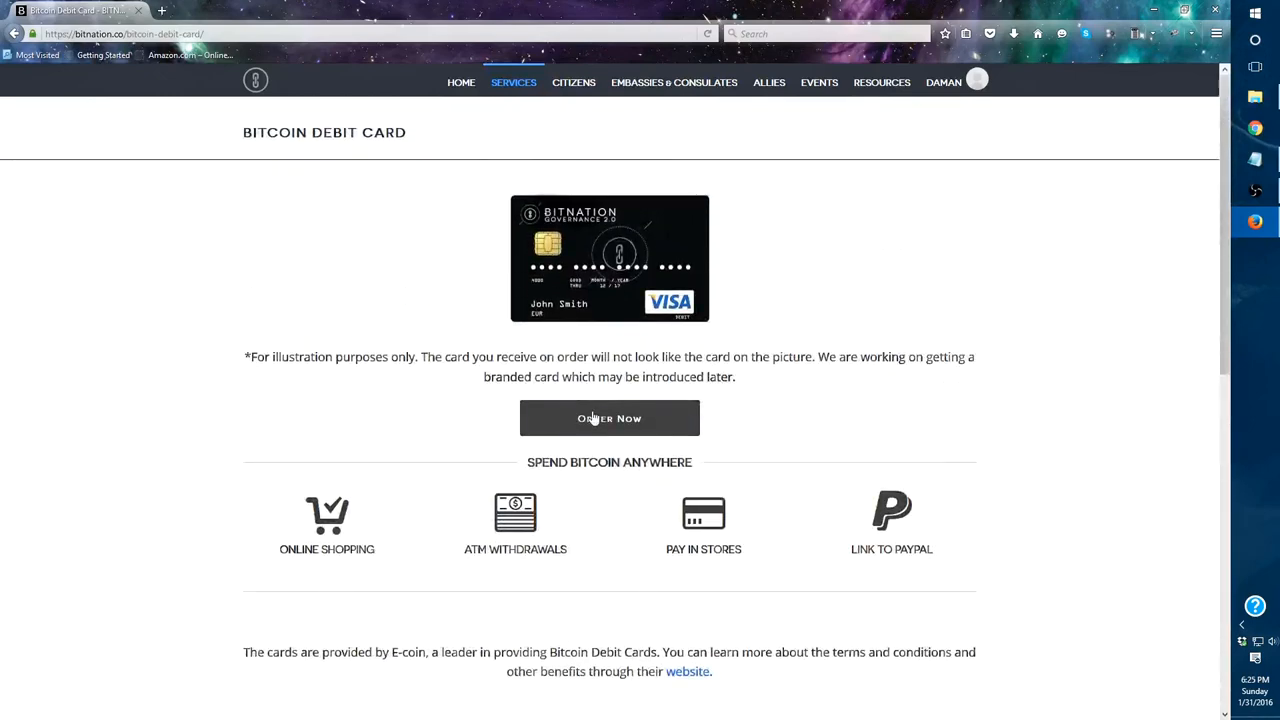
Step: Review the $3–$16 Bitcoin debit card options, then go to the Space Agency (BSA) page
left_click(609, 418)
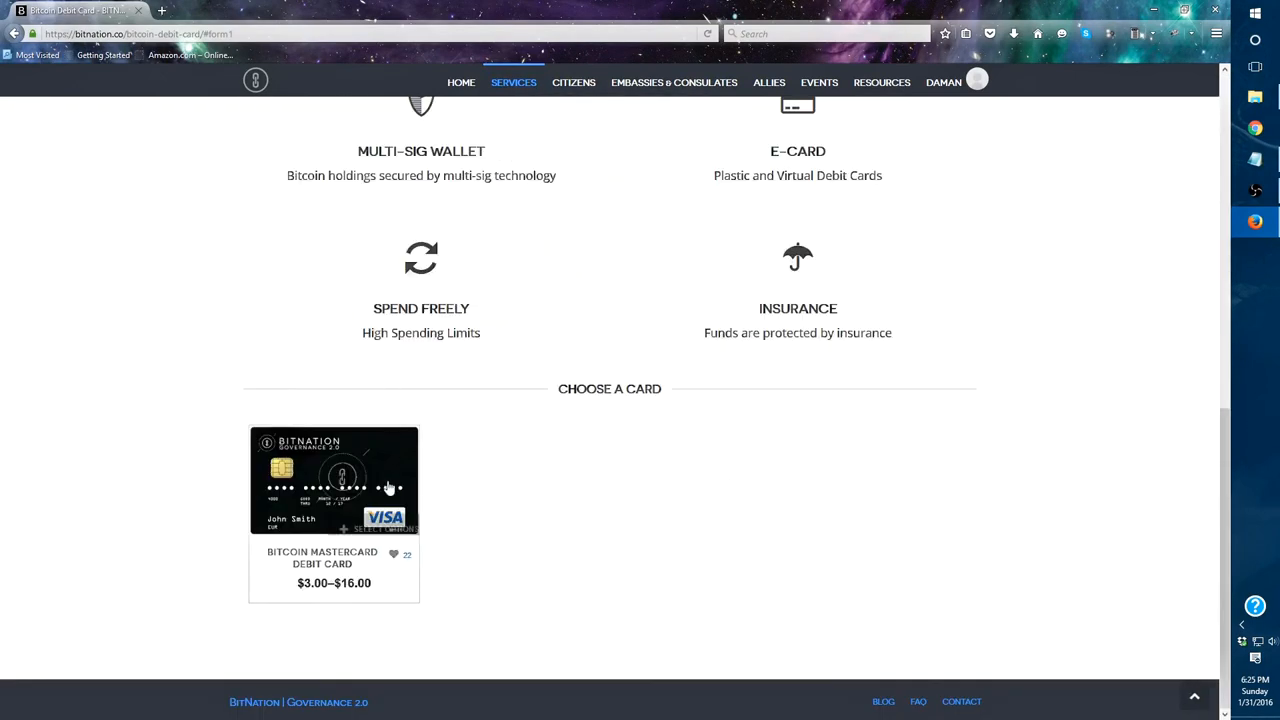
mouse_move(368, 568)
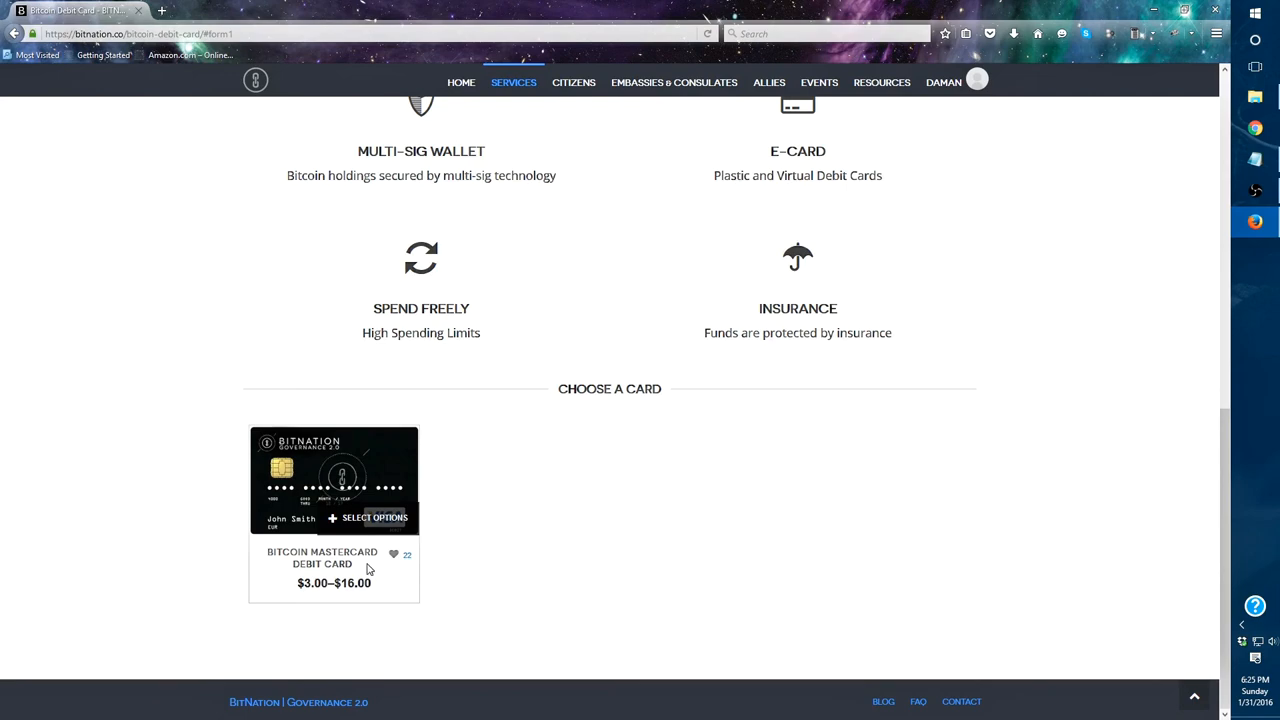
scroll("up", 3)
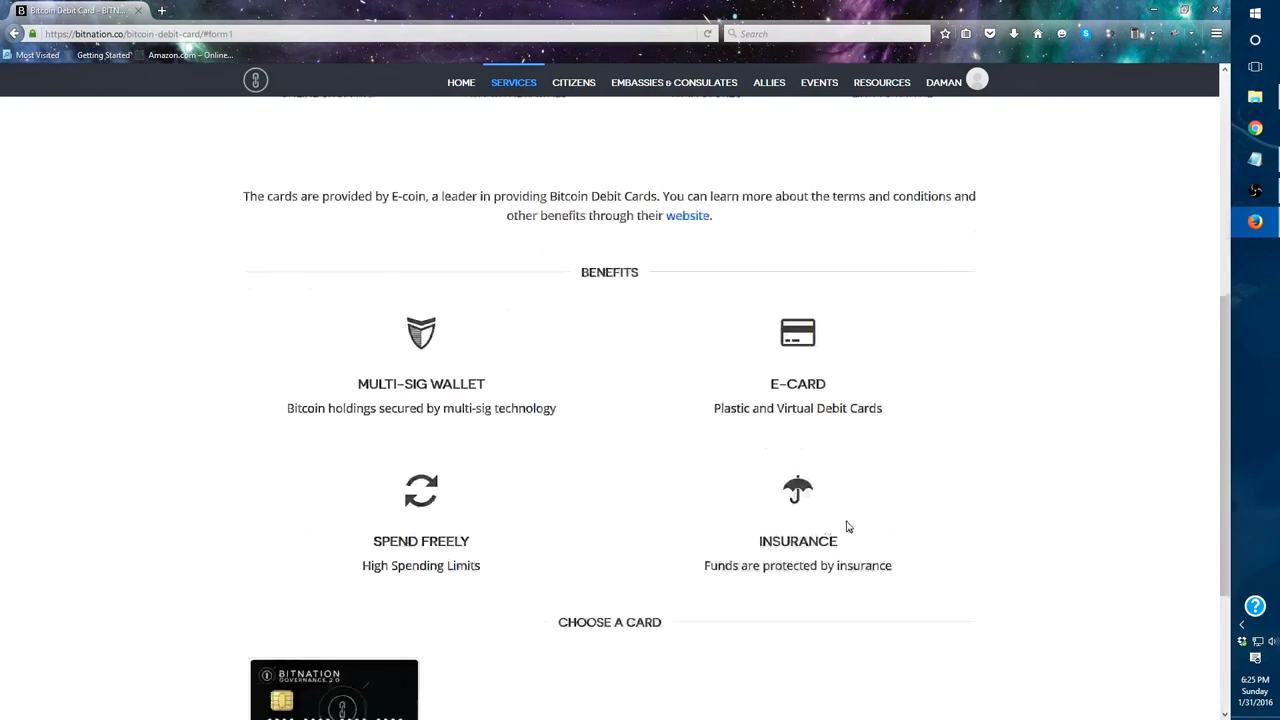
scroll("up", 3)
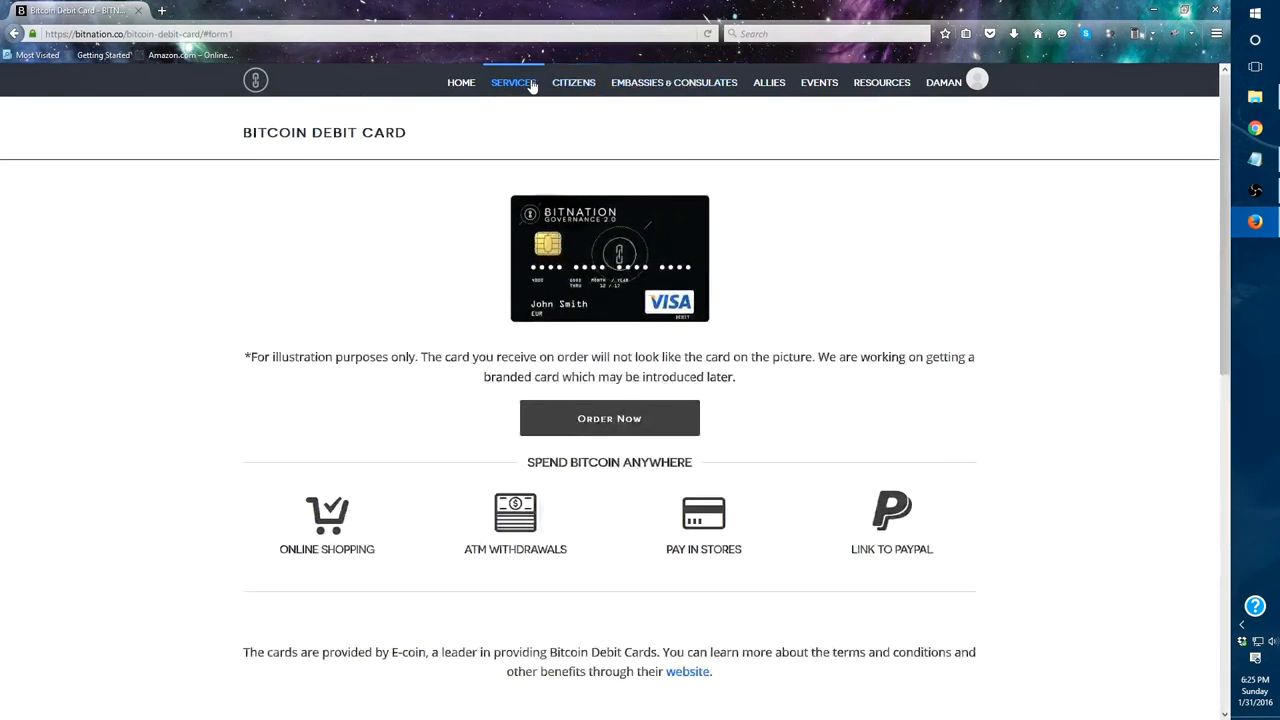
left_click(513, 82)
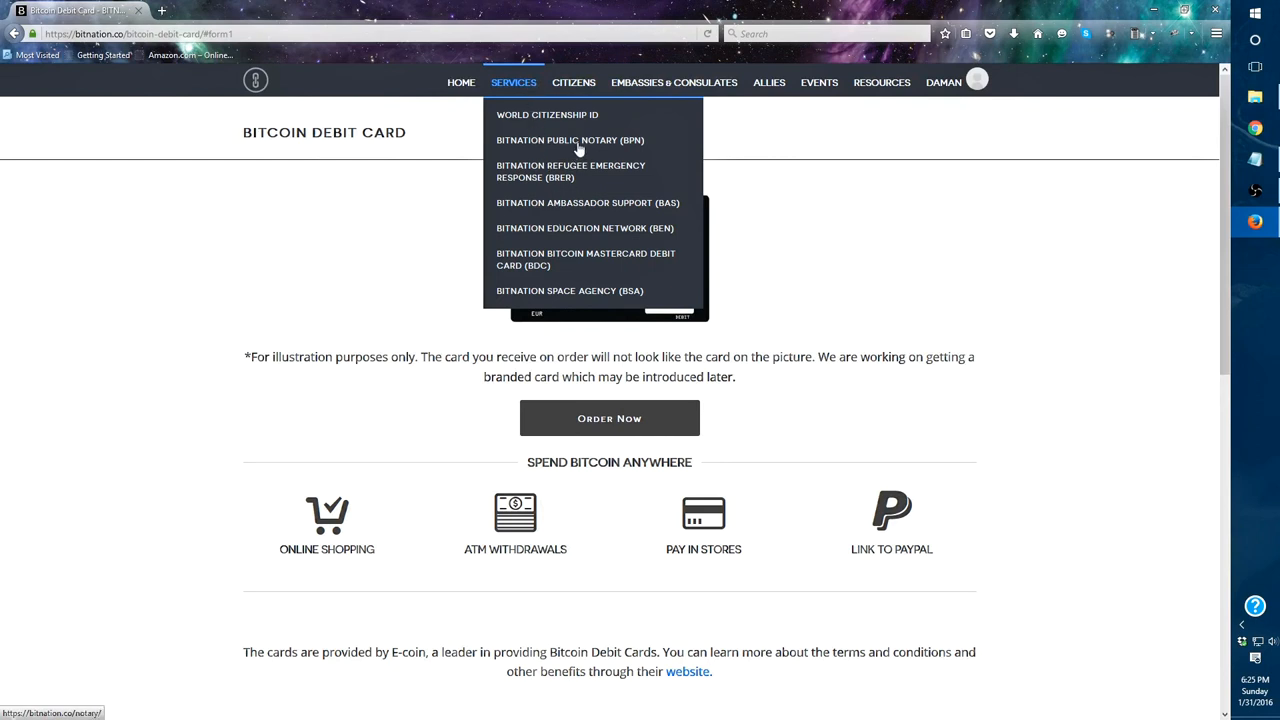
mouse_move(566, 114)
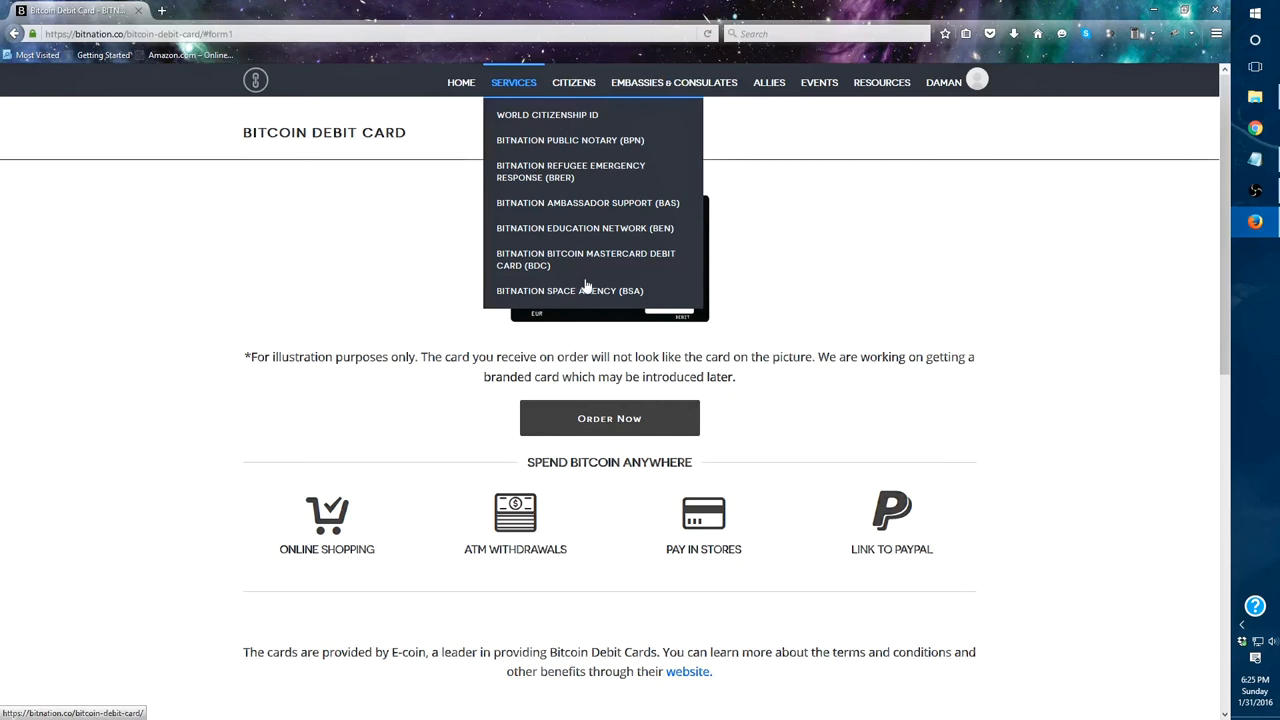
left_click(570, 290)
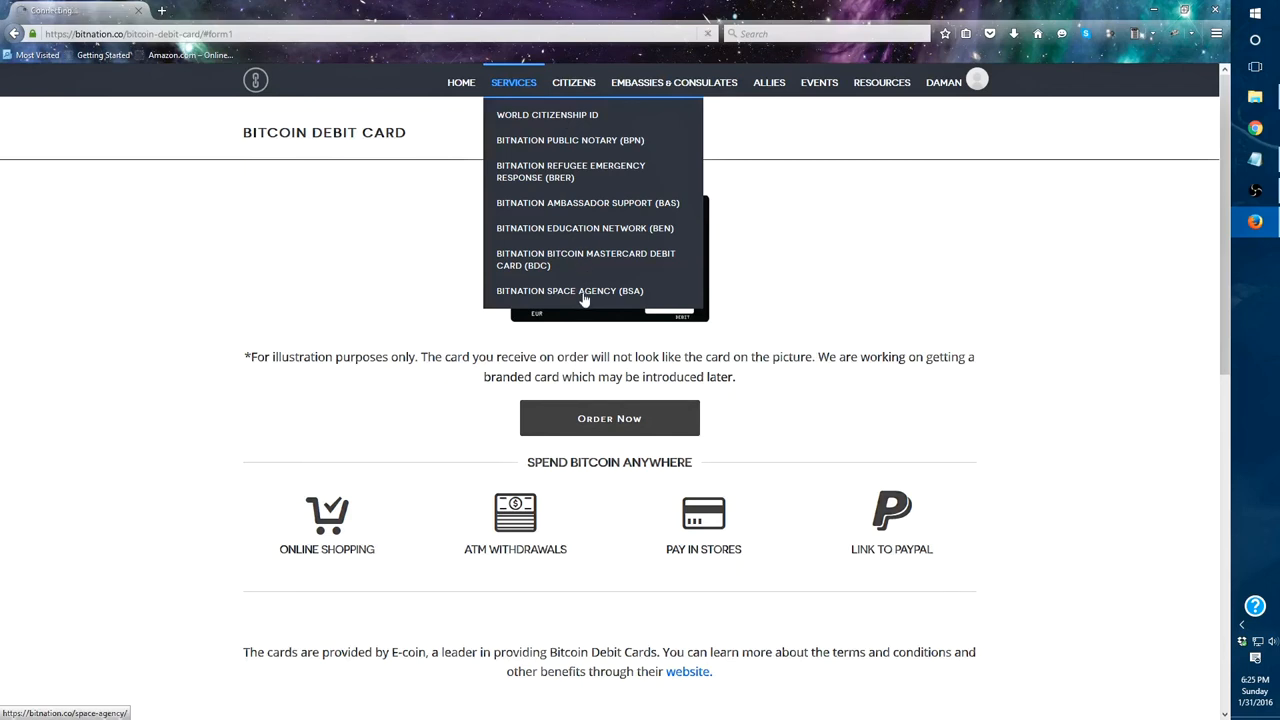
Step: Read the Space Agency's DIY balloons, rockets and drones page, then return to the homepage
left_click(570, 290)
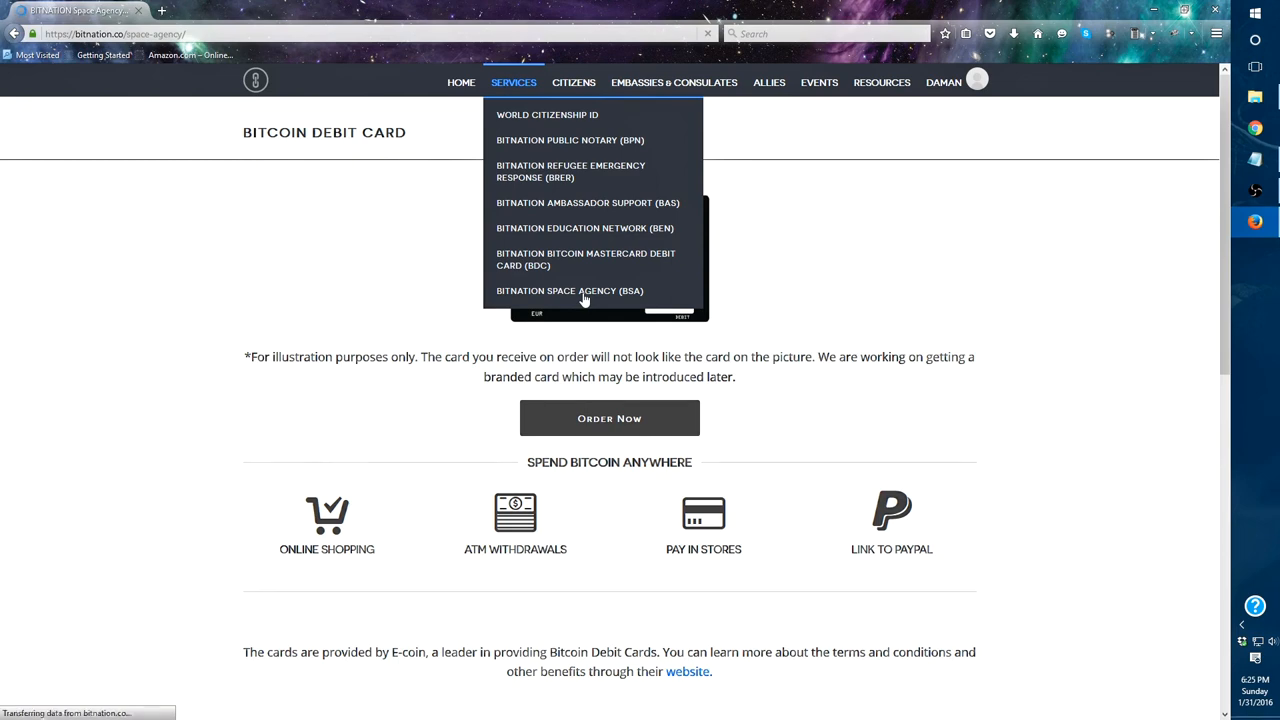
left_click(570, 290)
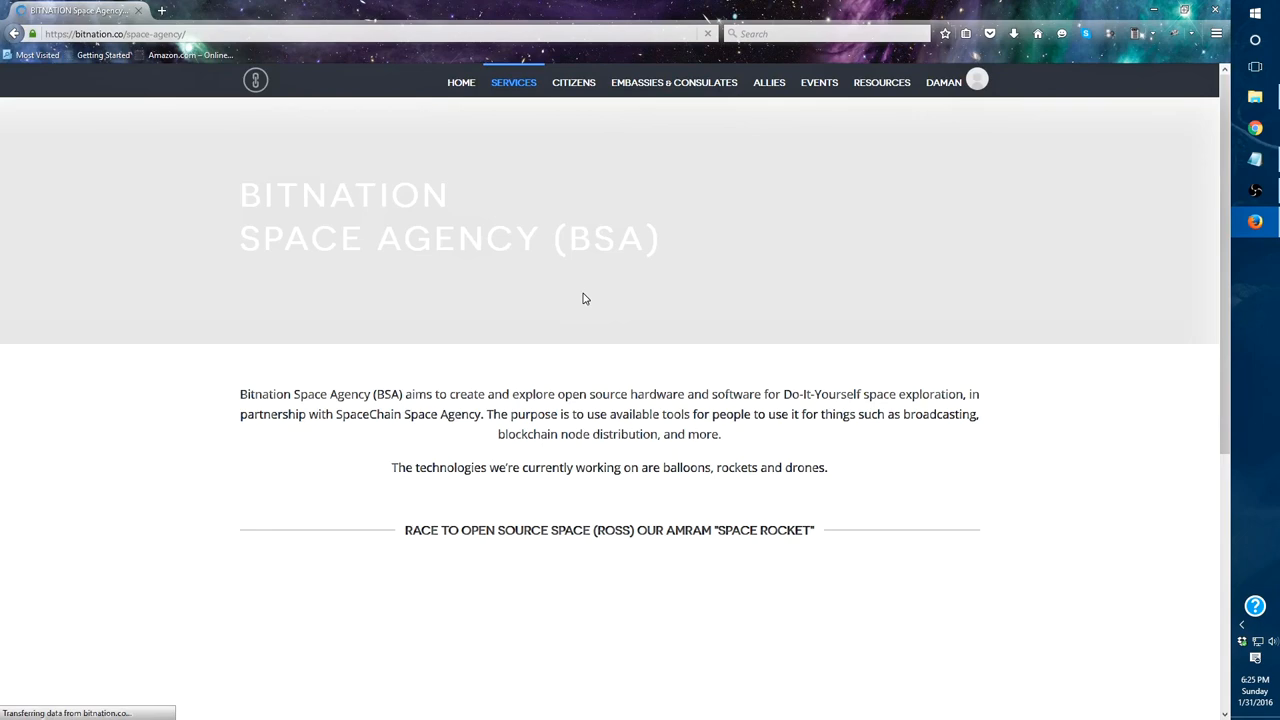
scroll("down", 3)
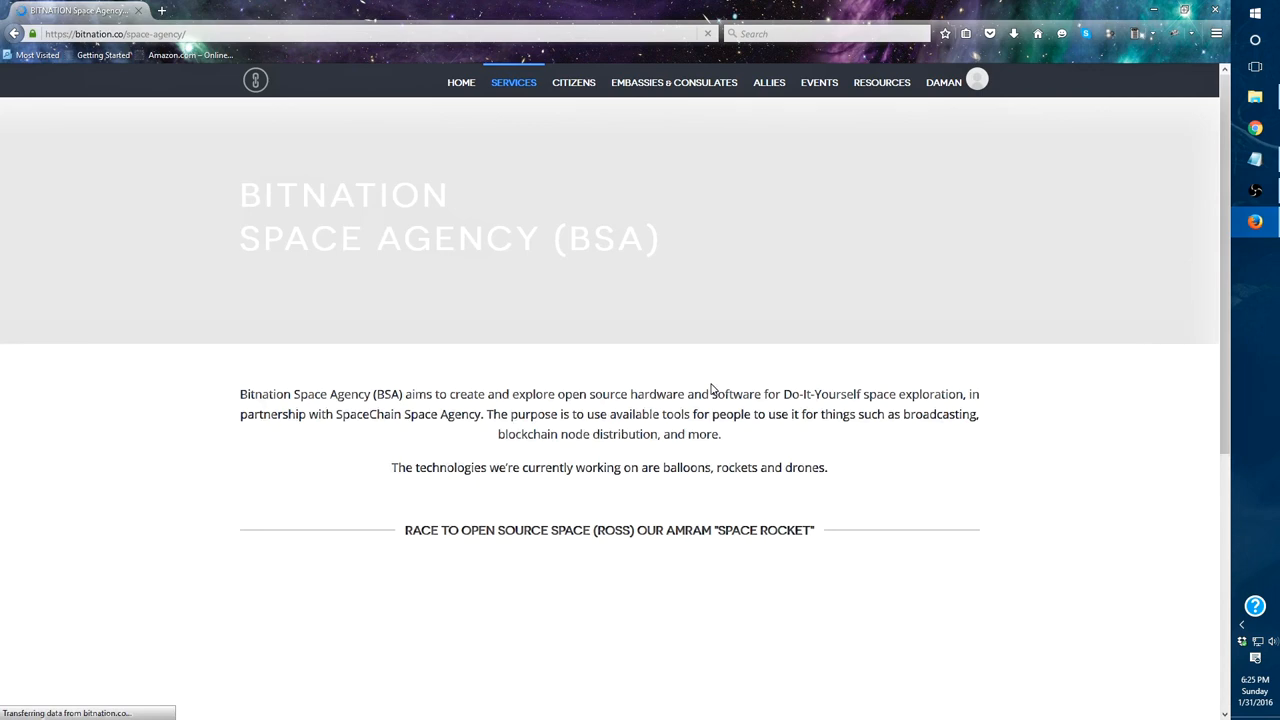
scroll("down", 3)
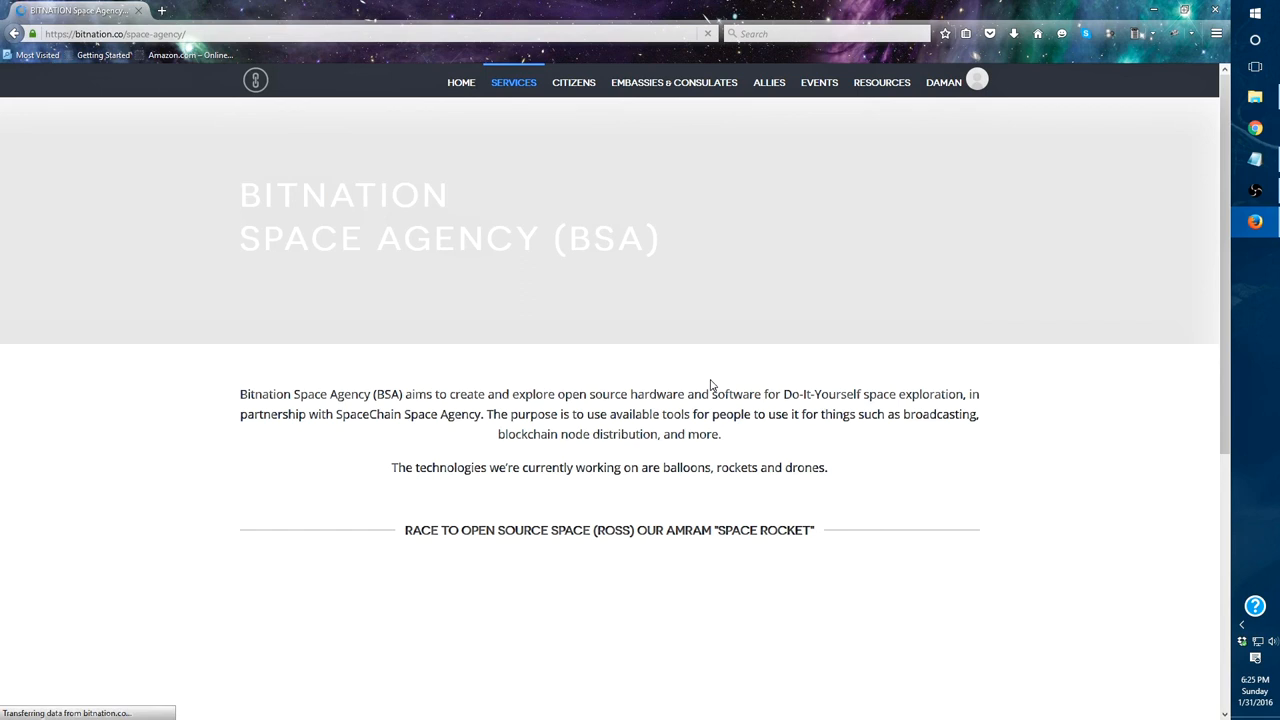
left_click(881, 82)
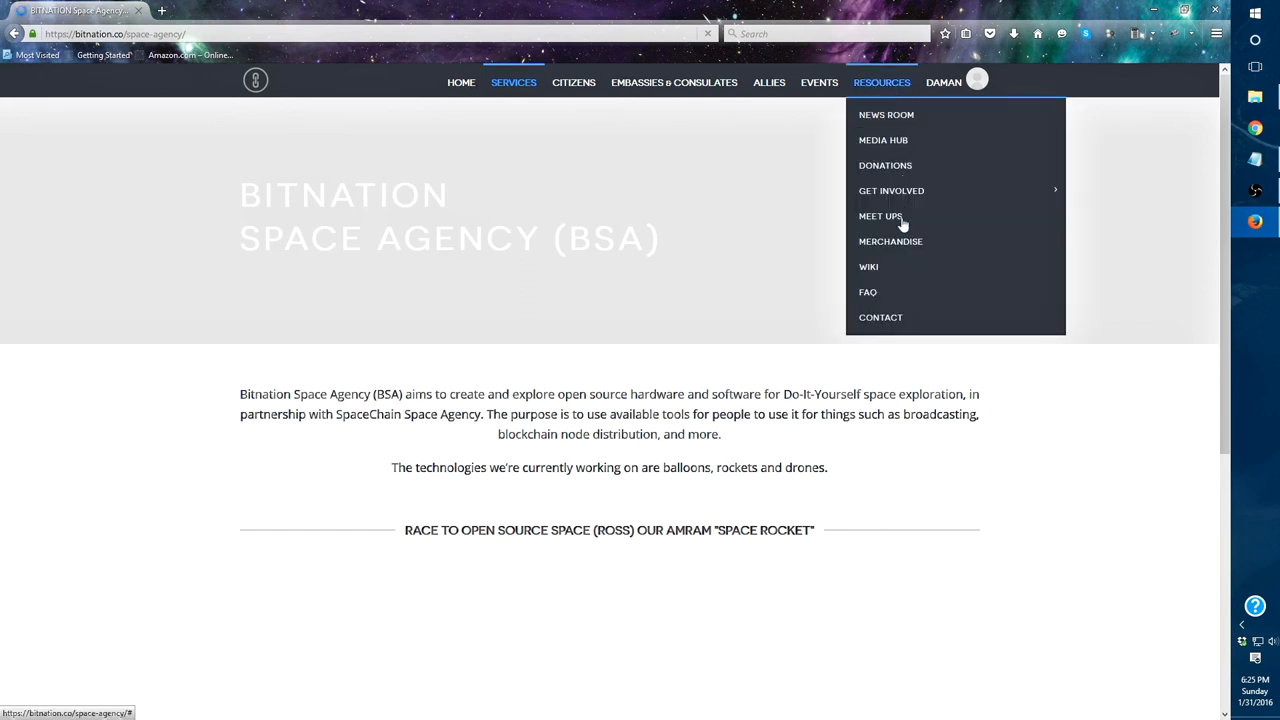
left_click(461, 82)
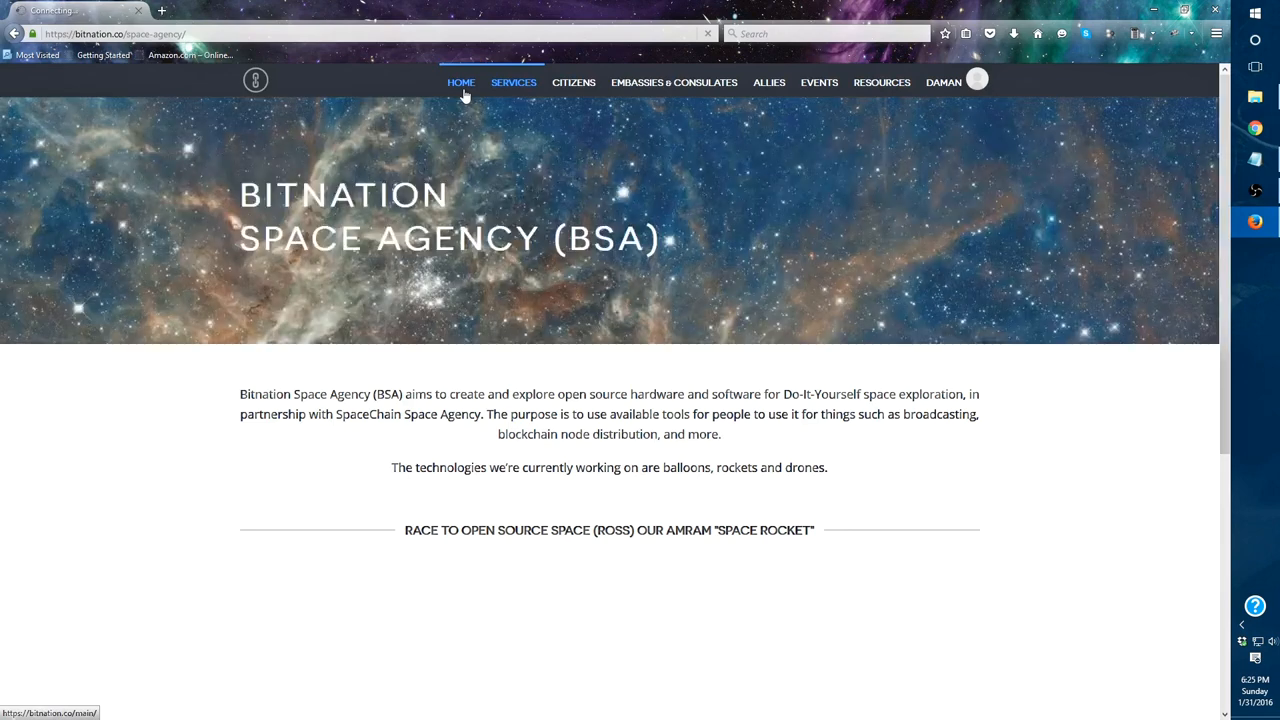
Step: Scroll the homepage past the service tiles and Join BITNATION options
left_click(461, 82)
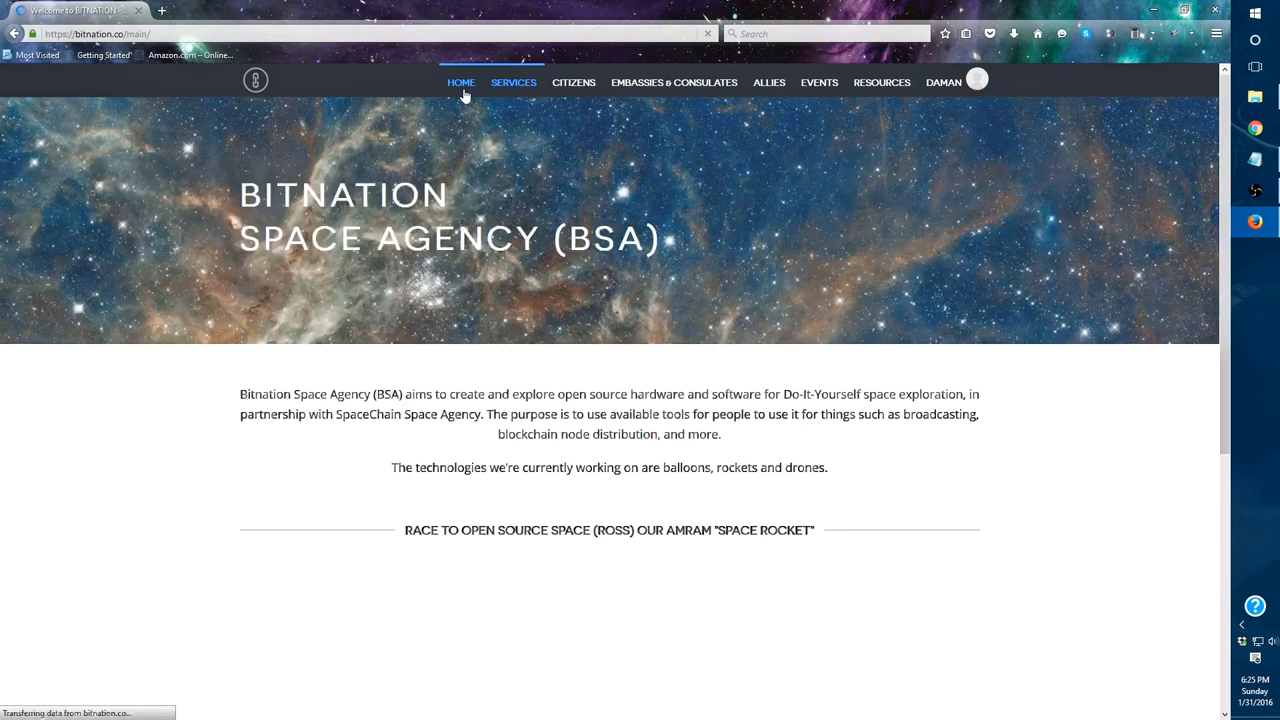
left_click(461, 82)
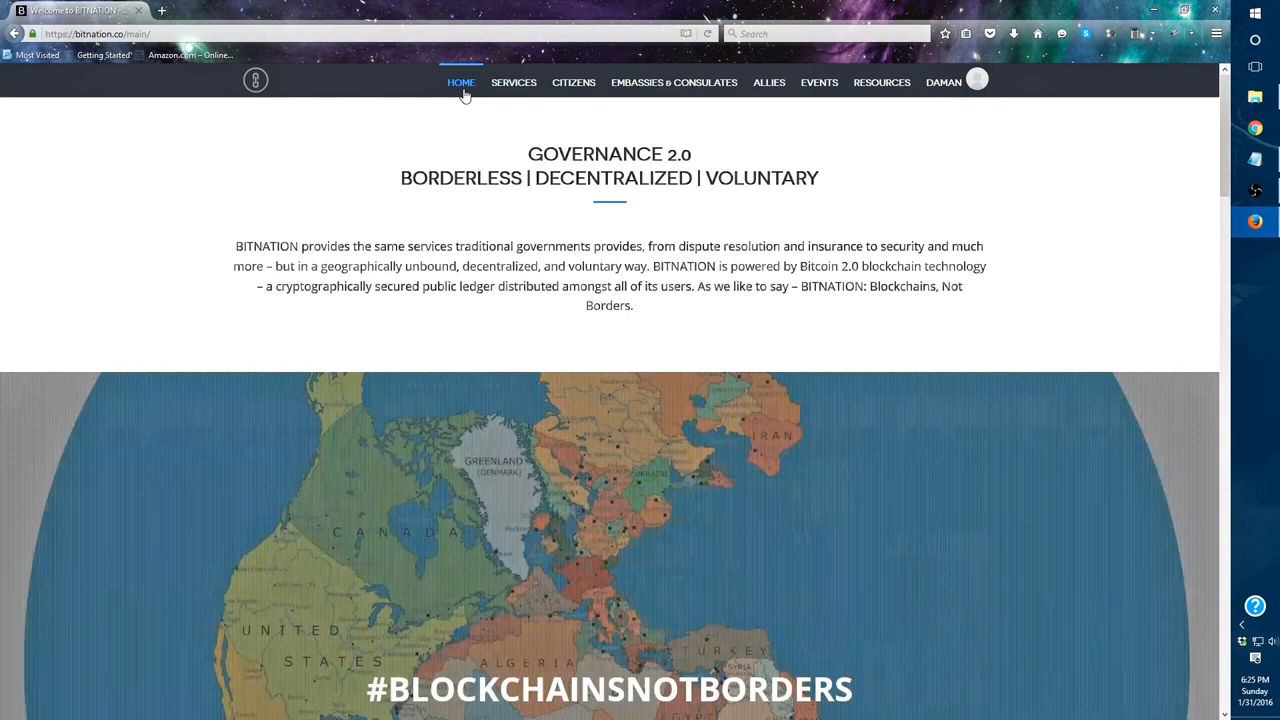
scroll("down", 3)
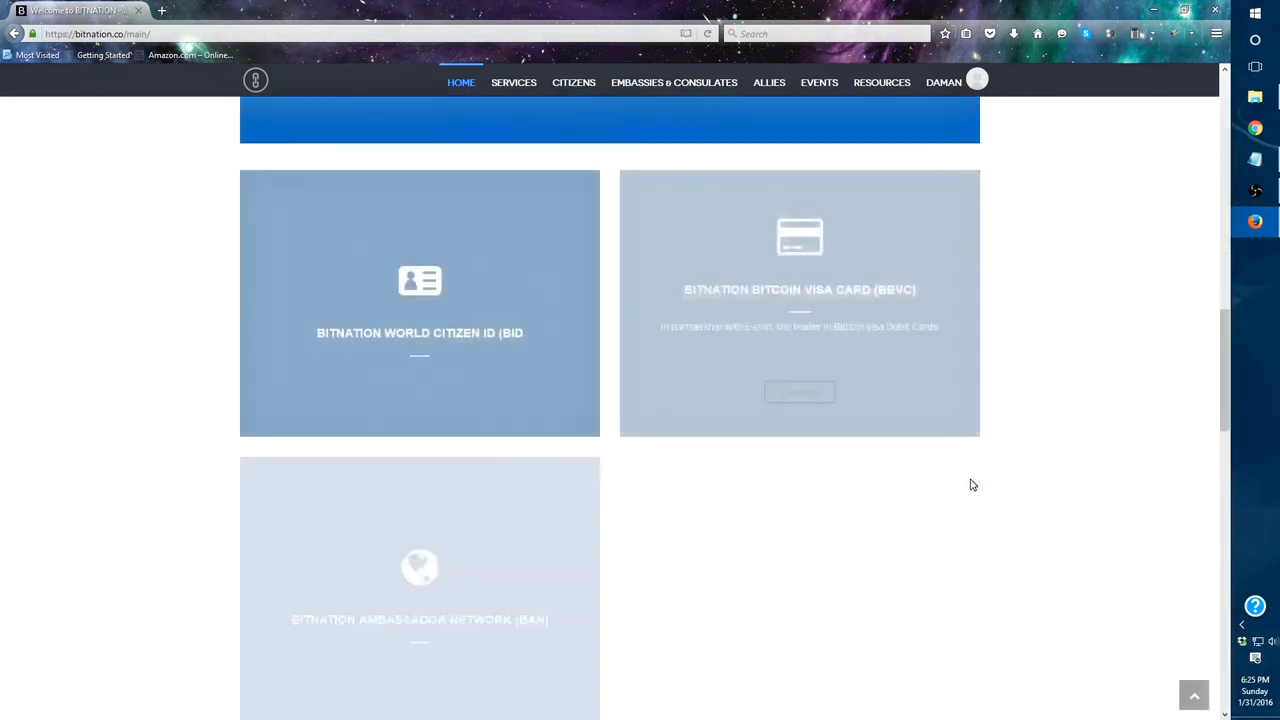
scroll("down", 3)
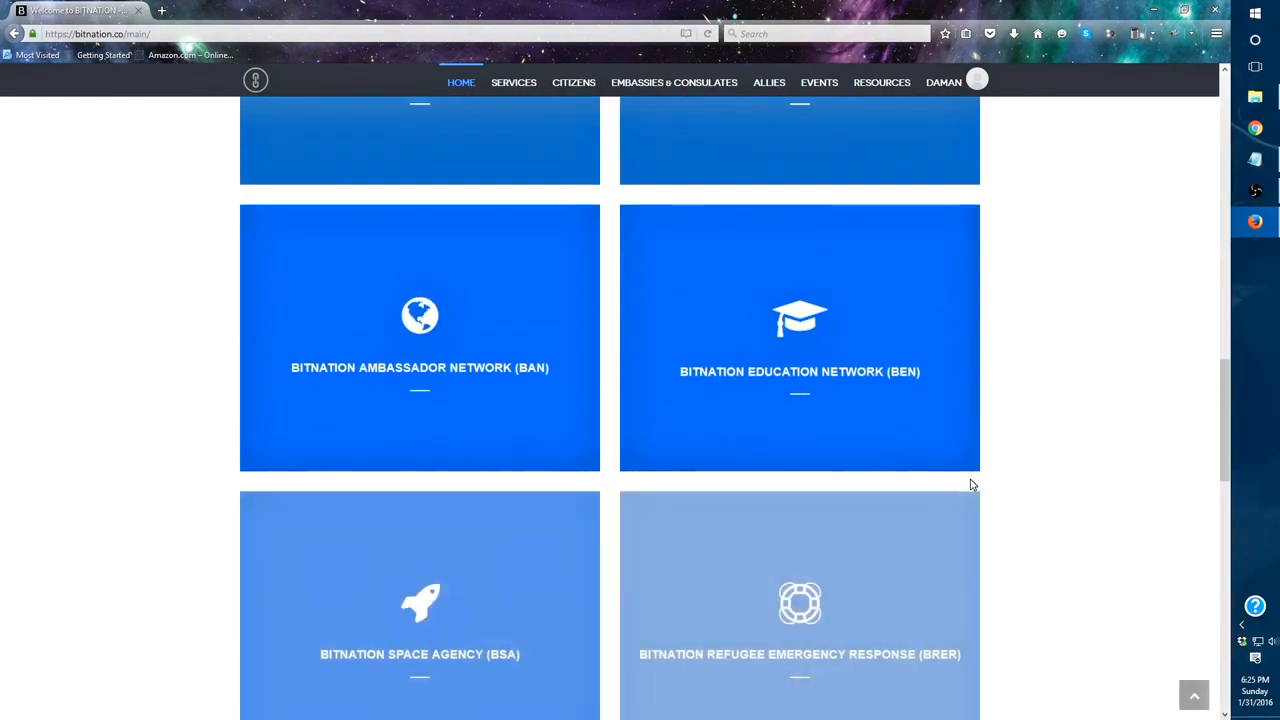
scroll("down", 3)
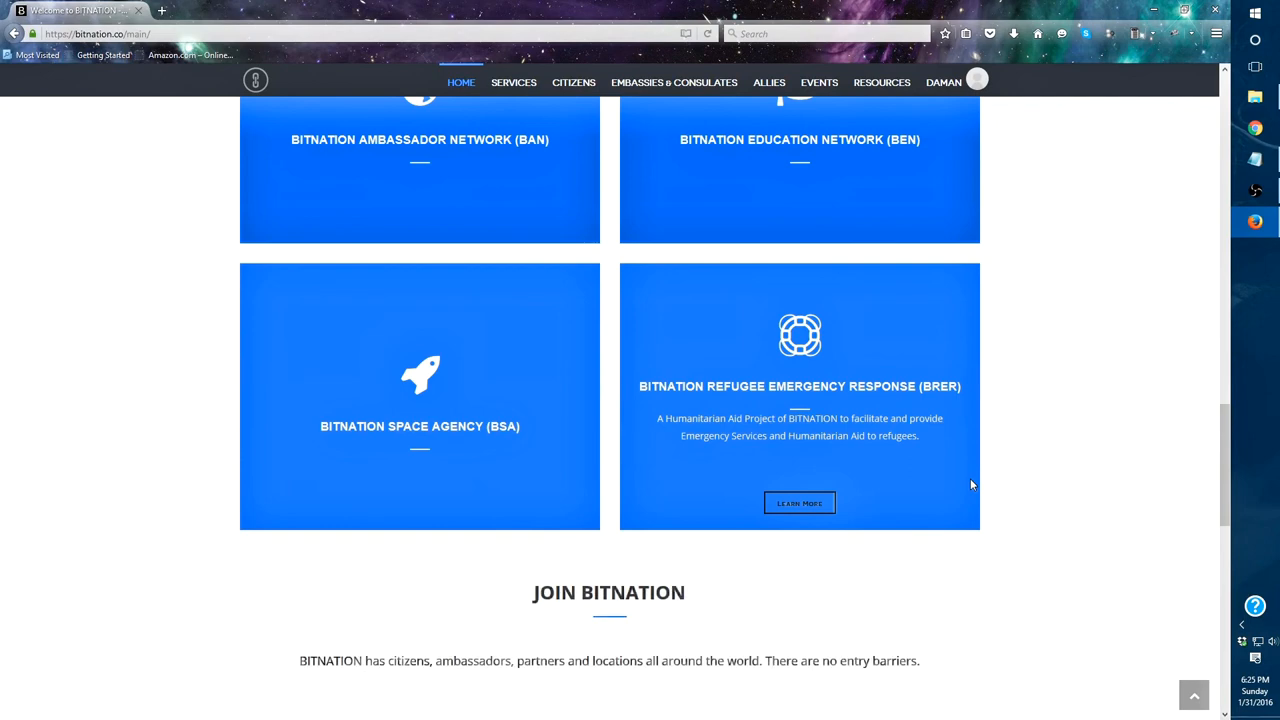
scroll("down", 3)
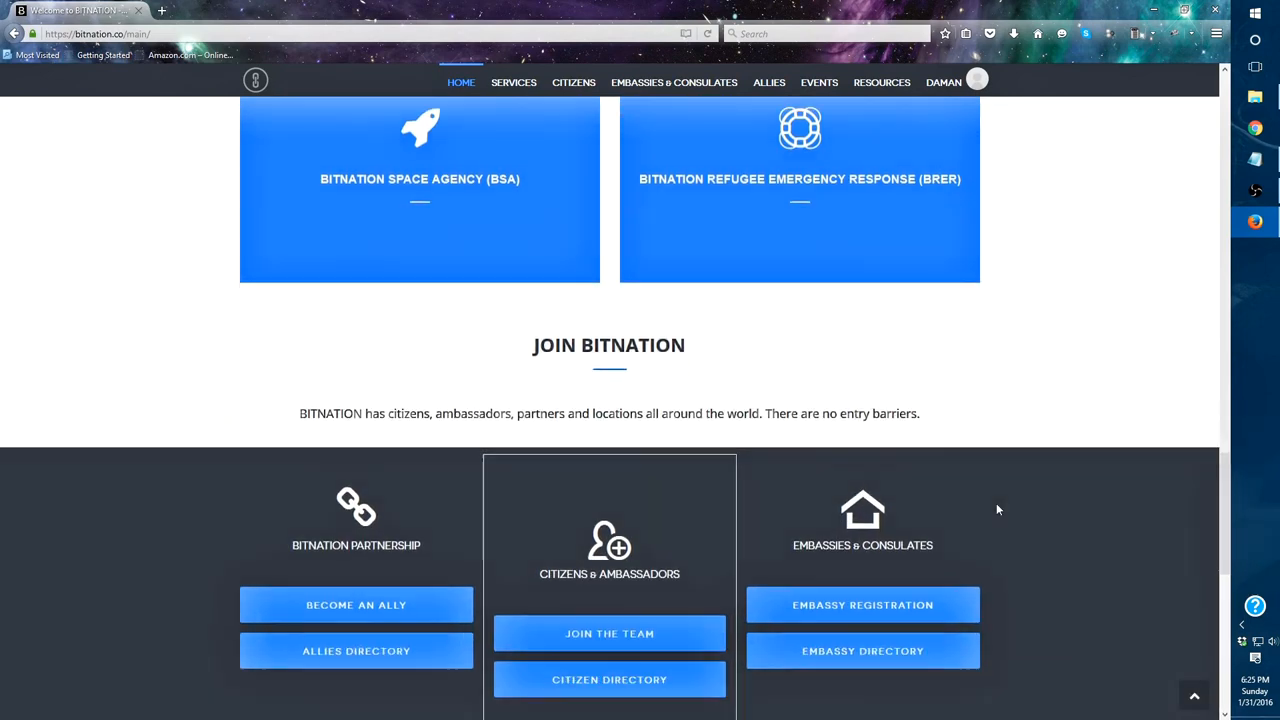
scroll("down", 3)
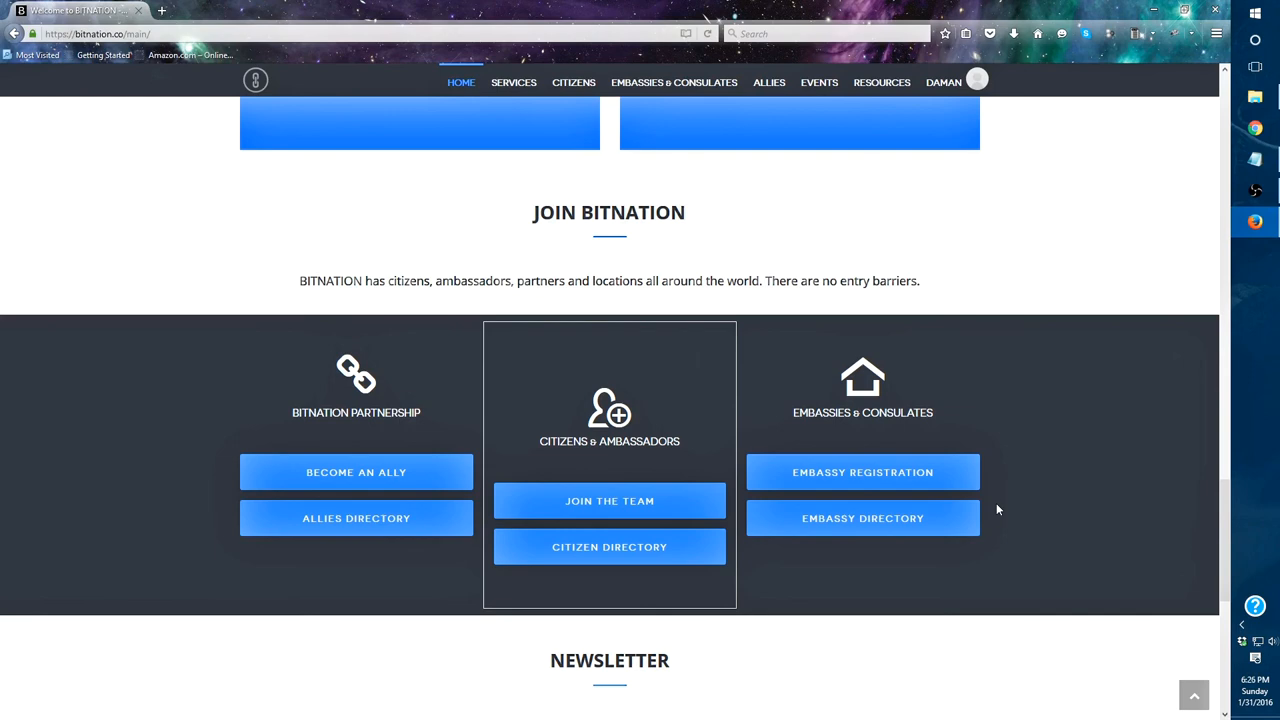
Step: Browse the newsletter and collaborate sections, then show the Resources menu with News Room, Wiki and FAQ
scroll("down", 3)
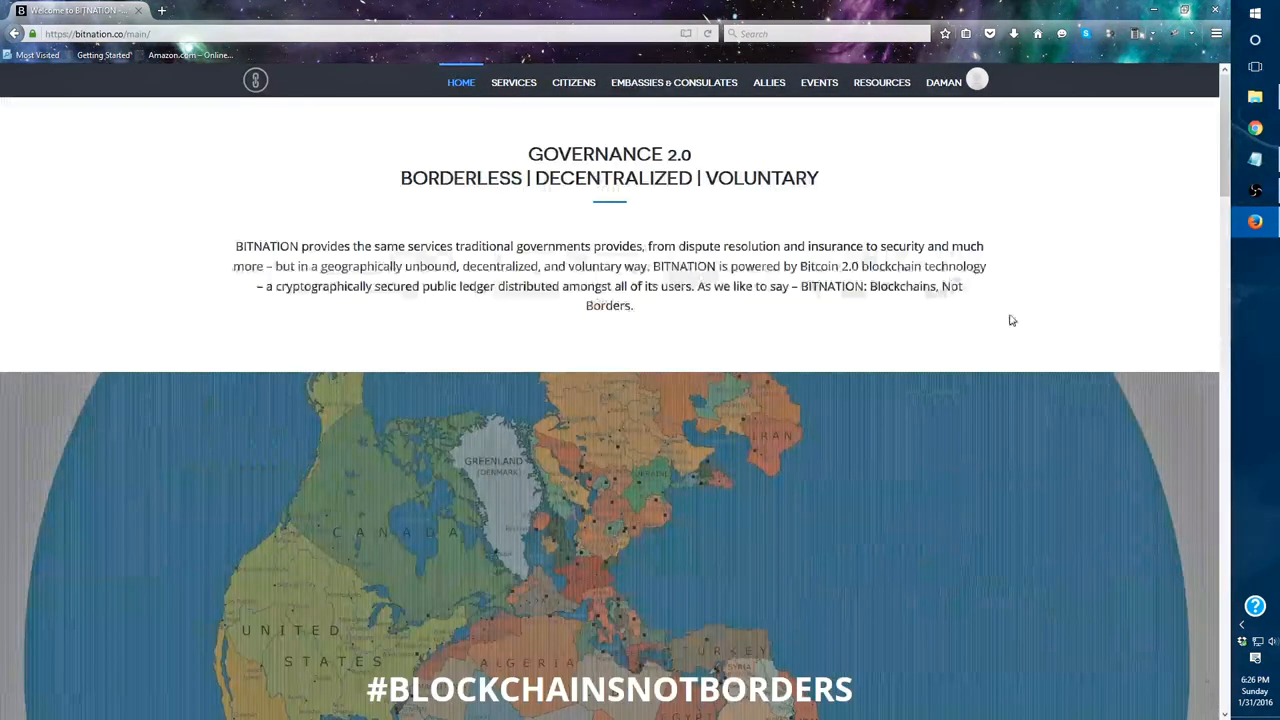
scroll("down", 3)
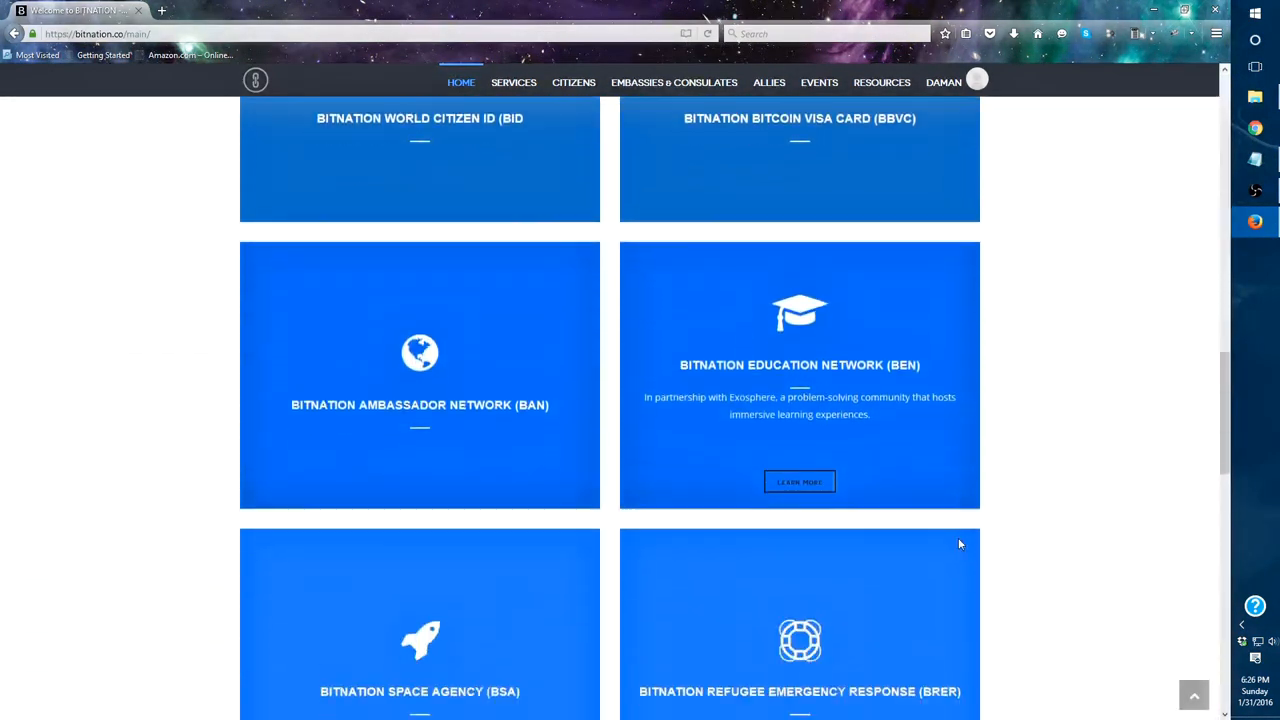
scroll("down", 3)
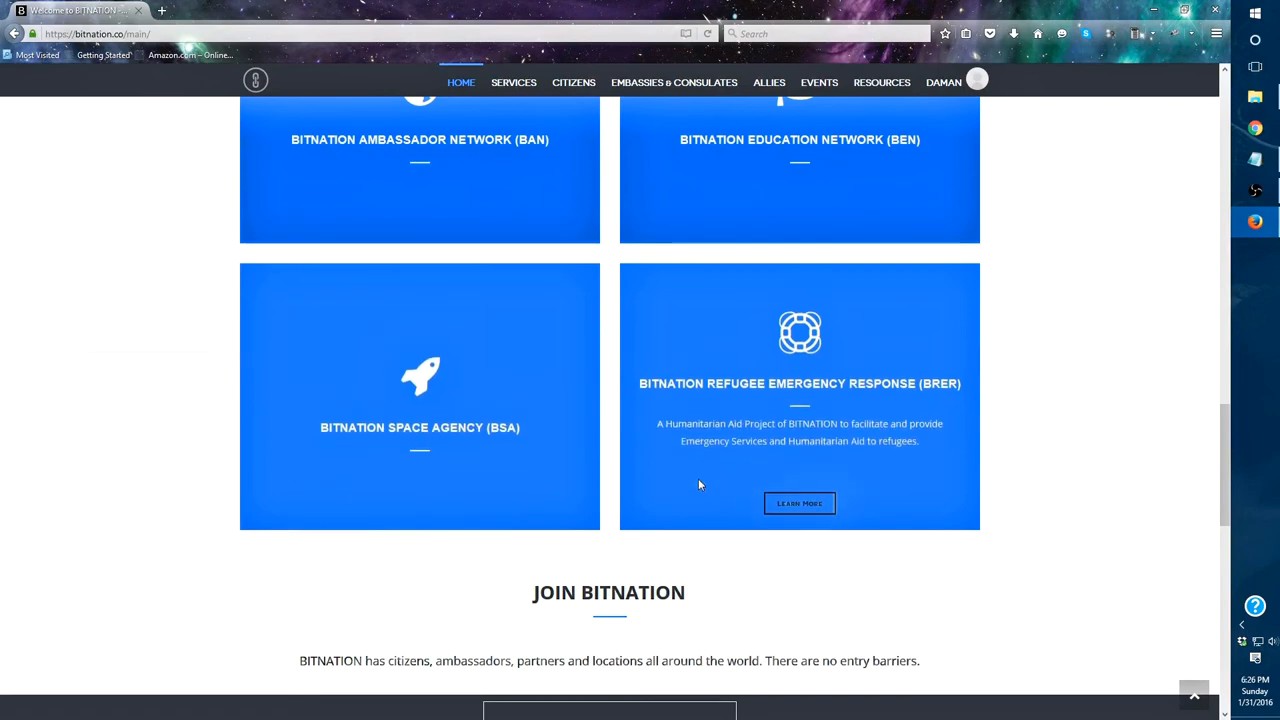
scroll("down", 3)
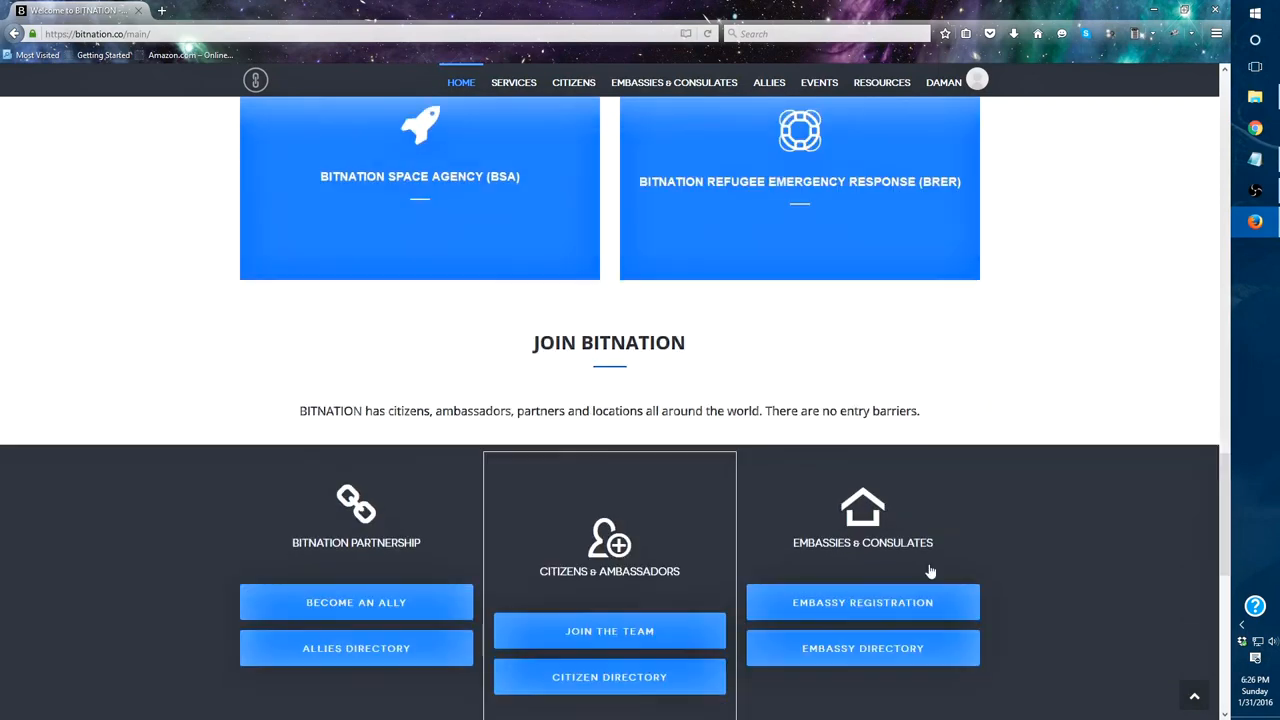
scroll("down", 3)
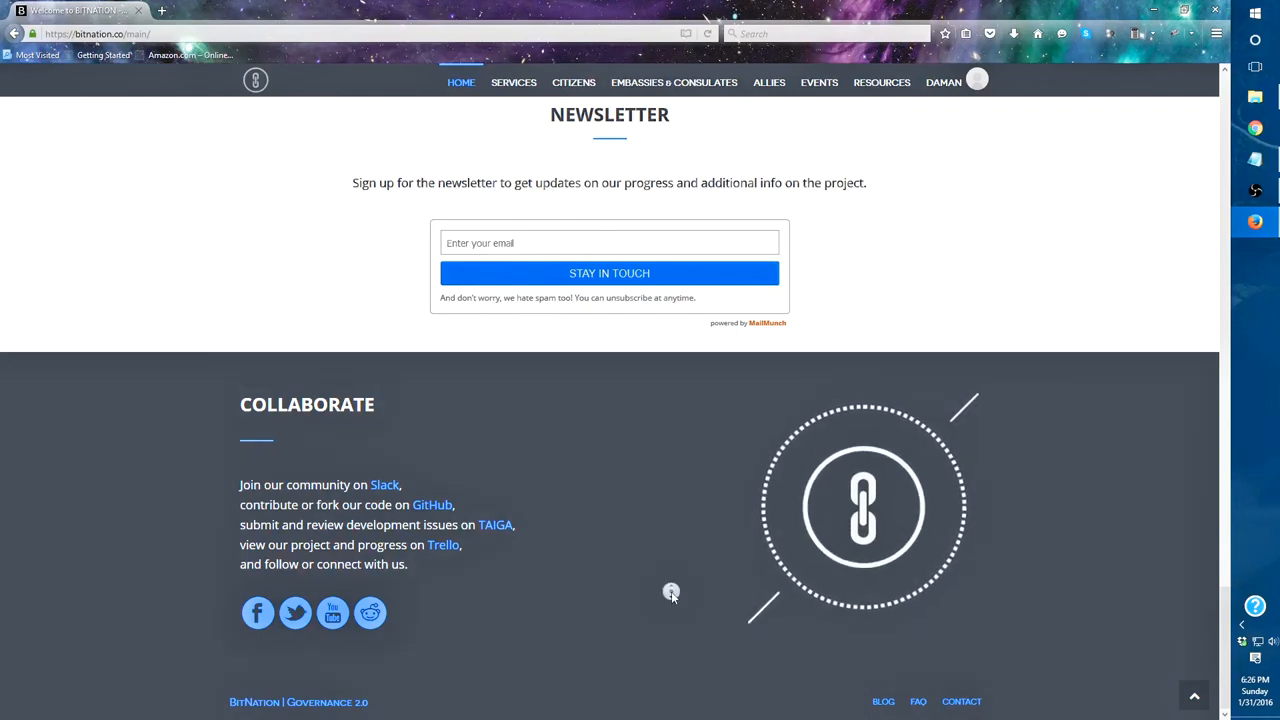
scroll("up", 3)
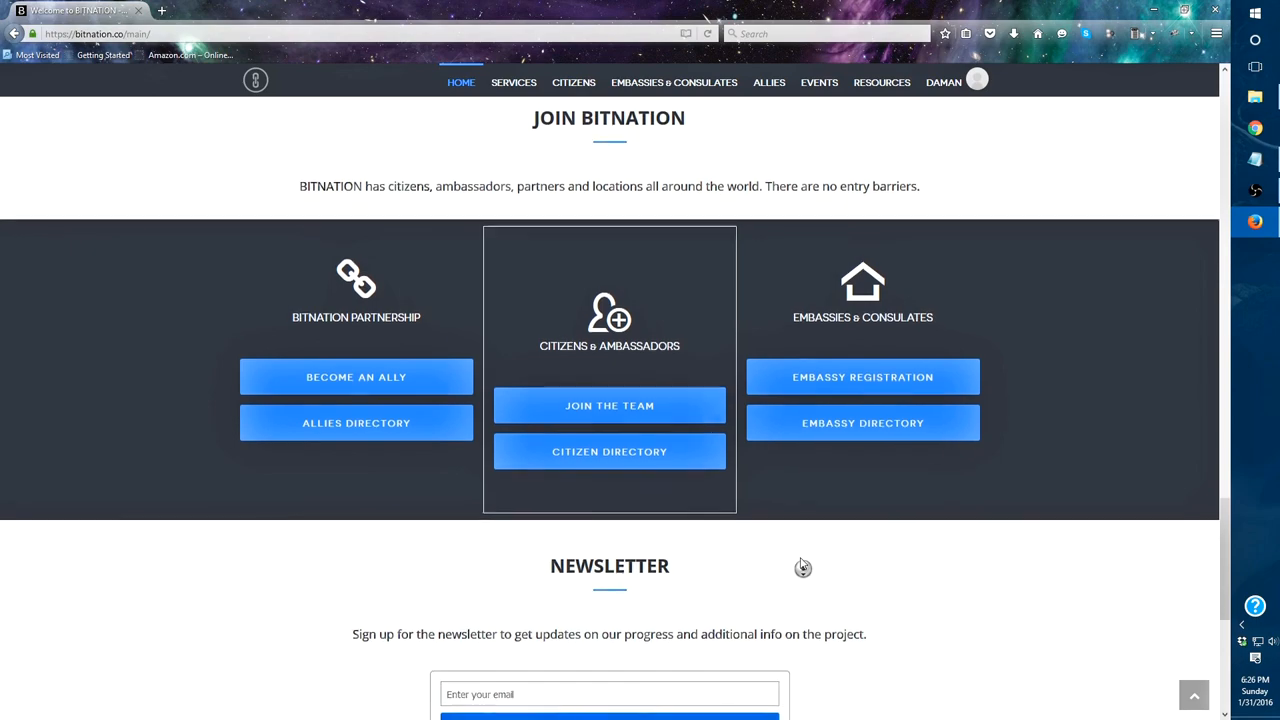
scroll("down", 3)
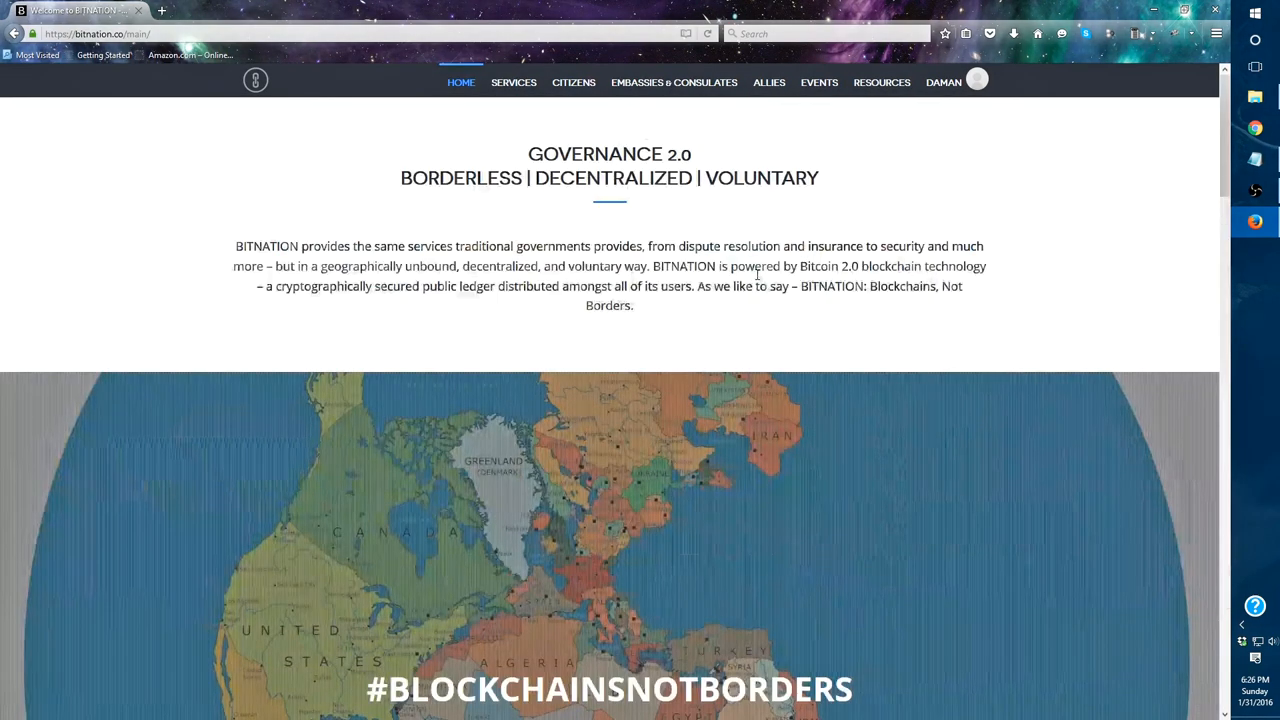
left_click(943, 82)
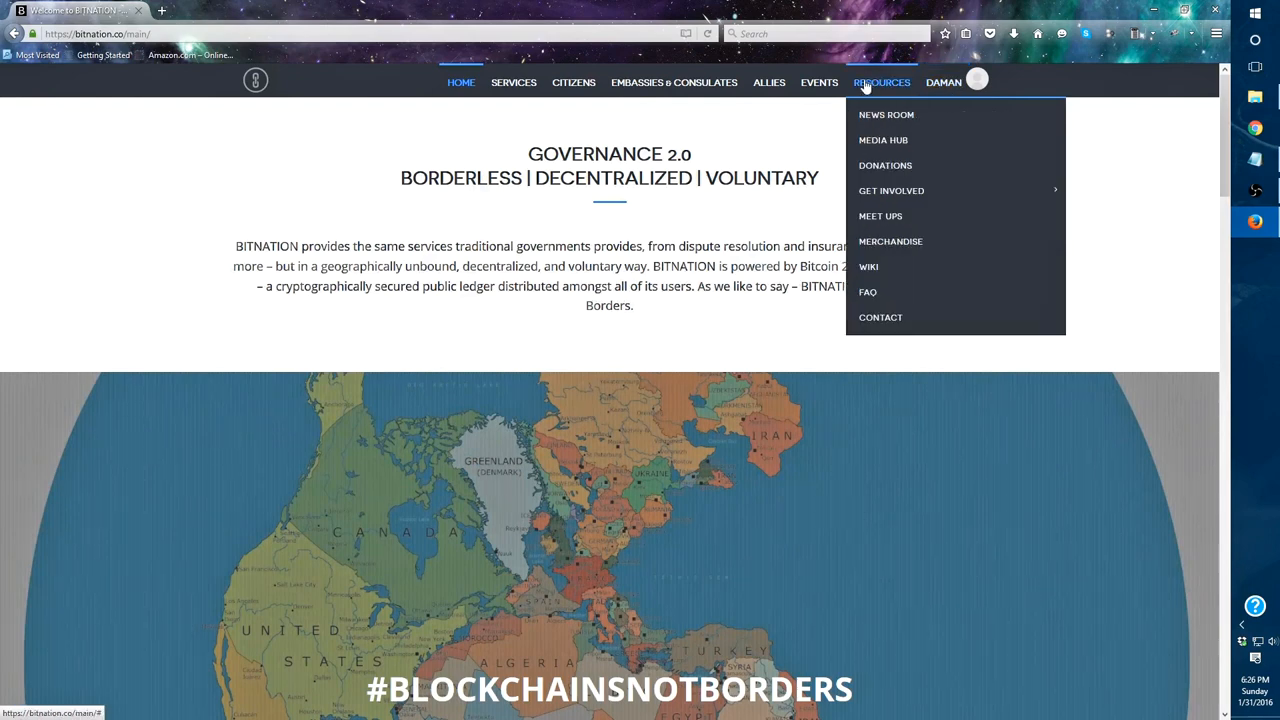
mouse_move(862, 86)
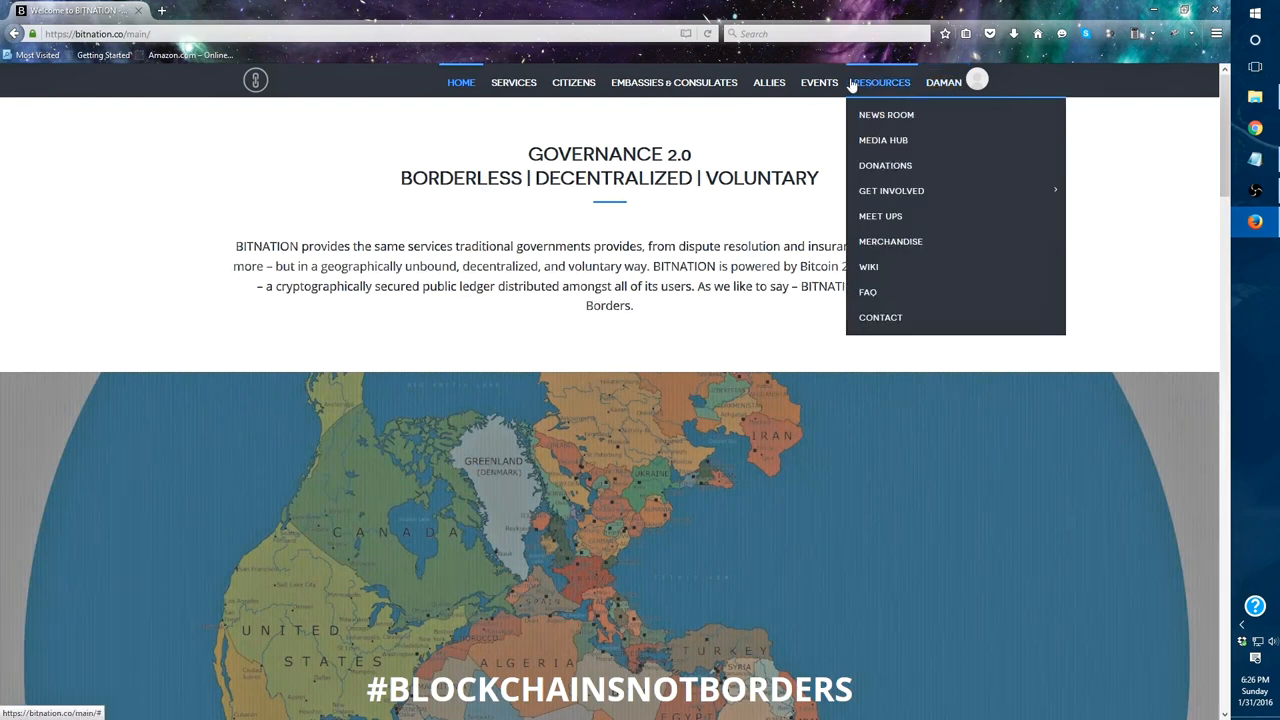